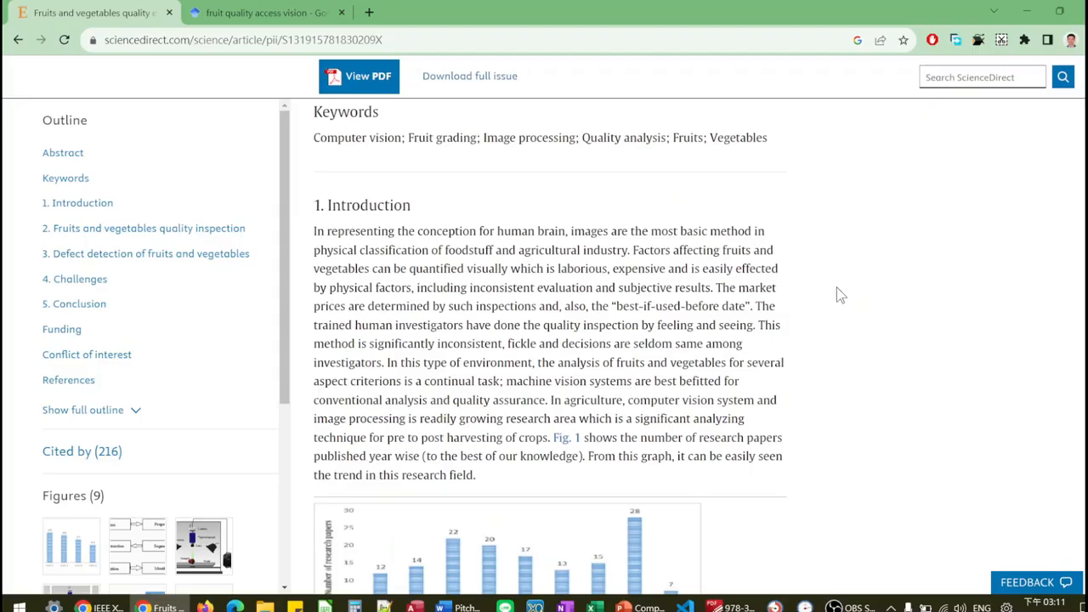
Scroll the article through the Introduction and the yearly publications chart (Fig. 1) to the section 2 heading.
{"action": "scroll", "scroll_direction": "down", "scroll_amount": 3}
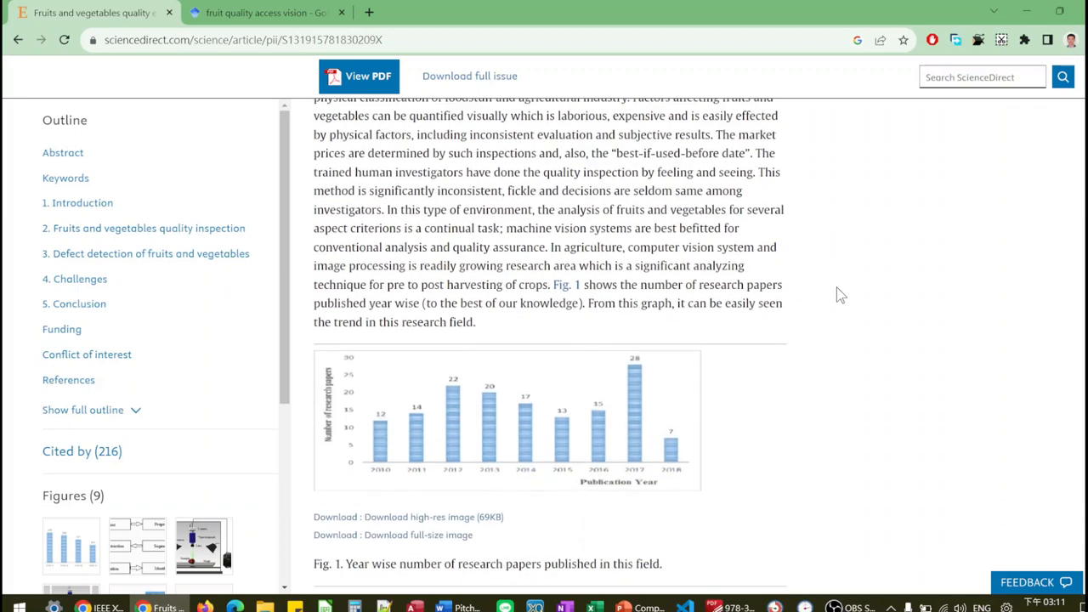
{"action": "scroll", "scroll_direction": "down", "scroll_amount": 3}
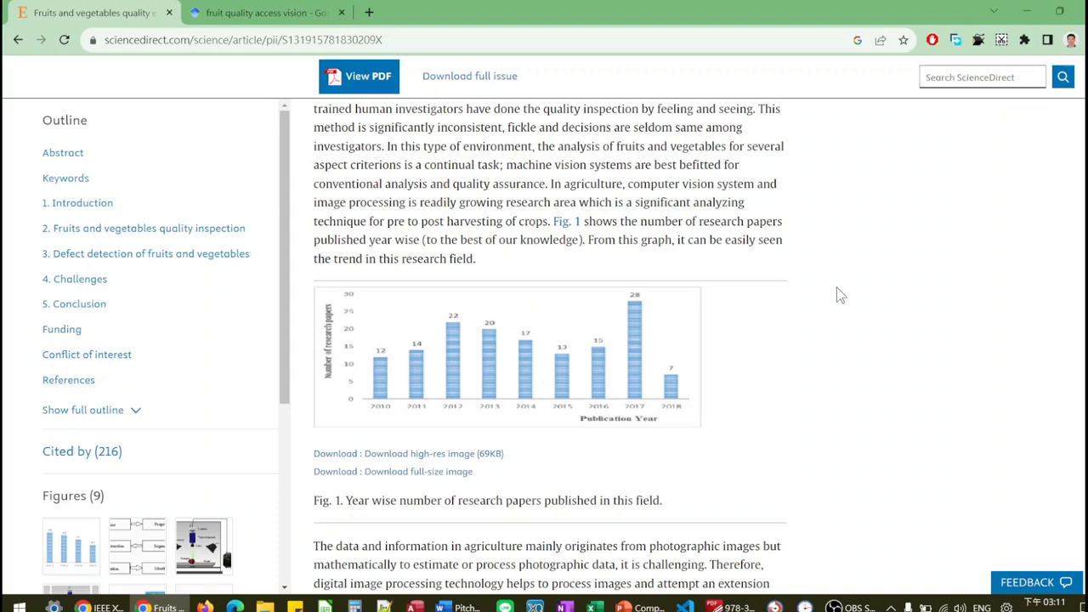
{"action": "scroll", "scroll_direction": "down", "scroll_amount": 3}
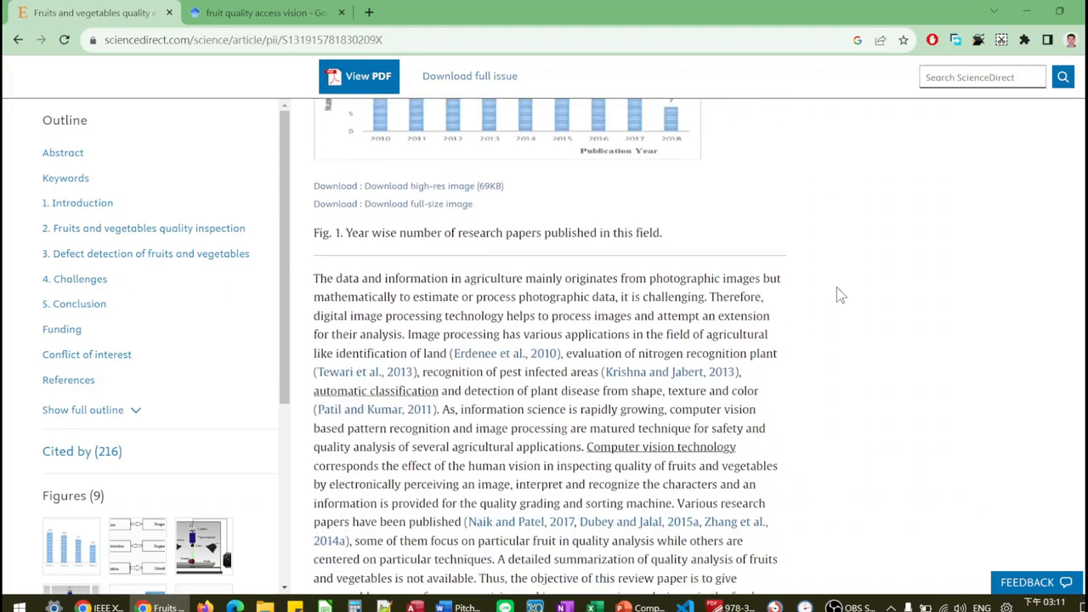
{"action": "scroll", "scroll_direction": "down", "scroll_amount": 3}
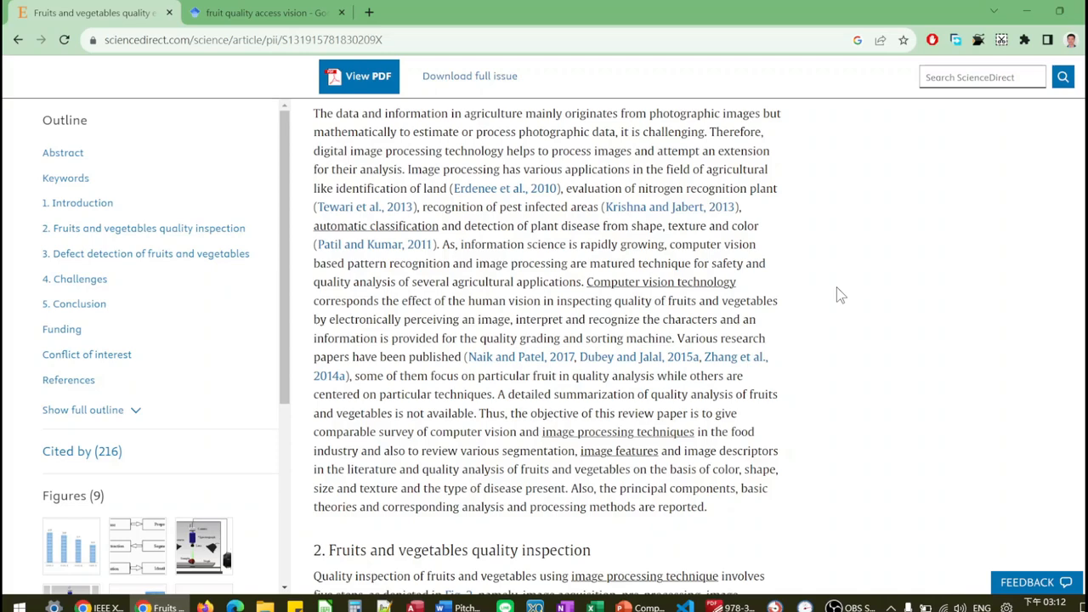
Scroll through section 2 past Fig. 2 and the computer vision system figure to the hyperspectral scanning figure (Fig. 4).
{"action": "scroll", "scroll_direction": "down", "scroll_amount": 3}
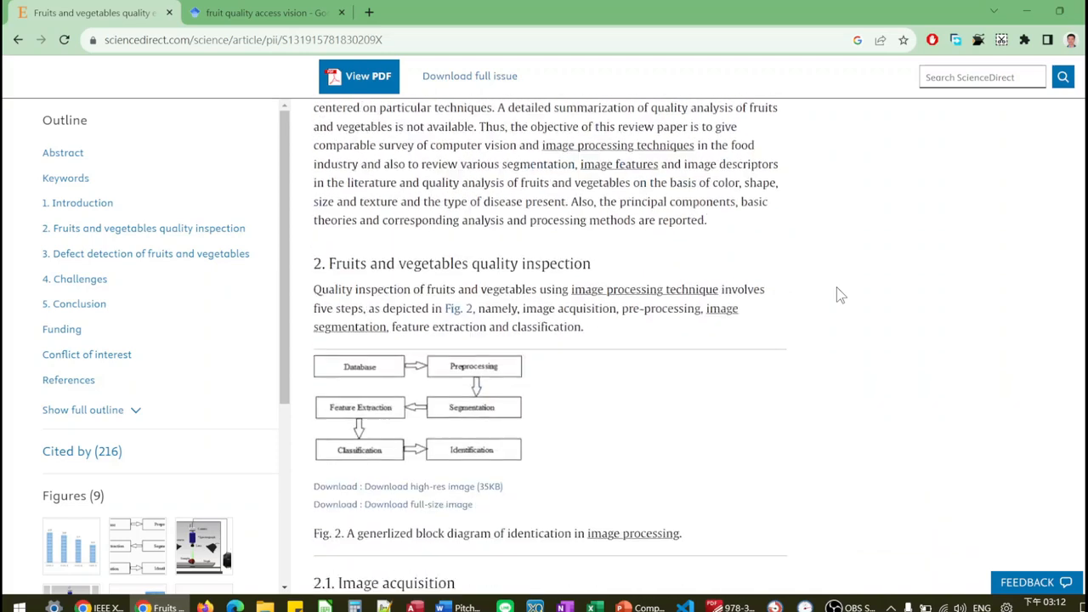
{"action": "scroll", "scroll_direction": "down", "scroll_amount": 3}
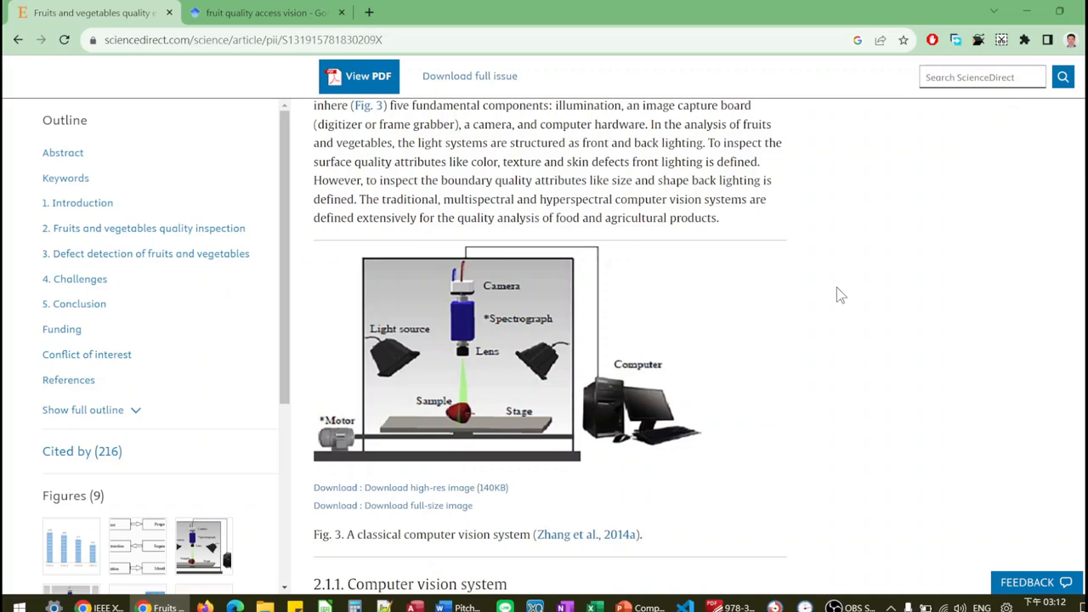
{"action": "mouse_move", "coordinate": [535, 378]}
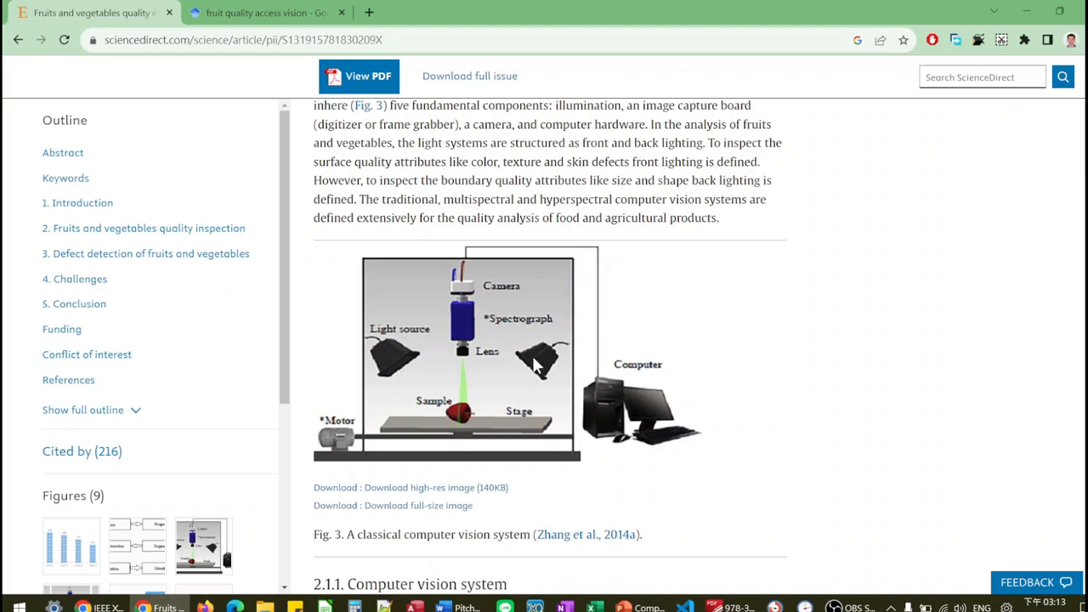
{"action": "scroll", "scroll_direction": "down", "scroll_amount": 3}
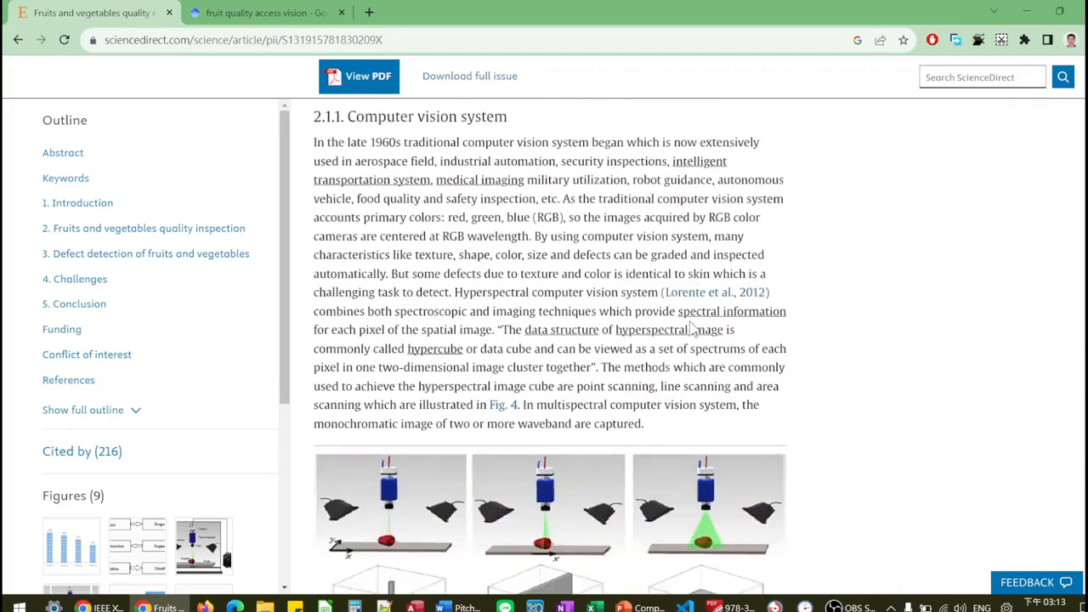
{"action": "scroll", "scroll_direction": "down", "scroll_amount": 3}
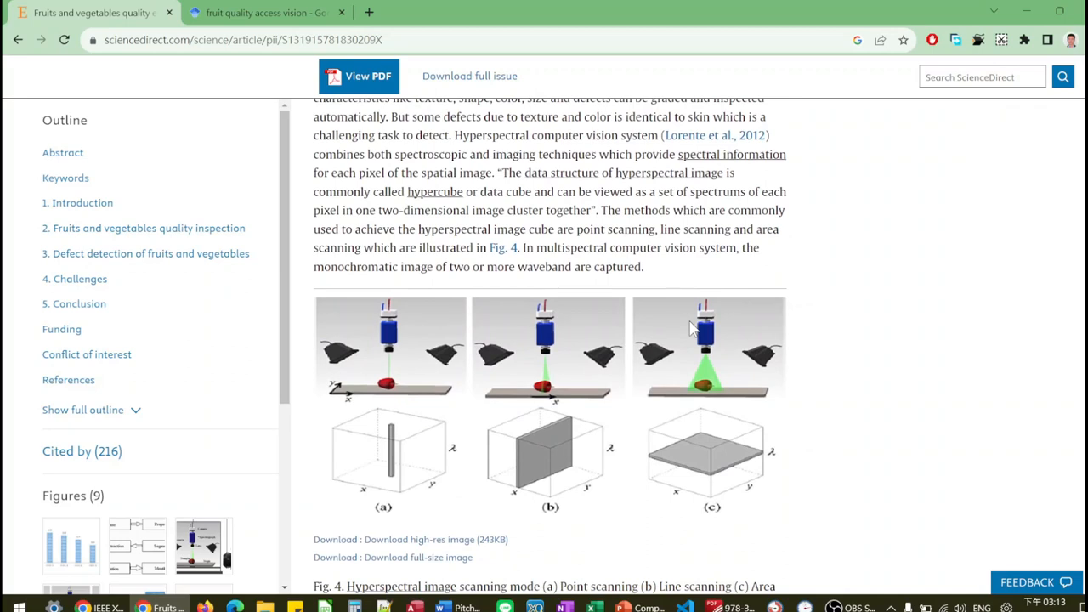
{"action": "mouse_move", "coordinate": [663, 382]}
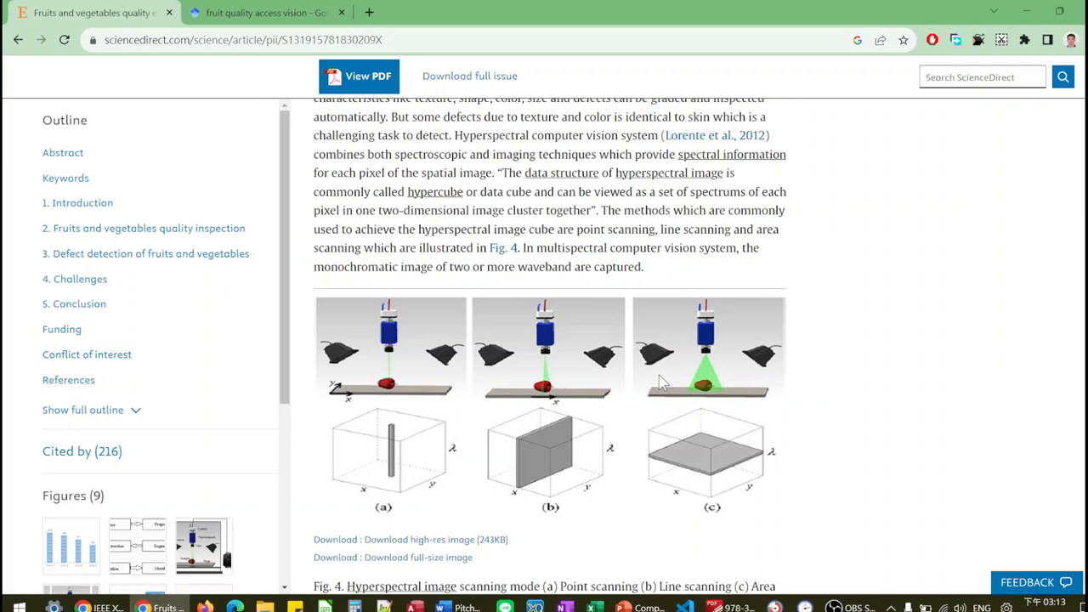
Scroll past the ultrasound/infrared and tomographic imaging subsections until Table 1 of datasets is visible.
{"action": "scroll", "scroll_direction": "down", "scroll_amount": 3}
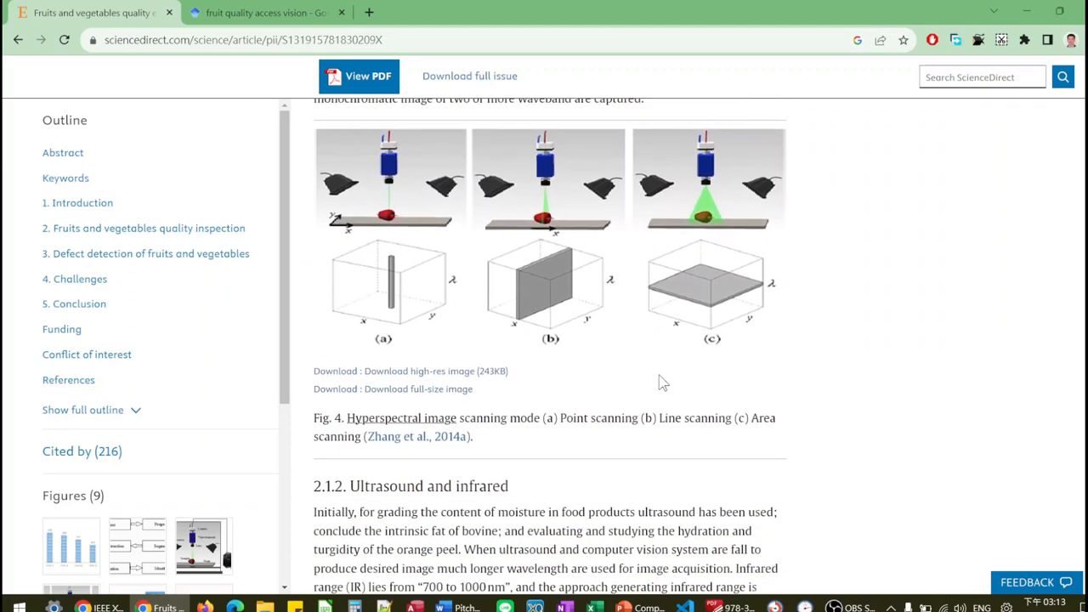
{"action": "scroll", "scroll_direction": "down", "scroll_amount": 3}
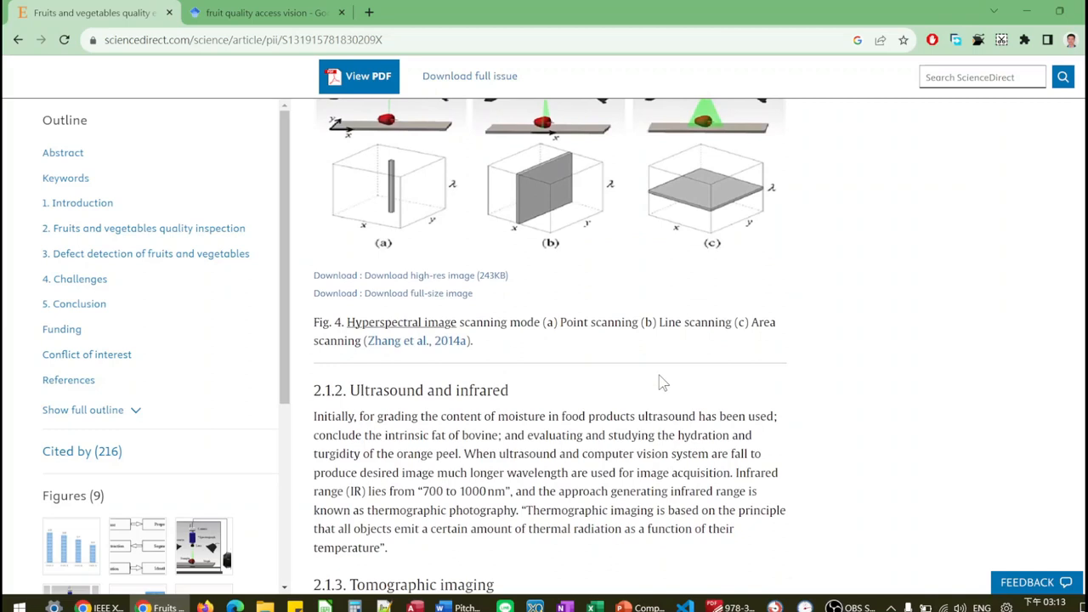
{"action": "scroll", "scroll_direction": "down", "scroll_amount": 3}
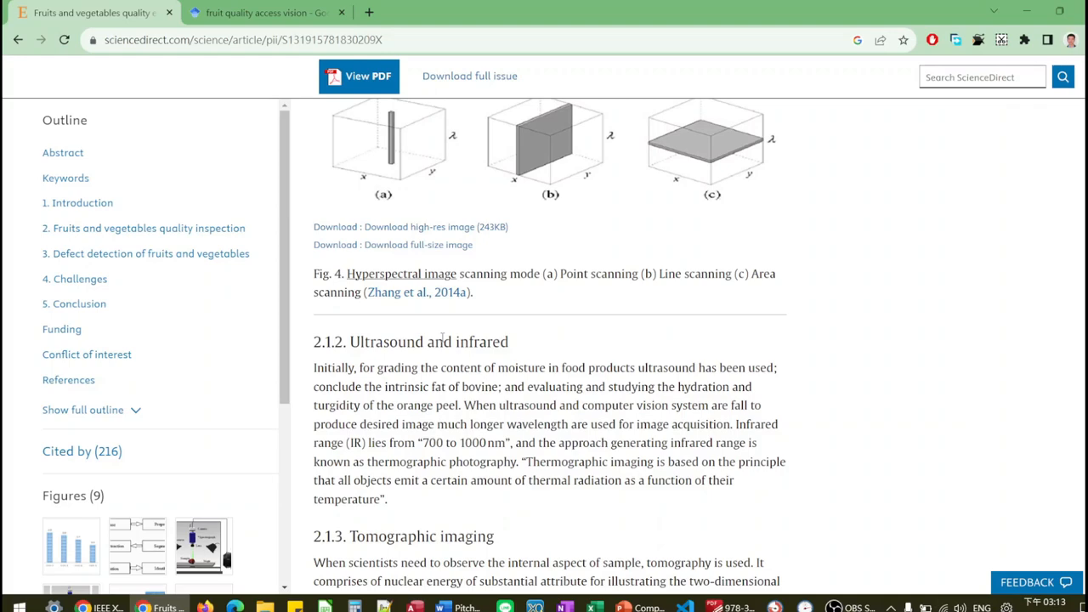
{"action": "scroll", "scroll_direction": "down", "scroll_amount": 3}
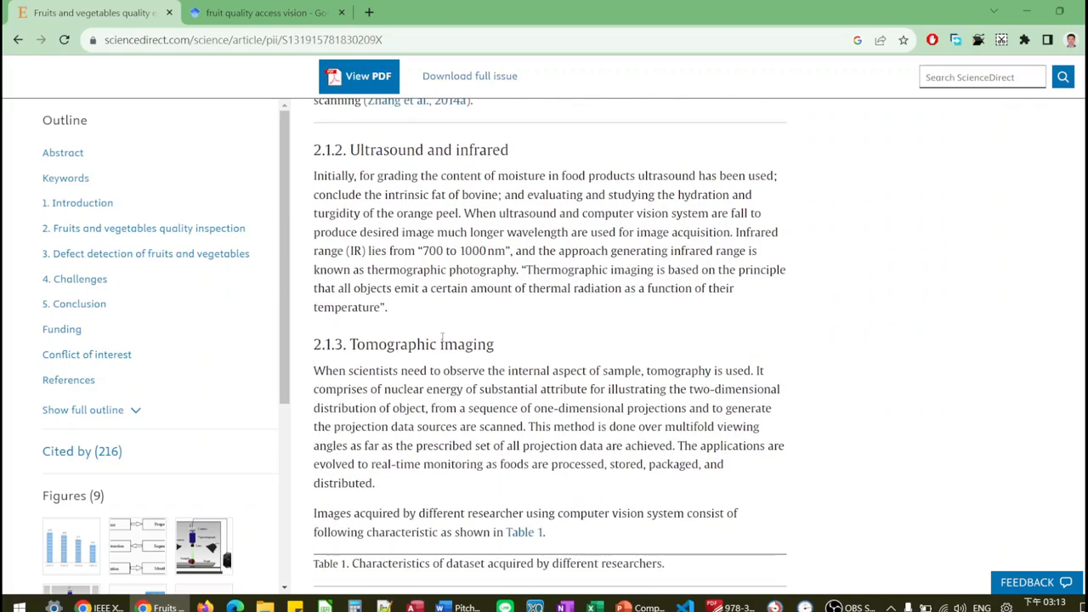
{"action": "scroll", "scroll_direction": "down", "scroll_amount": 3}
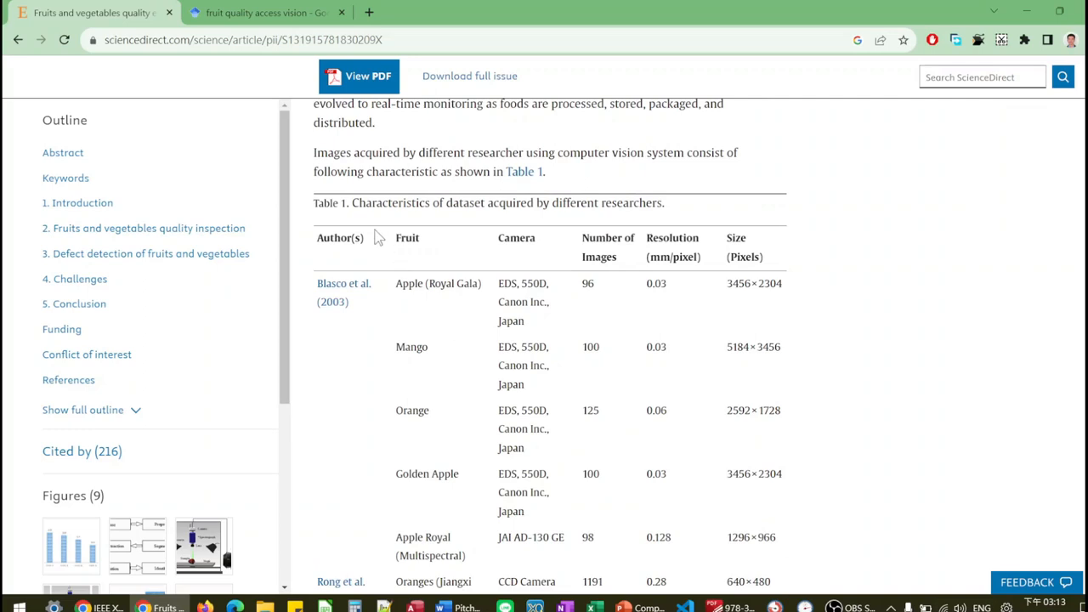
{"action": "mouse_move", "coordinate": [364, 228]}
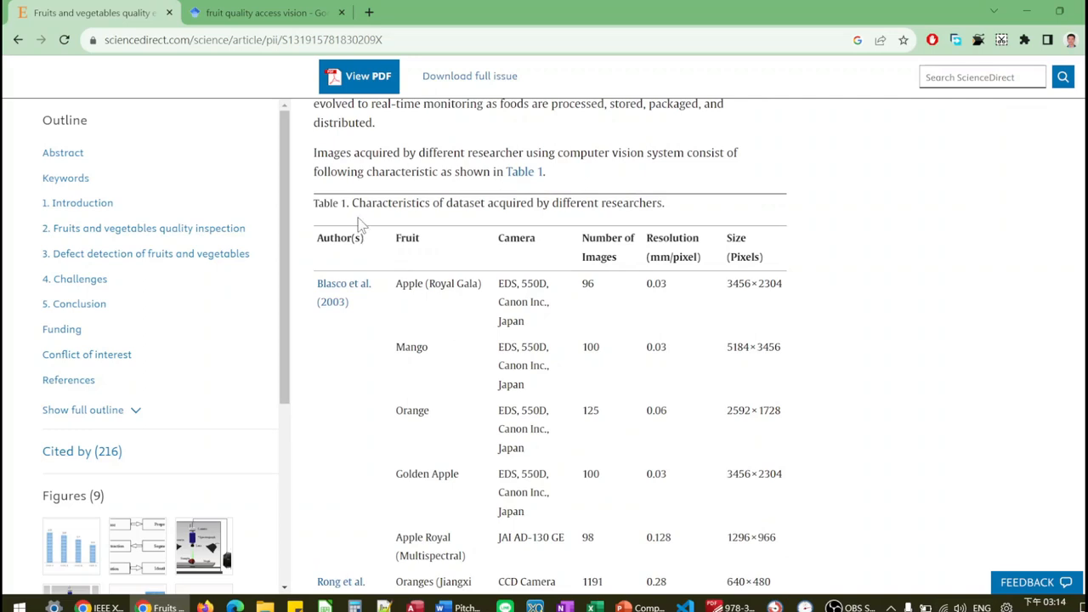
{"action": "mouse_move", "coordinate": [454, 241]}
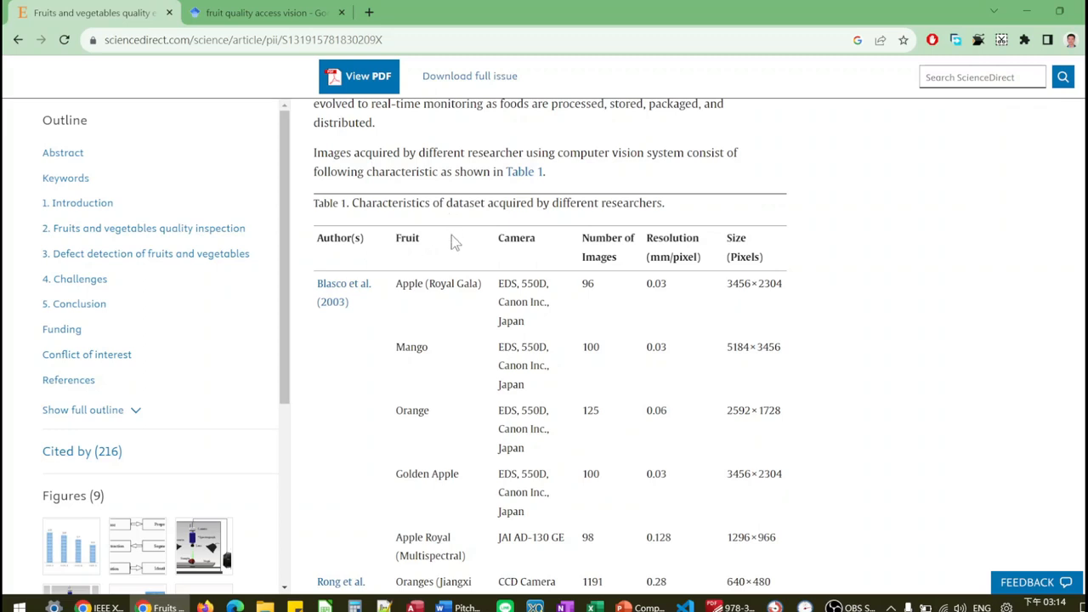
{"action": "mouse_move", "coordinate": [326, 302]}
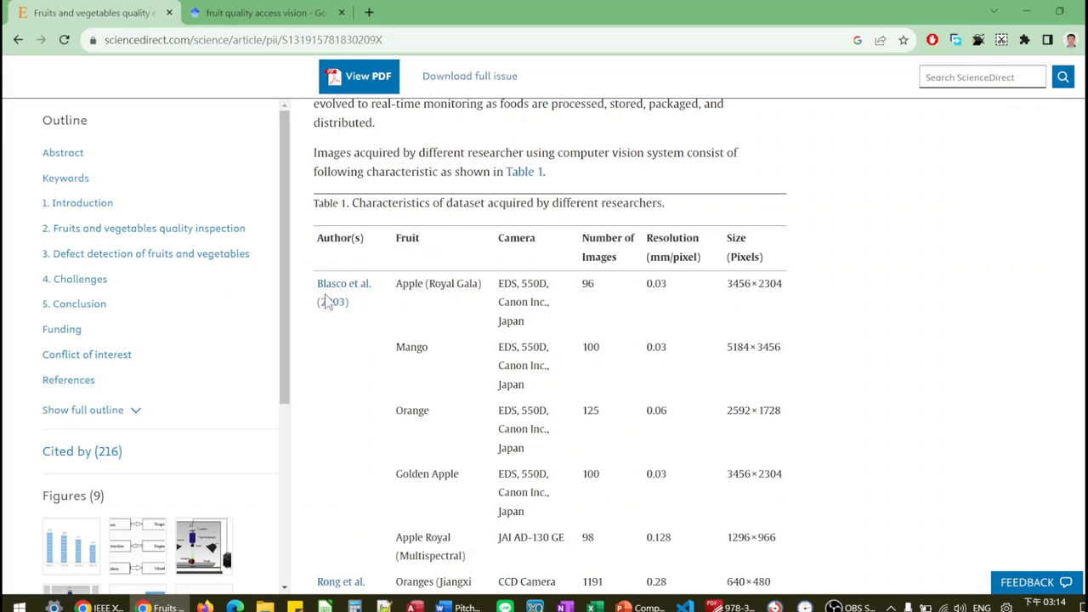
Scroll through the Table 1 dataset entries down to the 2.2 Preprocessing heading.
{"action": "scroll", "scroll_direction": "down", "scroll_amount": 3}
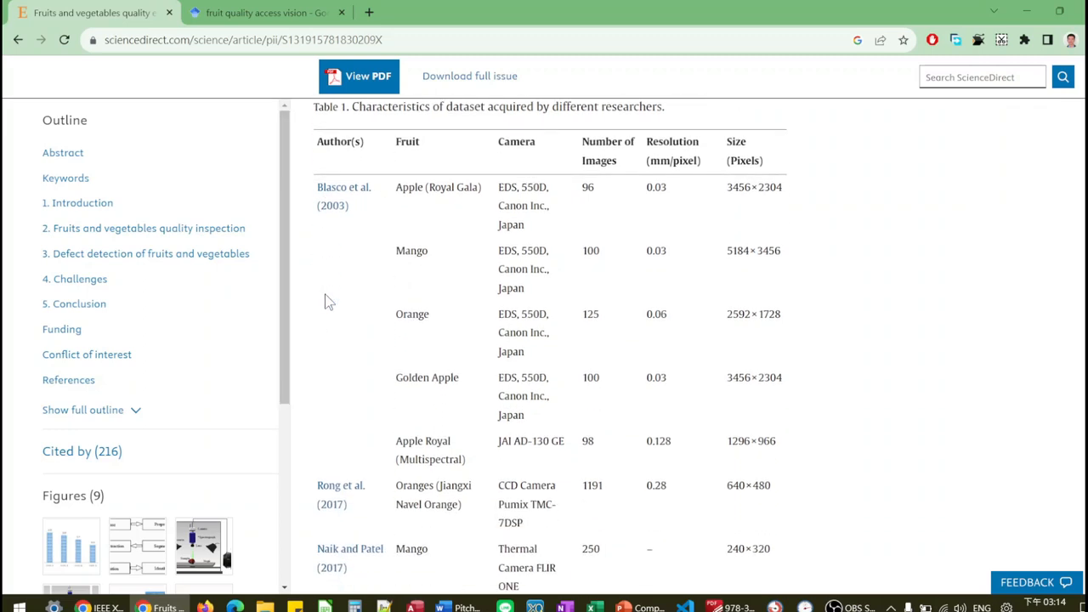
{"action": "mouse_move", "coordinate": [342, 231]}
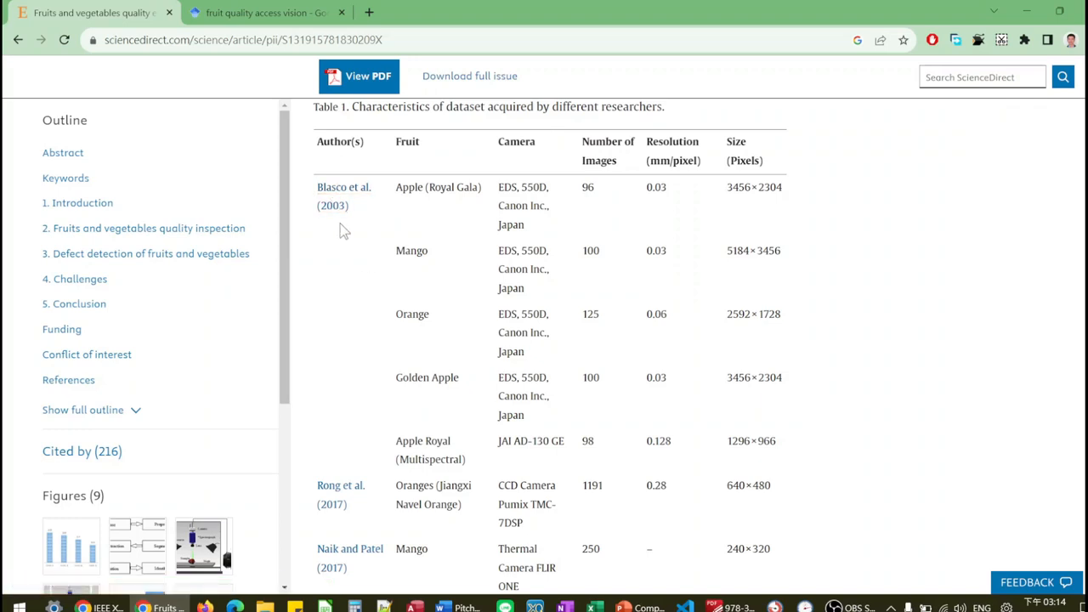
{"action": "scroll", "scroll_direction": "down", "scroll_amount": 3}
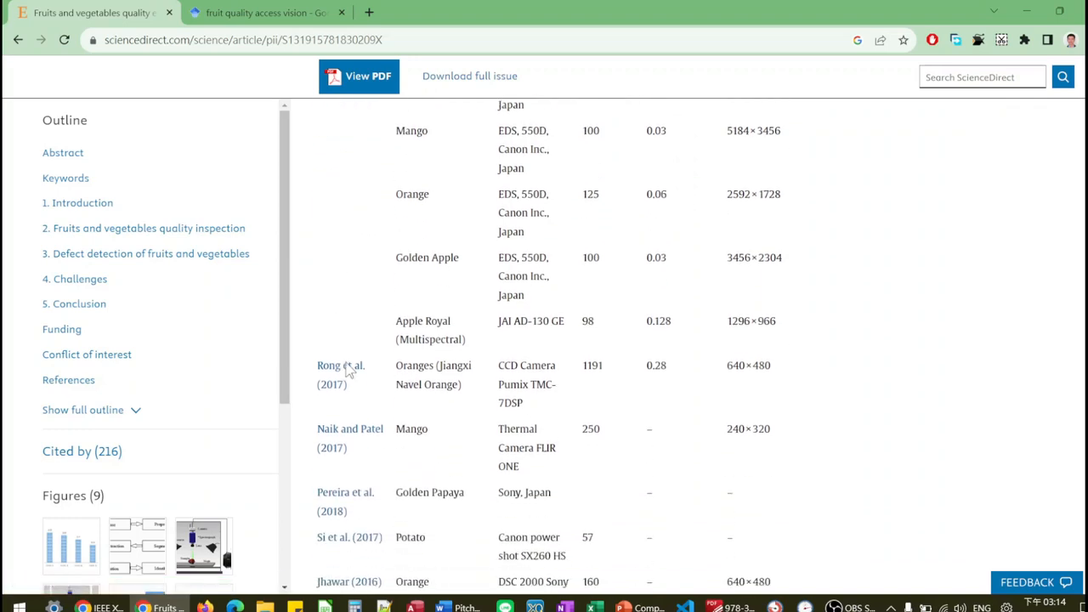
{"action": "scroll", "scroll_direction": "down", "scroll_amount": 3}
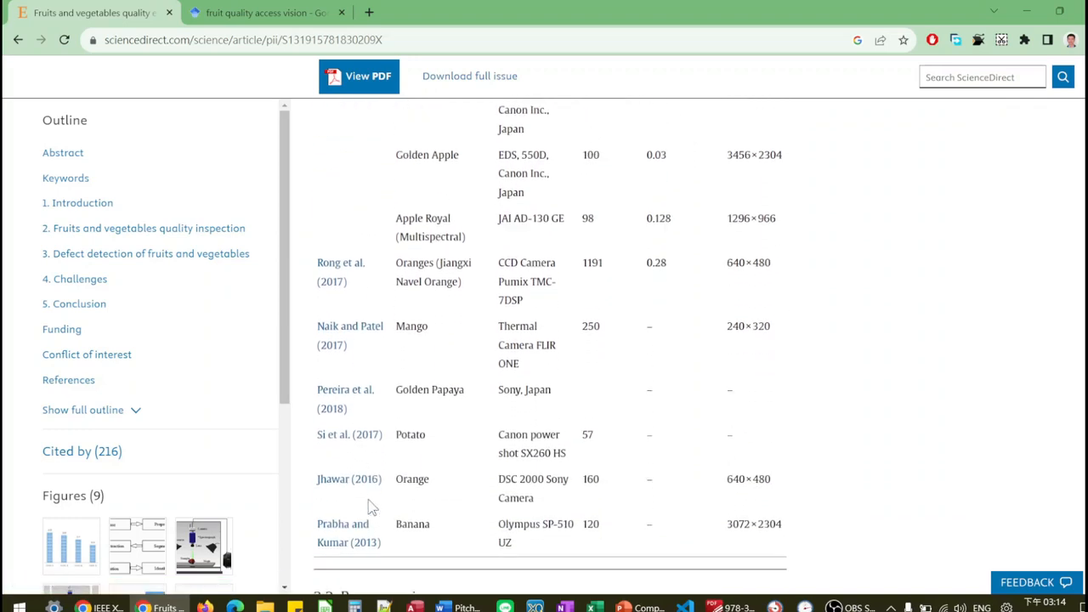
{"action": "scroll", "scroll_direction": "down", "scroll_amount": 3}
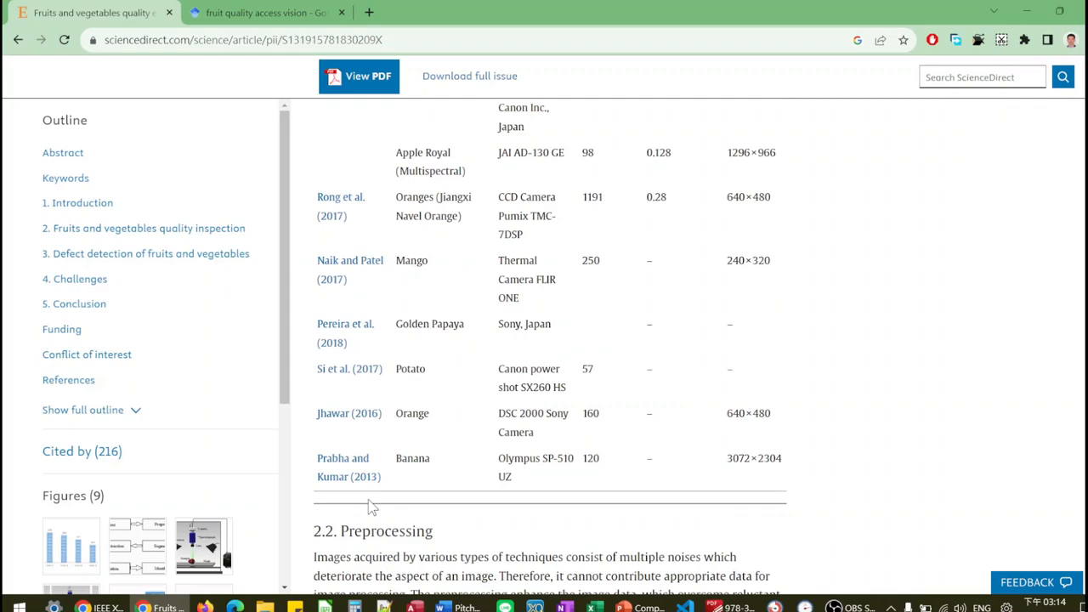
{"action": "scroll", "scroll_direction": "down", "scroll_amount": 3}
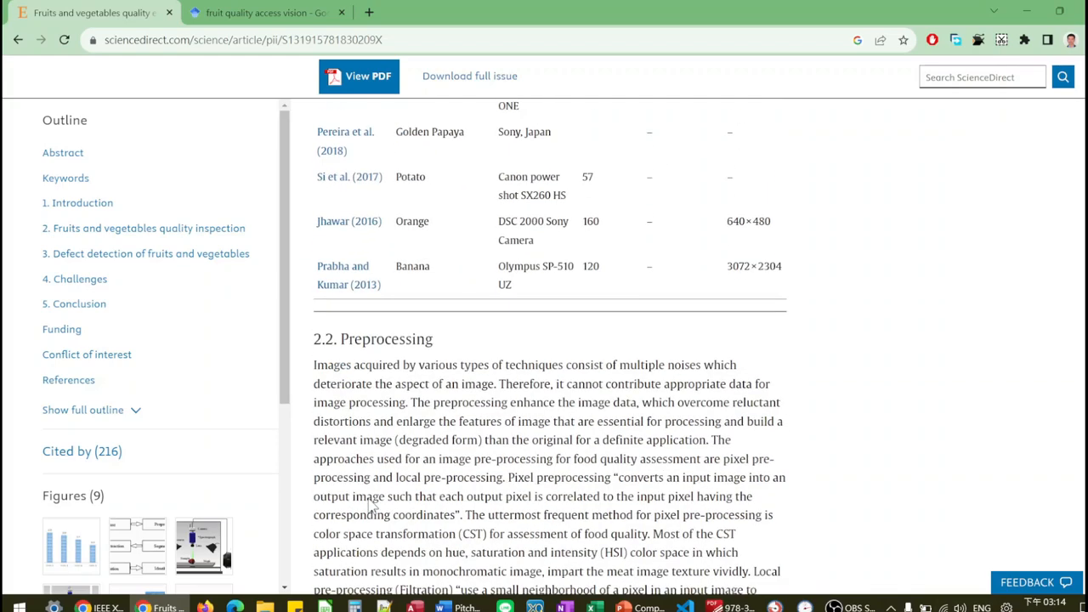
Scroll through the preprocessing and segmentation discussion, then switch to the tab with the review's PDF.
{"action": "scroll", "scroll_direction": "down", "scroll_amount": 3}
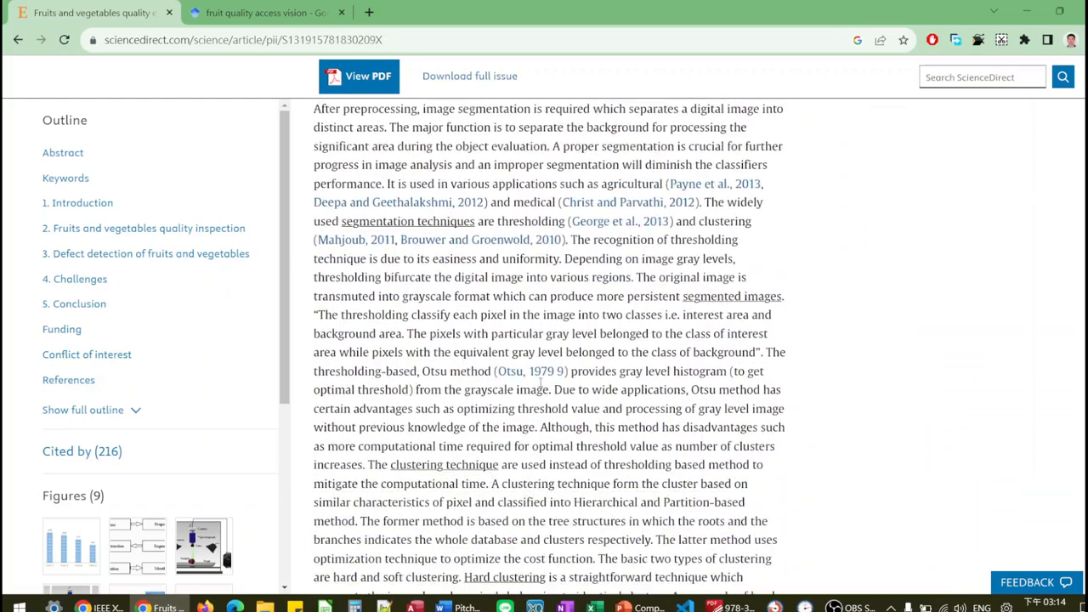
{"action": "scroll", "scroll_direction": "down", "scroll_amount": 3}
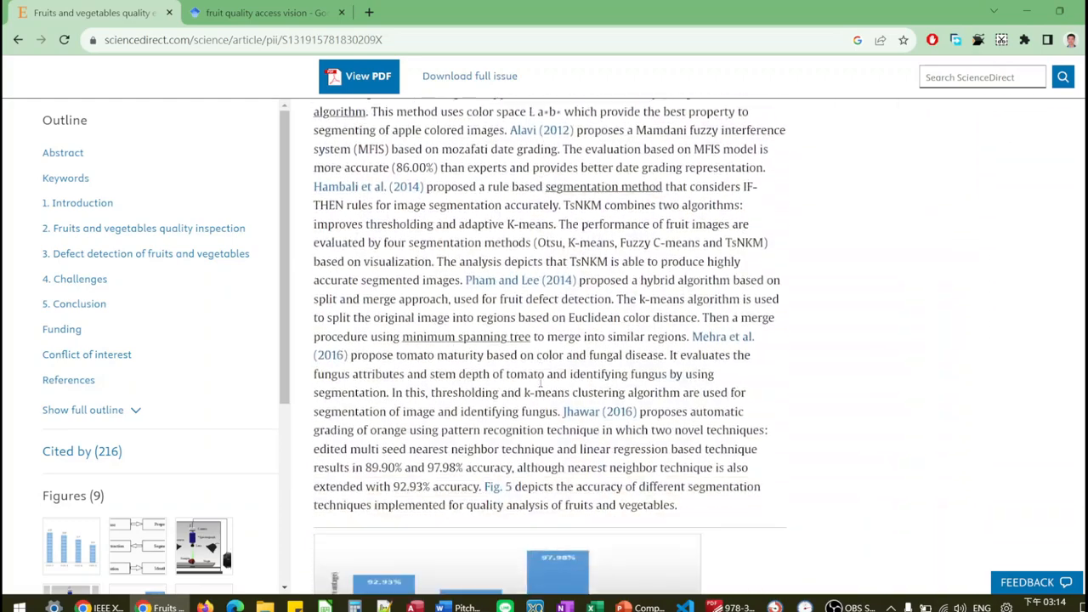
{"action": "scroll", "scroll_direction": "down", "scroll_amount": 3}
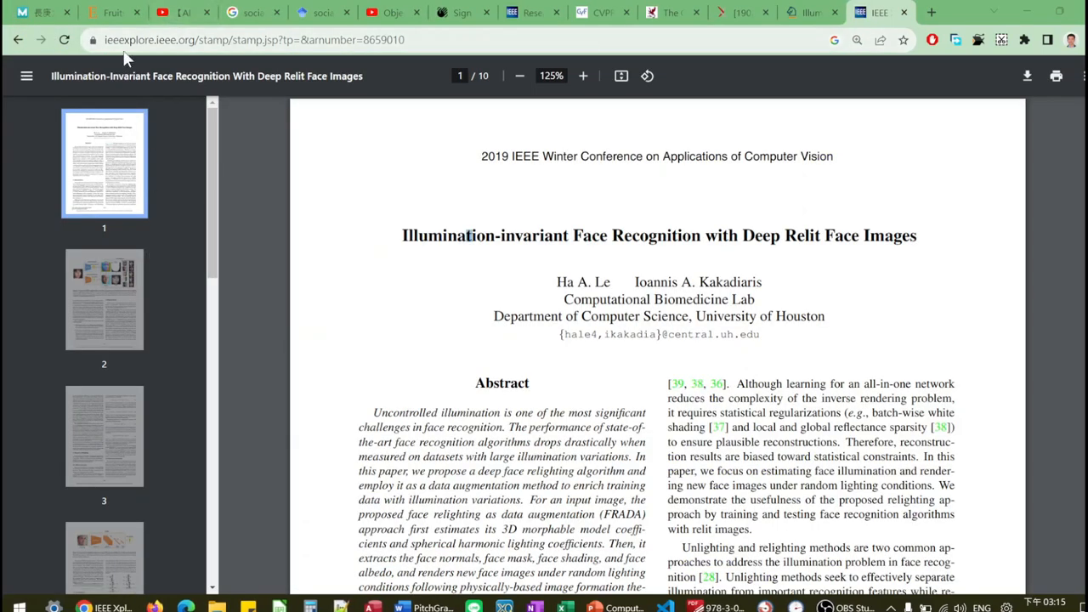
{"action": "left_click", "coordinate": [111, 12]}
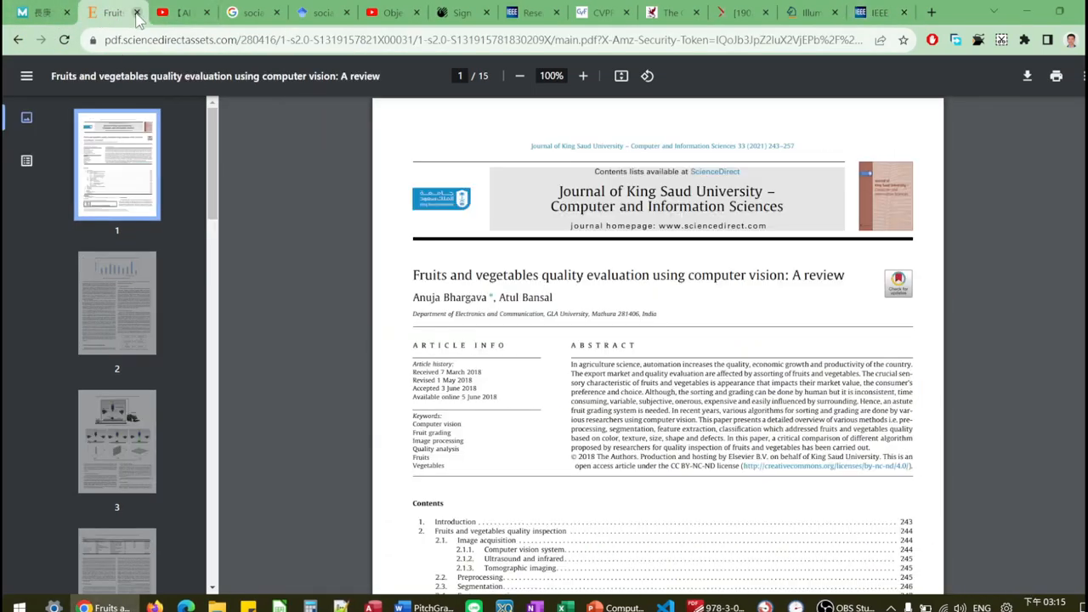
Switch to the Chrome tab with the paused YouTube AI Meetup YOLOv4 talk.
{"action": "left_click", "coordinate": [119, 13]}
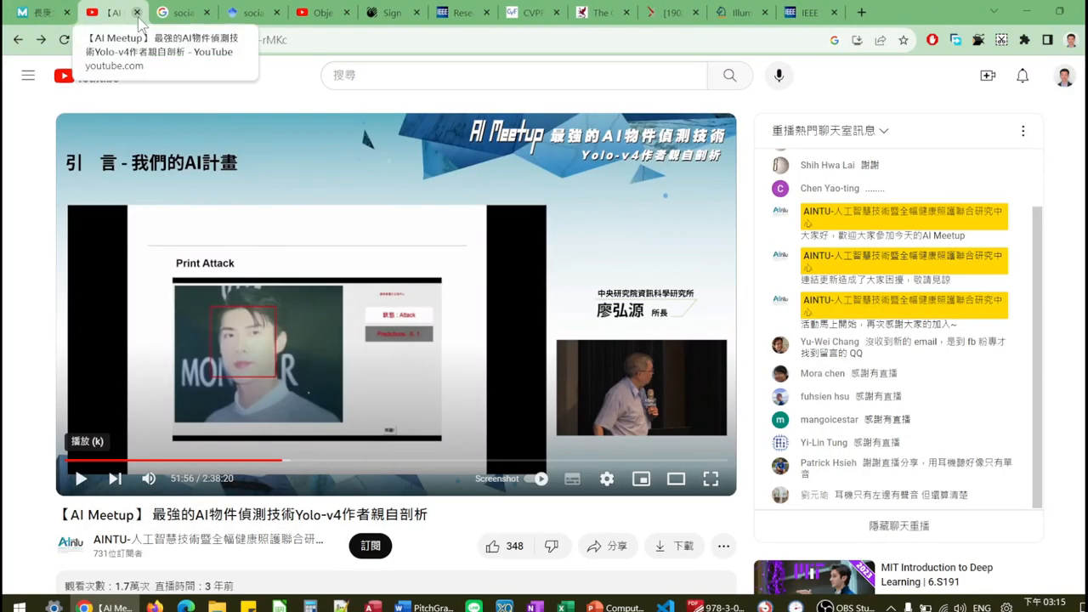
{"action": "mouse_move", "coordinate": [217, 137]}
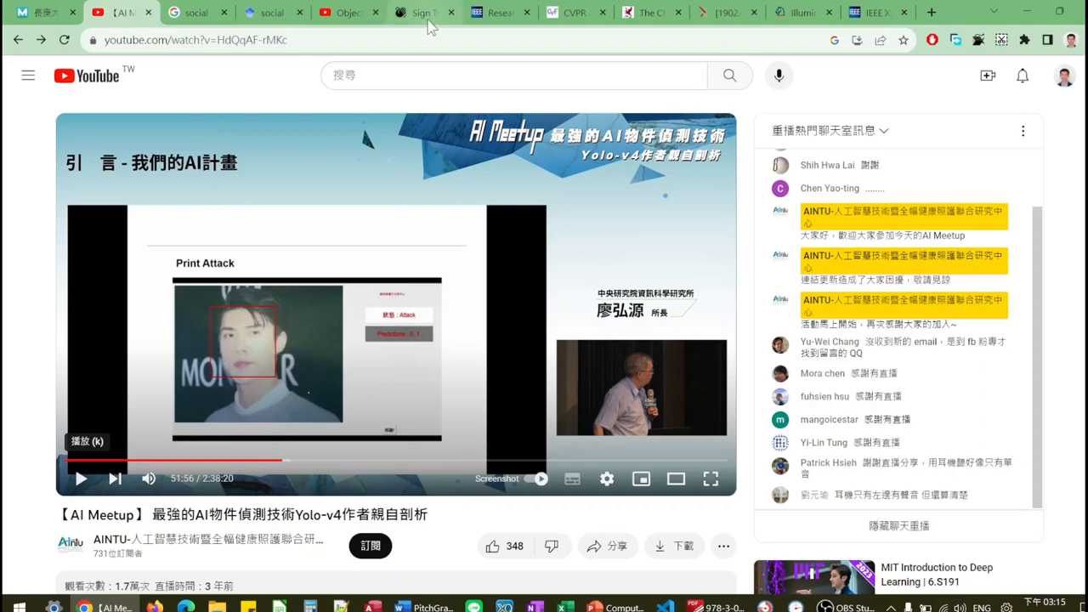
{"action": "mouse_move", "coordinate": [418, 18]}
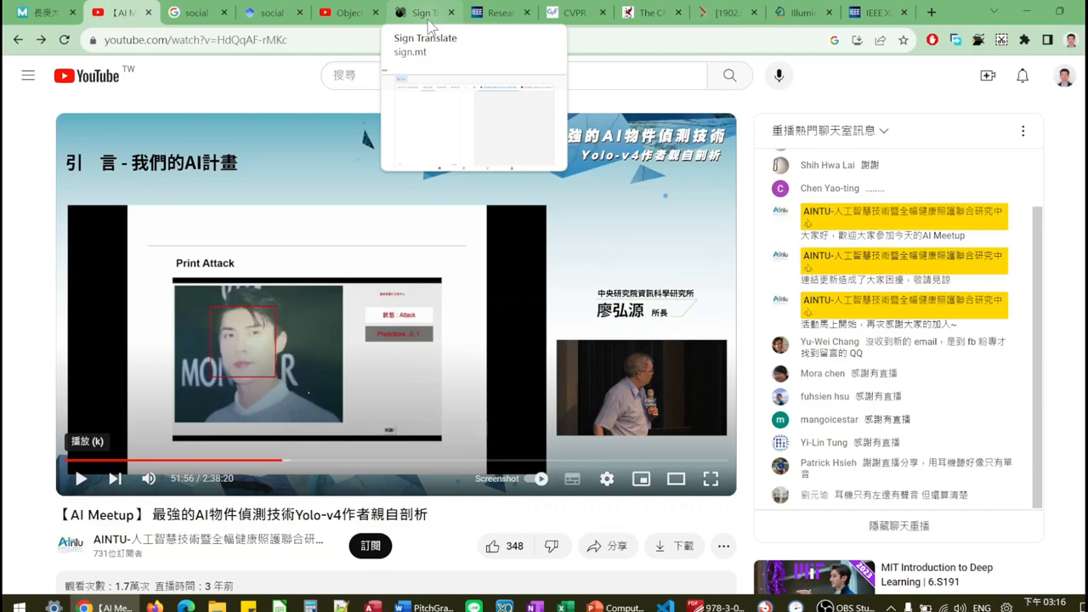
{"action": "mouse_move", "coordinate": [436, 170]}
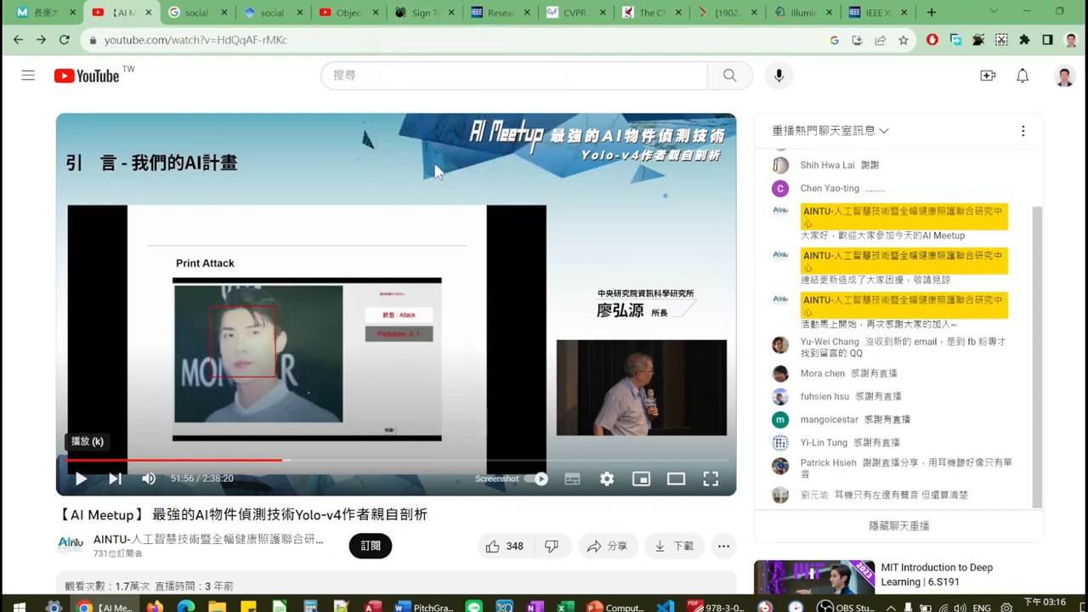
{"action": "mouse_move", "coordinate": [331, 287]}
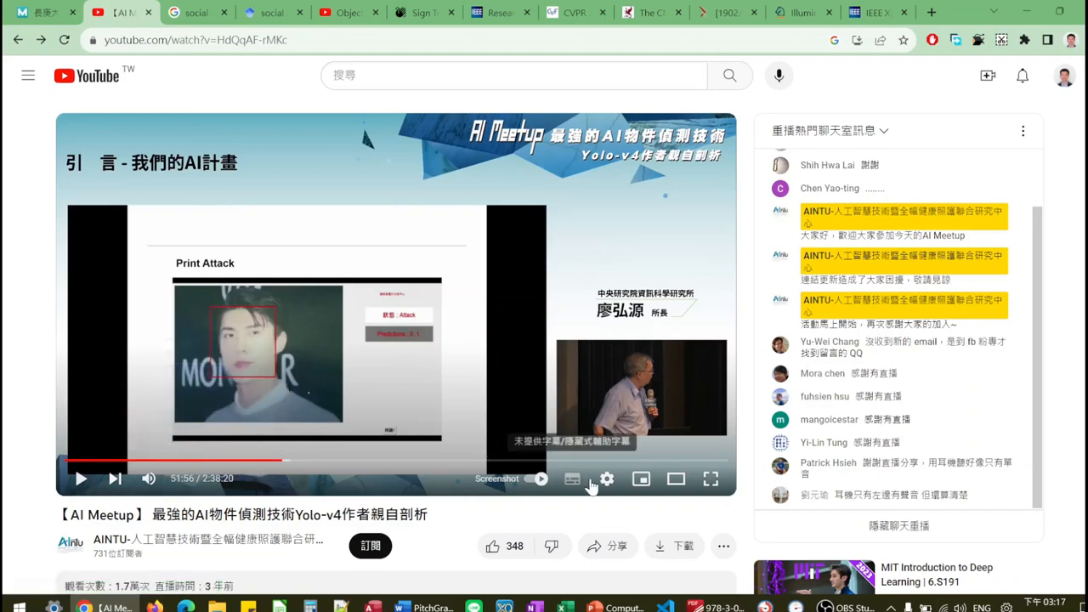
Check the player's speed and quality settings, then resume playing the YOLOv4 talk.
{"action": "left_click", "coordinate": [605, 480]}
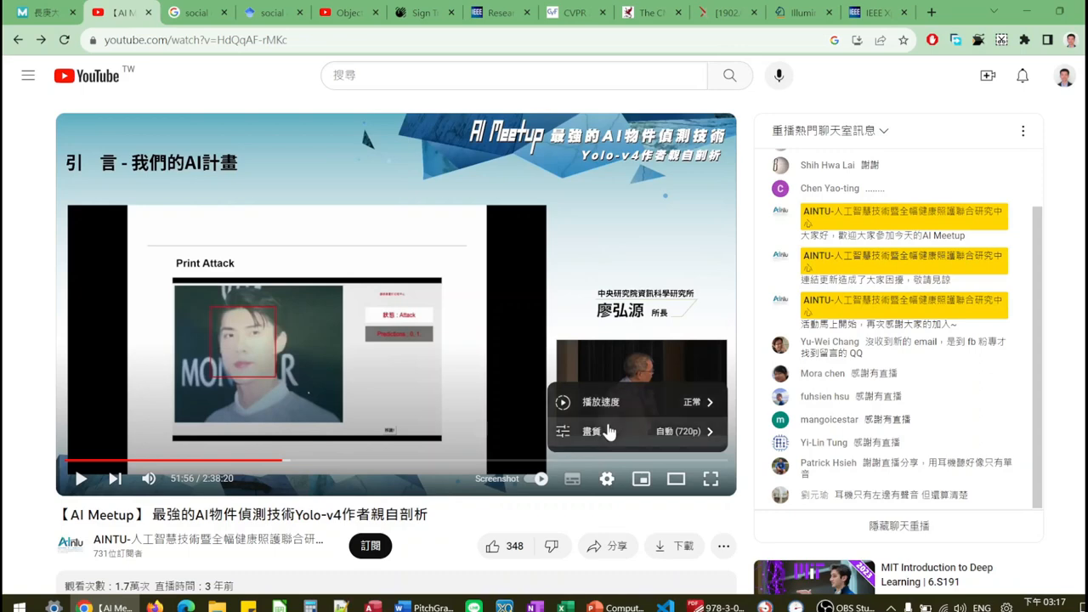
{"action": "mouse_move", "coordinate": [609, 451]}
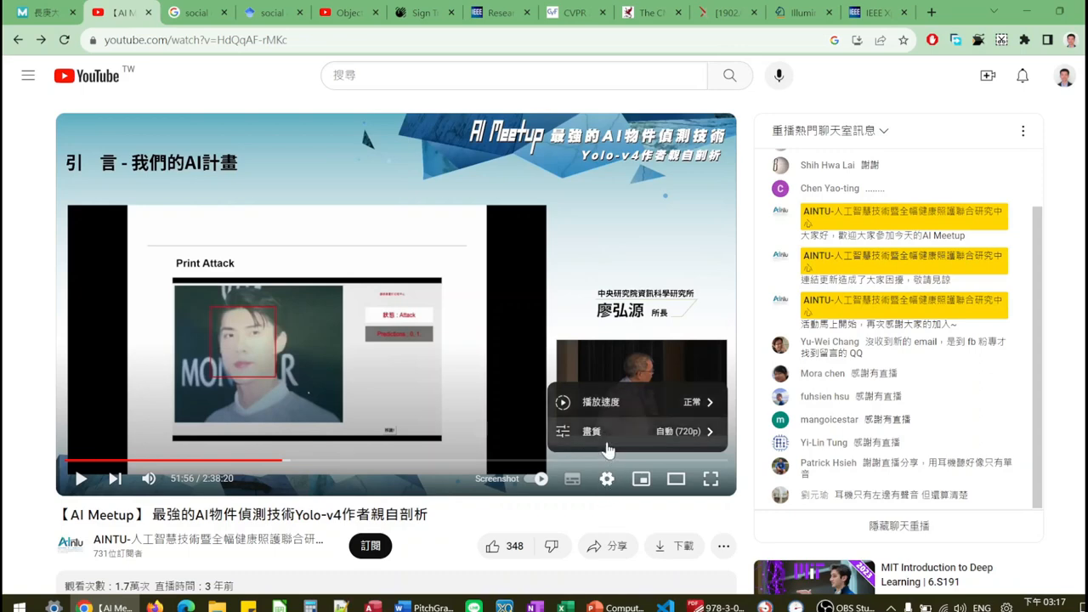
{"action": "mouse_move", "coordinate": [571, 479]}
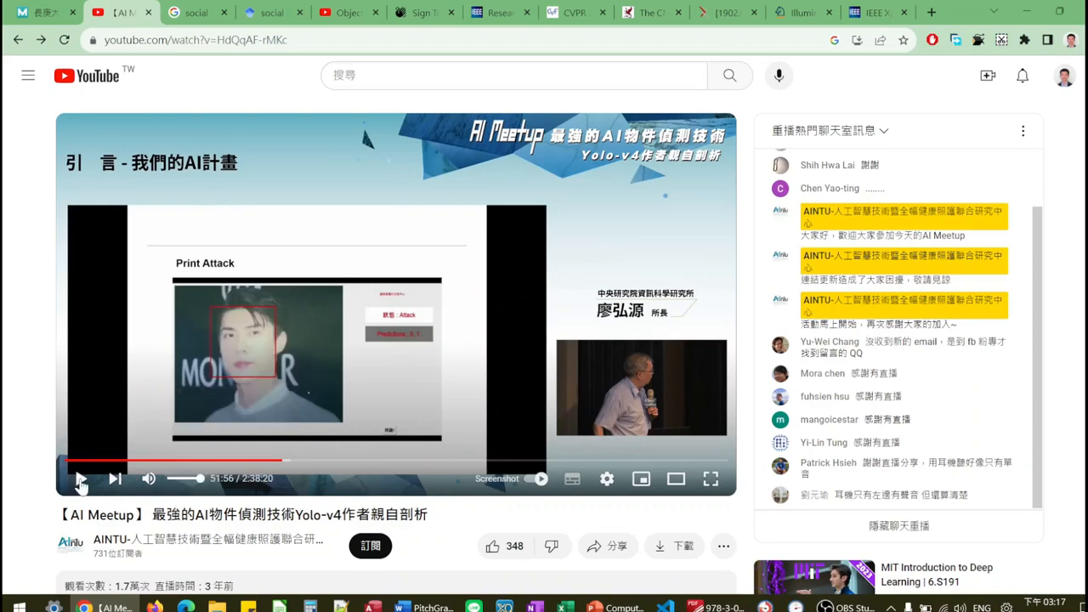
{"action": "left_click", "coordinate": [81, 479]}
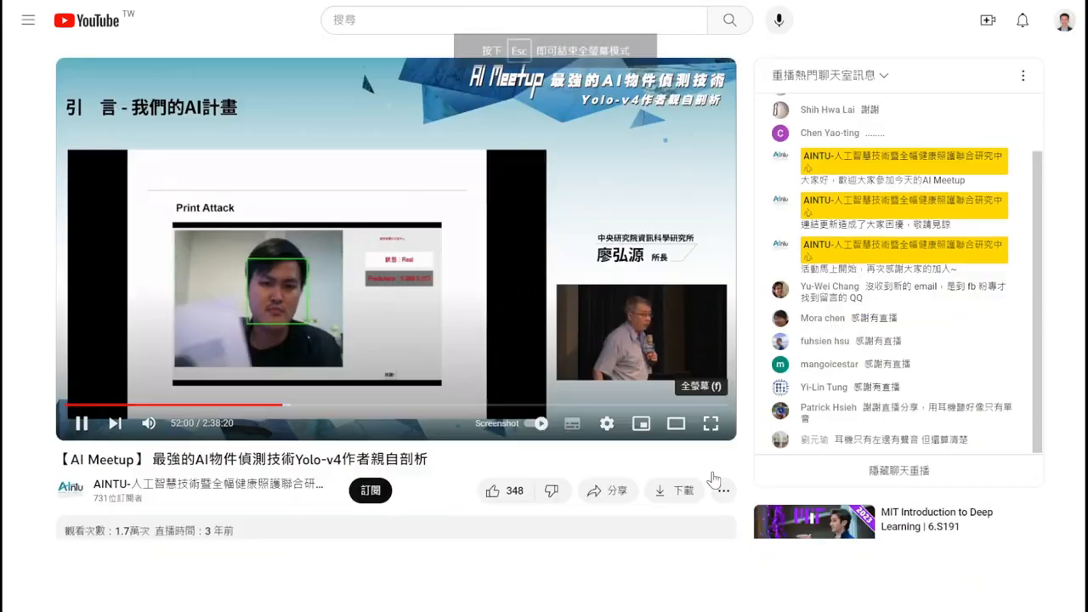
Watch the talk full screen and seek ahead to the Eliminate grid sensitivity slides near 1:21:37.
{"action": "left_click", "coordinate": [710, 423]}
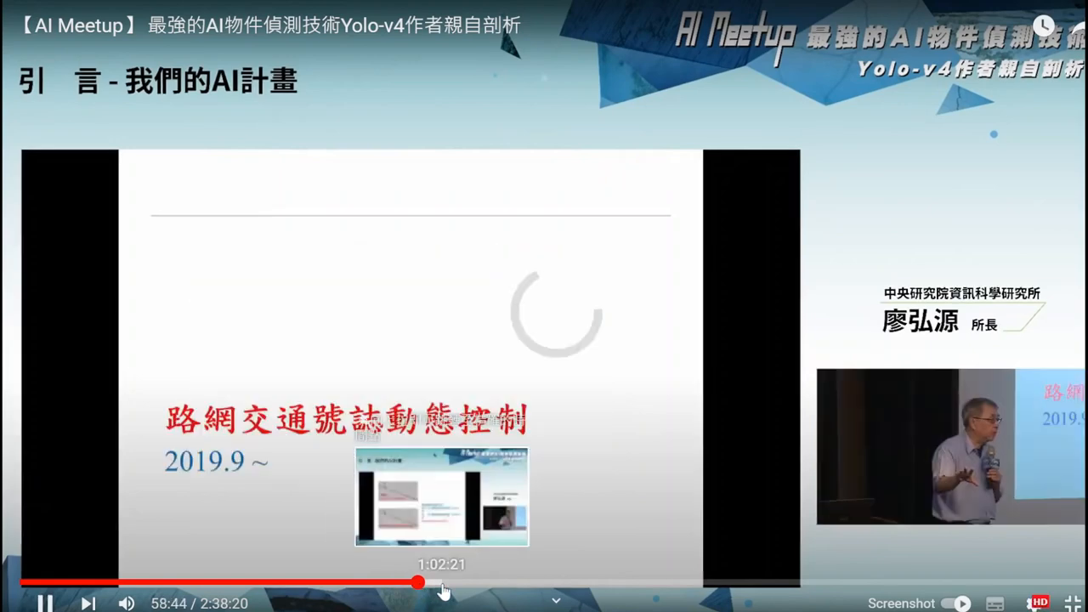
{"action": "left_click_drag", "start_coordinate": [416, 583], "coordinate": [442, 583]}
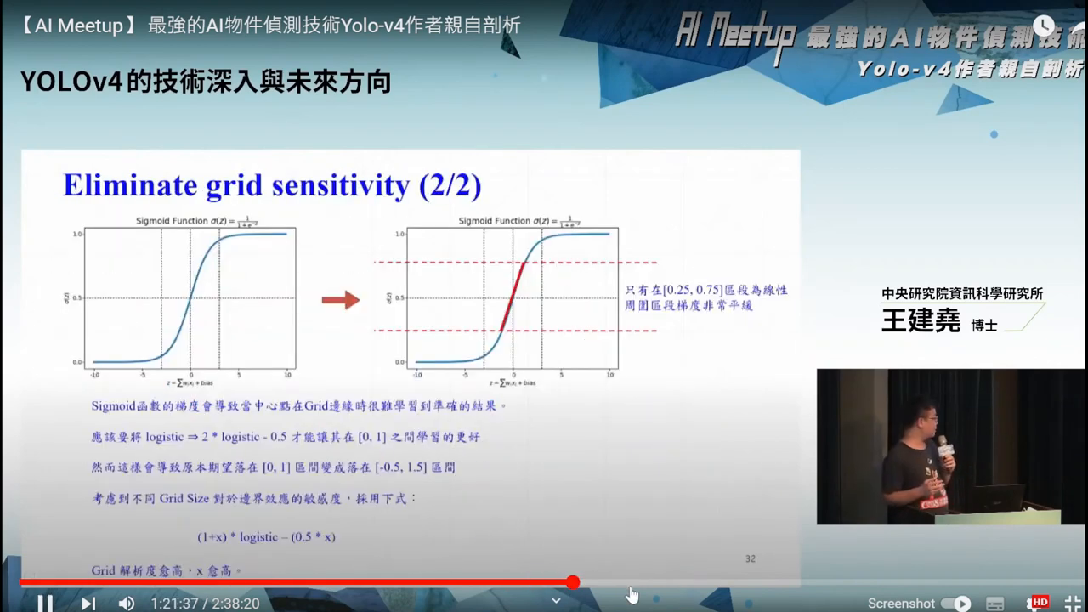
Seek further ahead to the Backbone of YOLOv4 slide near 2:07:37.
{"action": "left_click_drag", "start_coordinate": [574, 581], "coordinate": [613, 585]}
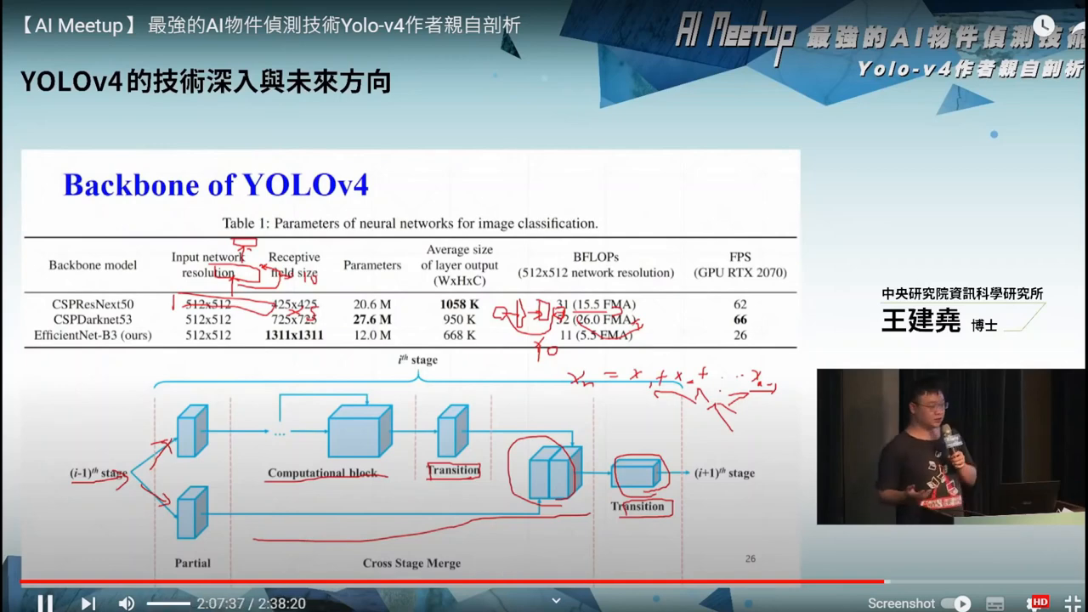
Pause the YOLOv4 talk on the Backbone slide at 2:07, leaving full screen.
{"action": "left_click", "coordinate": [48, 602]}
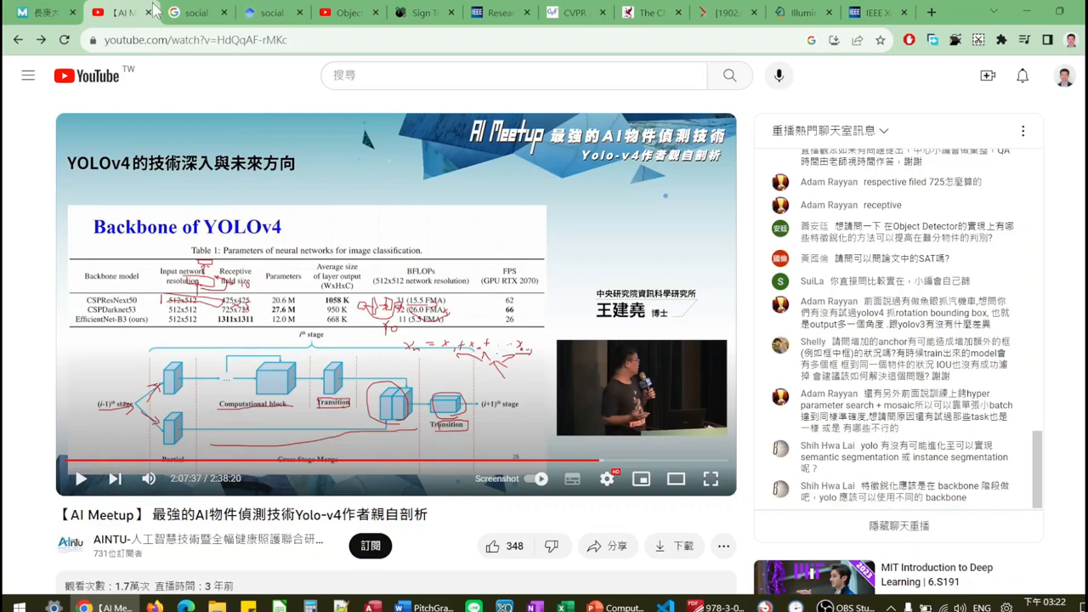
{"action": "mouse_move", "coordinate": [153, 10]}
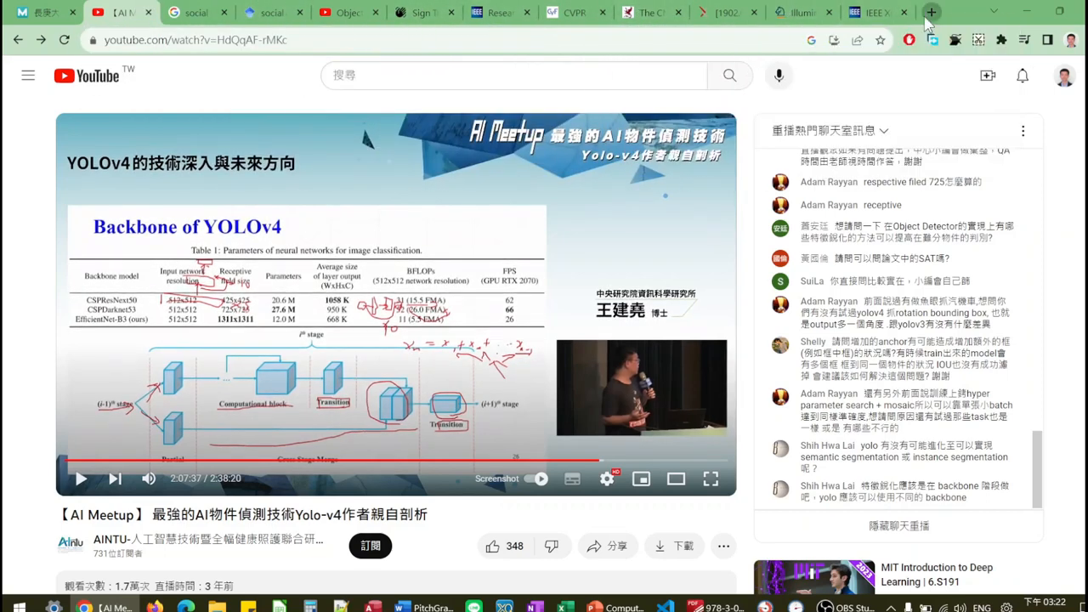
Reach Google Scholar via a Google search and begin entering 'pedestrian detection'.
{"action": "left_click", "coordinate": [929, 10]}
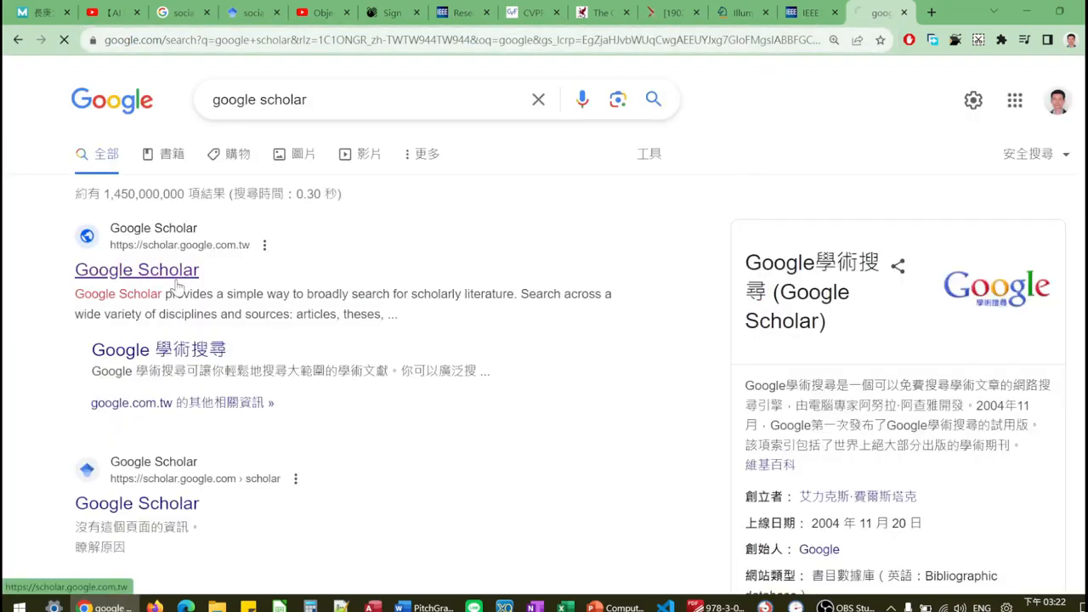
{"action": "left_click", "coordinate": [136, 269]}
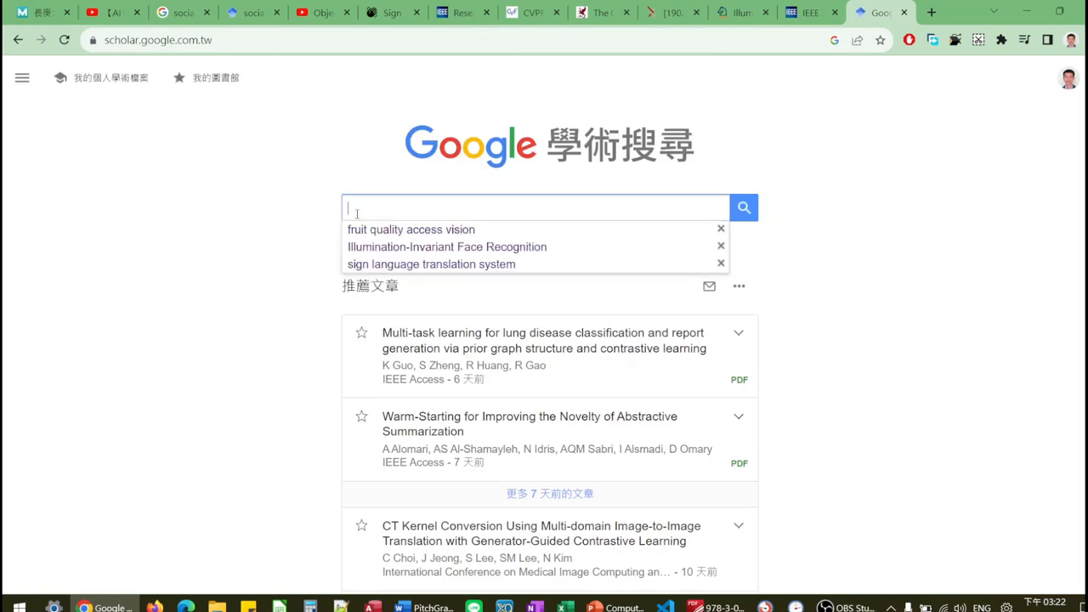
{"action": "type", "text": "pedeistrian detectio"}
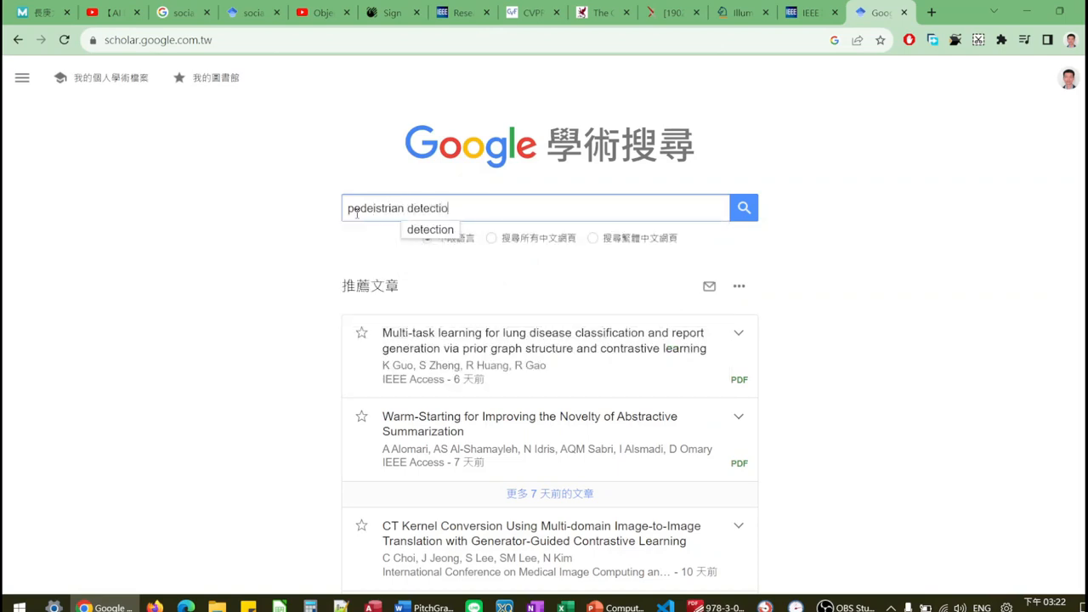
Run the pedestrian detection search and narrow results to papers since 2022.
{"action": "left_click", "coordinate": [743, 208]}
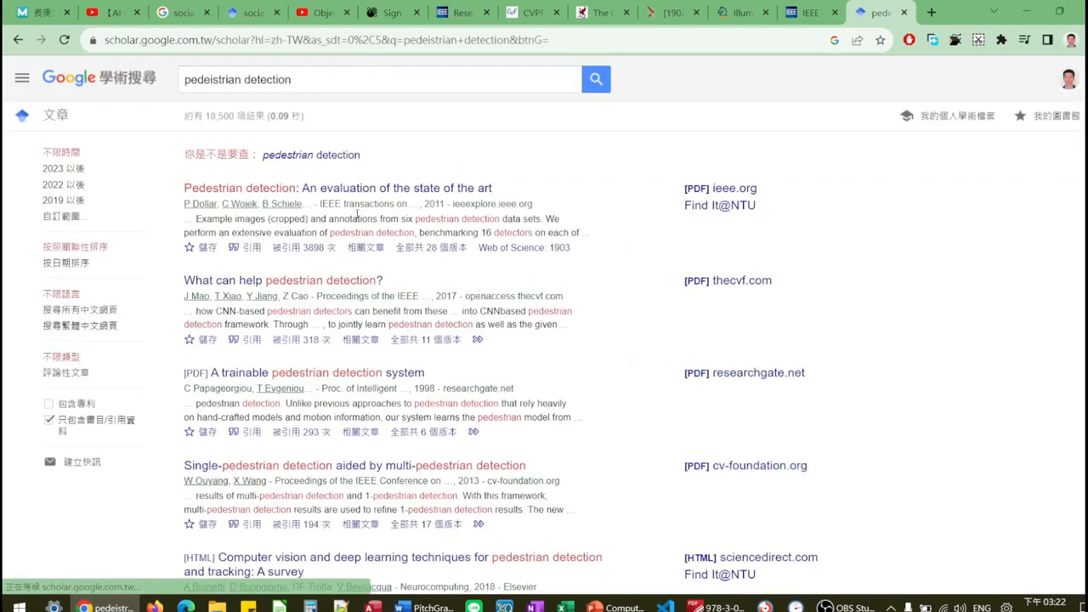
{"action": "mouse_move", "coordinate": [69, 245]}
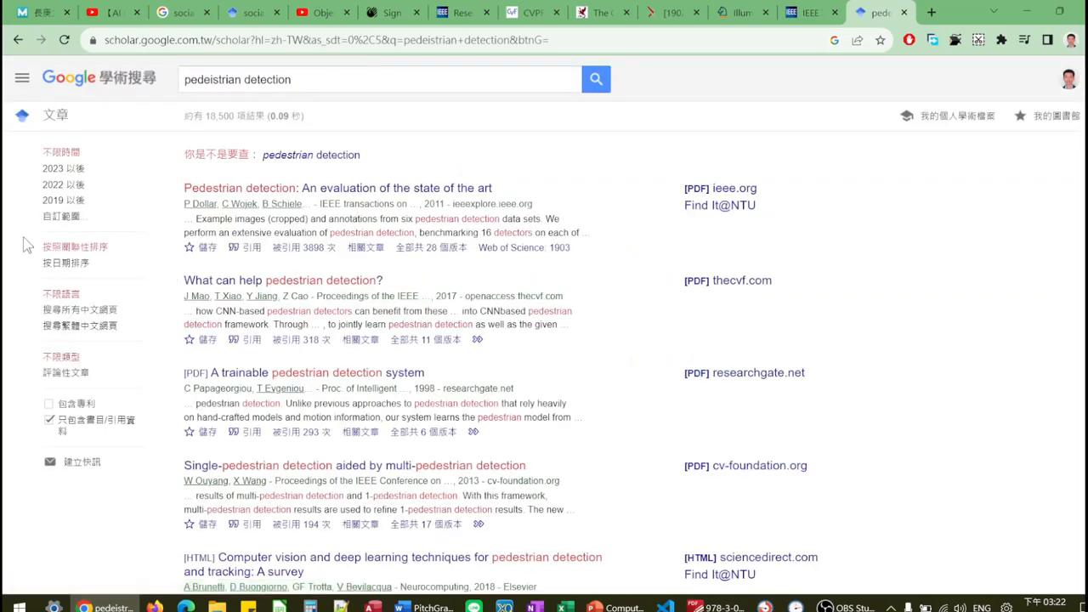
{"action": "left_click", "coordinate": [52, 204]}
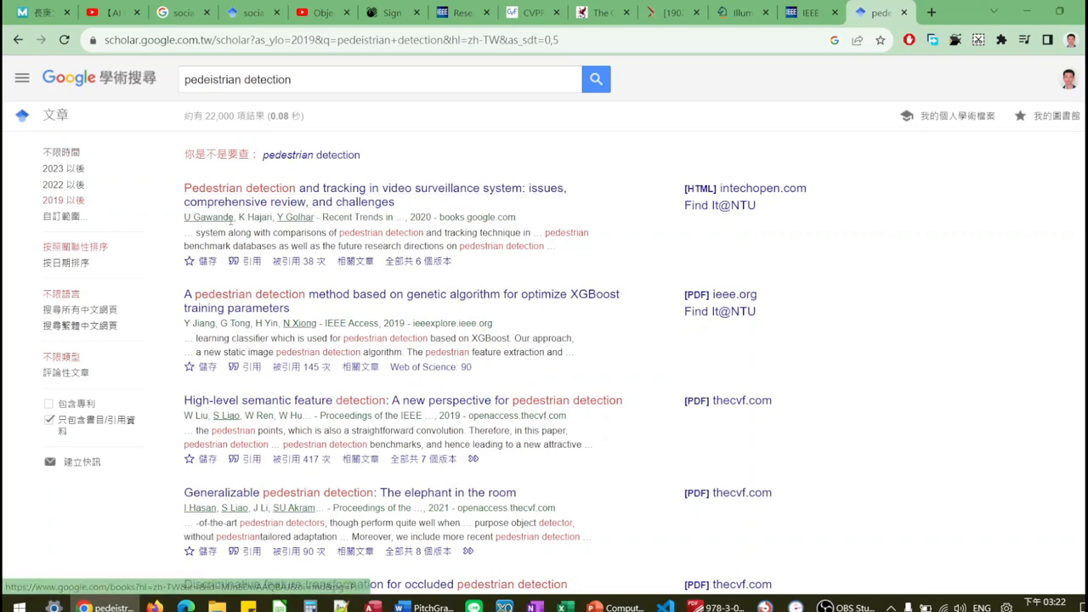
{"action": "left_click", "coordinate": [54, 185]}
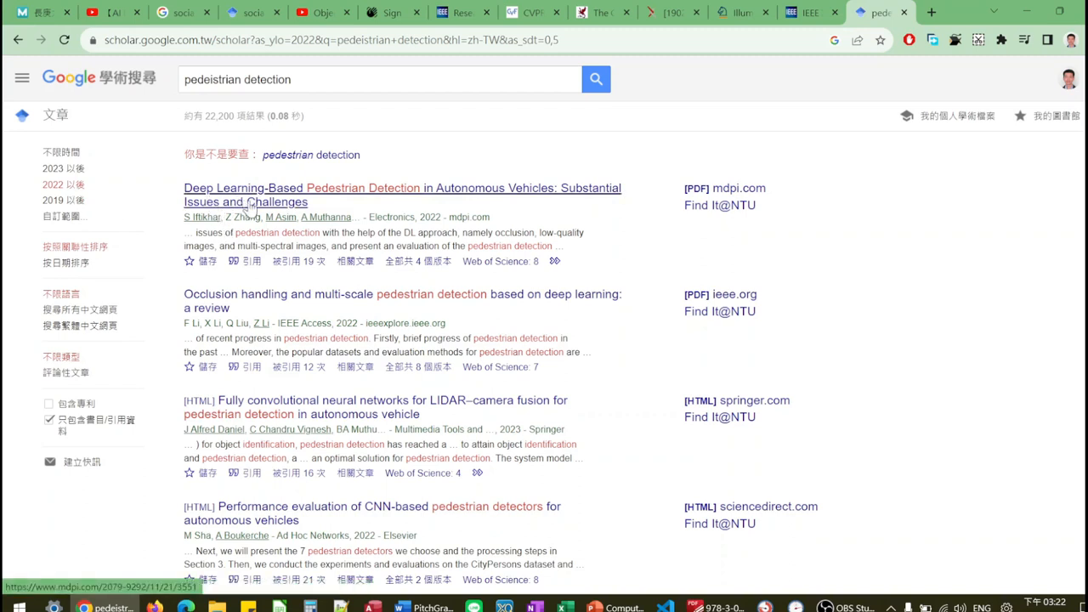
{"action": "mouse_move", "coordinate": [389, 197]}
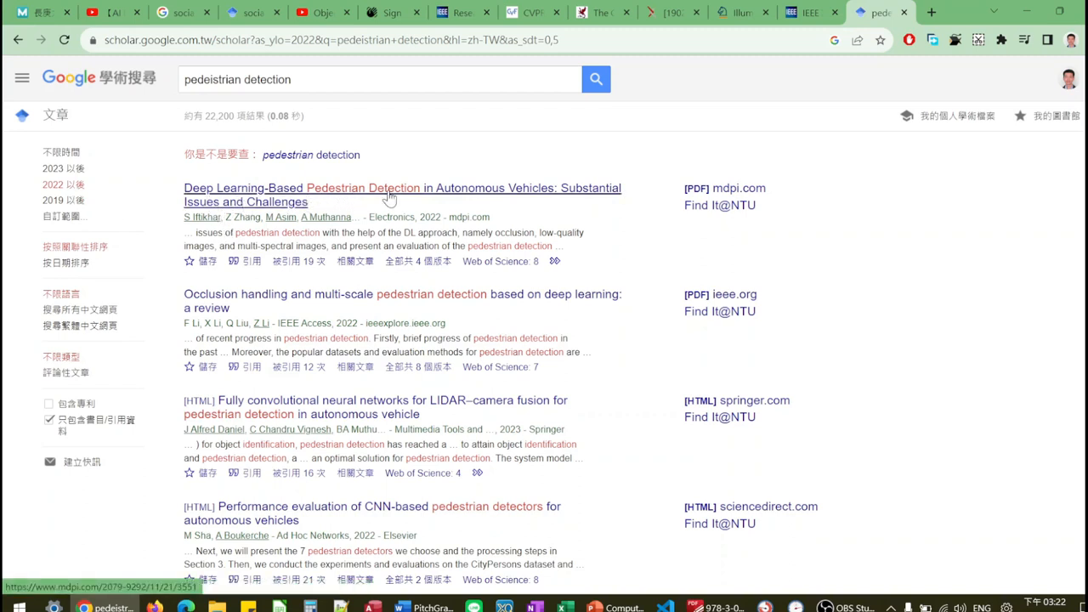
{"action": "mouse_move", "coordinate": [449, 197]}
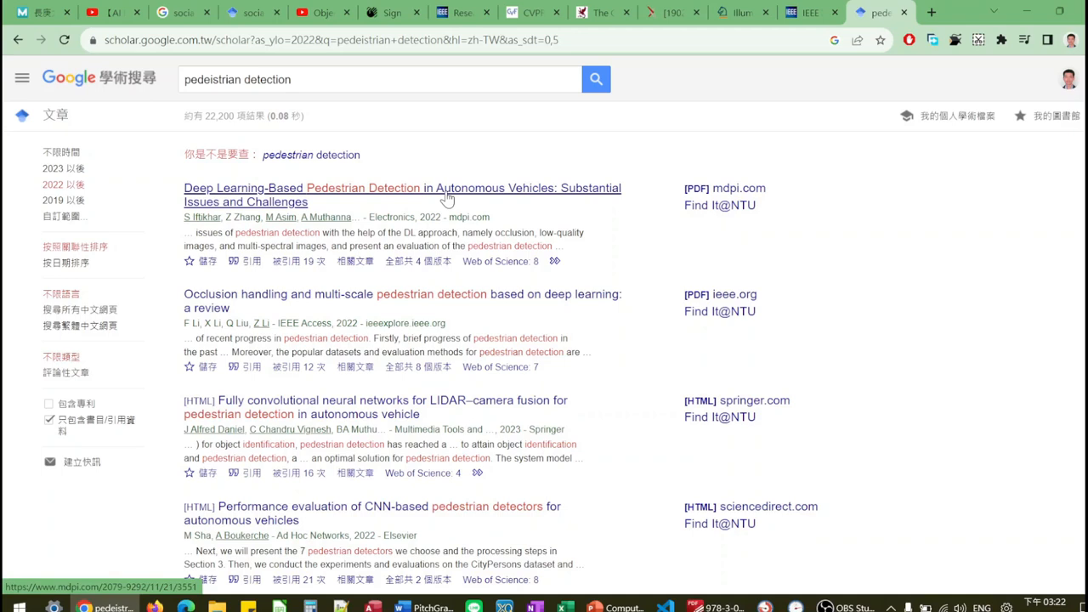
{"action": "mouse_move", "coordinate": [448, 314]}
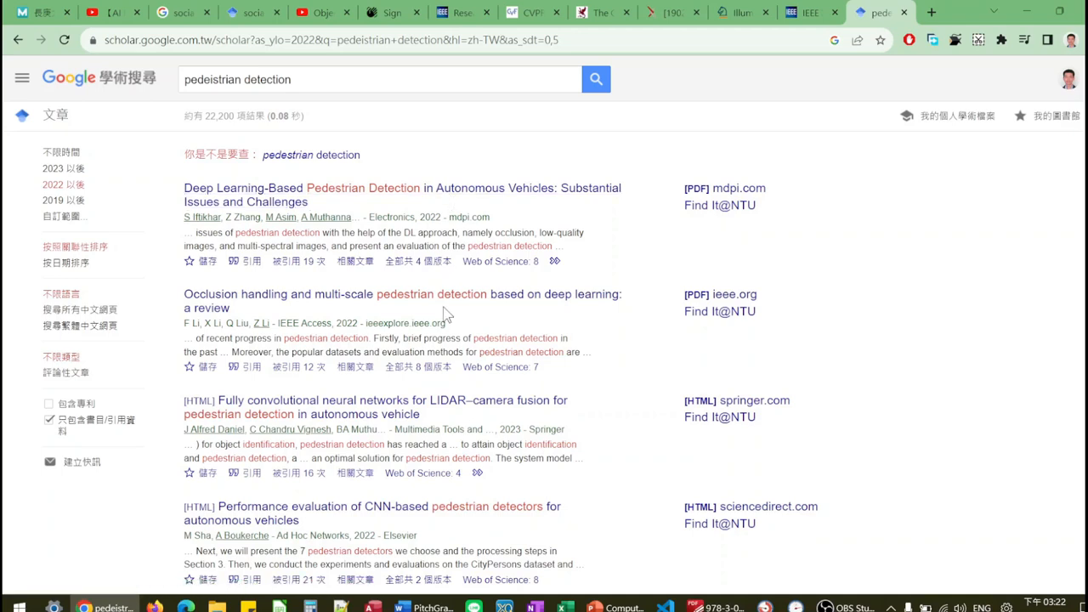
{"action": "mouse_move", "coordinate": [306, 319]}
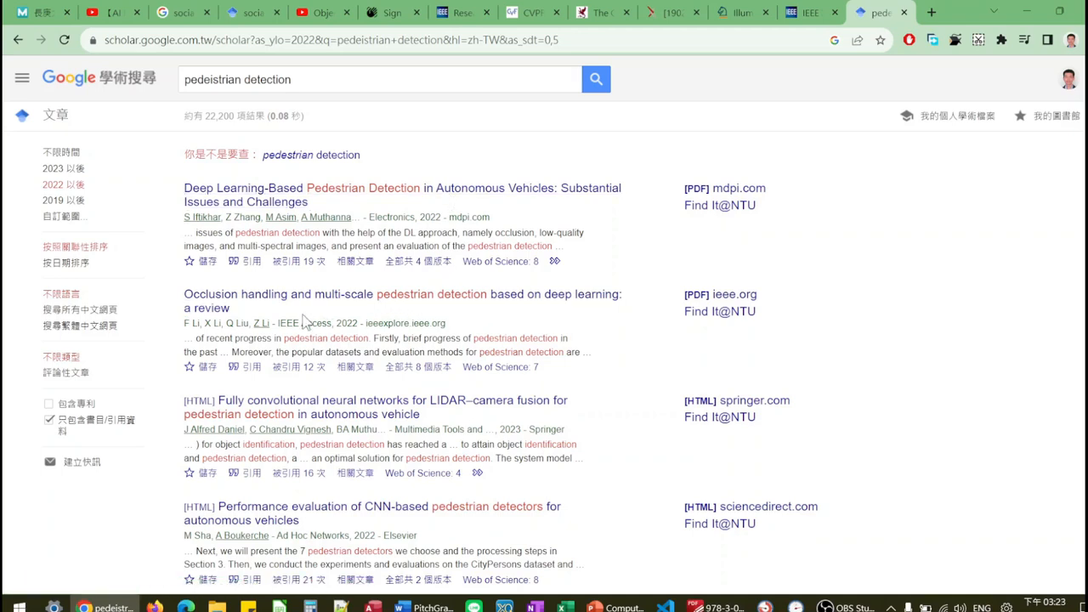
{"action": "mouse_move", "coordinate": [297, 305]}
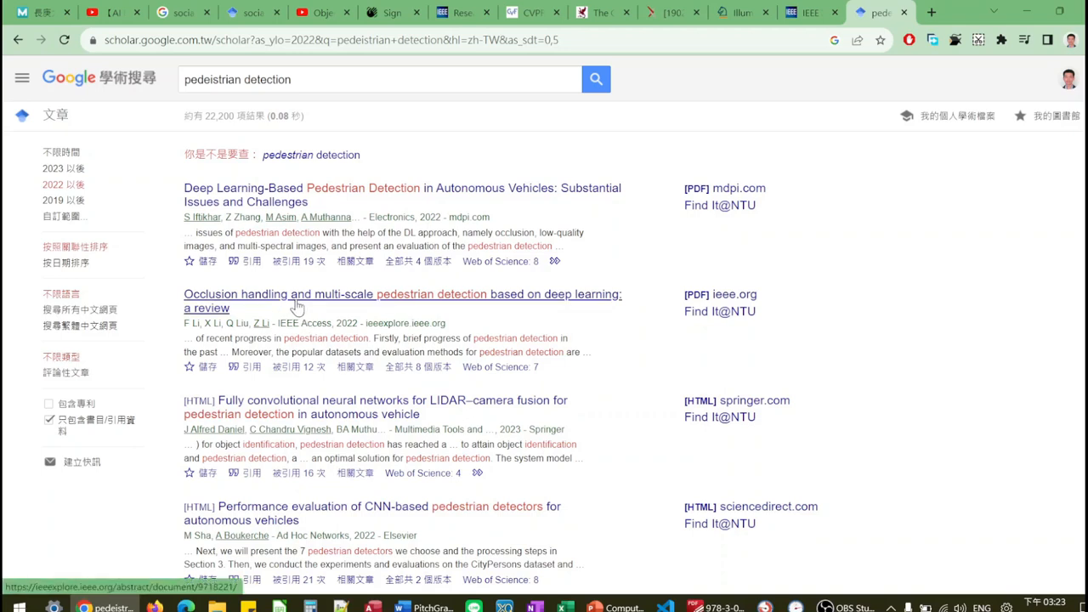
{"action": "mouse_move", "coordinate": [329, 303]}
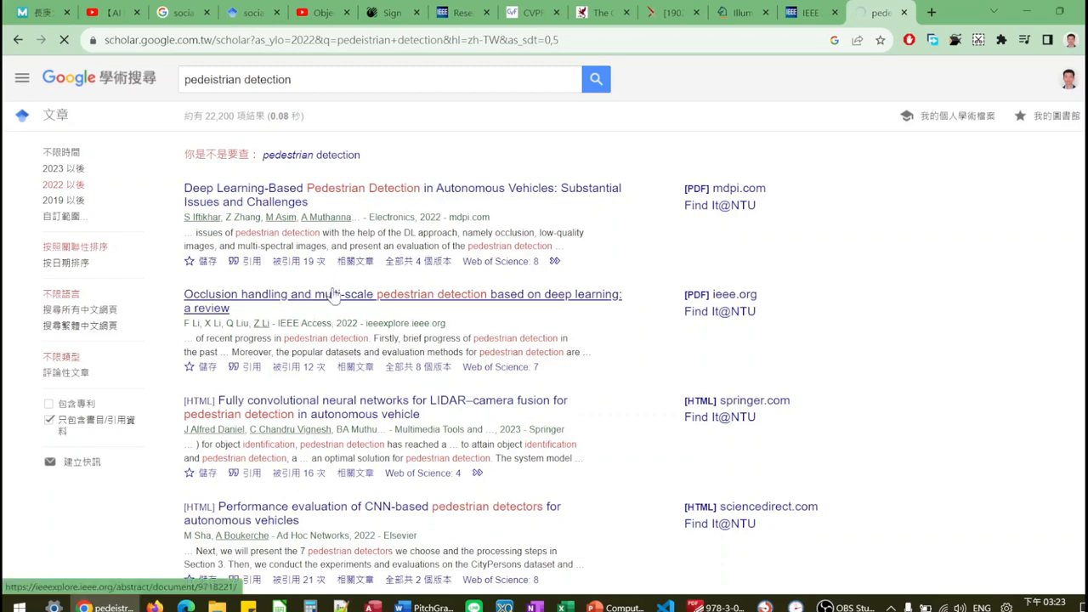
{"action": "mouse_move", "coordinate": [340, 305]}
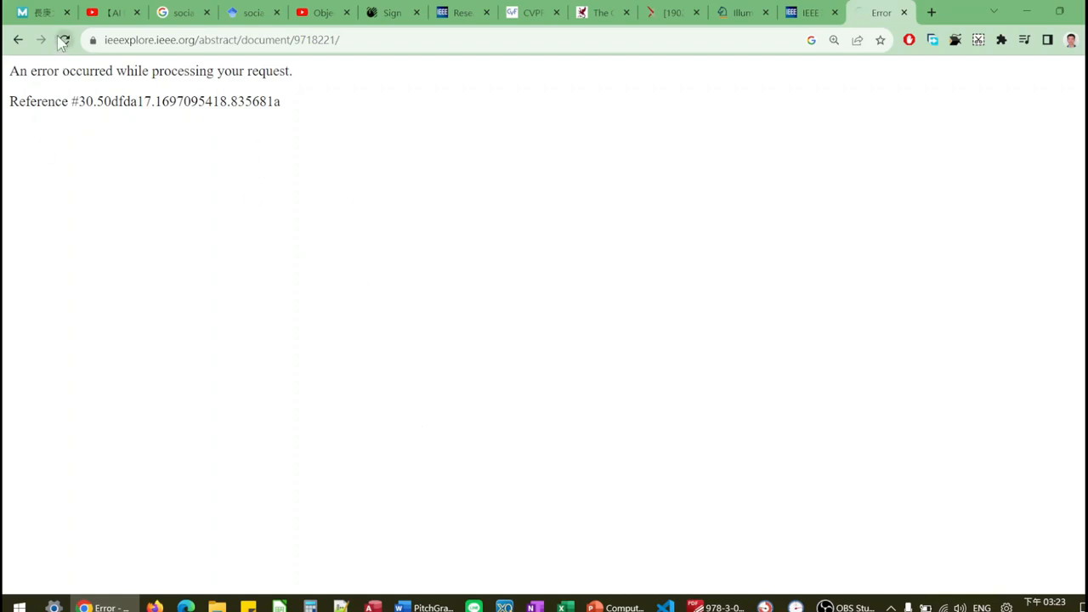
{"action": "left_click", "coordinate": [61, 41]}
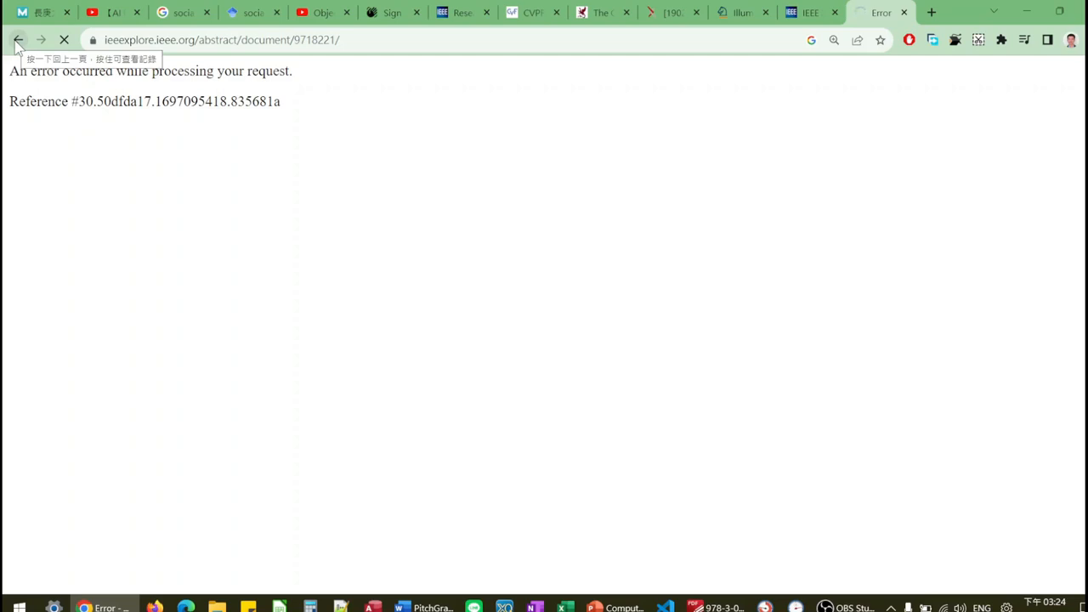
{"action": "left_click", "coordinate": [18, 41]}
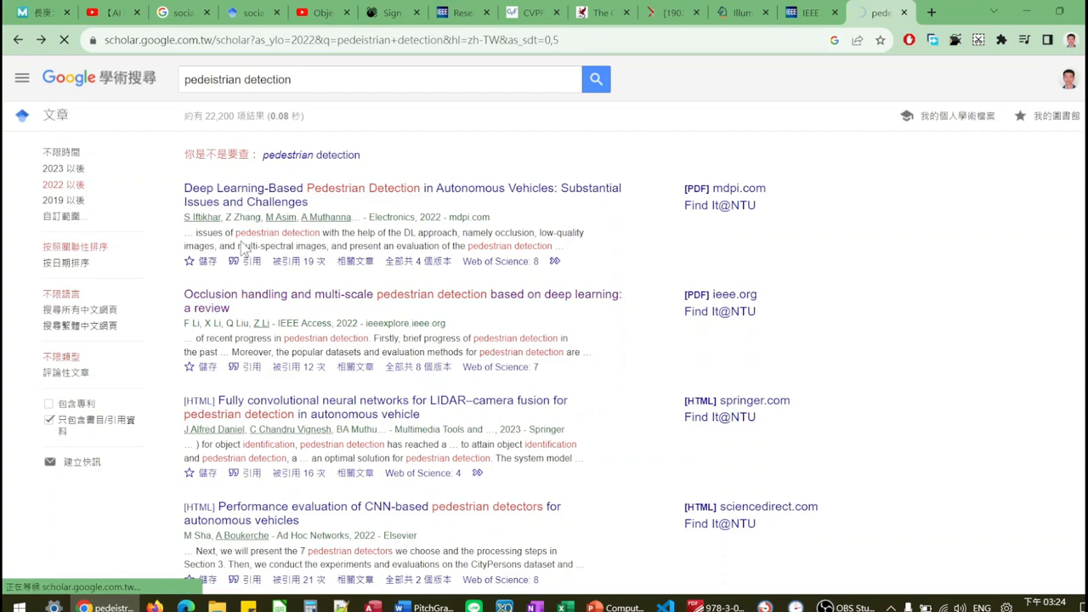
{"action": "mouse_move", "coordinate": [258, 306]}
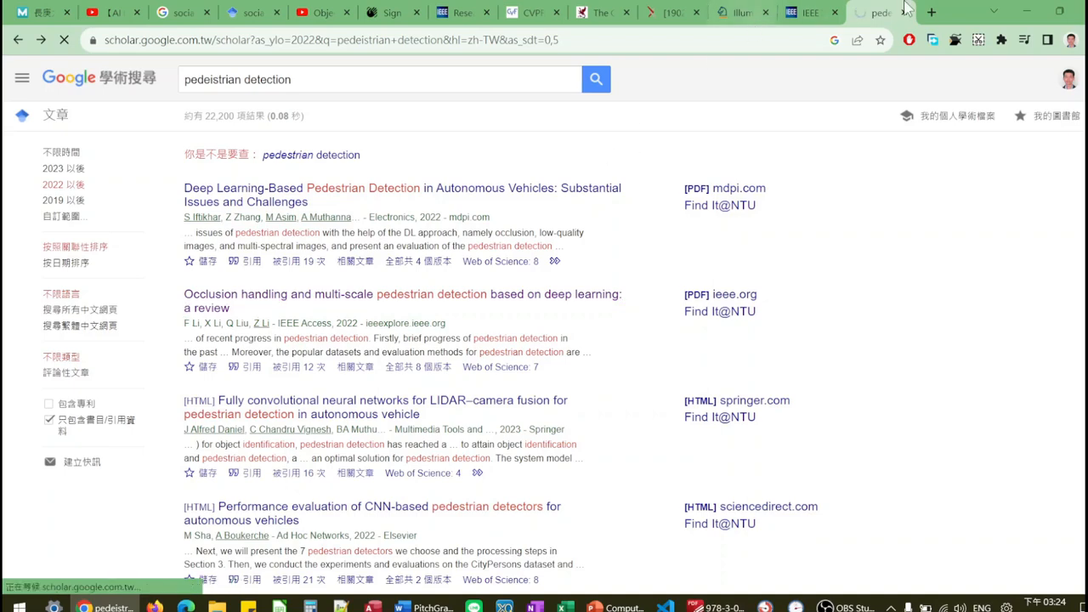
Switch to the YouTube tab with the AI Meetup YOLOv4 talk.
{"action": "left_click", "coordinate": [119, 13]}
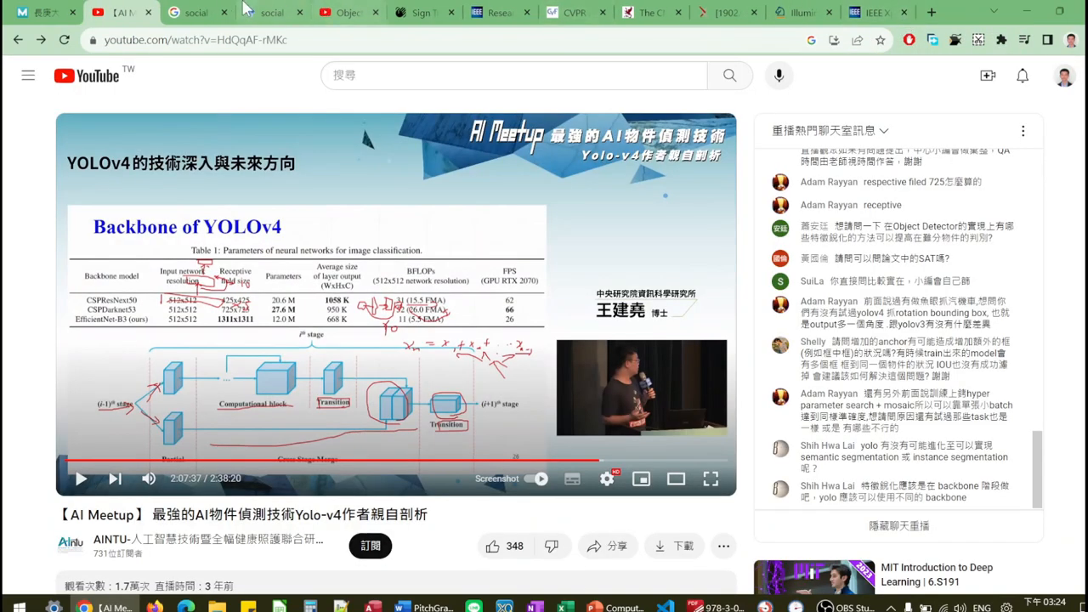
Replace the 'social distance definition' Google query with a search for 'google scholar'.
{"action": "left_click", "coordinate": [110, 12]}
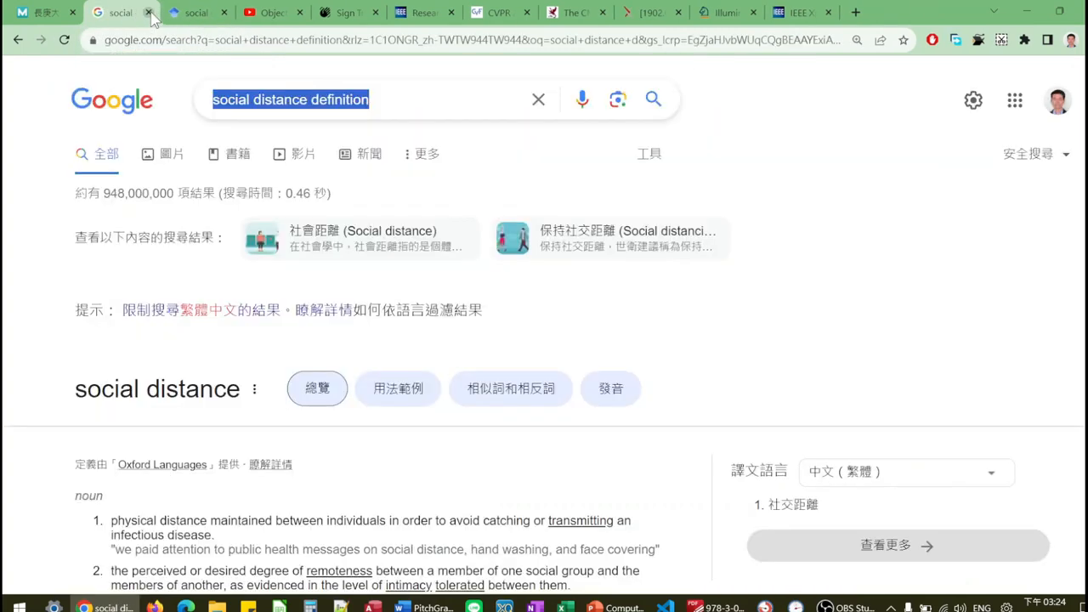
{"action": "mouse_move", "coordinate": [153, 14]}
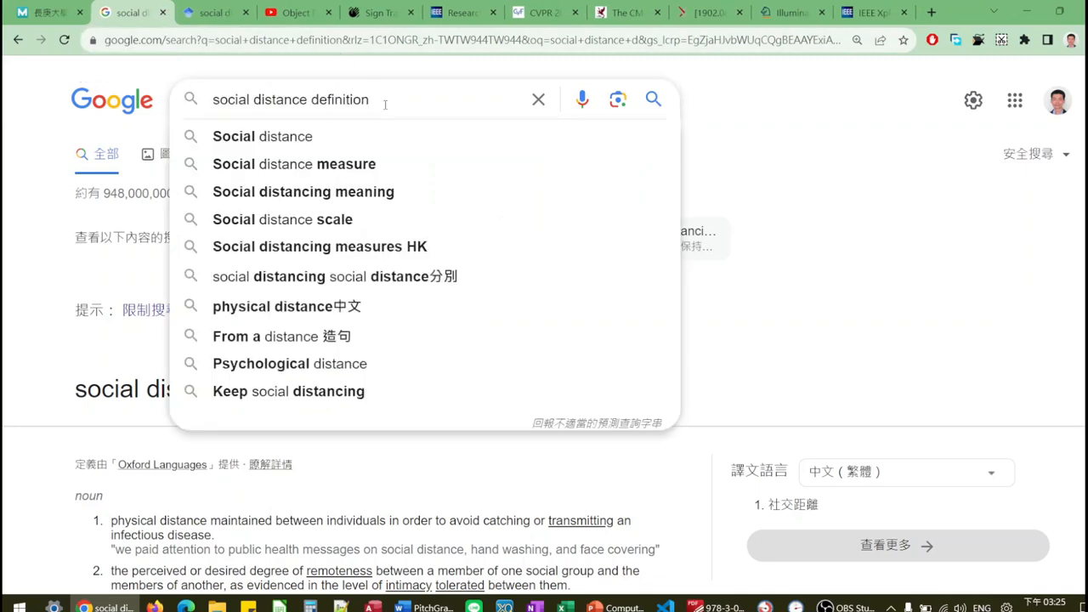
{"action": "mouse_move", "coordinate": [716, 272]}
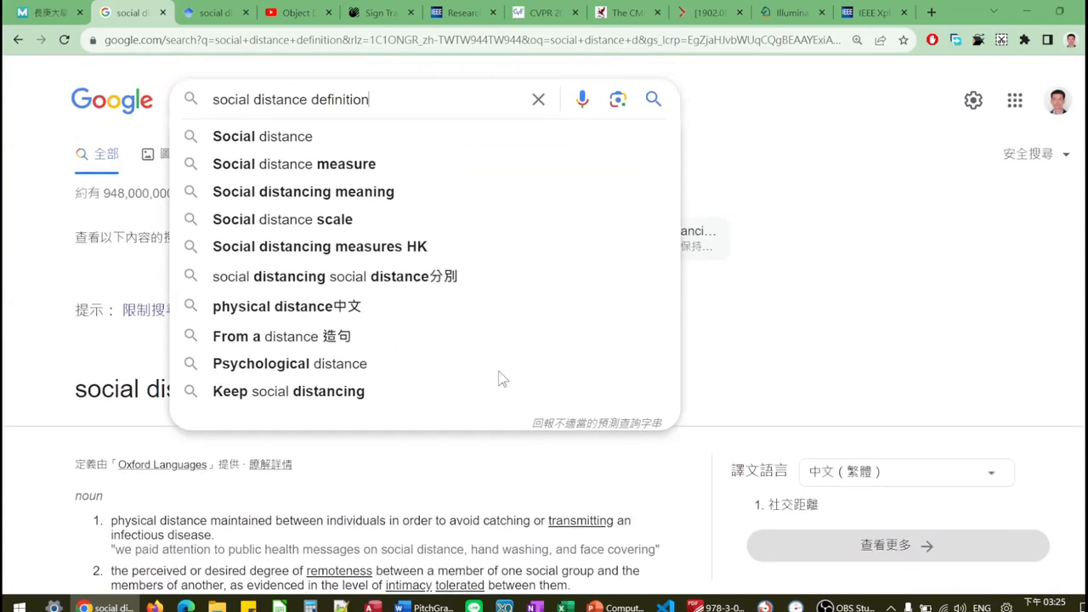
{"action": "triple_click", "coordinate": [289, 98]}
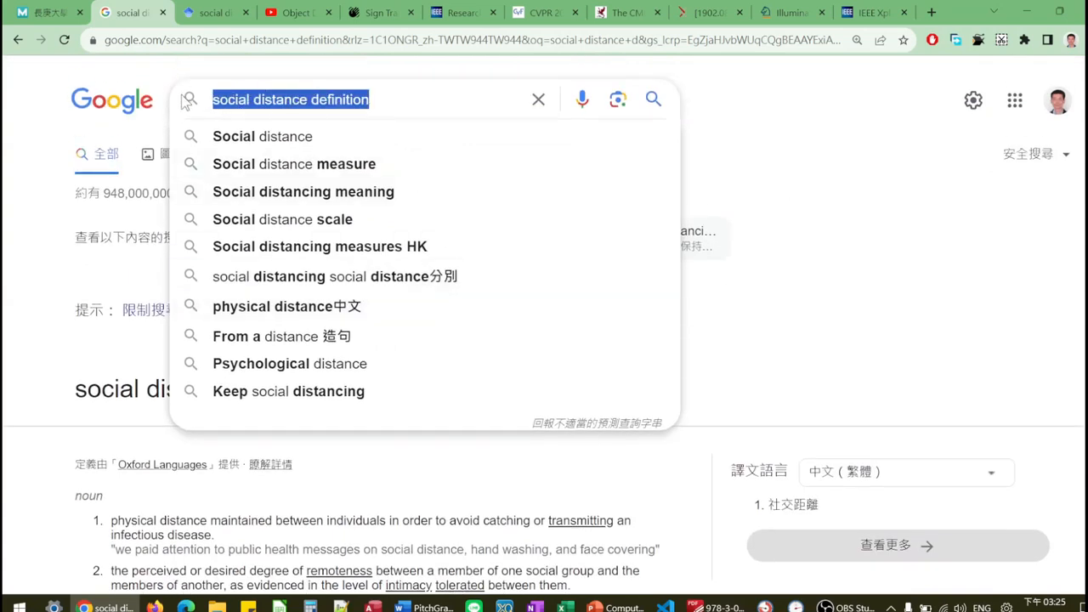
{"action": "mouse_move", "coordinate": [636, 9]}
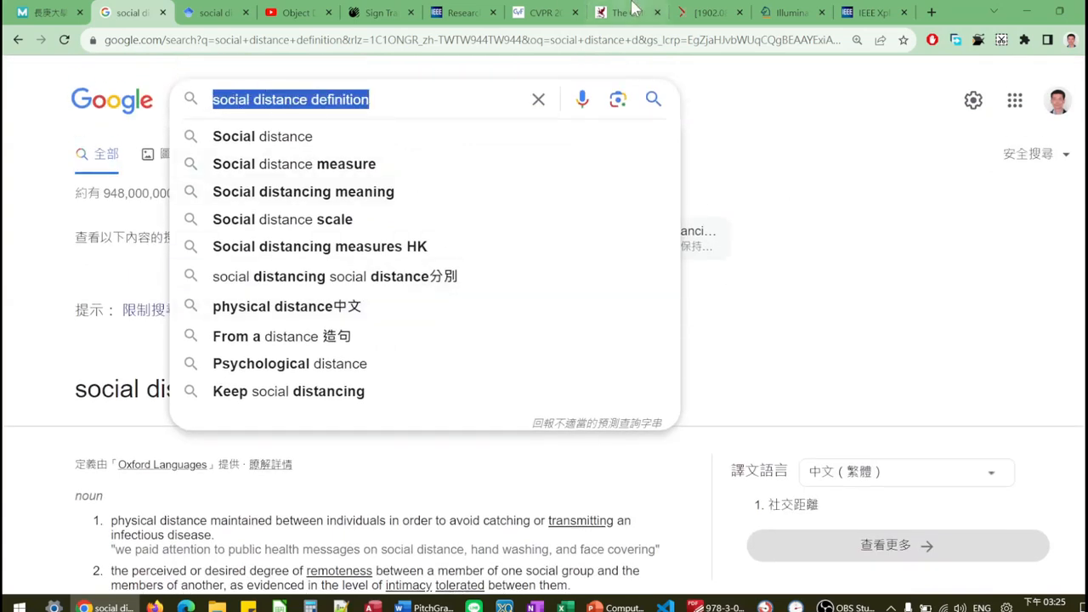
{"action": "left_click", "coordinate": [933, 10]}
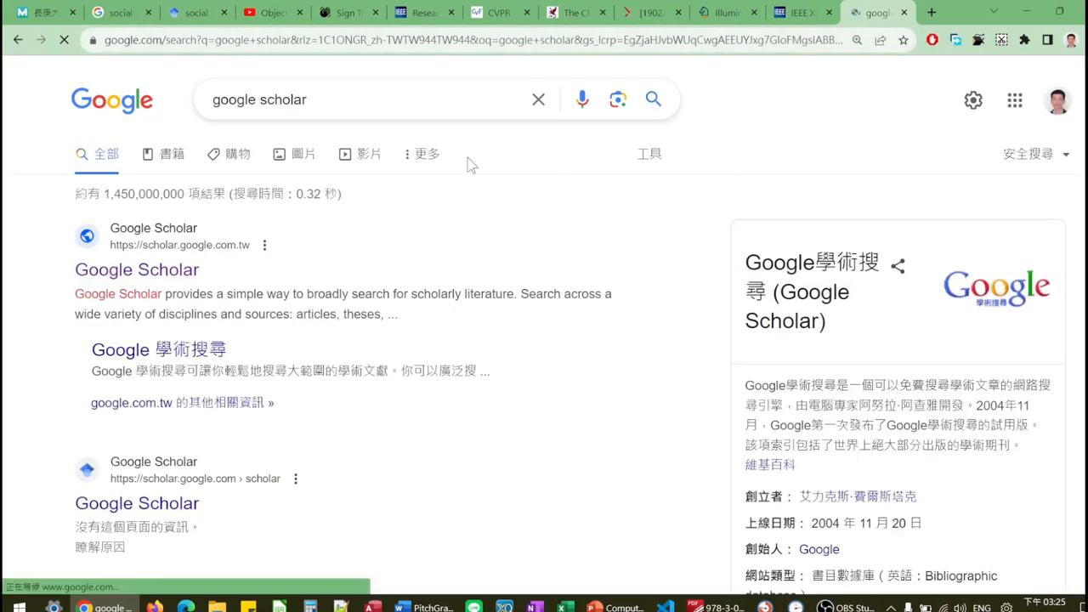
Search Google Scholar for 'social distance detection'.
{"action": "left_click", "coordinate": [136, 268]}
{"action": "type", "text": "social distance detection"}
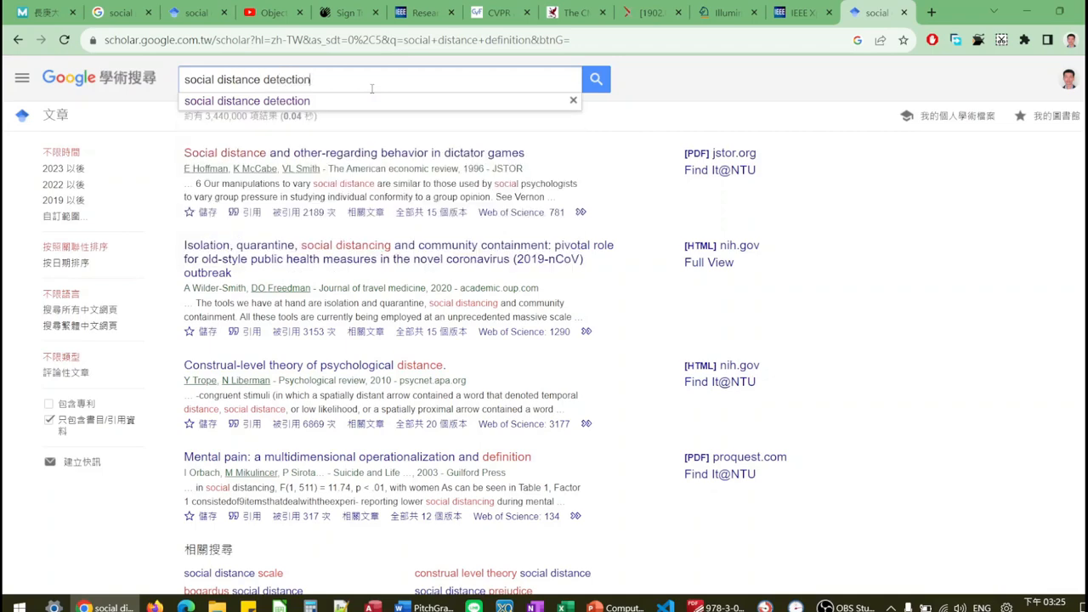
{"action": "left_click", "coordinate": [595, 78]}
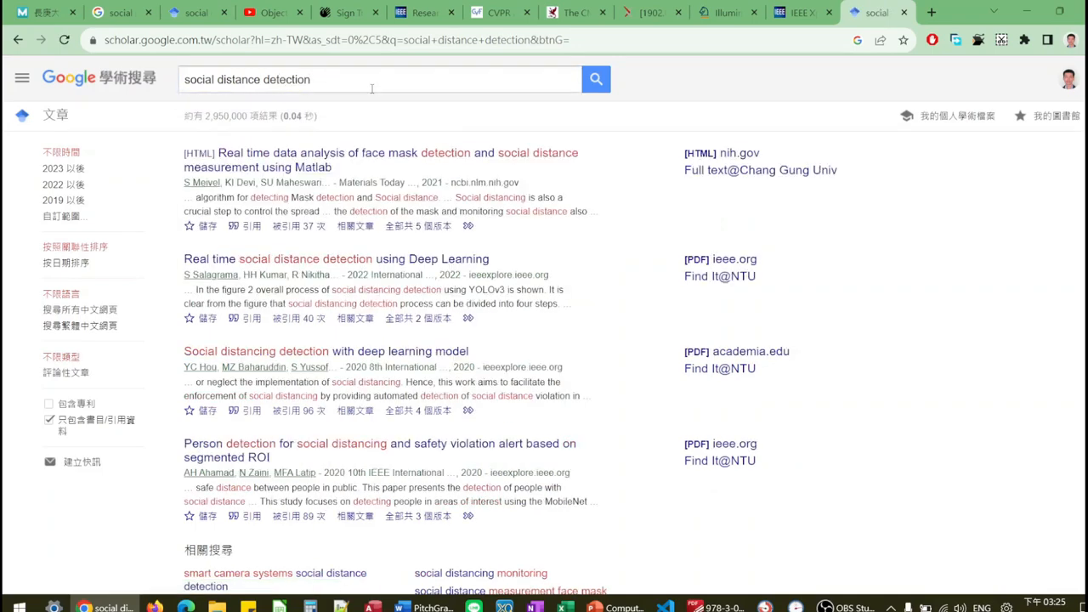
{"action": "mouse_move", "coordinate": [367, 156]}
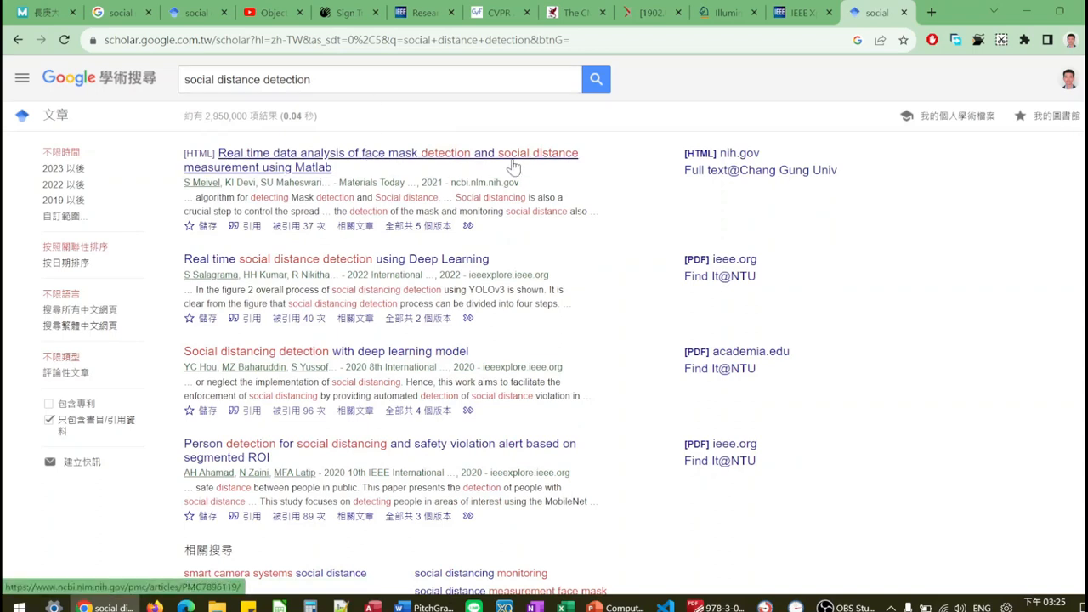
{"action": "mouse_move", "coordinate": [391, 170]}
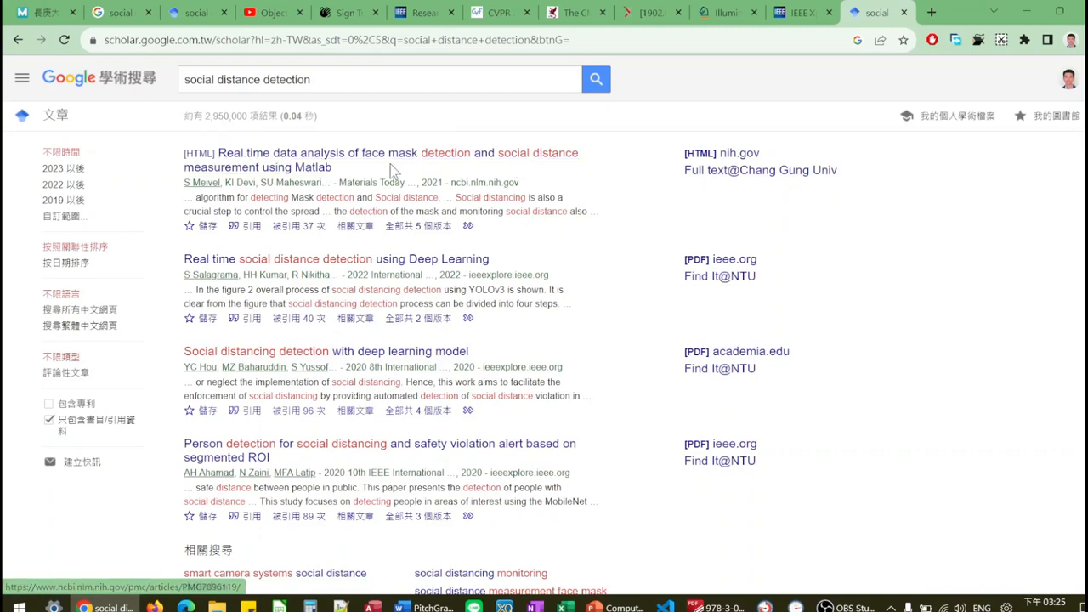
{"action": "mouse_move", "coordinate": [330, 248]}
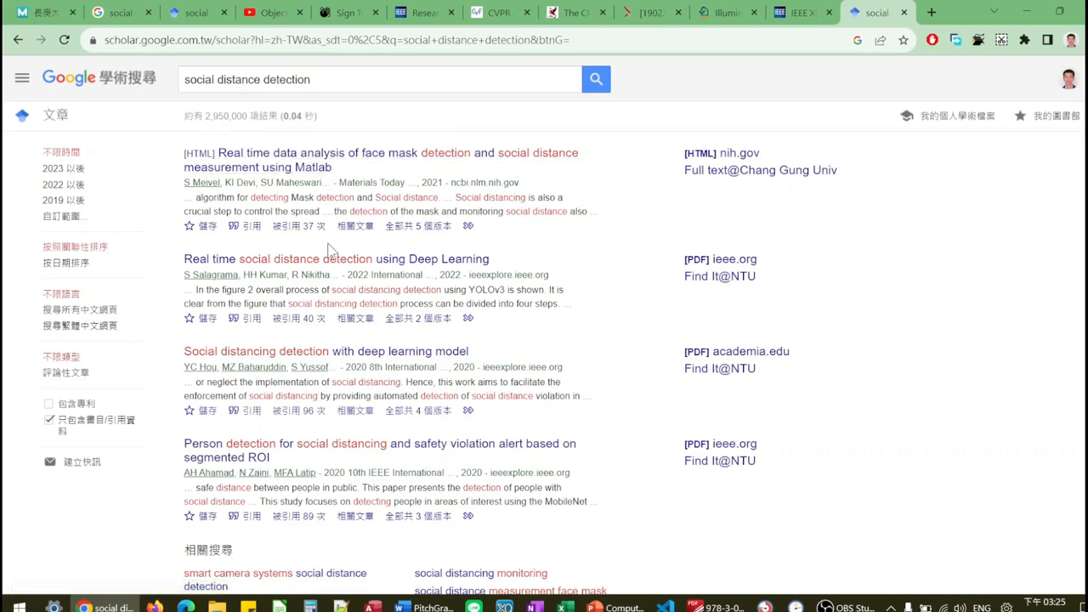
{"action": "mouse_move", "coordinate": [235, 270]}
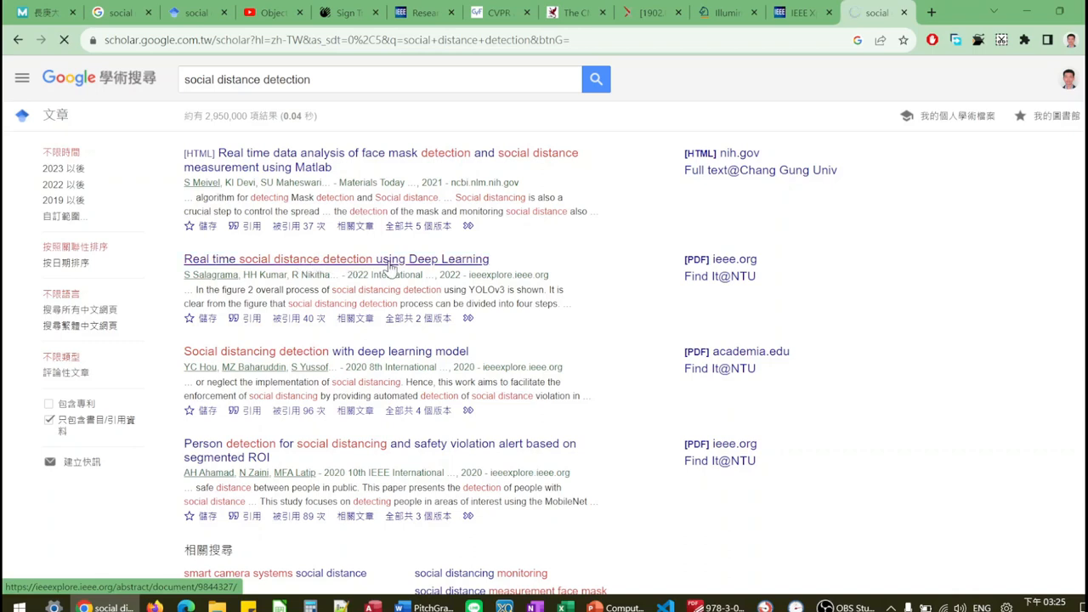
{"action": "left_click", "coordinate": [337, 258]}
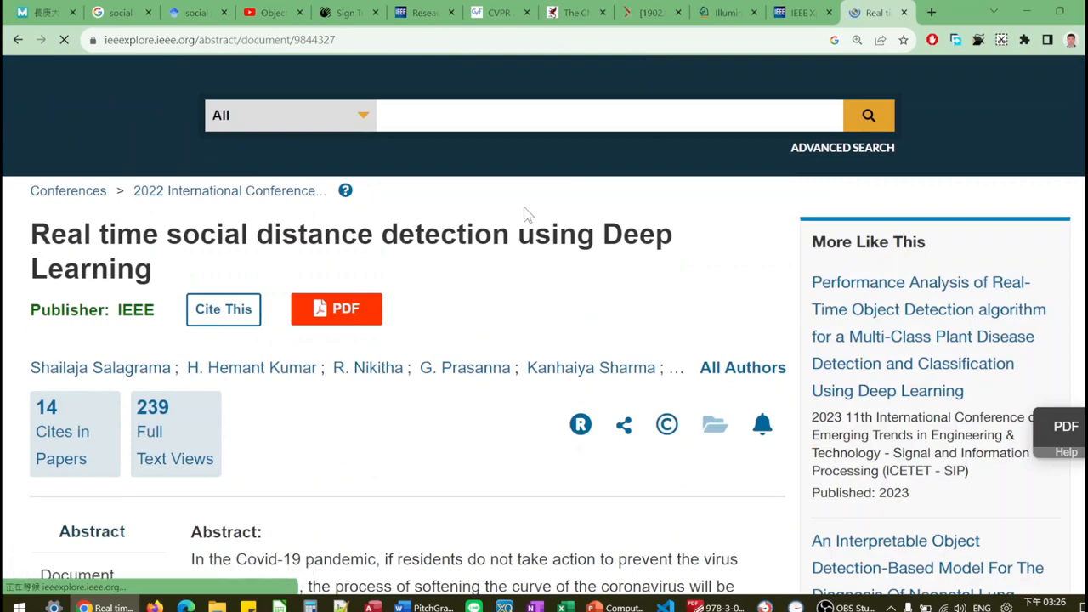
{"action": "mouse_move", "coordinate": [503, 282]}
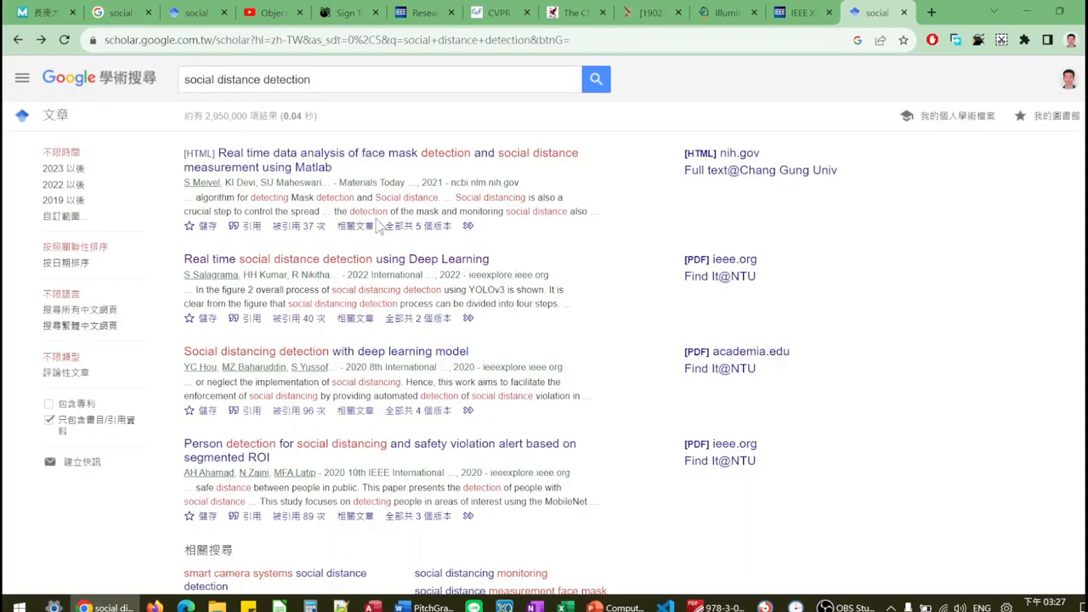
{"action": "mouse_move", "coordinate": [367, 244]}
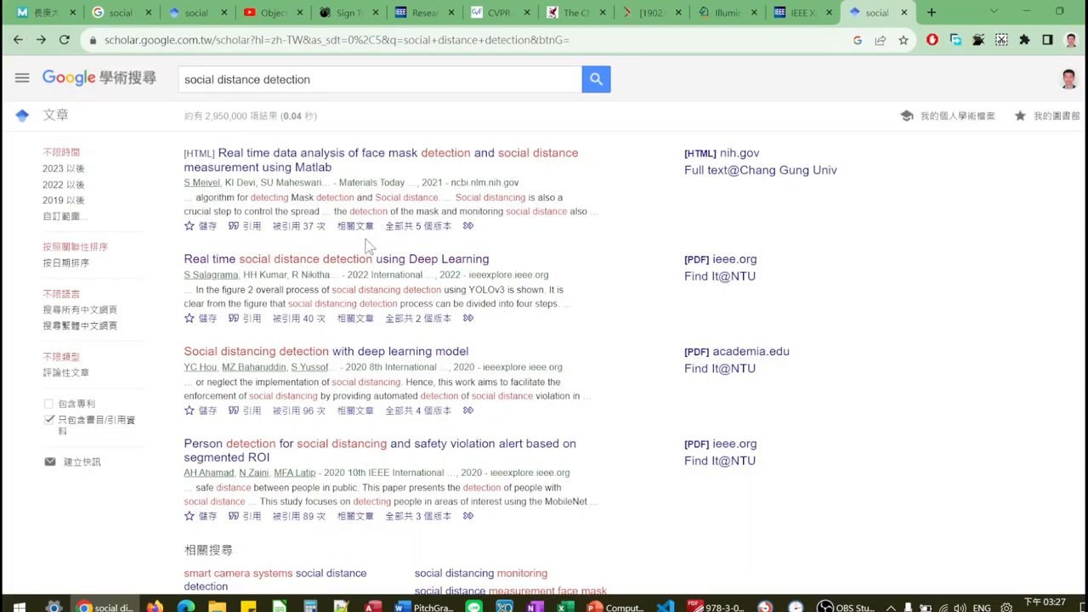
{"action": "mouse_move", "coordinate": [367, 269]}
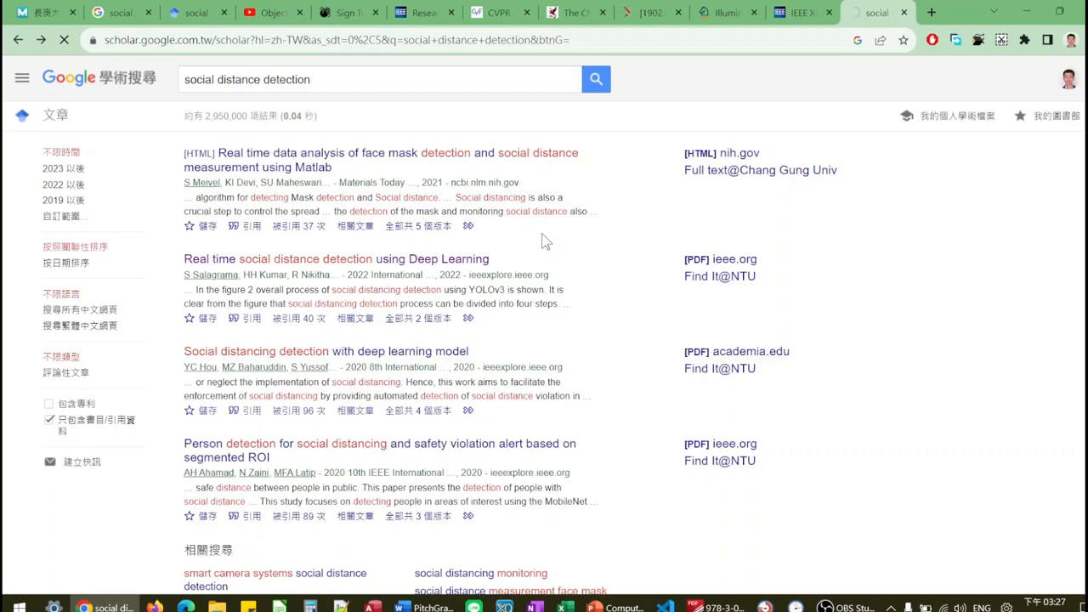
{"action": "mouse_move", "coordinate": [630, 270]}
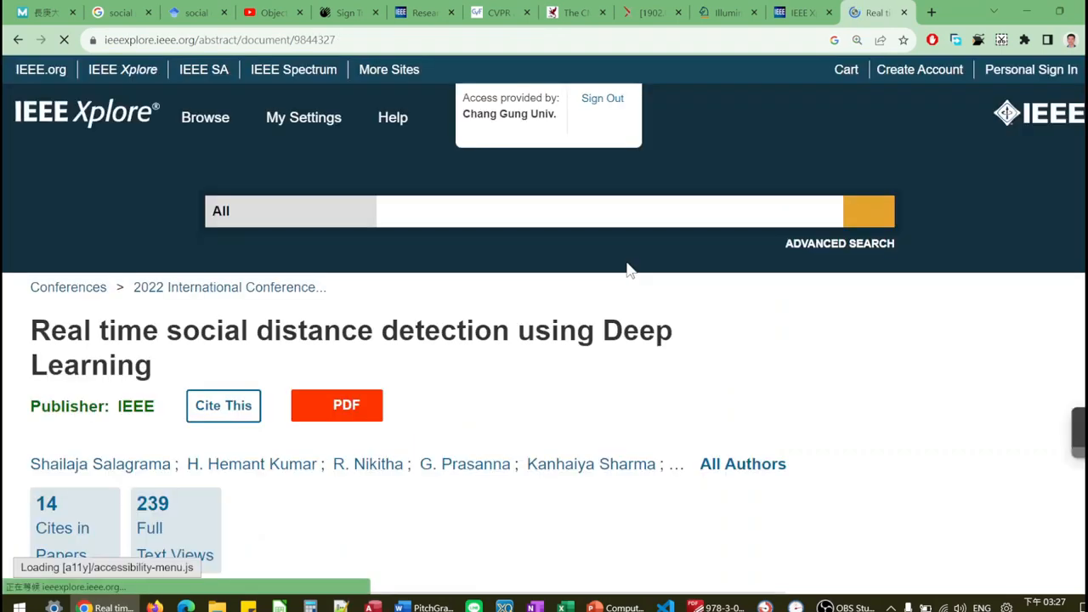
Scroll through the YOLOv3 social distance detection abstract on IEEE Xplore.
{"action": "scroll", "scroll_direction": "down", "scroll_amount": 3}
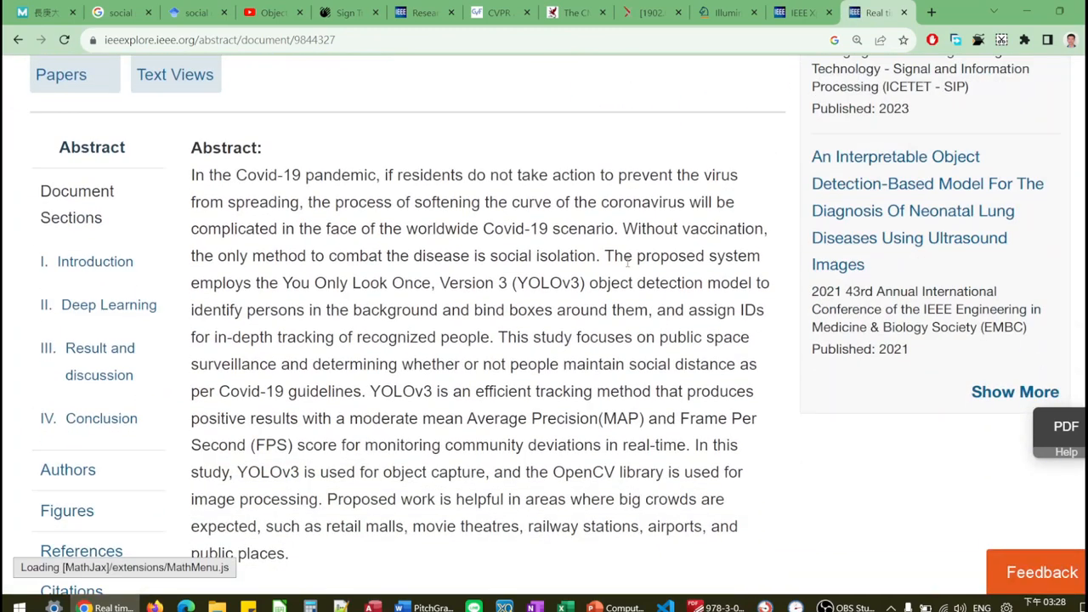
{"action": "scroll", "scroll_direction": "down", "scroll_amount": 3}
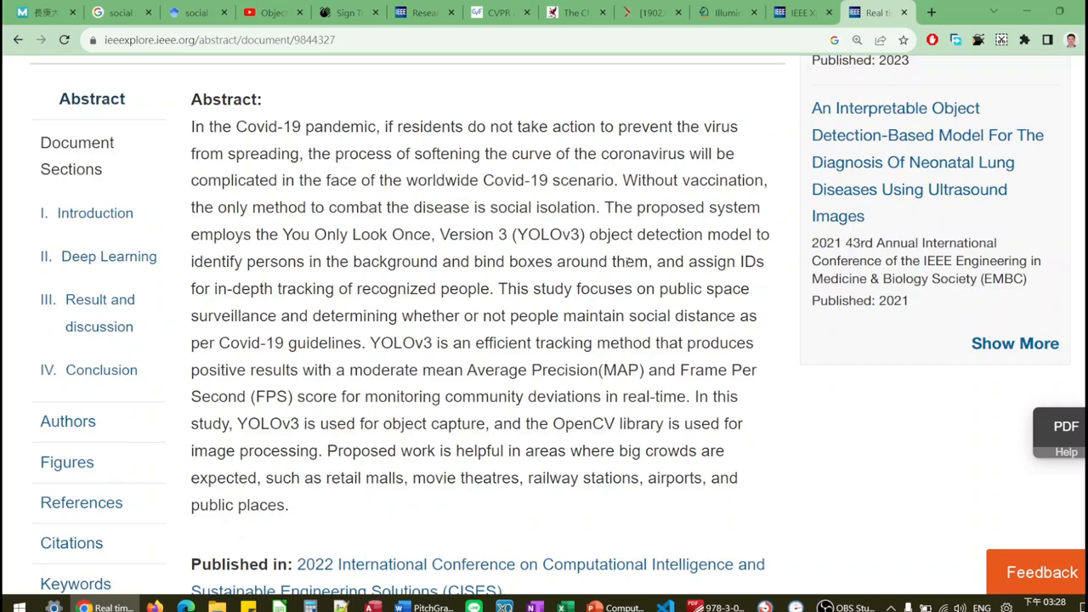
{"action": "scroll", "scroll_direction": "down", "scroll_amount": 3}
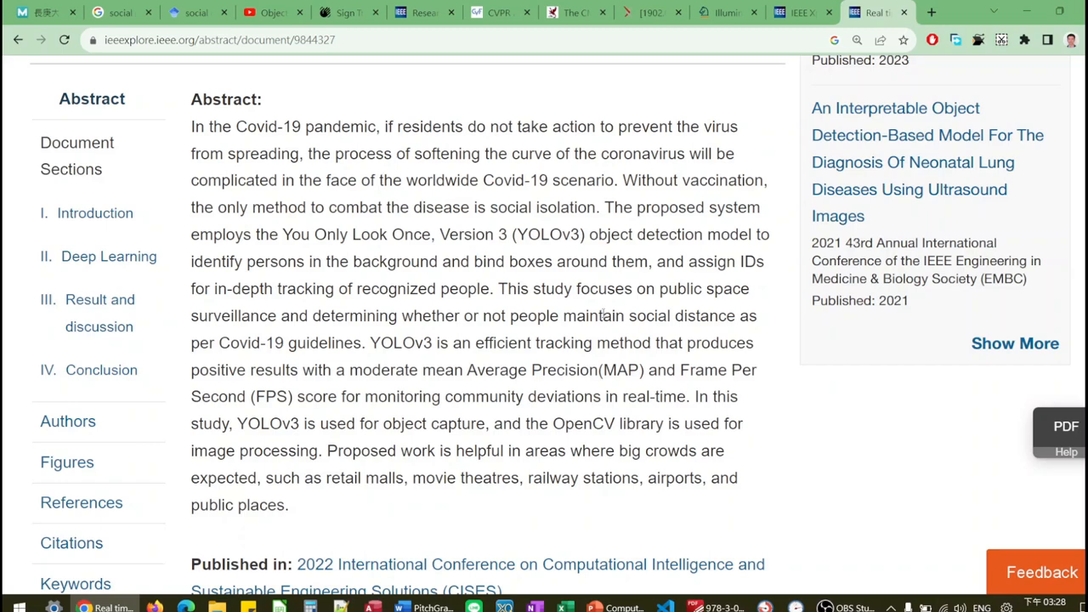
{"action": "scroll", "scroll_direction": "down", "scroll_amount": 3}
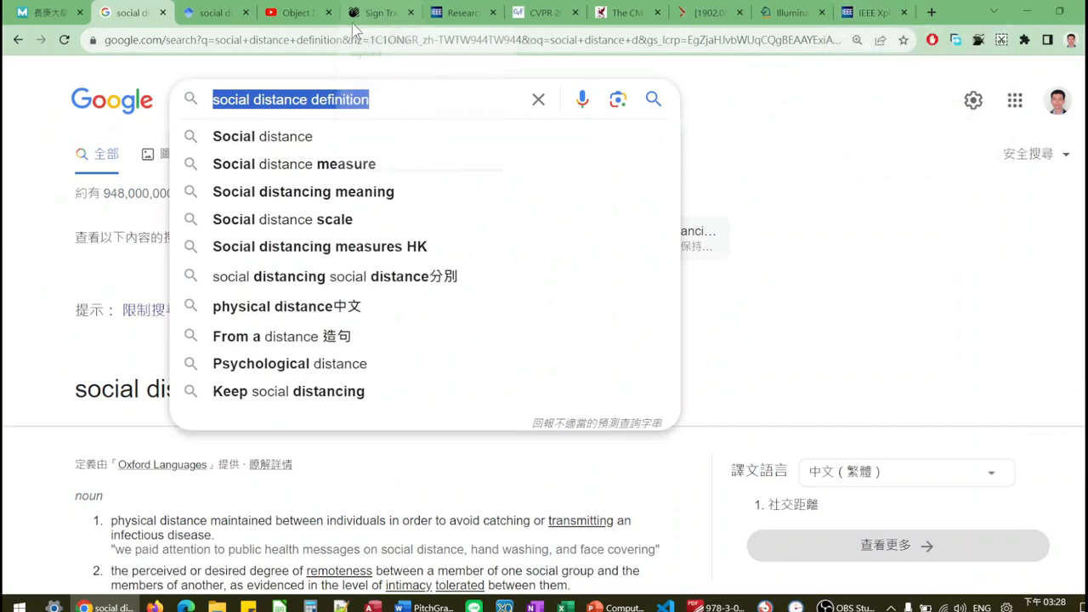
Switch to the YouTube Object Detection tutorials playlist tab.
{"action": "left_click", "coordinate": [136, 14]}
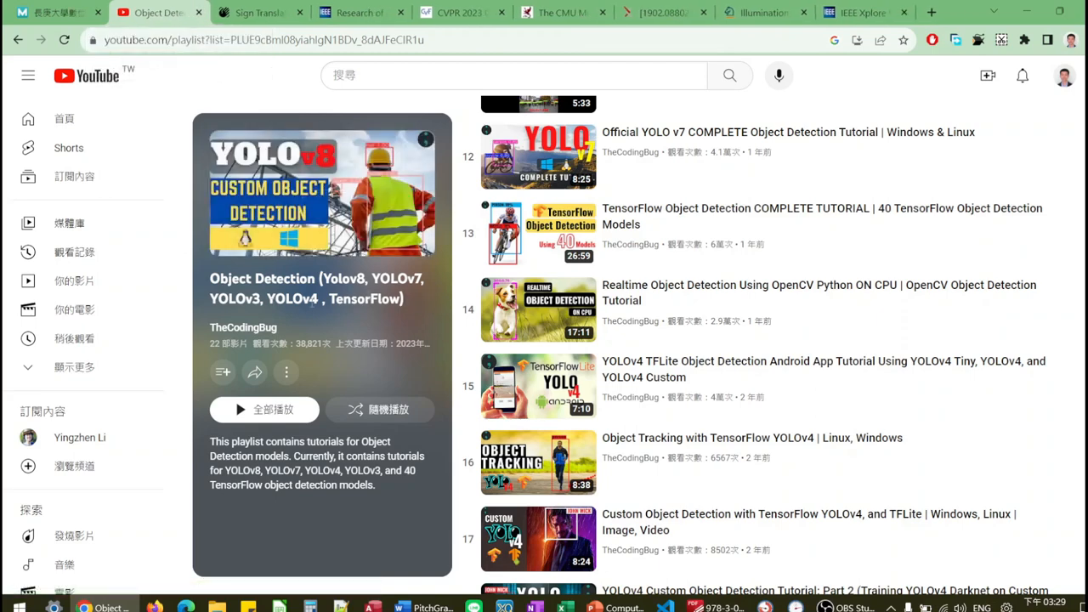
{"action": "mouse_move", "coordinate": [693, 246]}
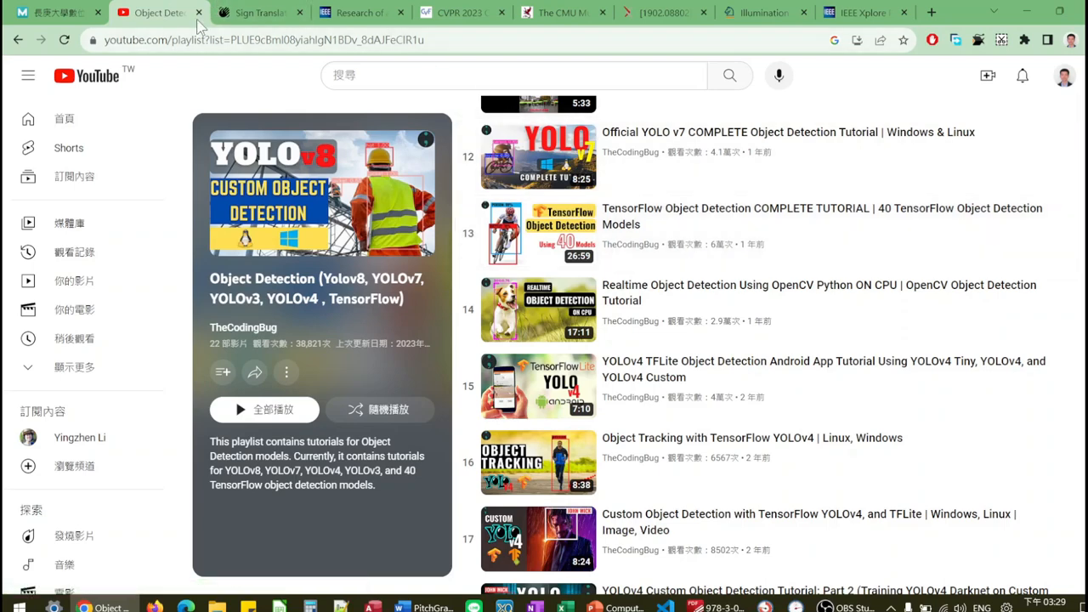
Swap Sign Translate's direction so webcam sign language translates into English.
{"action": "left_click", "coordinate": [162, 12]}
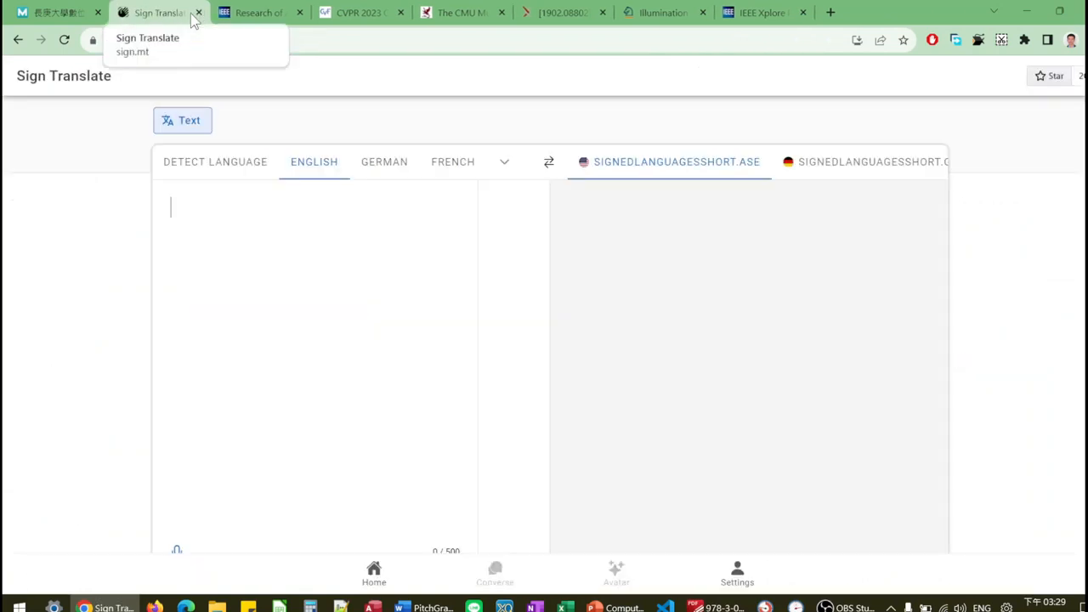
{"action": "mouse_move", "coordinate": [216, 185]}
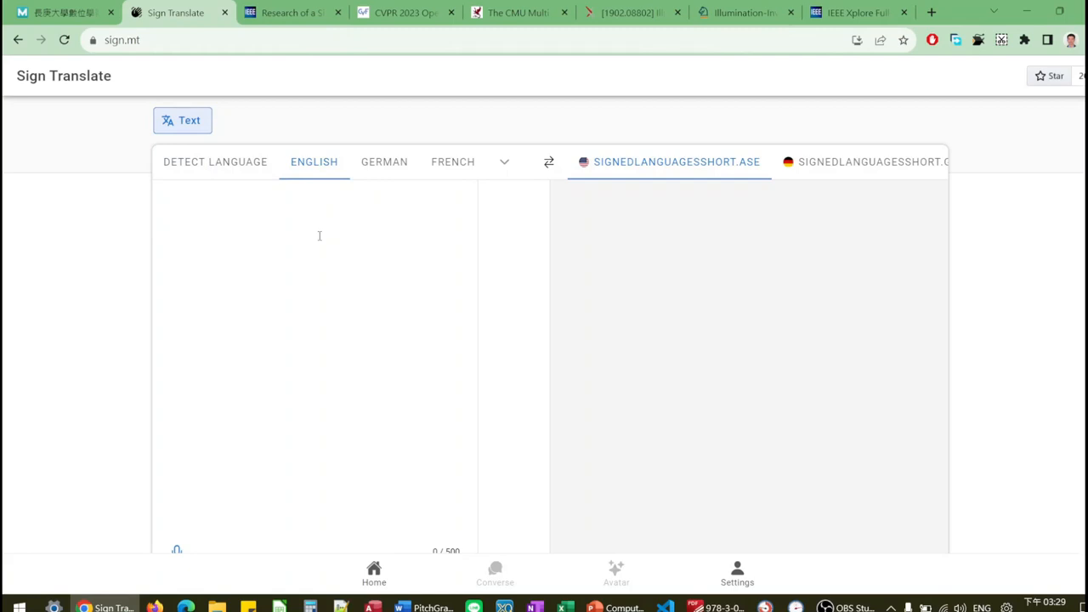
{"action": "mouse_move", "coordinate": [187, 40]}
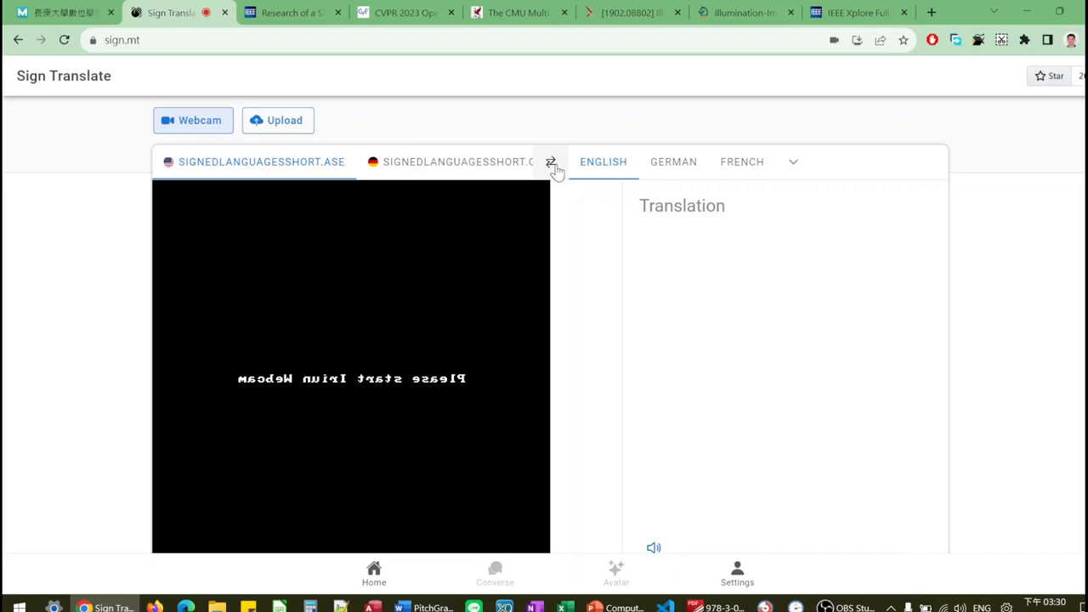
{"action": "left_click", "coordinate": [551, 161]}
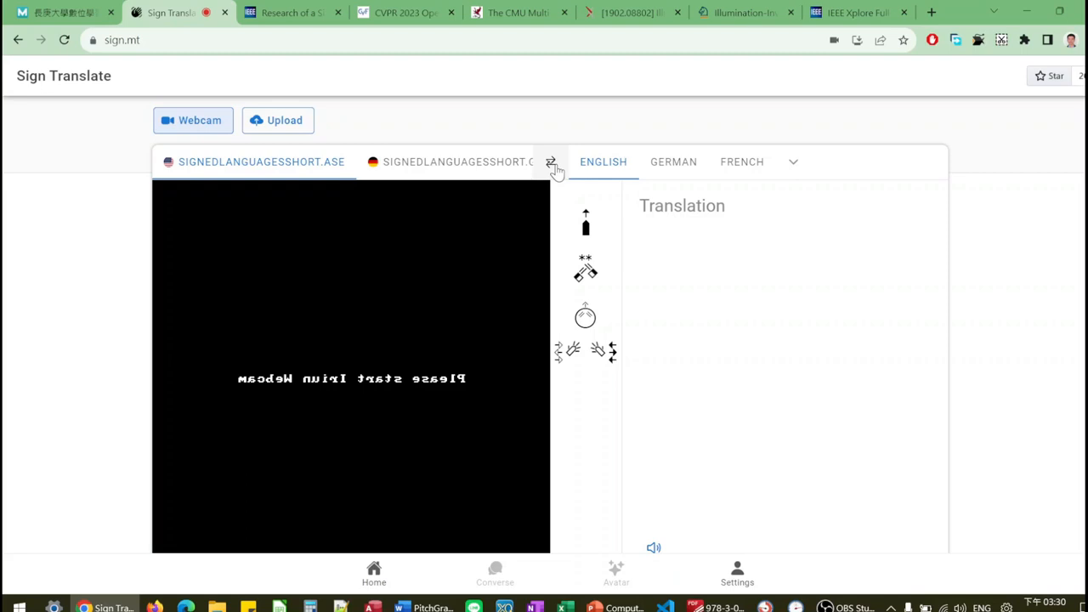
{"action": "mouse_move", "coordinate": [418, 169]}
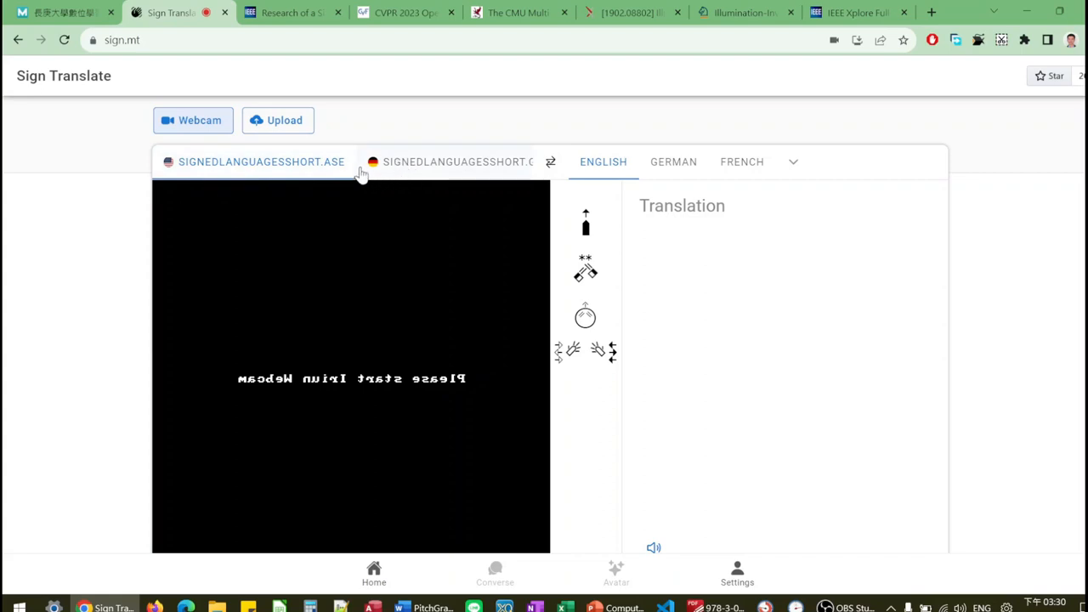
{"action": "mouse_move", "coordinate": [367, 170]}
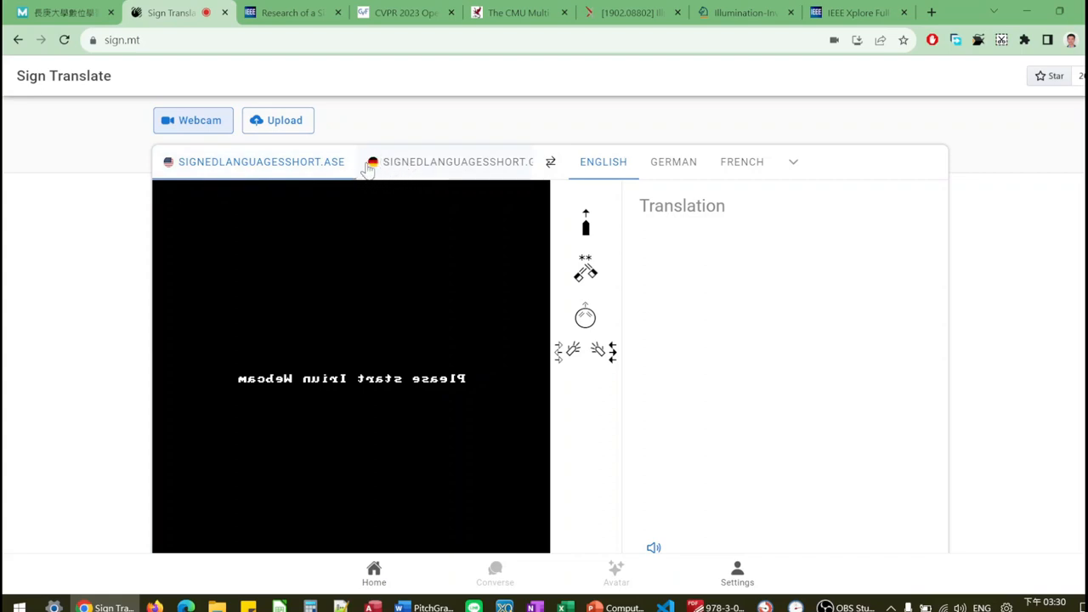
{"action": "mouse_move", "coordinate": [383, 179]}
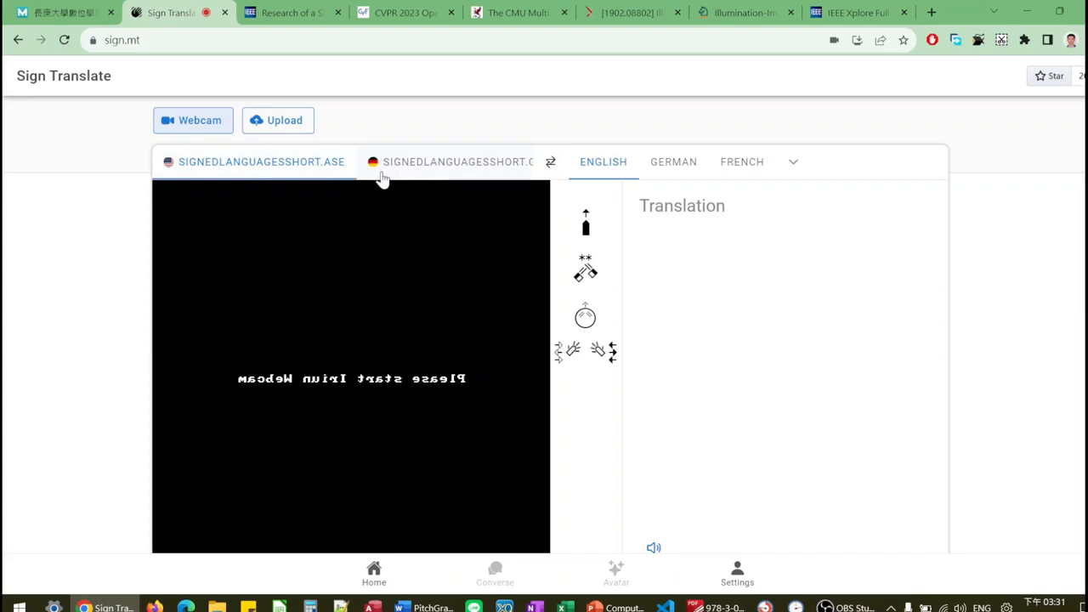
{"action": "mouse_move", "coordinate": [377, 175]}
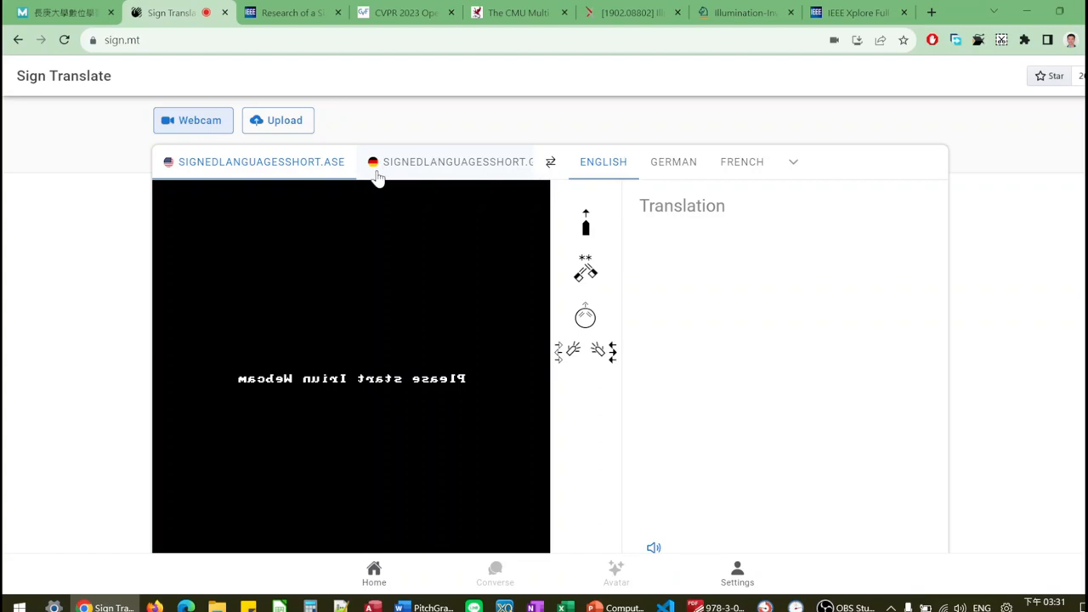
{"action": "mouse_move", "coordinate": [405, 174]}
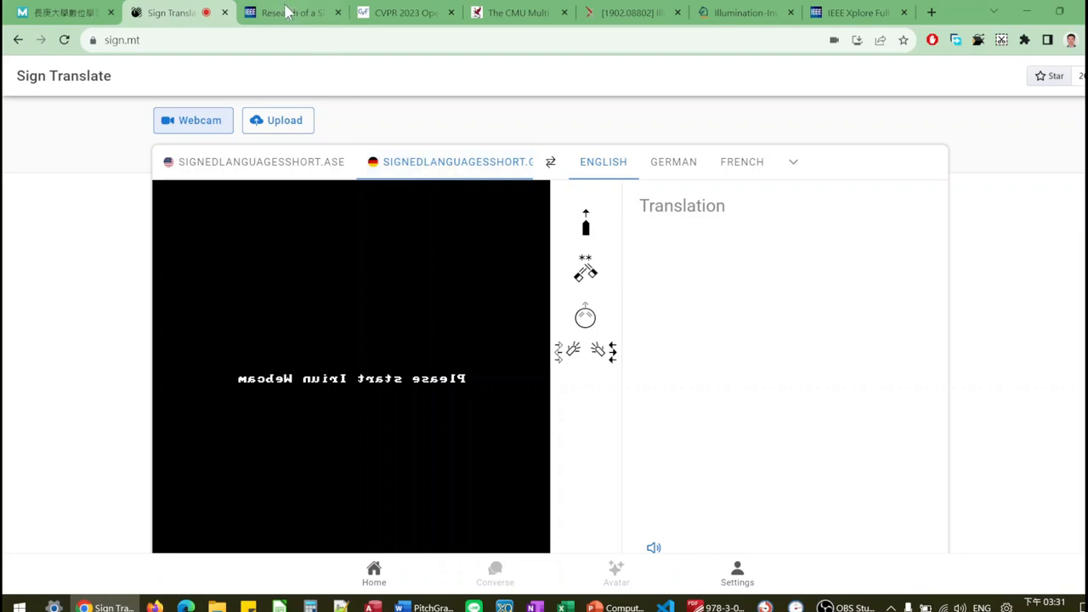
Close Sign Translate and read through the IEEE sign language translation paper's abstract.
{"action": "left_click", "coordinate": [289, 12]}
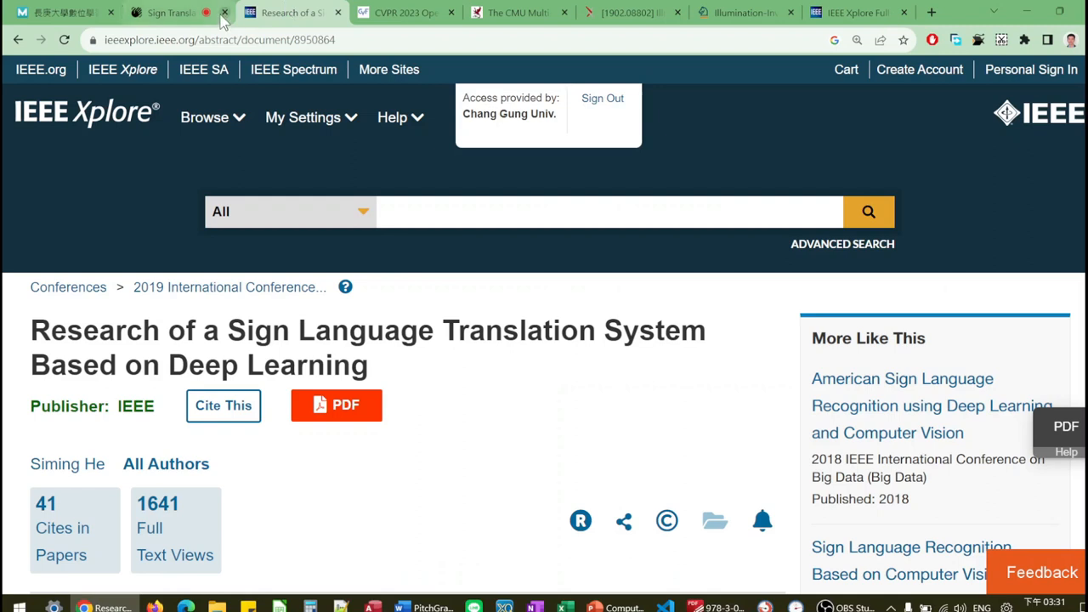
{"action": "left_click", "coordinate": [303, 117]}
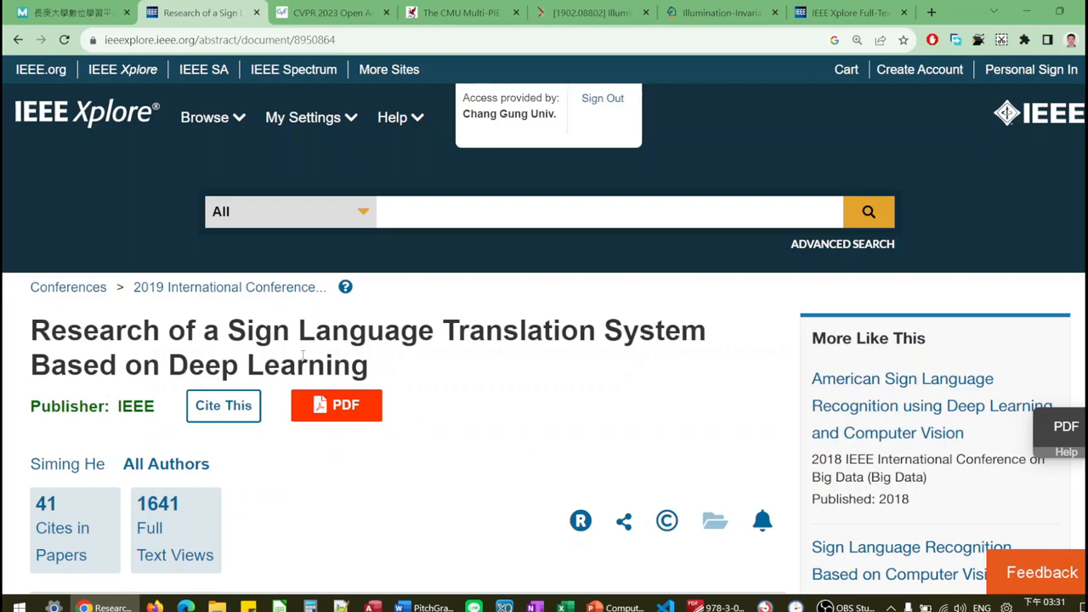
{"action": "scroll", "scroll_direction": "down", "scroll_amount": 3}
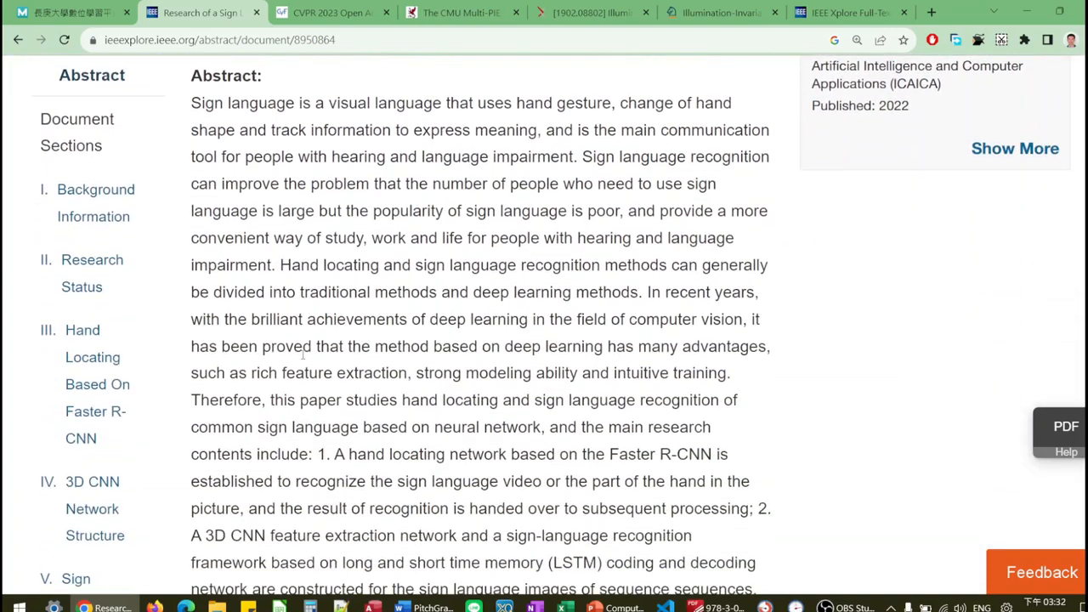
{"action": "scroll", "scroll_direction": "down", "scroll_amount": 3}
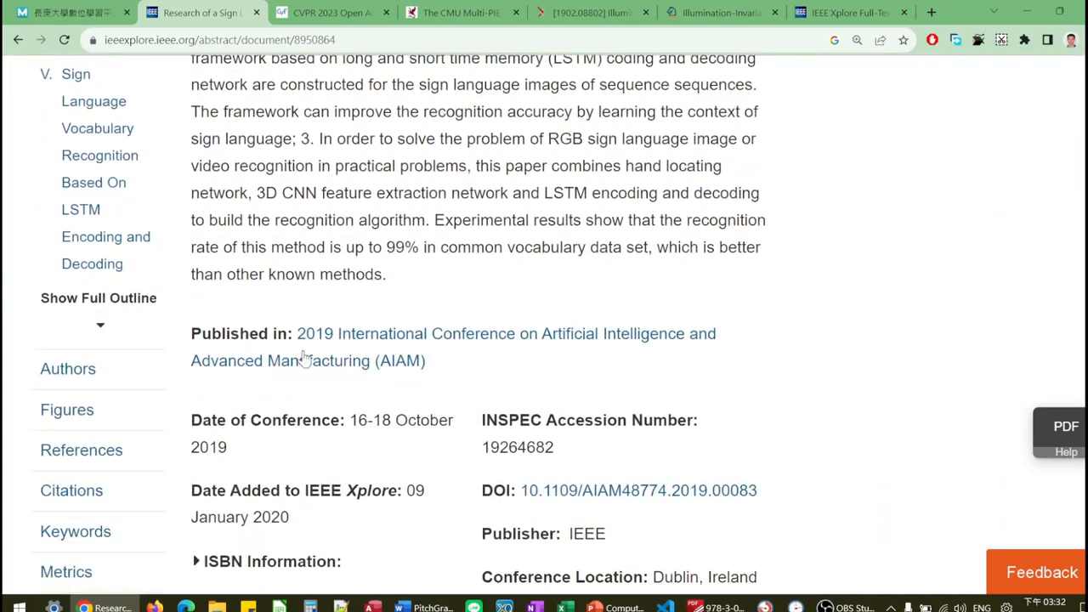
{"action": "mouse_move", "coordinate": [338, 323]}
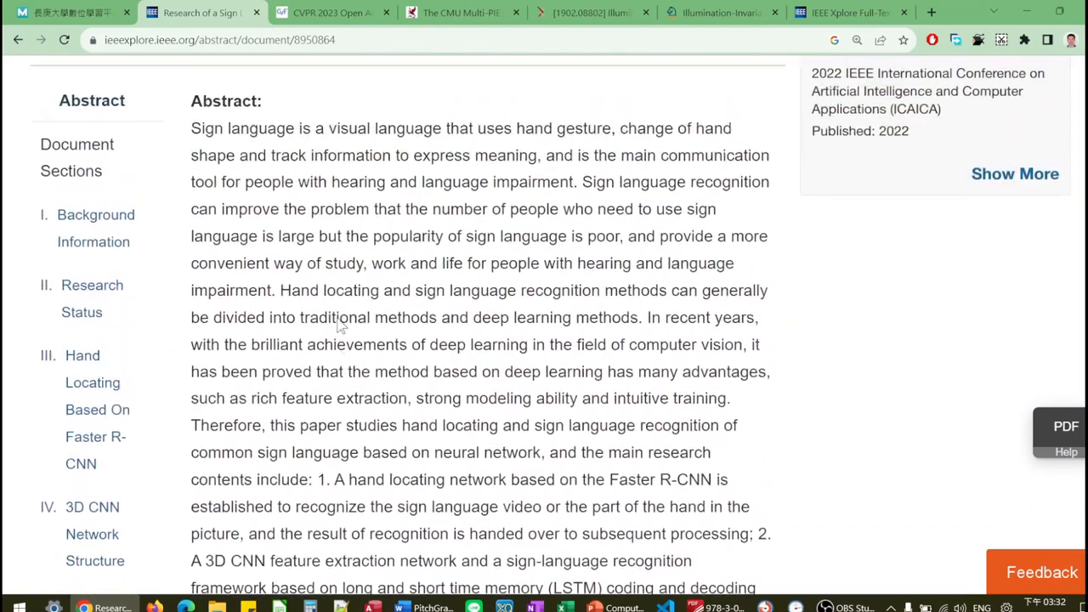
{"action": "scroll", "scroll_direction": "up", "scroll_amount": 3}
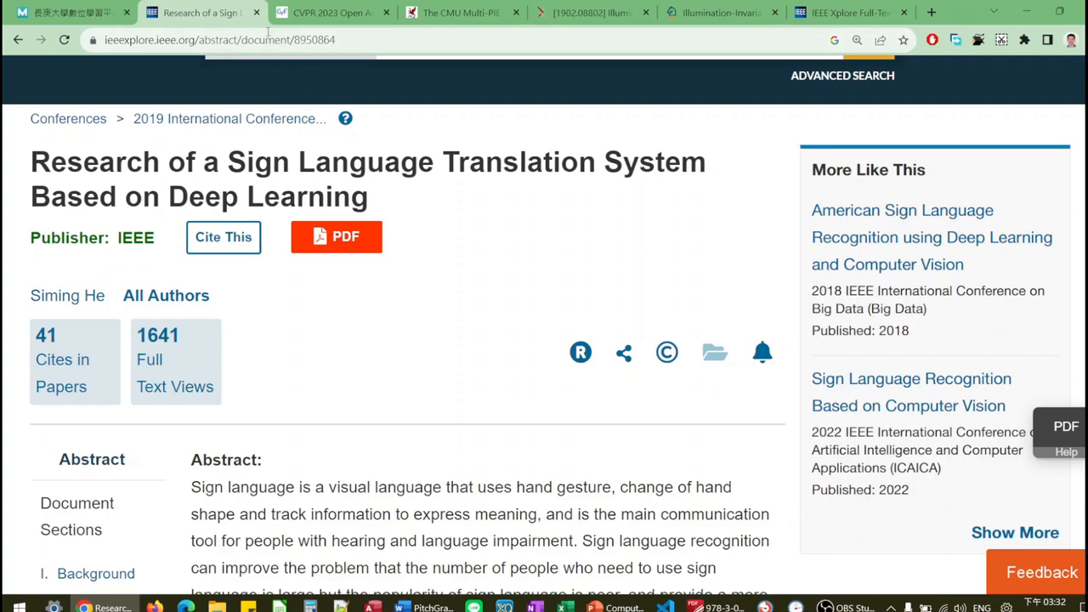
Search the CVPR 2023 Open Access paper list for 'face recognition' with Chrome's Find bar.
{"action": "left_click", "coordinate": [332, 14]}
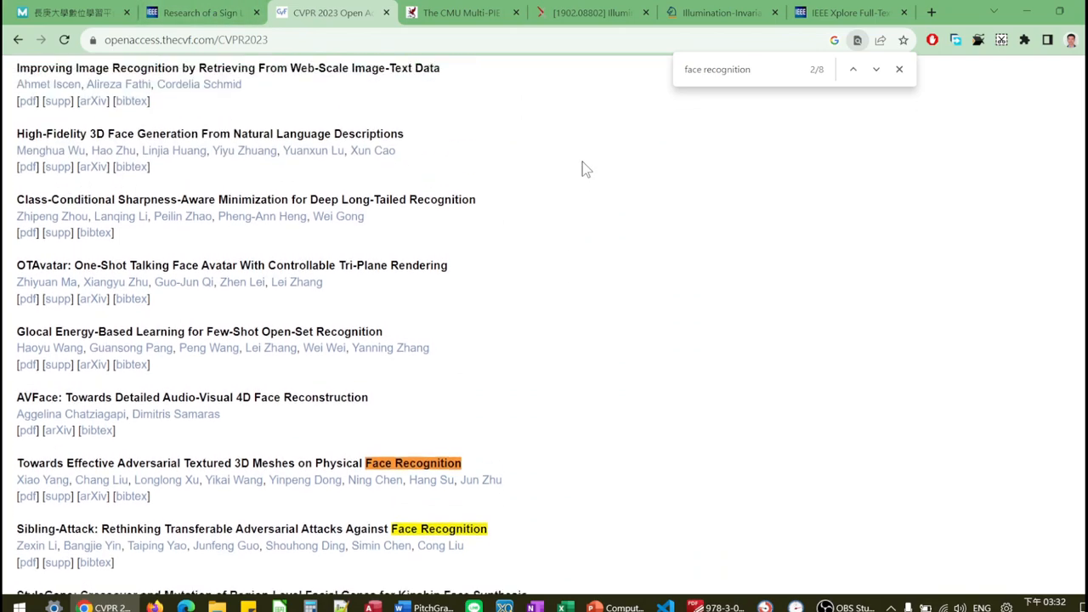
{"action": "scroll", "scroll_direction": "down", "scroll_amount": 3}
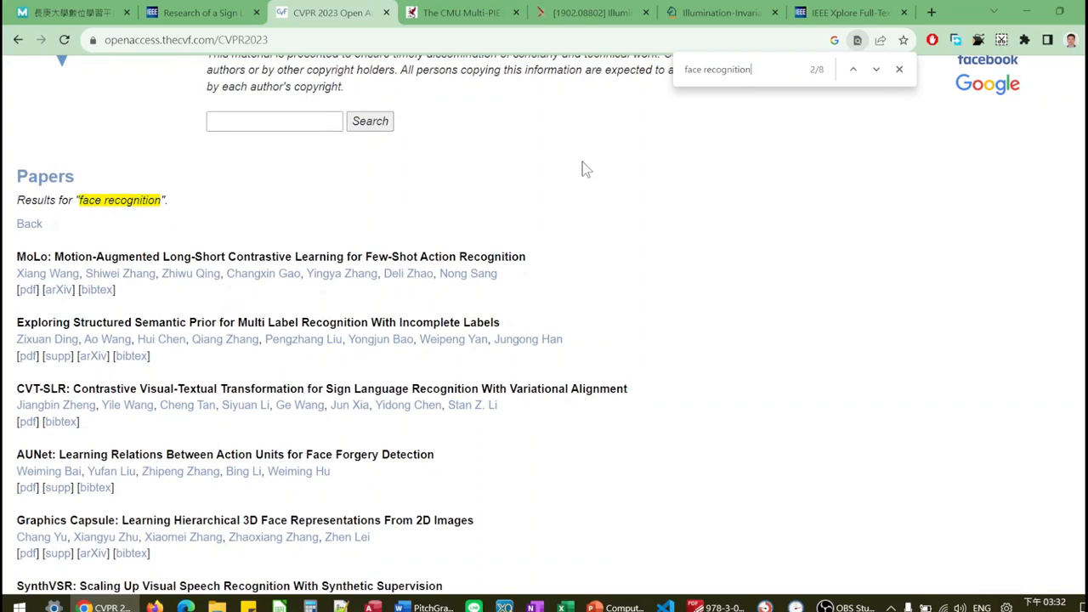
{"action": "mouse_move", "coordinate": [620, 200]}
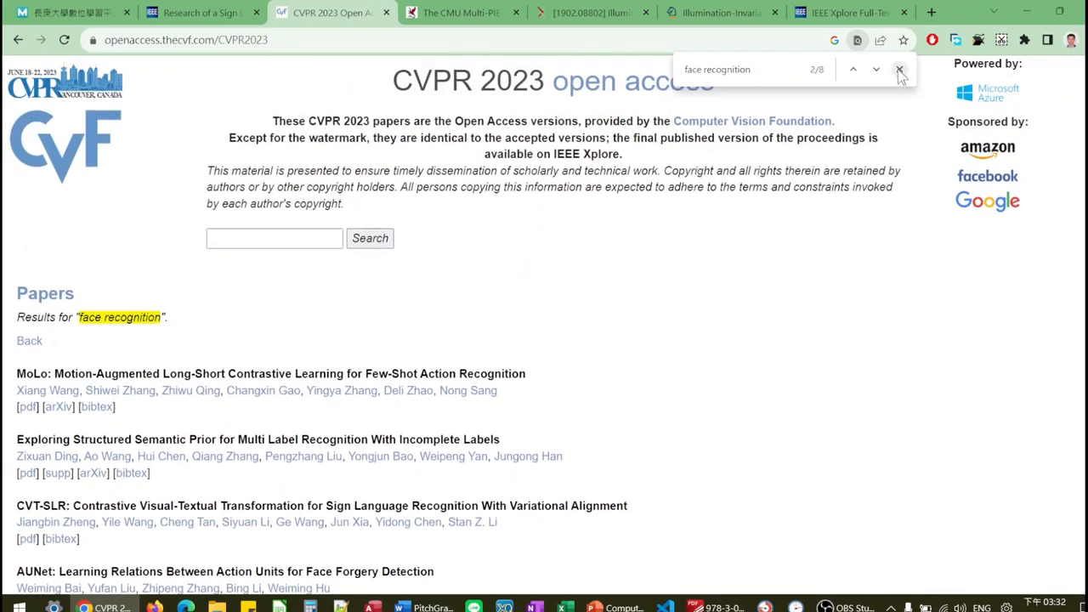
{"action": "left_click", "coordinate": [274, 238]}
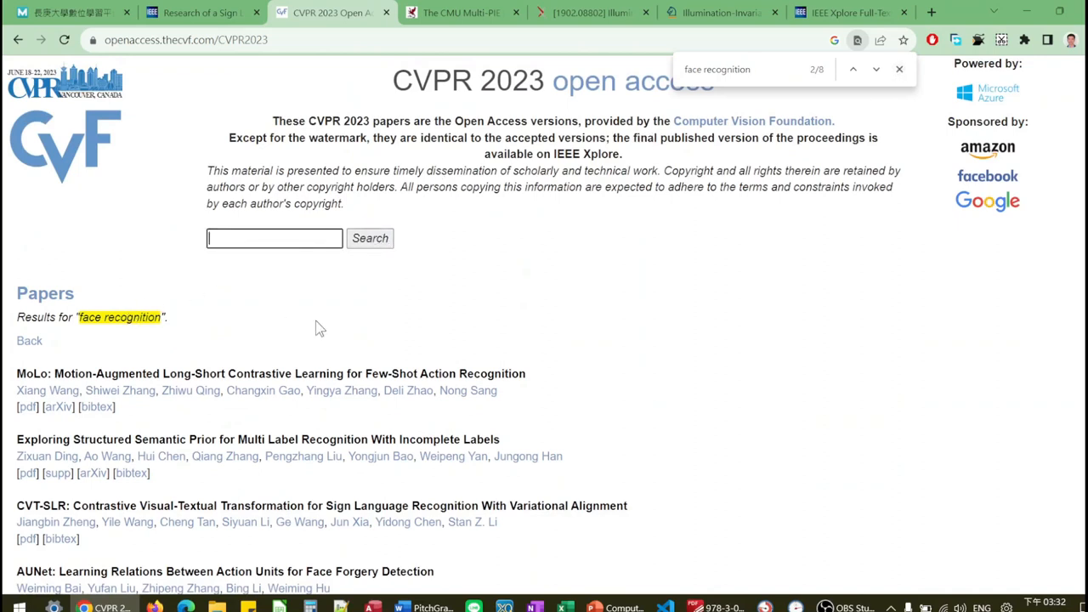
{"action": "mouse_move", "coordinate": [492, 313]}
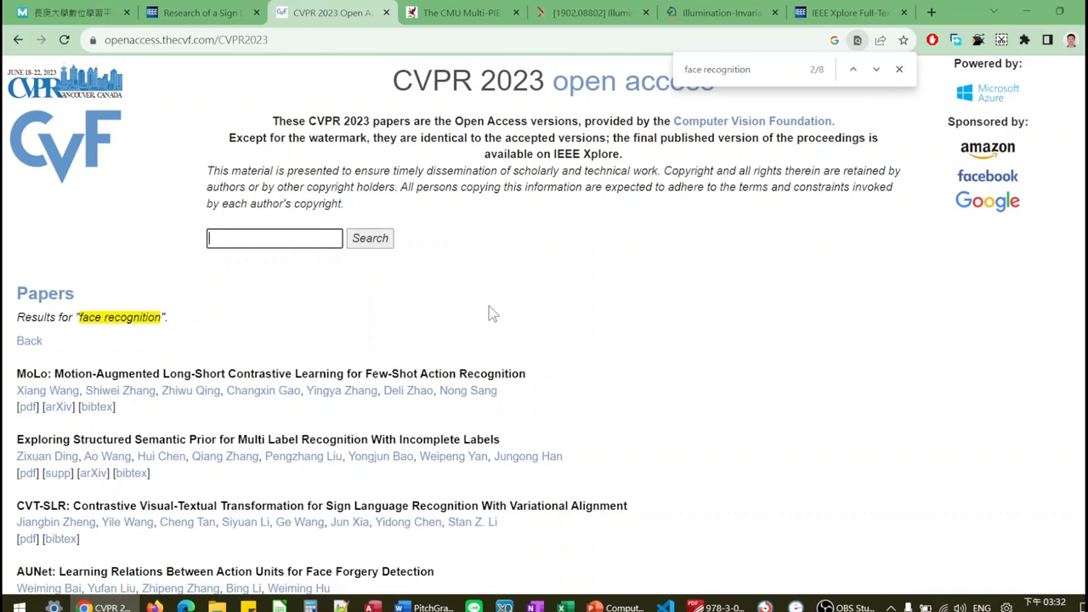
{"action": "scroll", "scroll_direction": "down", "scroll_amount": 3}
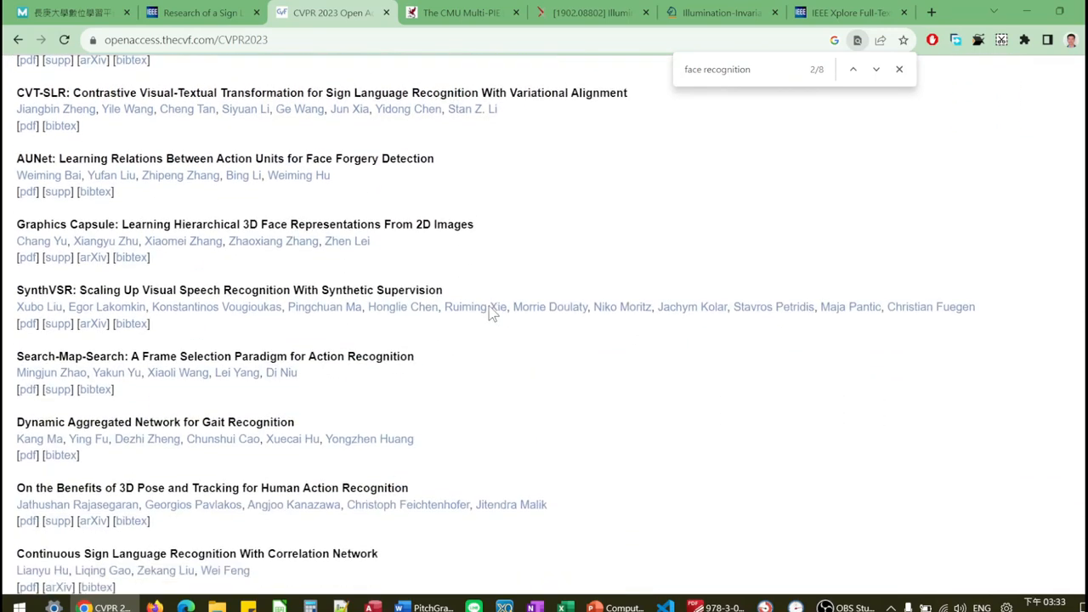
{"action": "scroll", "scroll_direction": "down", "scroll_amount": 3}
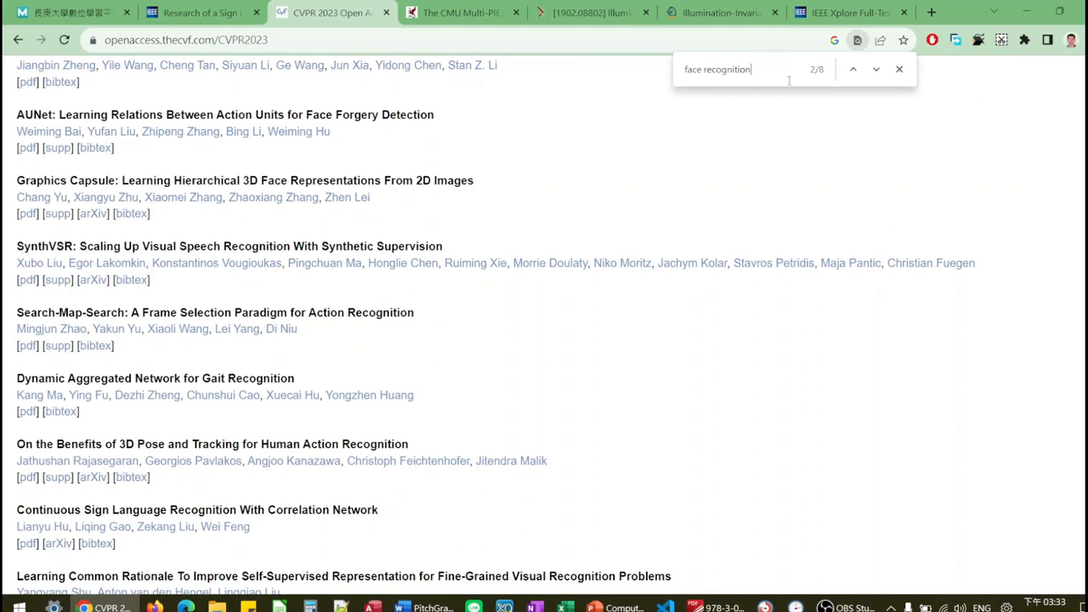
Step through the face recognition matches to the seventh of eight, the BioNet paper.
{"action": "left_click", "coordinate": [875, 68]}
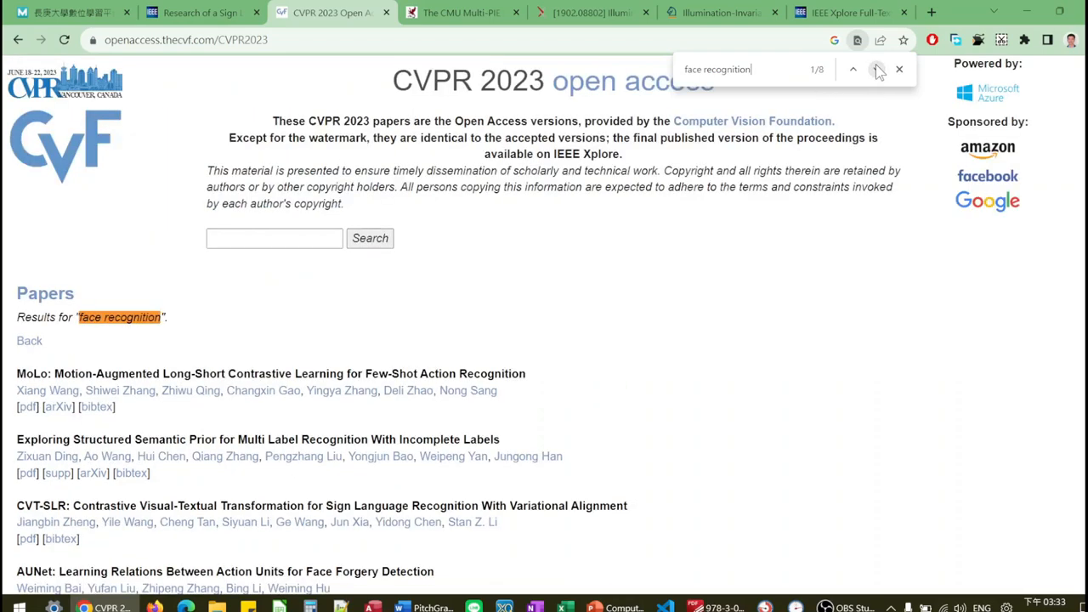
{"action": "left_click", "coordinate": [873, 68]}
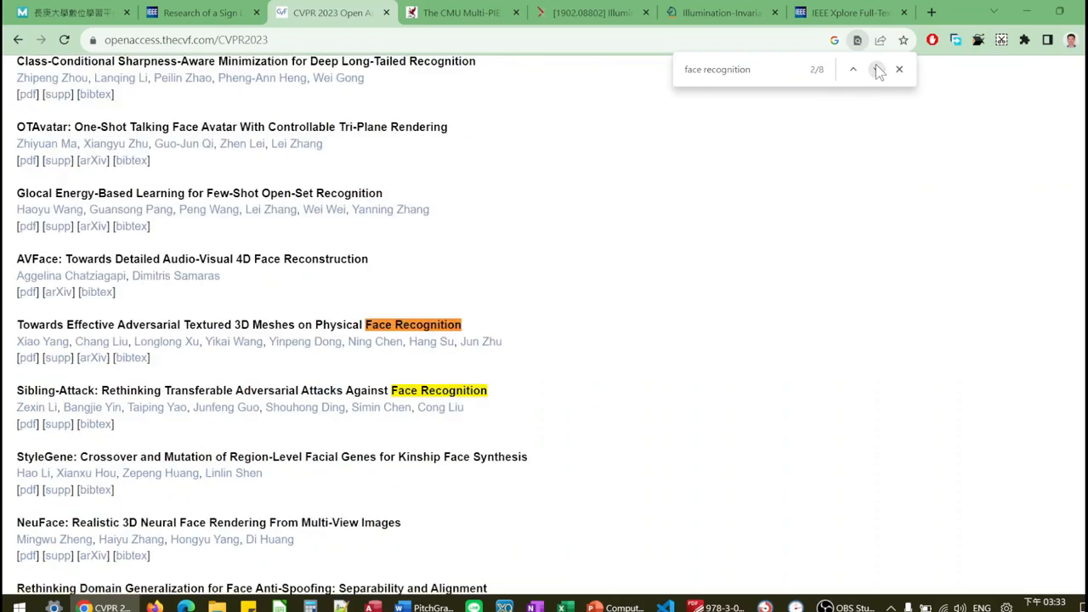
{"action": "left_click", "coordinate": [881, 68]}
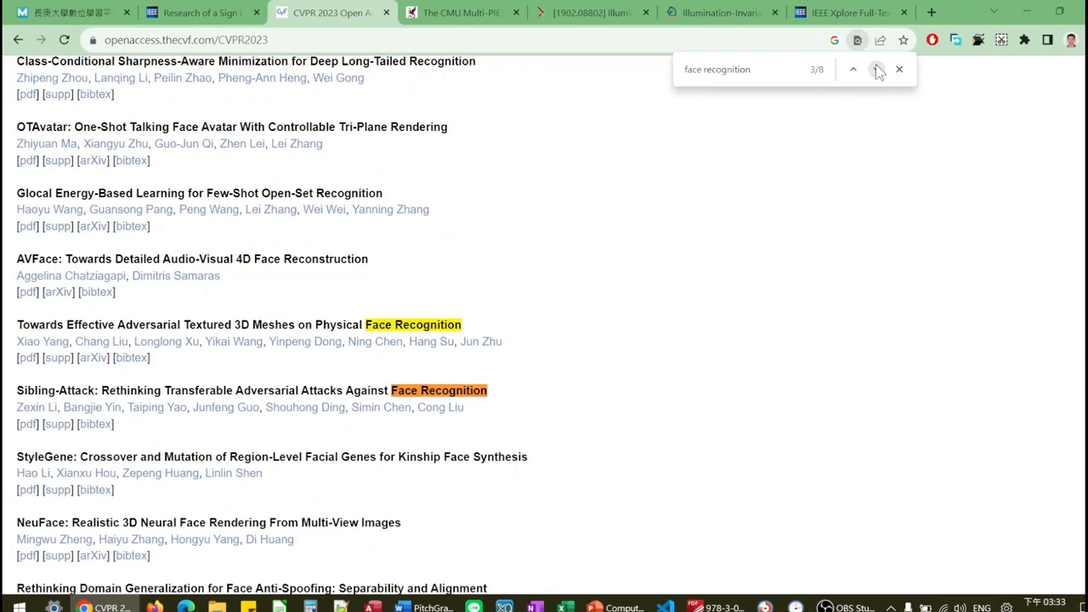
{"action": "left_click", "coordinate": [877, 68]}
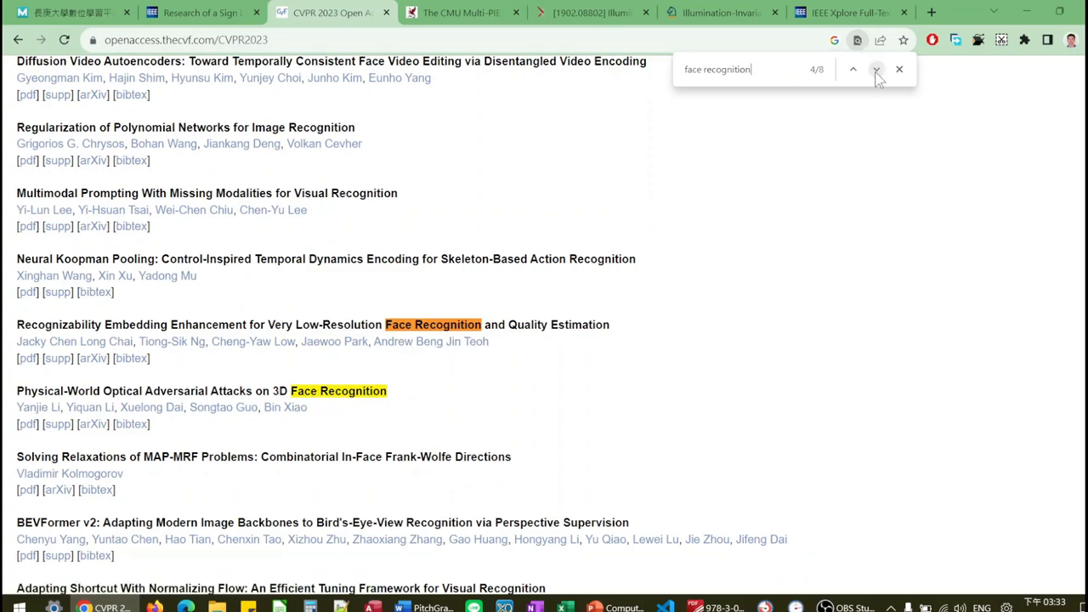
{"action": "left_click", "coordinate": [874, 68]}
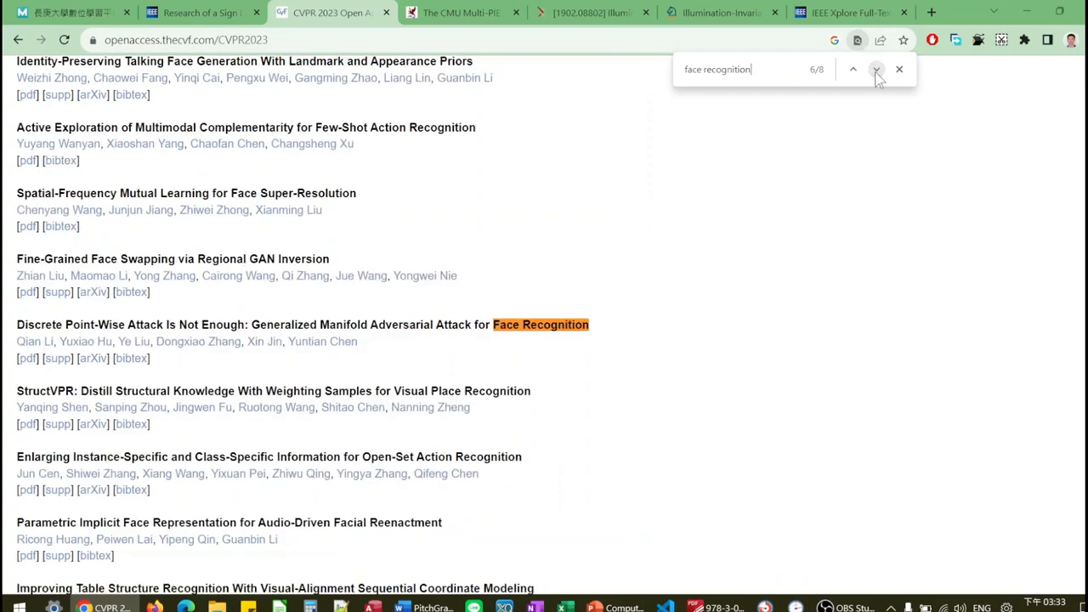
{"action": "left_click", "coordinate": [877, 68]}
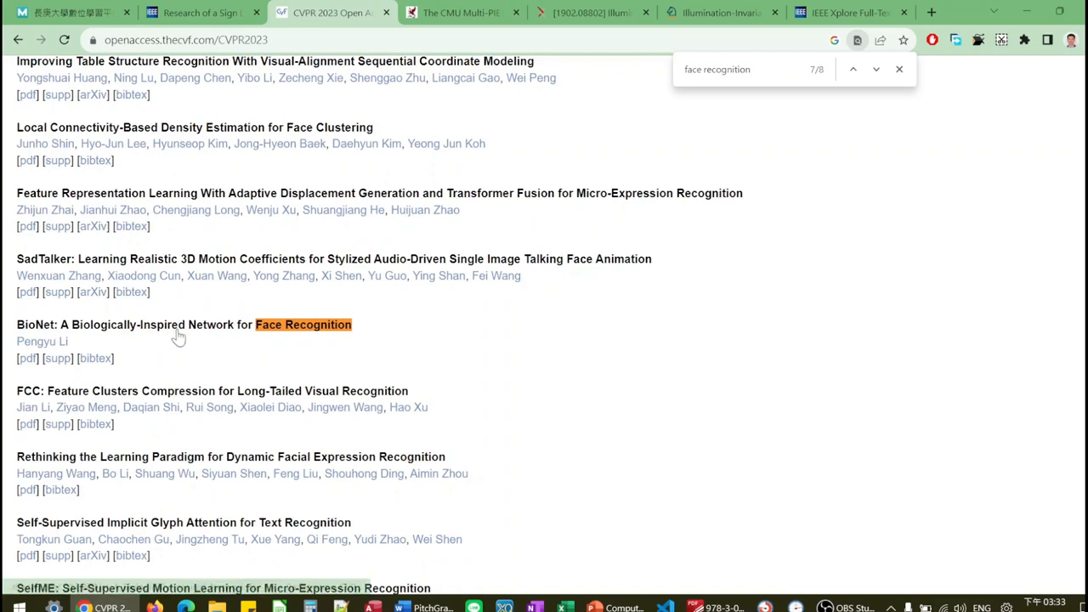
{"action": "mouse_move", "coordinate": [873, 95]}
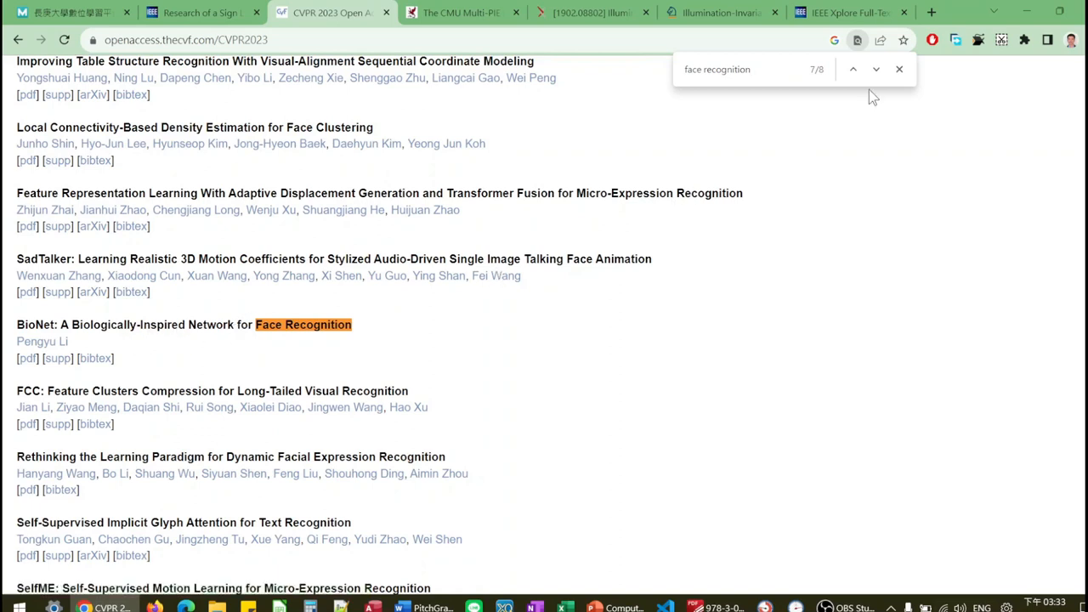
{"action": "mouse_move", "coordinate": [829, 167]}
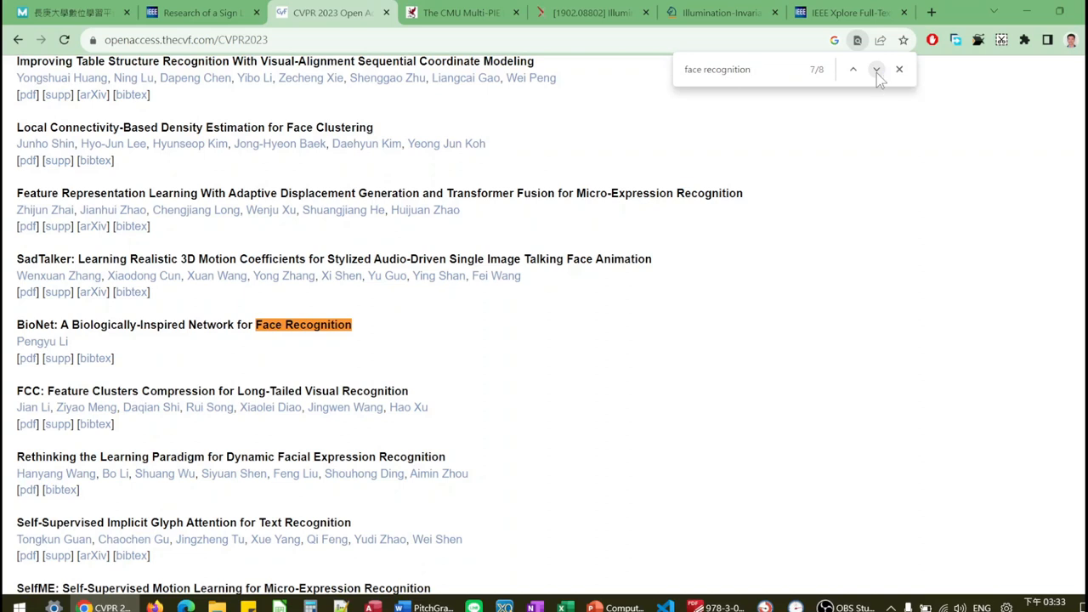
{"action": "mouse_move", "coordinate": [884, 123]}
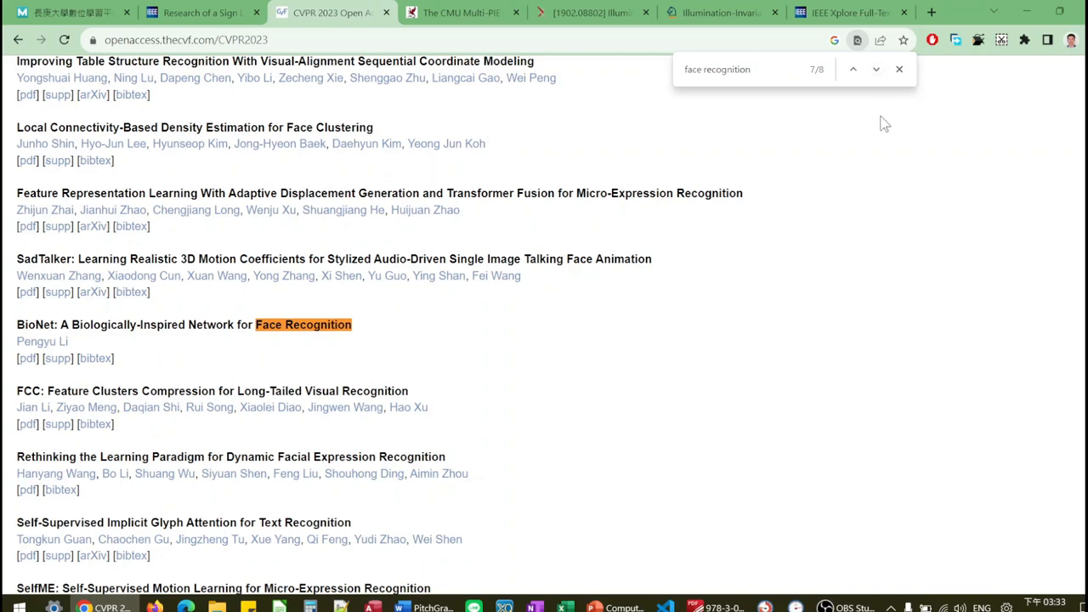
Scroll down the CMU Multi-PIE Face Database home page to review the overview.
{"action": "scroll", "scroll_direction": "down", "scroll_amount": 3}
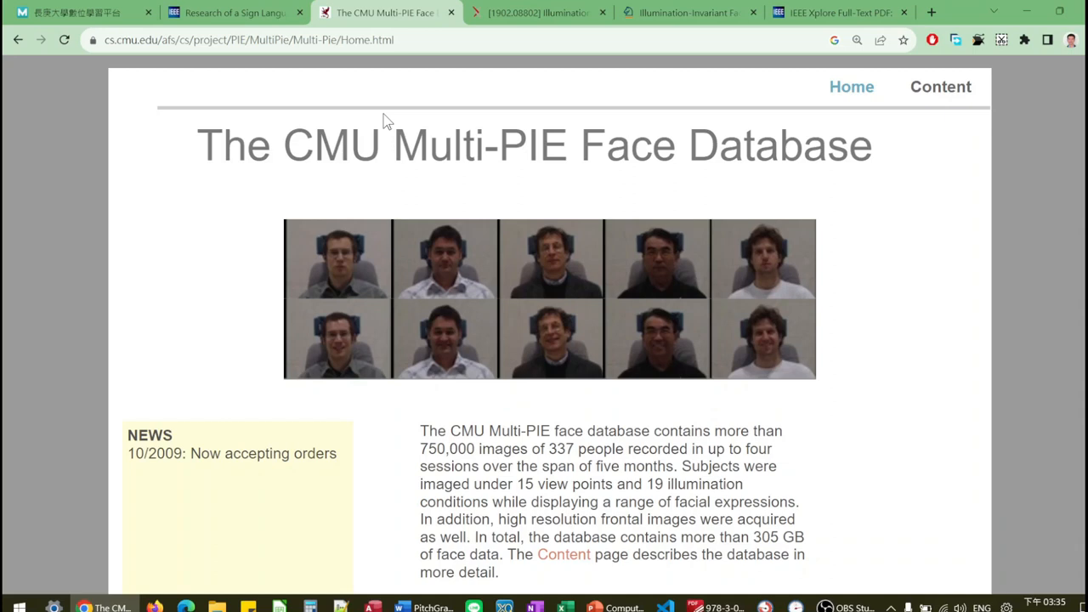
{"action": "mouse_move", "coordinate": [348, 242]}
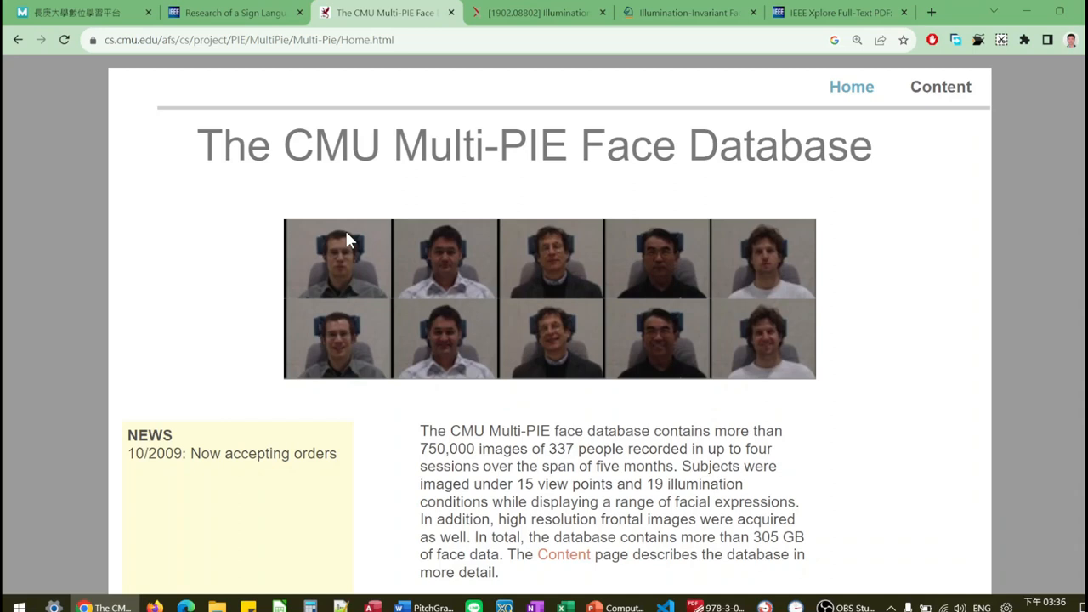
{"action": "mouse_move", "coordinate": [466, 11]}
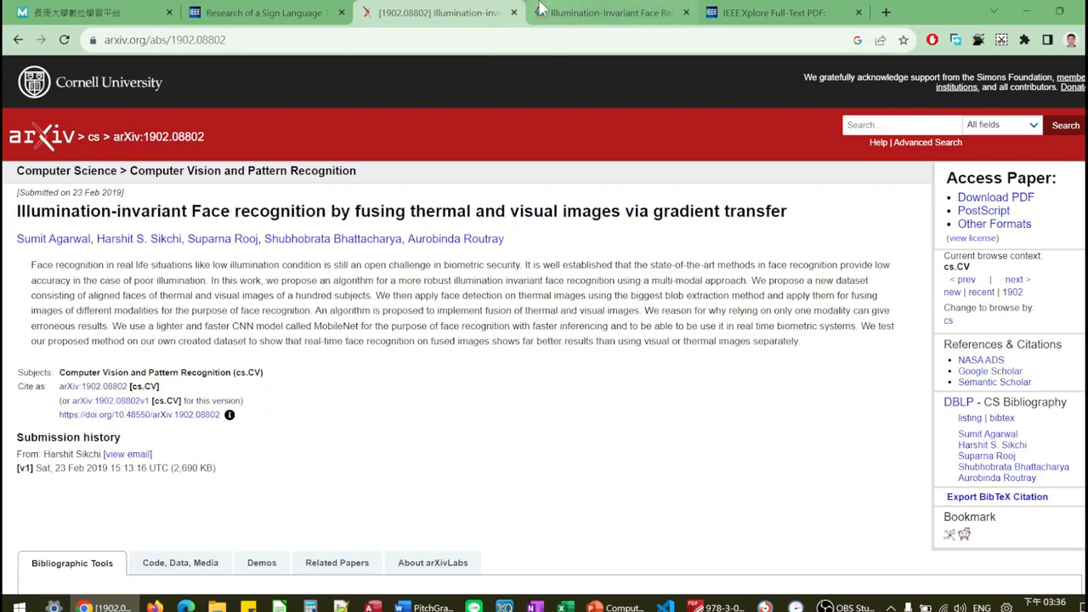
Switch via the Springer chapter tab to the IEEE Xplore PDF of the deep relit face images paper.
{"action": "left_click", "coordinate": [608, 12]}
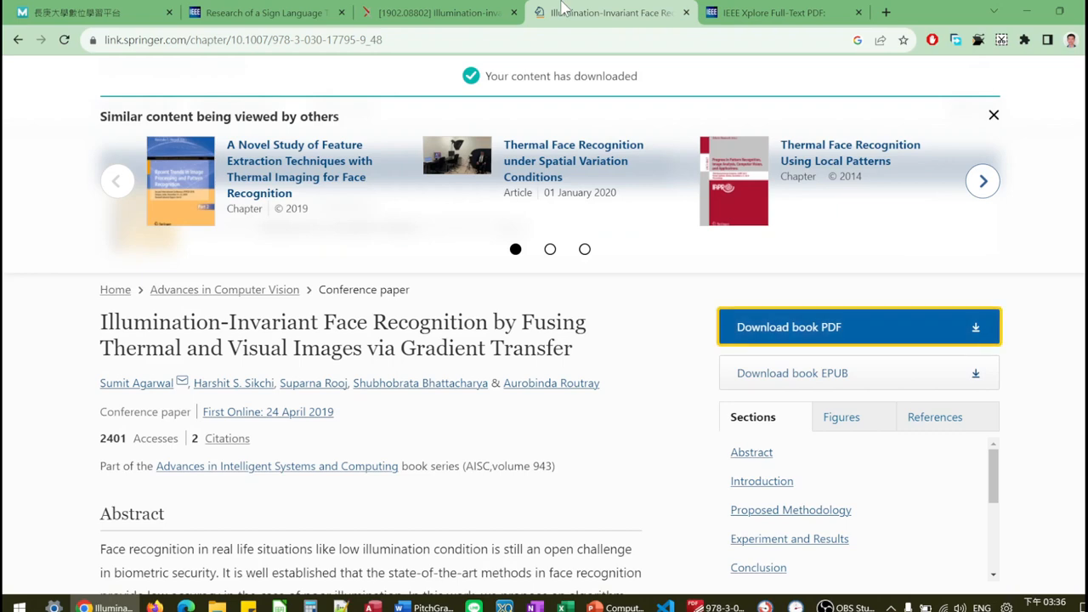
{"action": "mouse_move", "coordinate": [809, 30]}
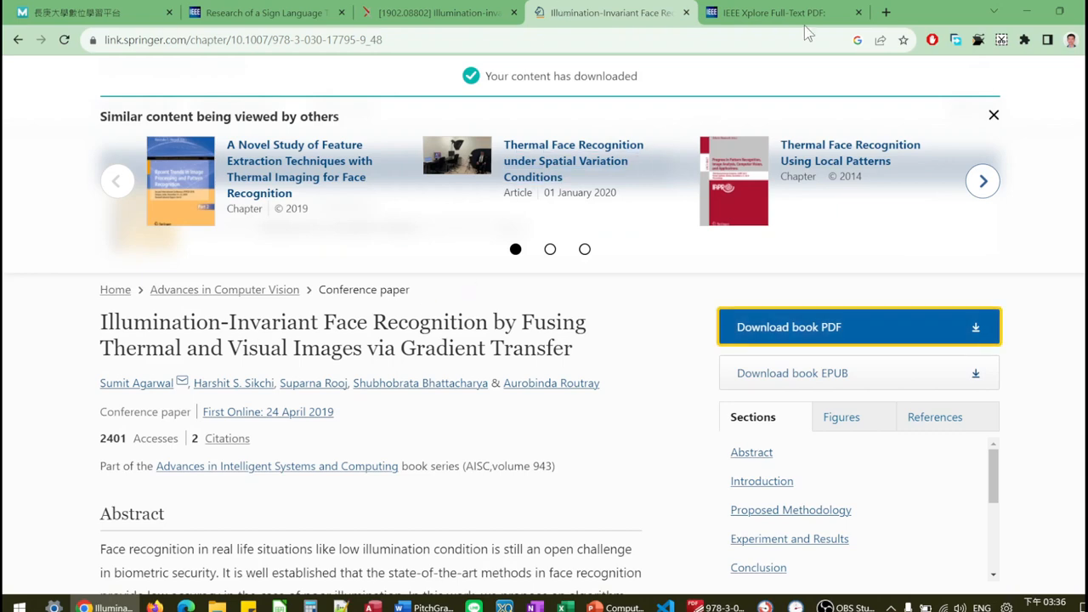
{"action": "left_click", "coordinate": [785, 12]}
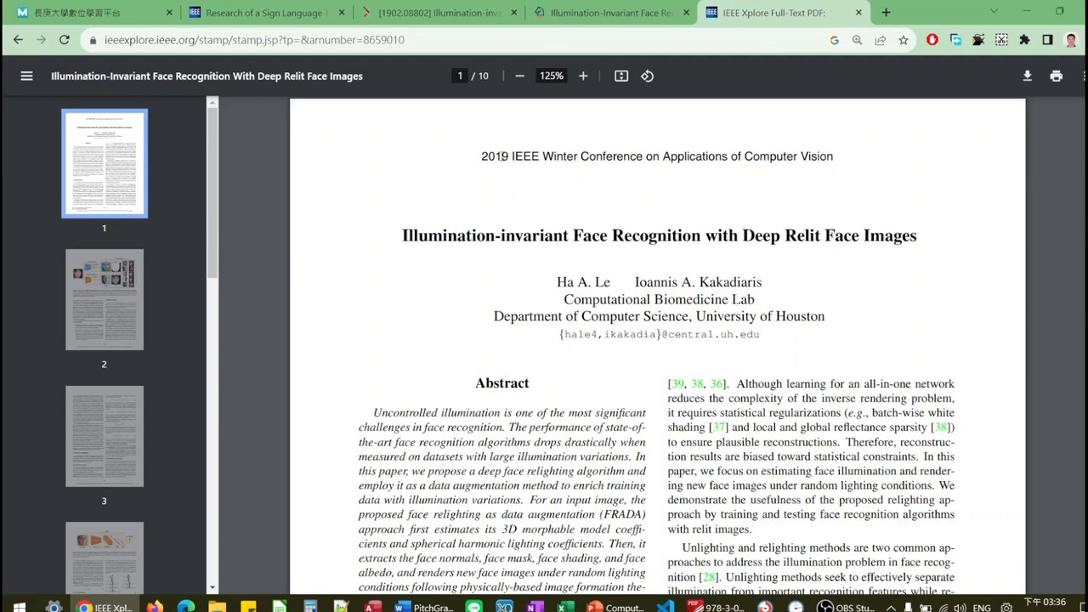
{"action": "mouse_move", "coordinate": [677, 210]}
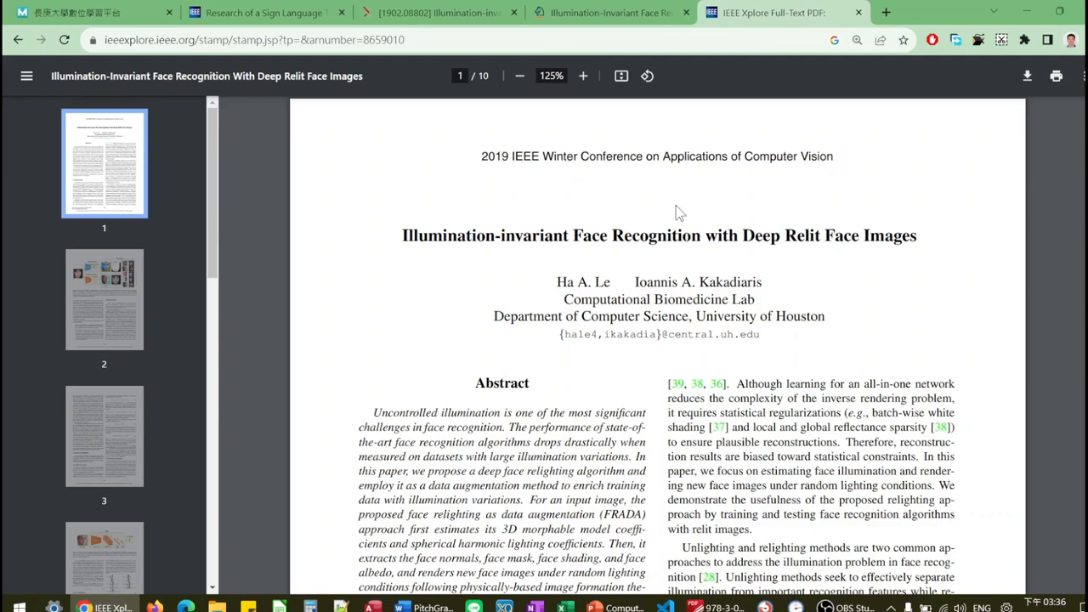
Scroll page 1 of the relit face images PDF from the abstract into the Introduction.
{"action": "scroll", "scroll_direction": "down", "scroll_amount": 3}
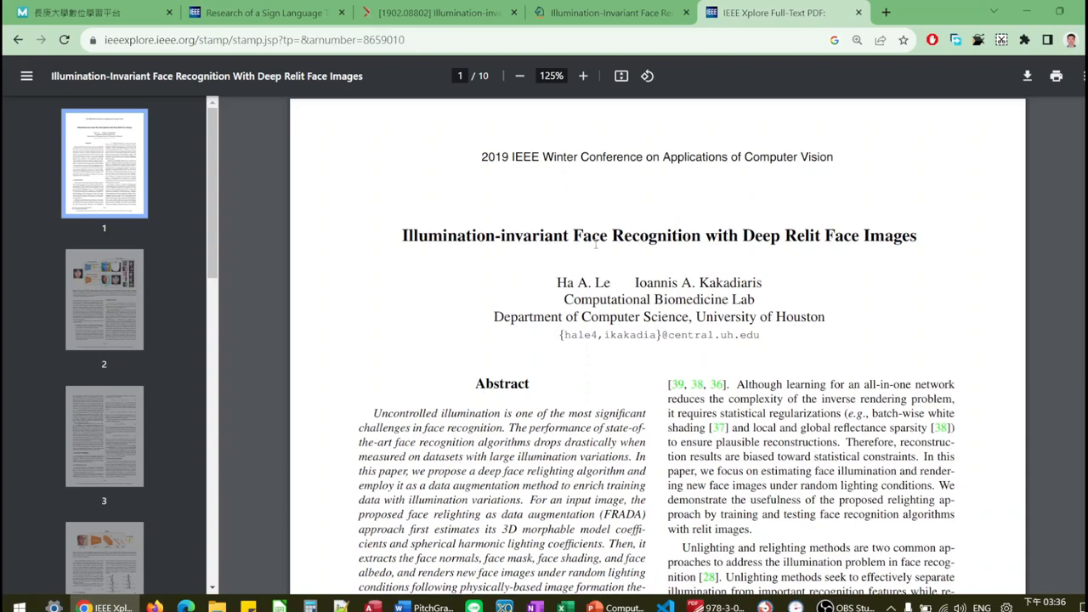
{"action": "mouse_move", "coordinate": [693, 242]}
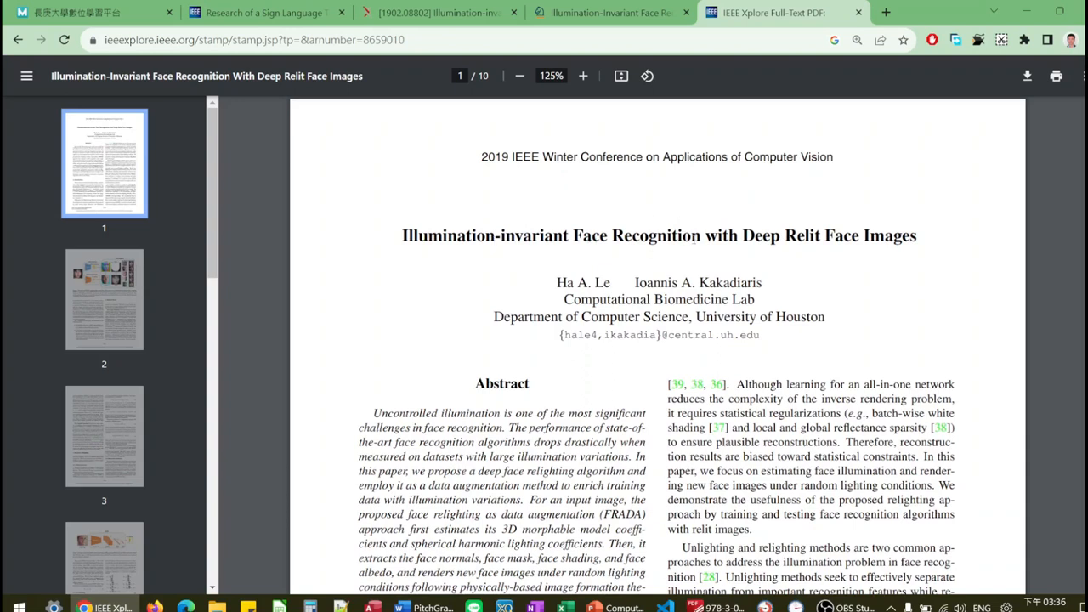
{"action": "mouse_move", "coordinate": [809, 245]}
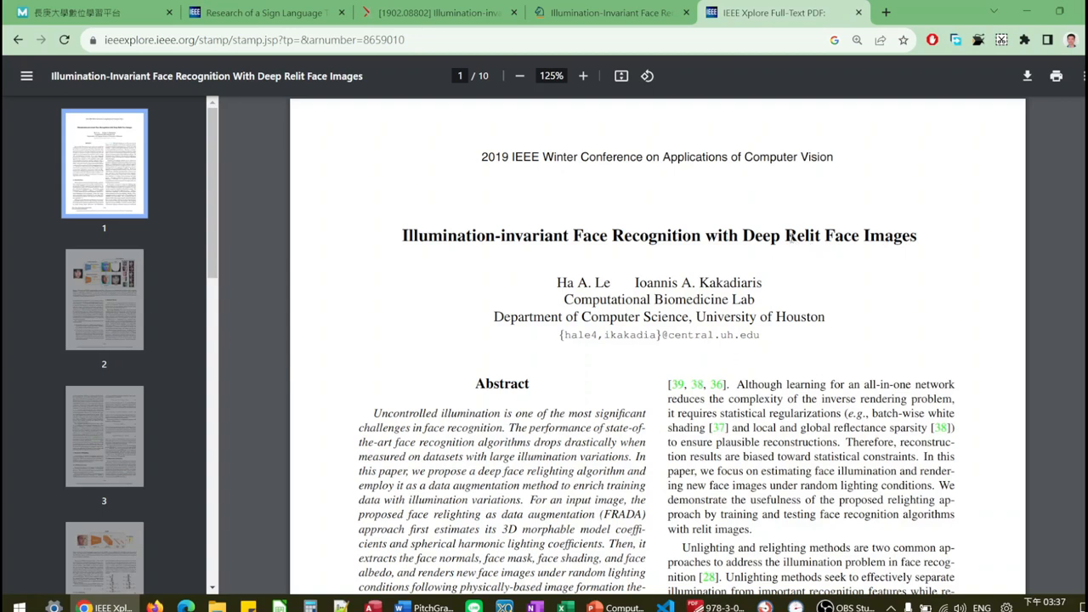
{"action": "double_click", "coordinate": [800, 235]}
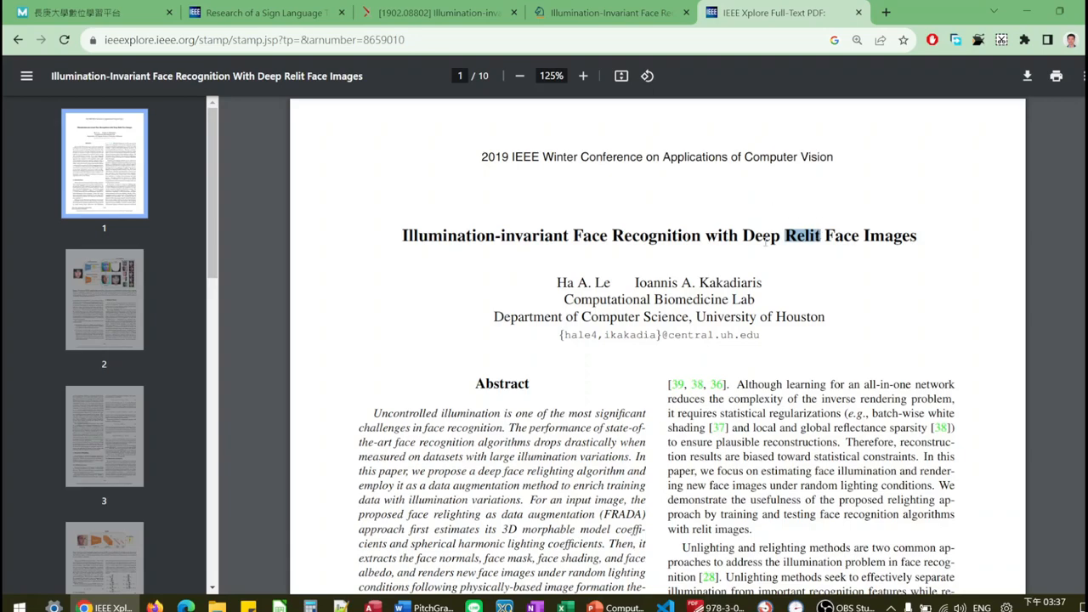
{"action": "scroll", "scroll_direction": "down", "scroll_amount": 3}
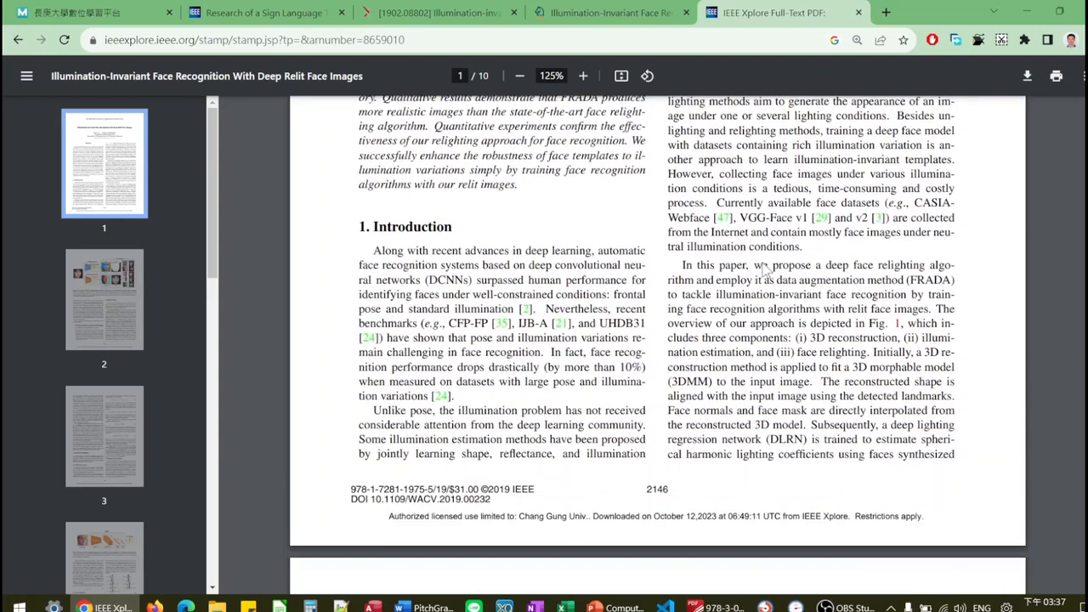
Scroll to Figure 1's FRADA relighting pipeline on page 2, then return to the abstract.
{"action": "scroll", "scroll_direction": "down", "scroll_amount": 3}
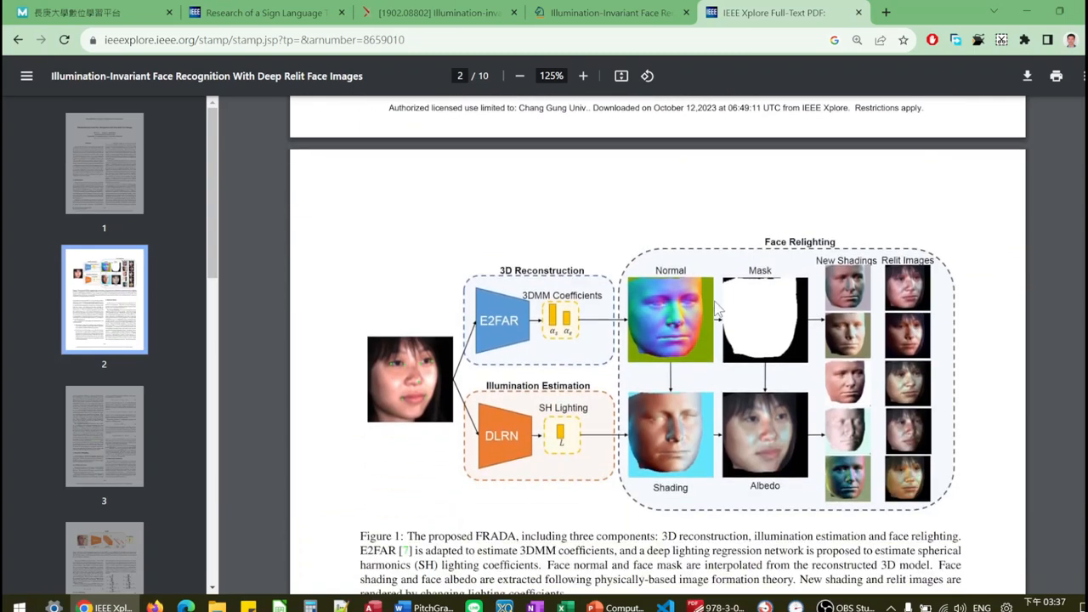
{"action": "mouse_move", "coordinate": [772, 246]}
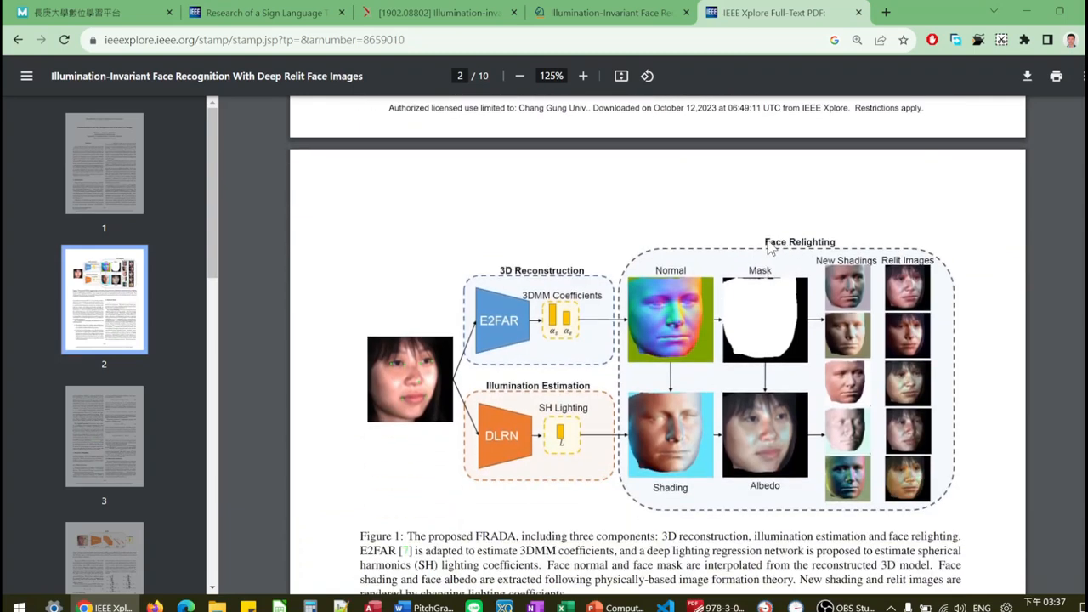
{"action": "mouse_move", "coordinate": [655, 296]}
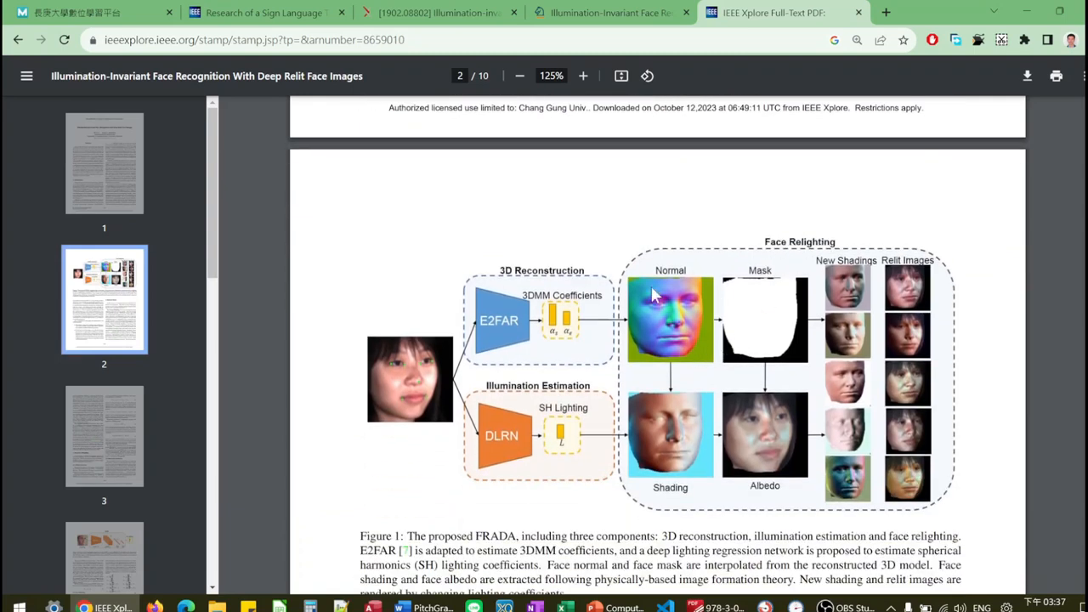
{"action": "mouse_move", "coordinate": [673, 513]}
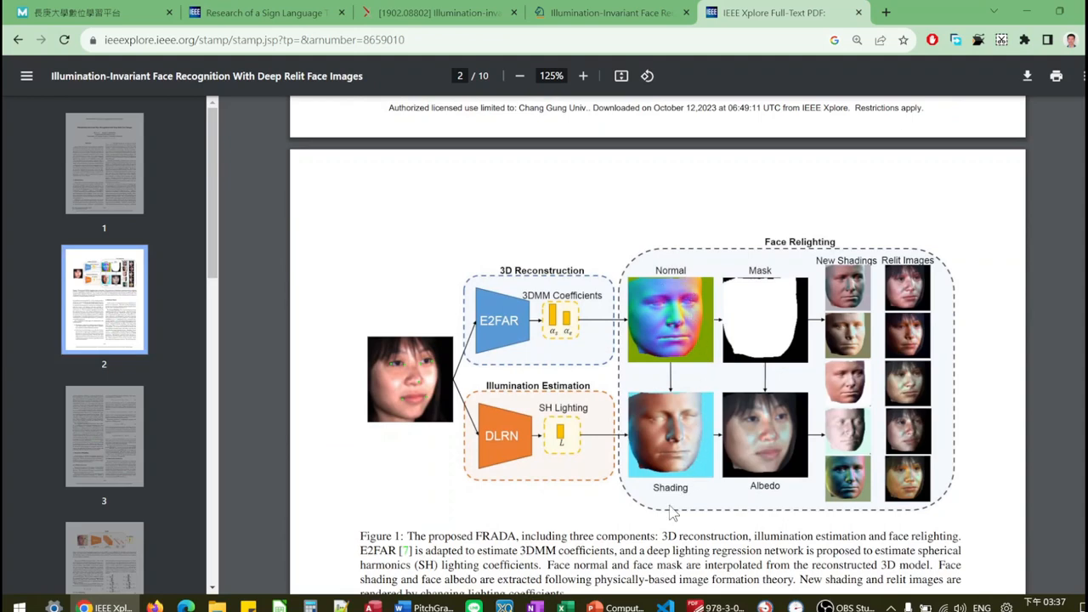
{"action": "mouse_move", "coordinate": [771, 508]}
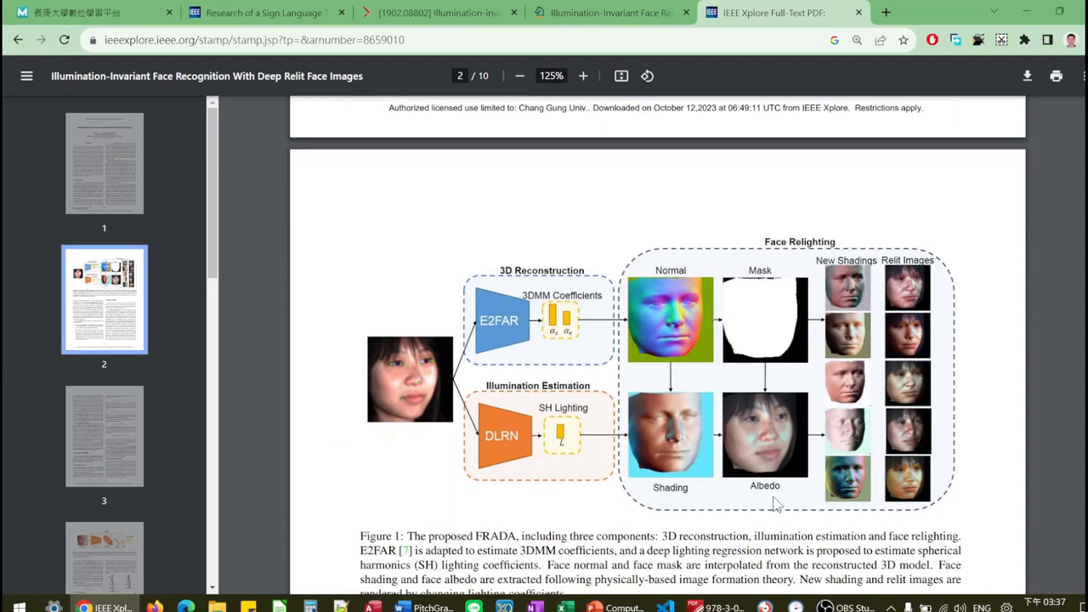
{"action": "mouse_move", "coordinate": [802, 333]}
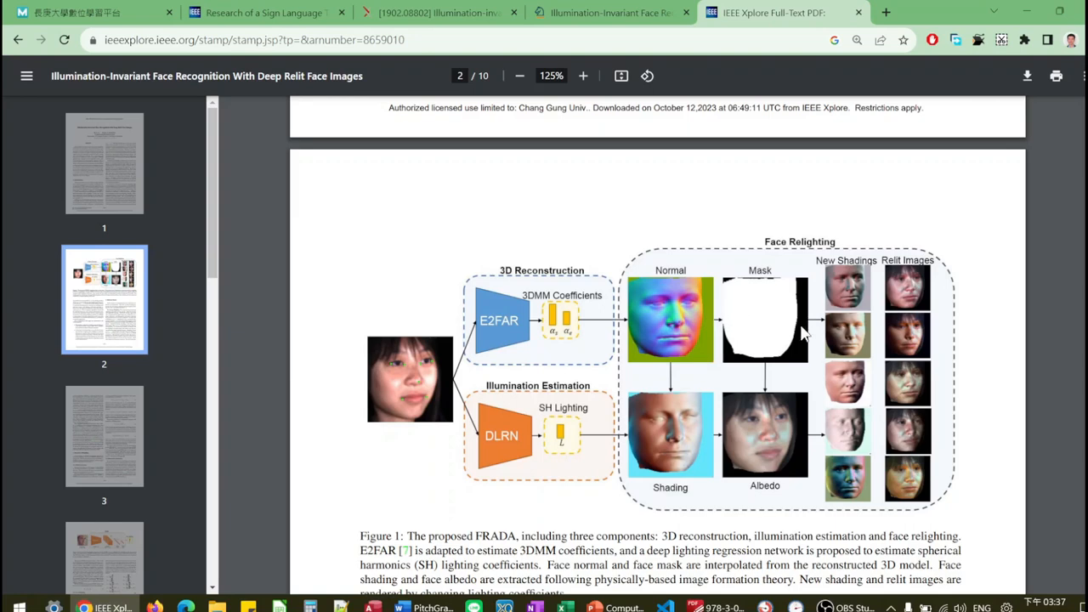
{"action": "mouse_move", "coordinate": [905, 286]}
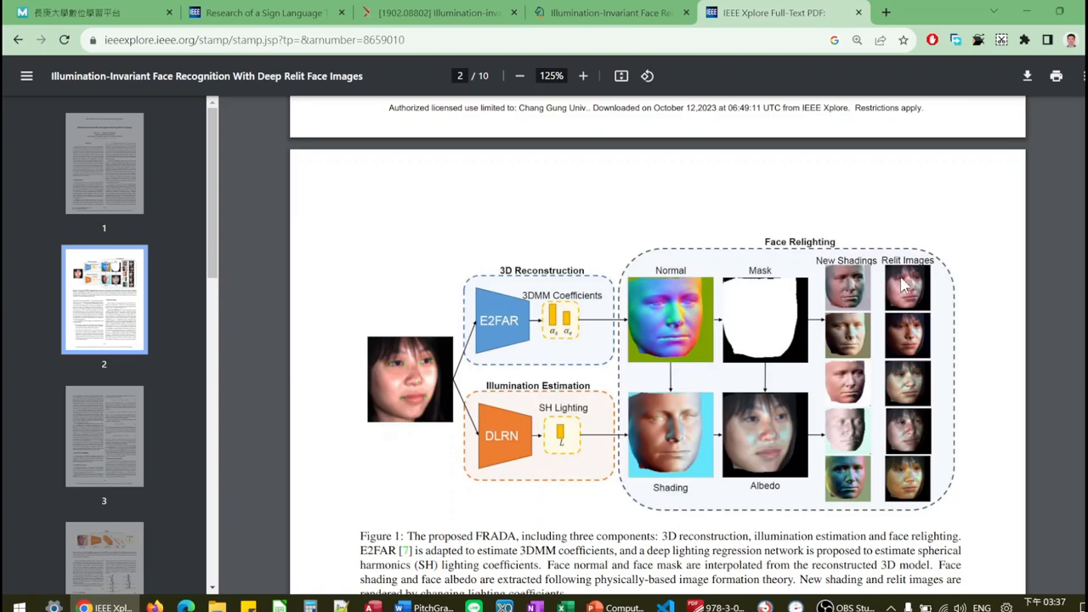
{"action": "mouse_move", "coordinate": [921, 487]}
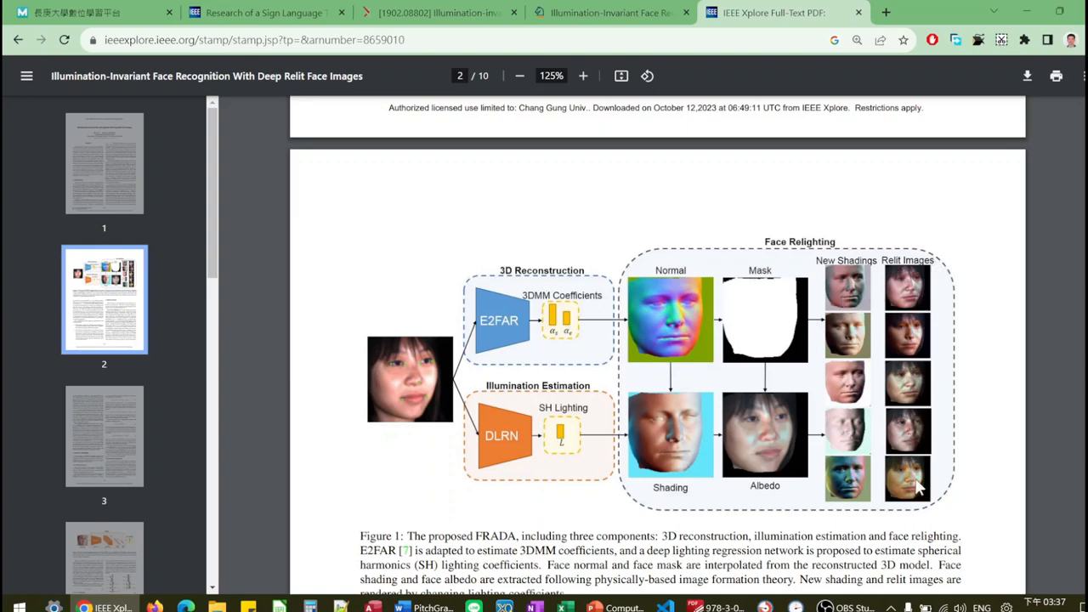
{"action": "mouse_move", "coordinate": [915, 350]}
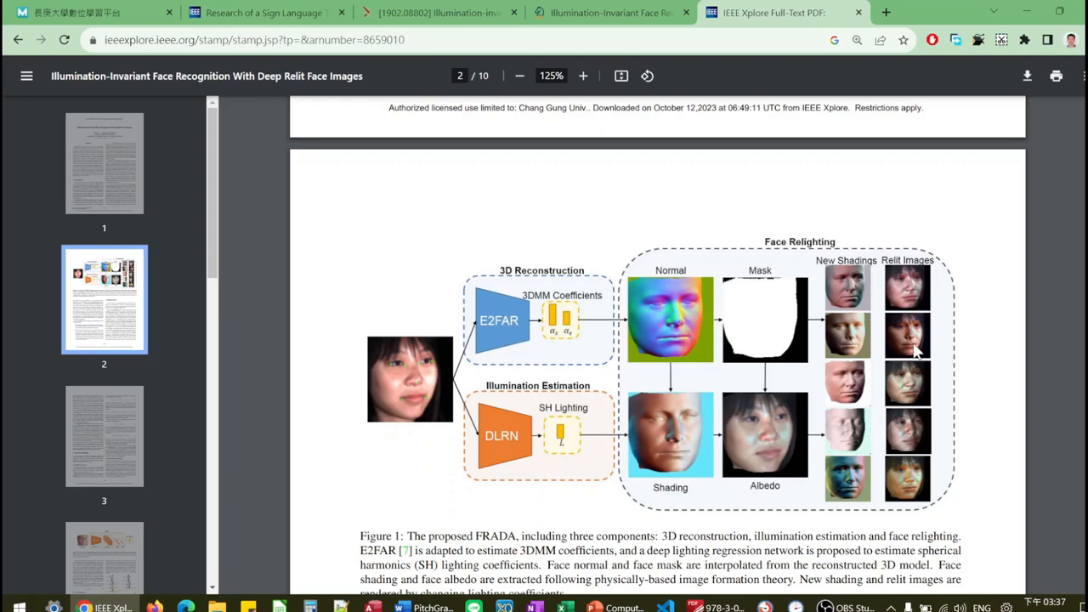
{"action": "mouse_move", "coordinate": [916, 409]}
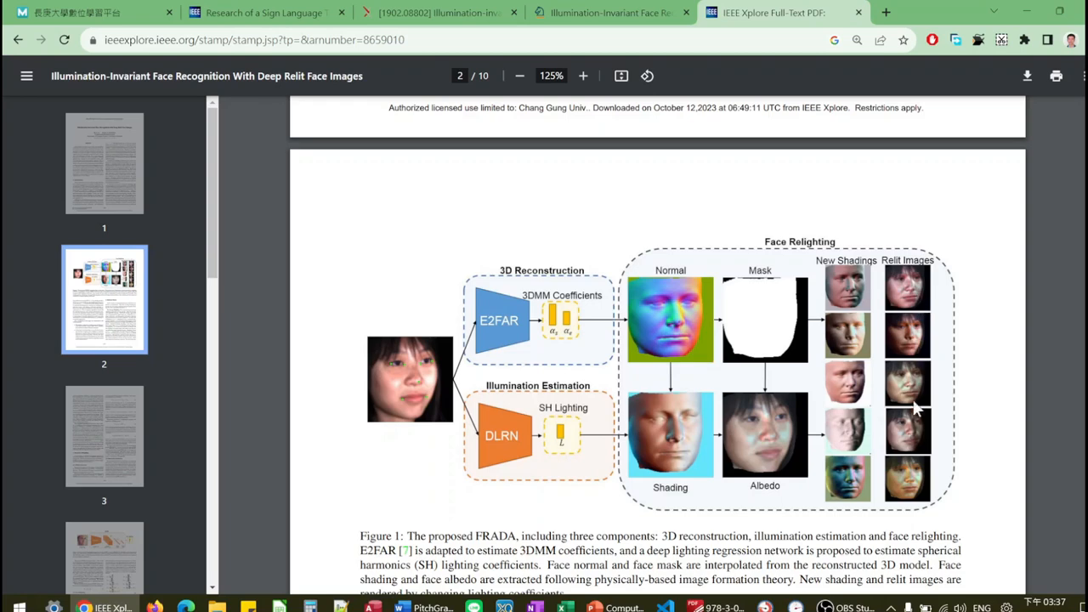
{"action": "mouse_move", "coordinate": [916, 489]}
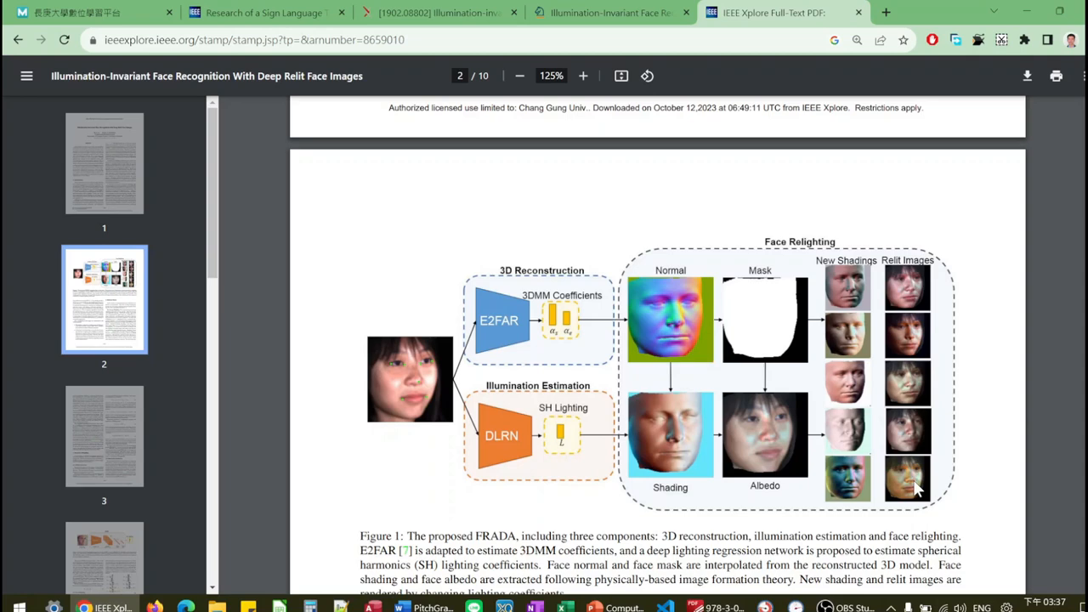
{"action": "mouse_move", "coordinate": [836, 336]}
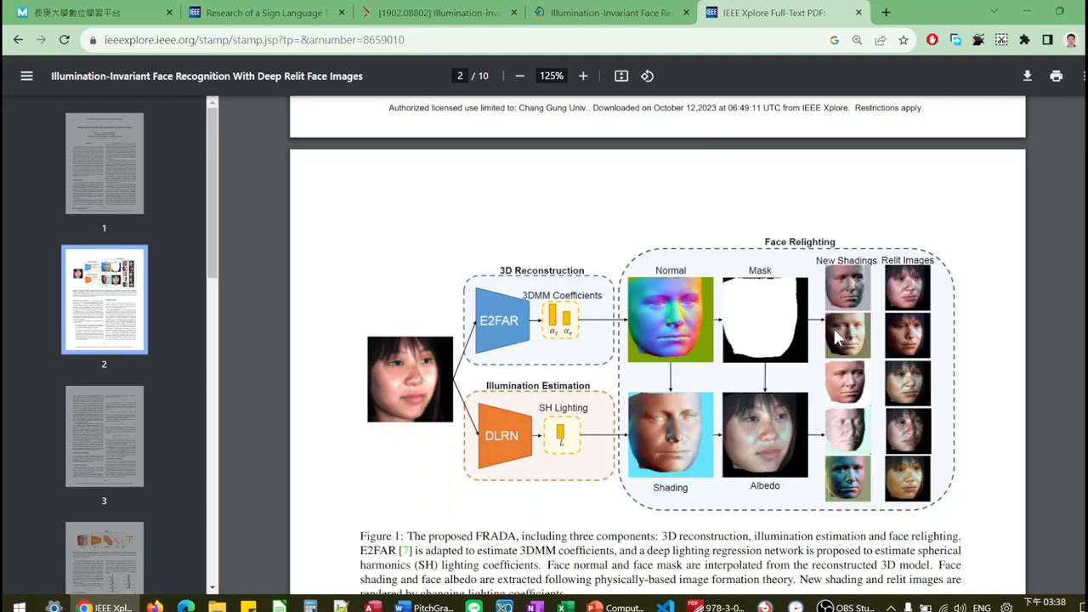
{"action": "mouse_move", "coordinate": [1077, 180]}
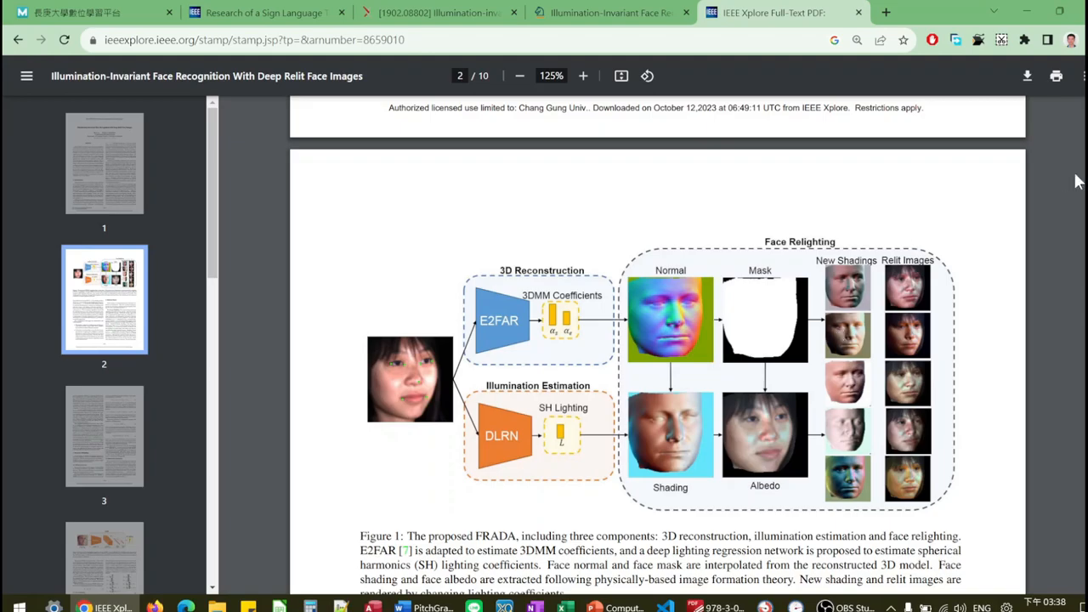
{"action": "left_click", "coordinate": [104, 163]}
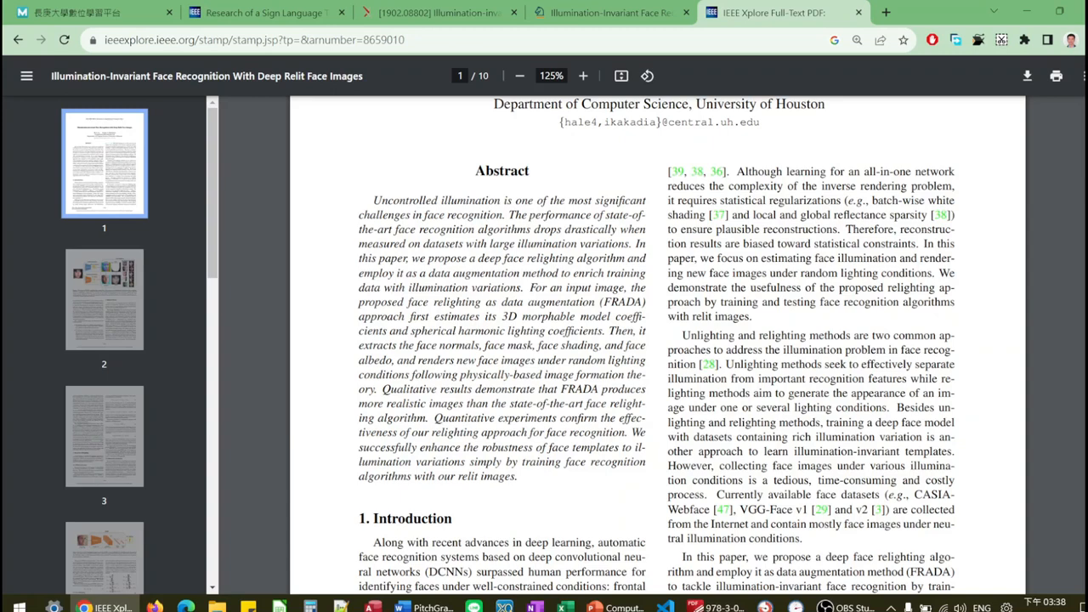
{"action": "mouse_move", "coordinate": [887, 14]}
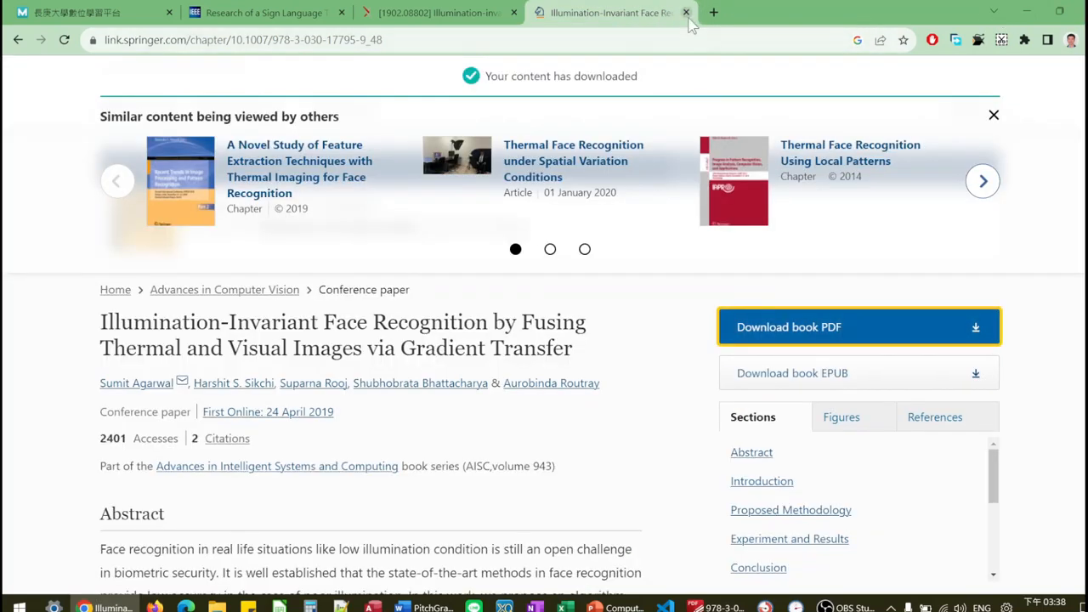
Close the face recognition paper tab, leaving the Sign Language Translation paper showing.
{"action": "left_click", "coordinate": [686, 14]}
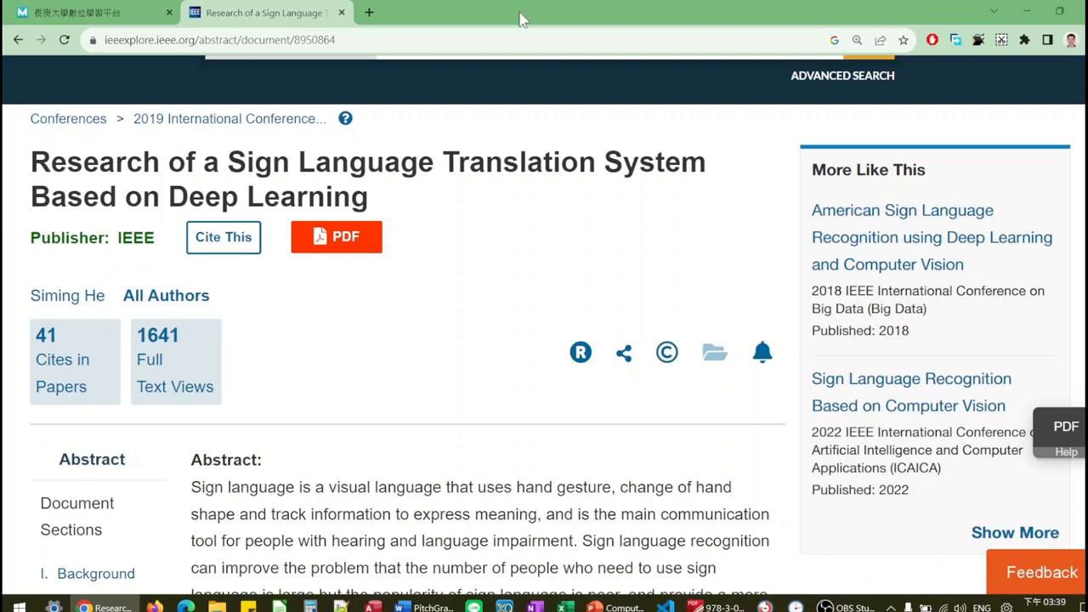
{"action": "mouse_move", "coordinate": [378, 10]}
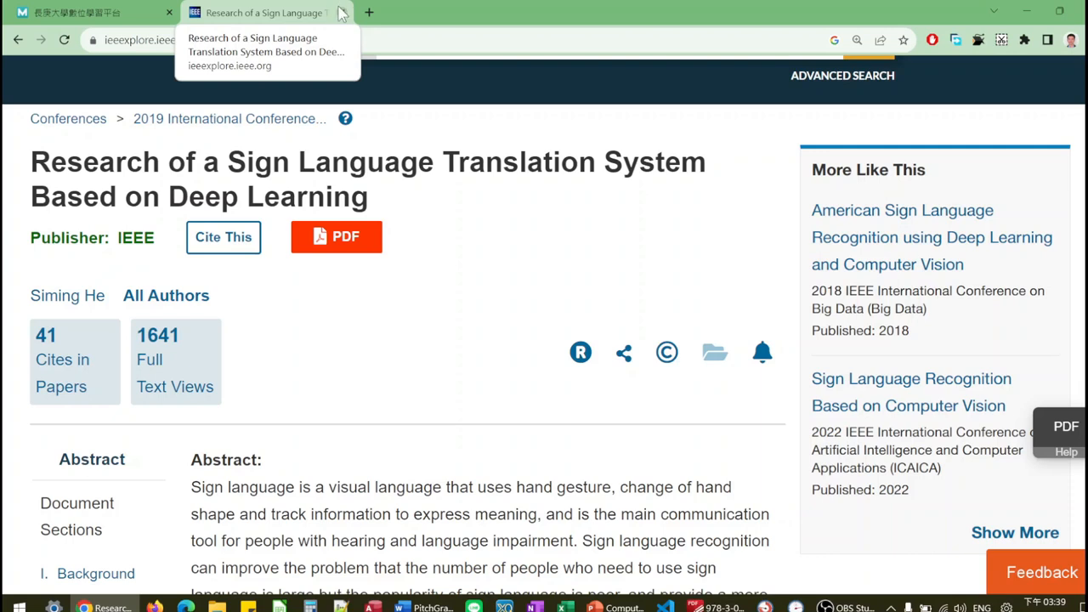
Return to the running lecture slideshow and advance toward the K-Nearest Neighbor slide.
{"action": "left_click", "coordinate": [85, 13]}
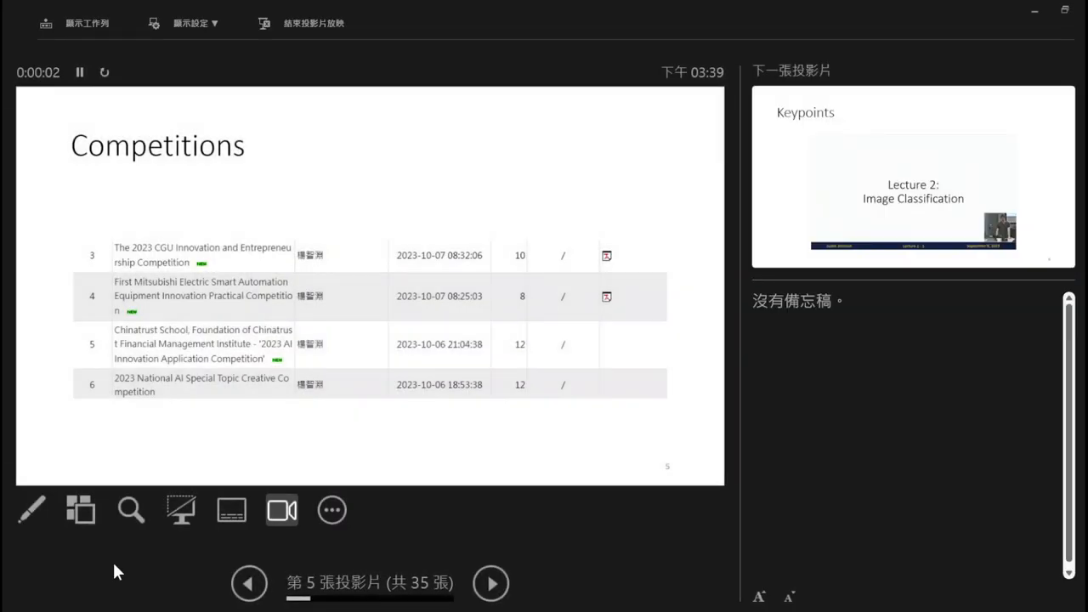
{"action": "left_click", "coordinate": [489, 581]}
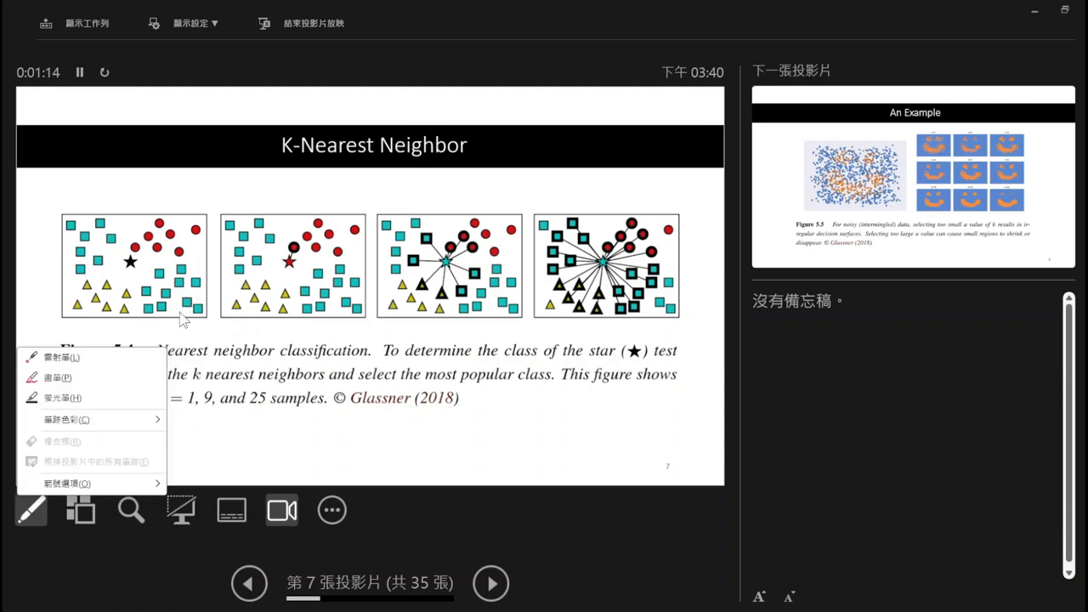
Use the laser pointer on the K-Nearest Neighbor figure, then advance to the An Example slide.
{"action": "left_click", "coordinate": [173, 313]}
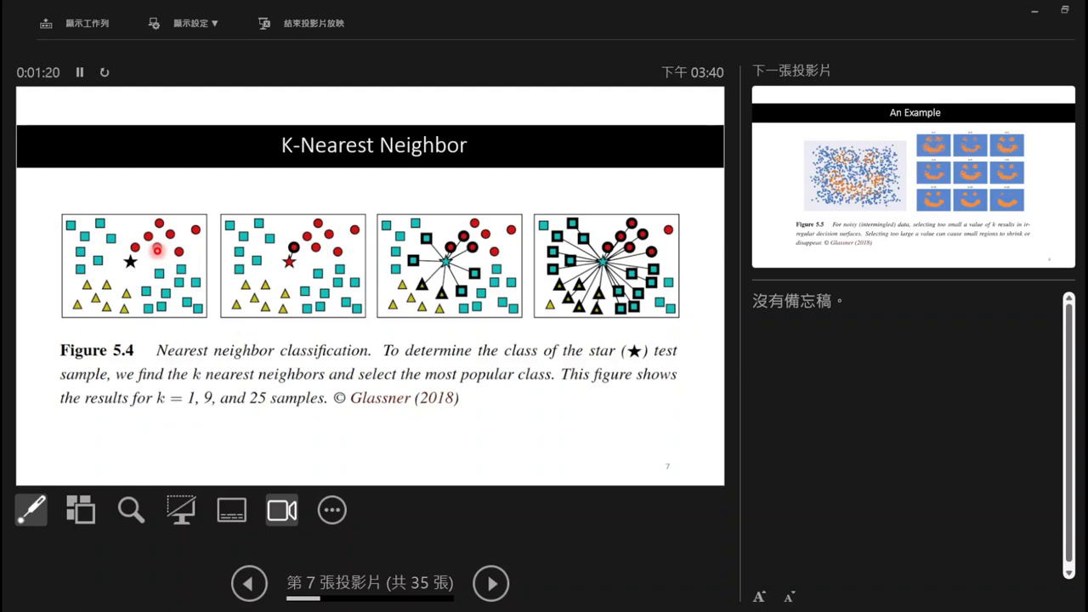
{"action": "mouse_move", "coordinate": [102, 283]}
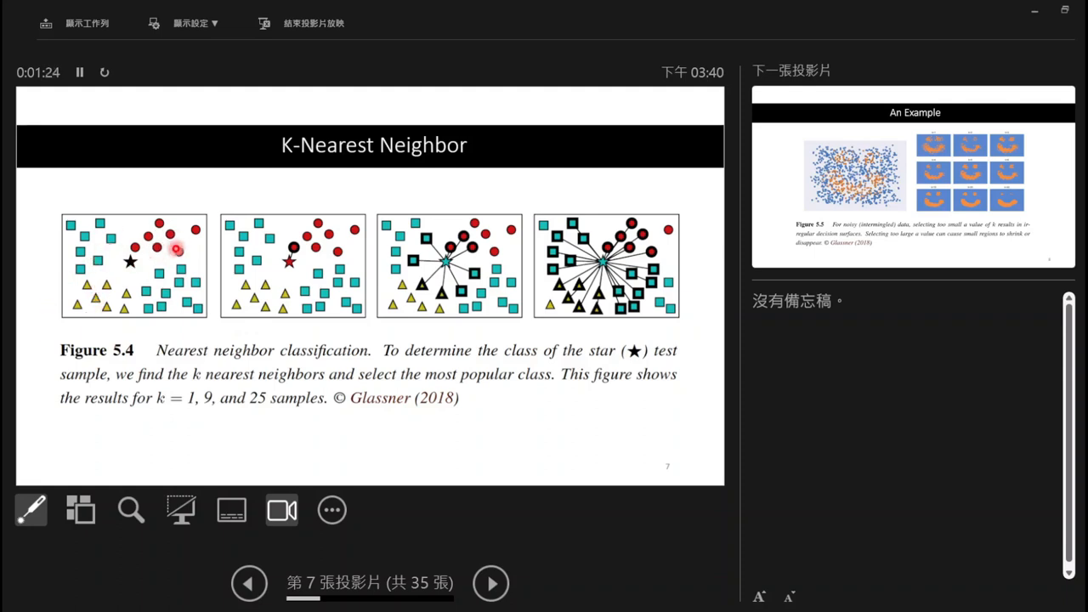
{"action": "mouse_move", "coordinate": [134, 277]}
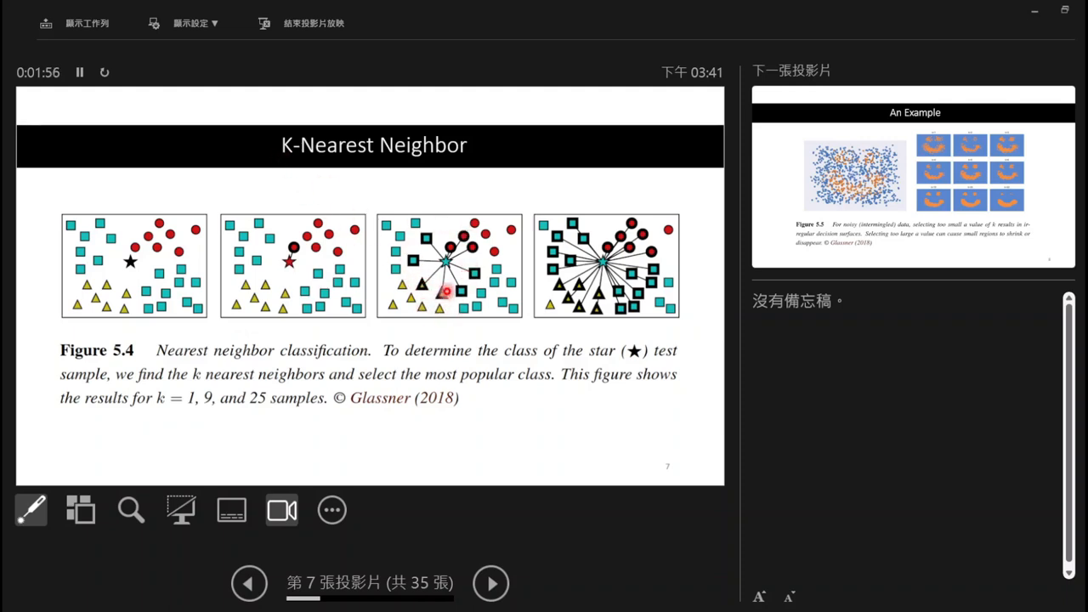
{"action": "mouse_move", "coordinate": [408, 269]}
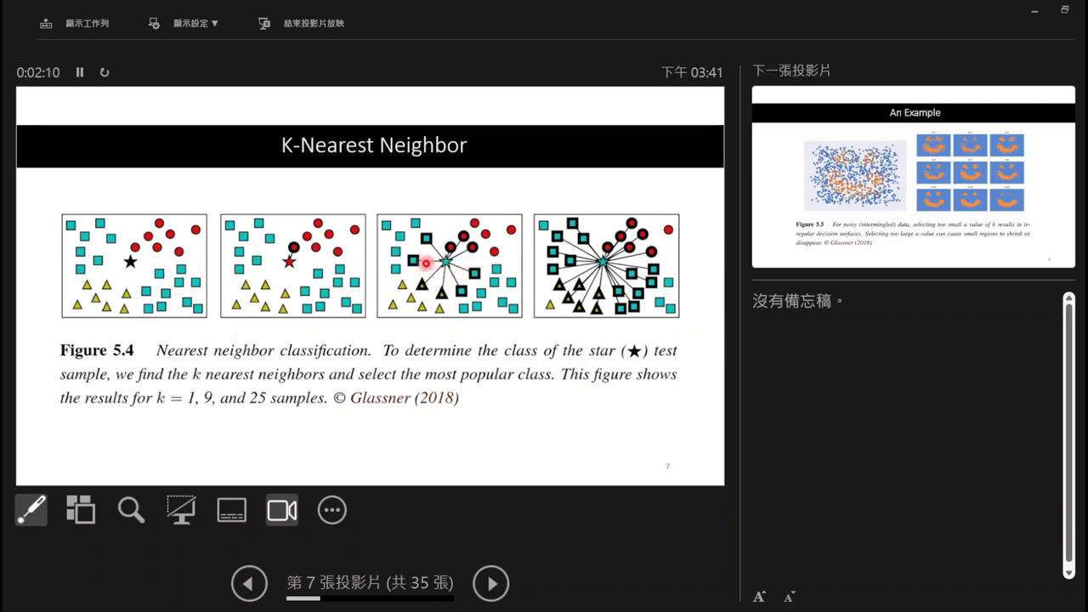
{"action": "mouse_move", "coordinate": [500, 296]}
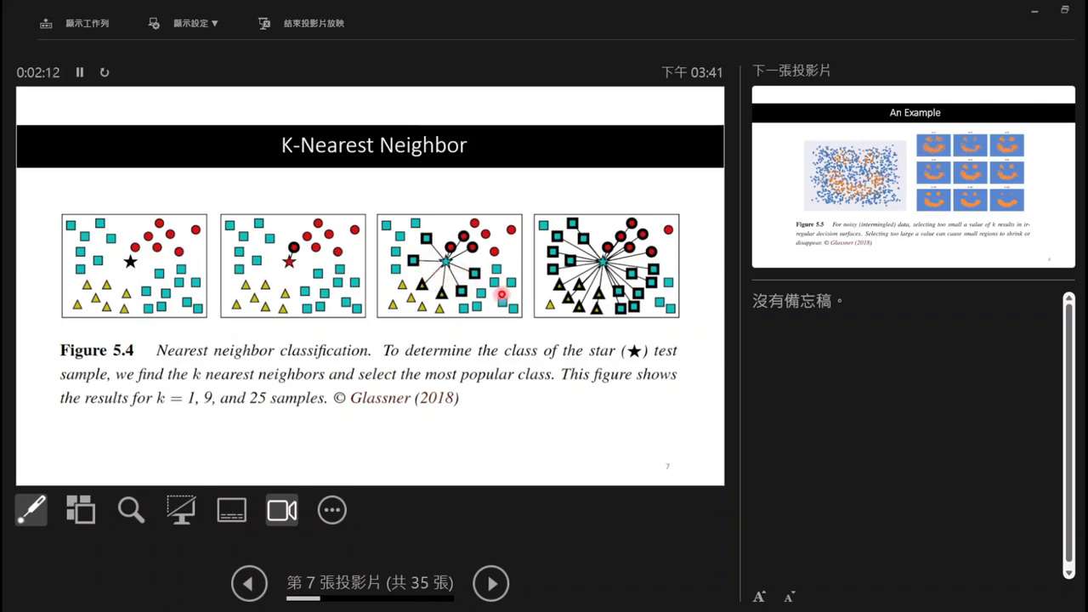
{"action": "mouse_move", "coordinate": [598, 299]}
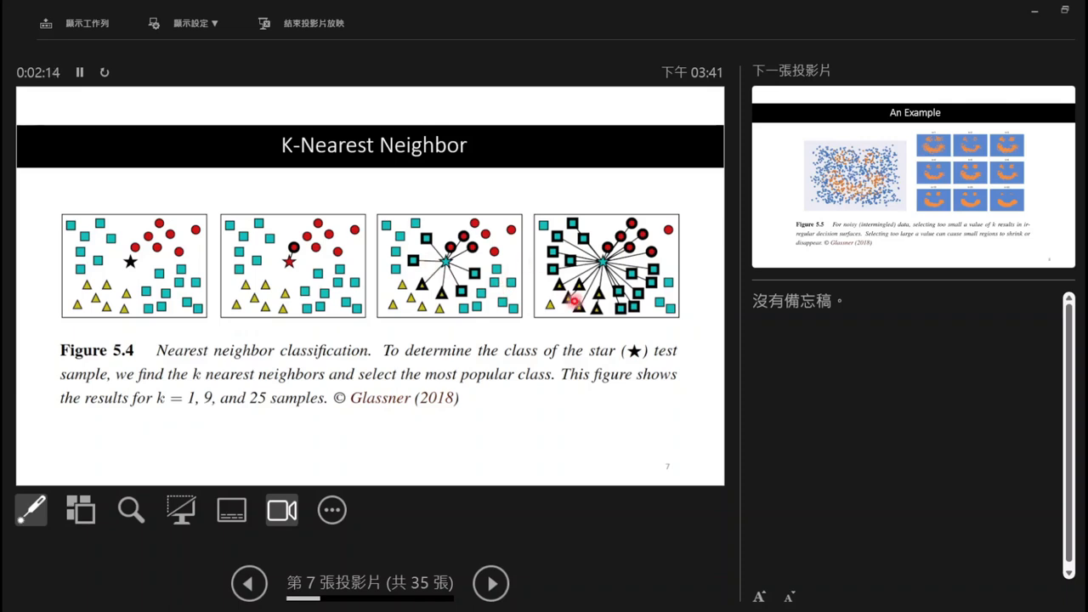
{"action": "mouse_move", "coordinate": [586, 309]}
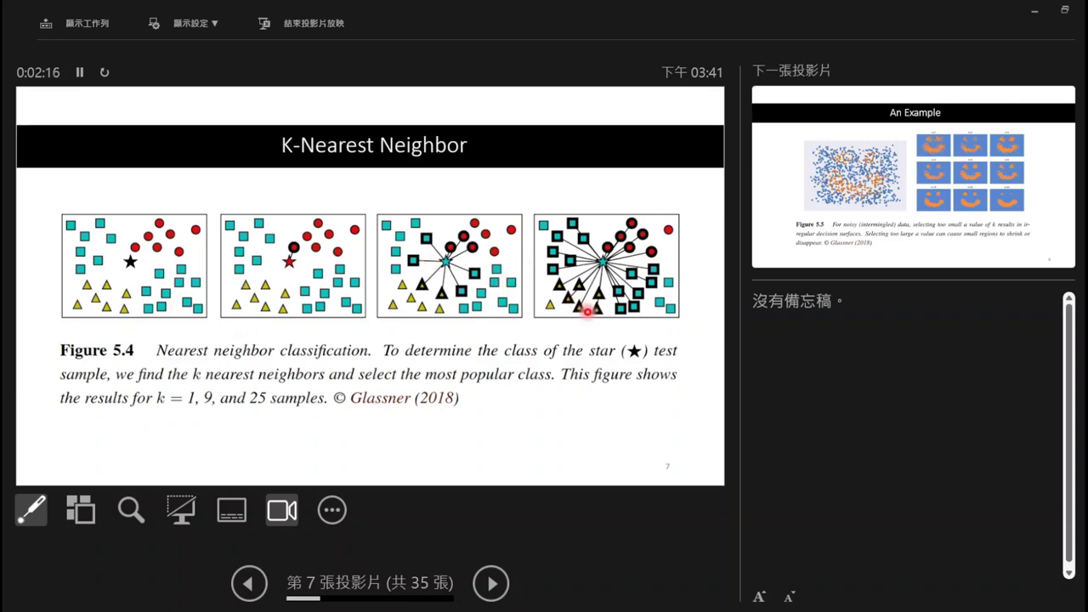
{"action": "mouse_move", "coordinate": [547, 310]}
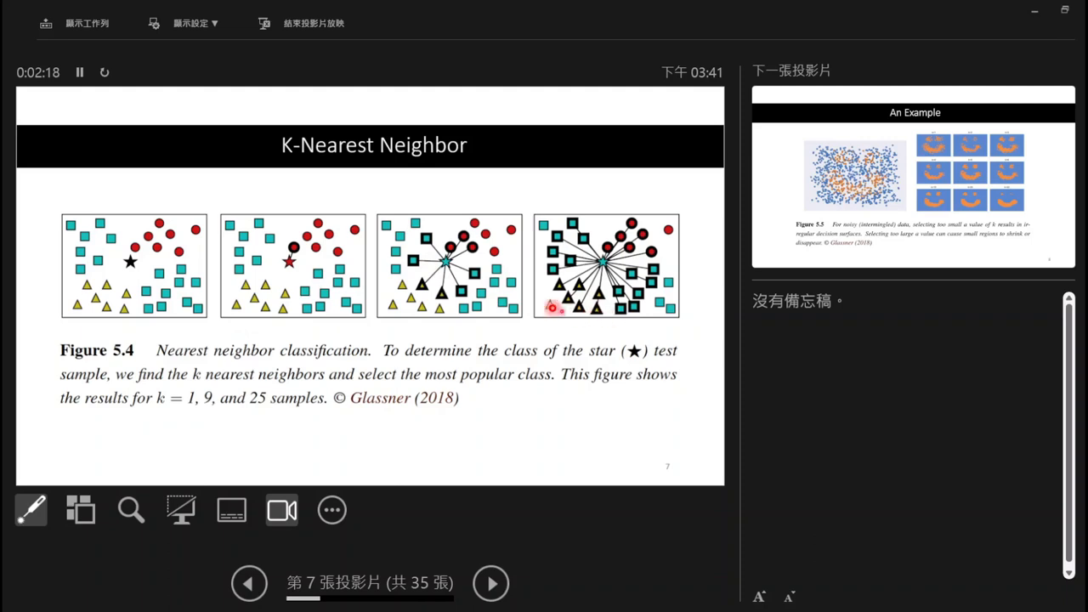
{"action": "mouse_move", "coordinate": [561, 208]}
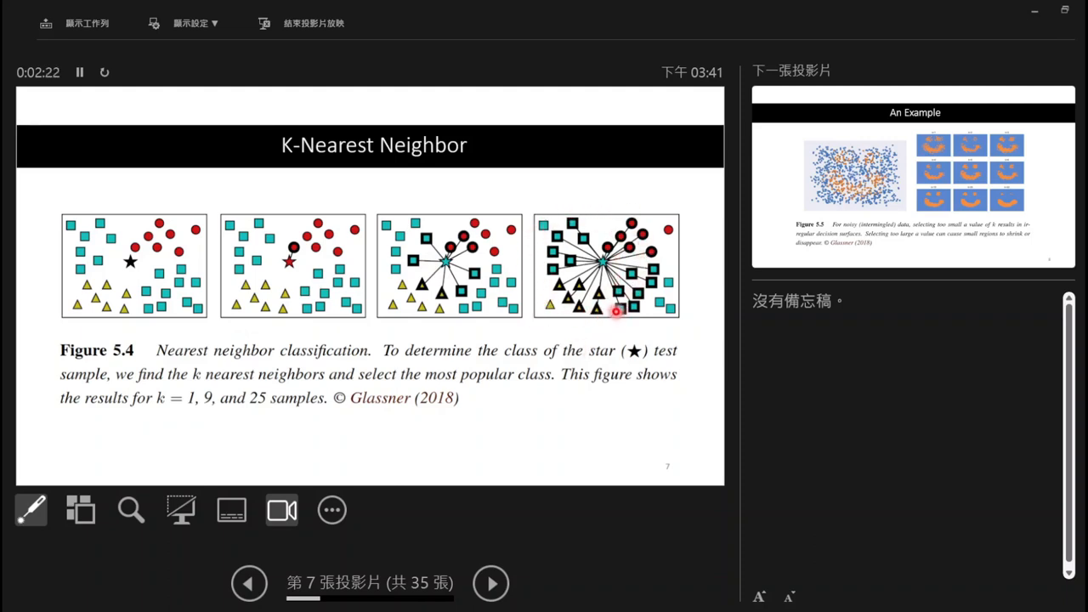
{"action": "mouse_move", "coordinate": [605, 272]}
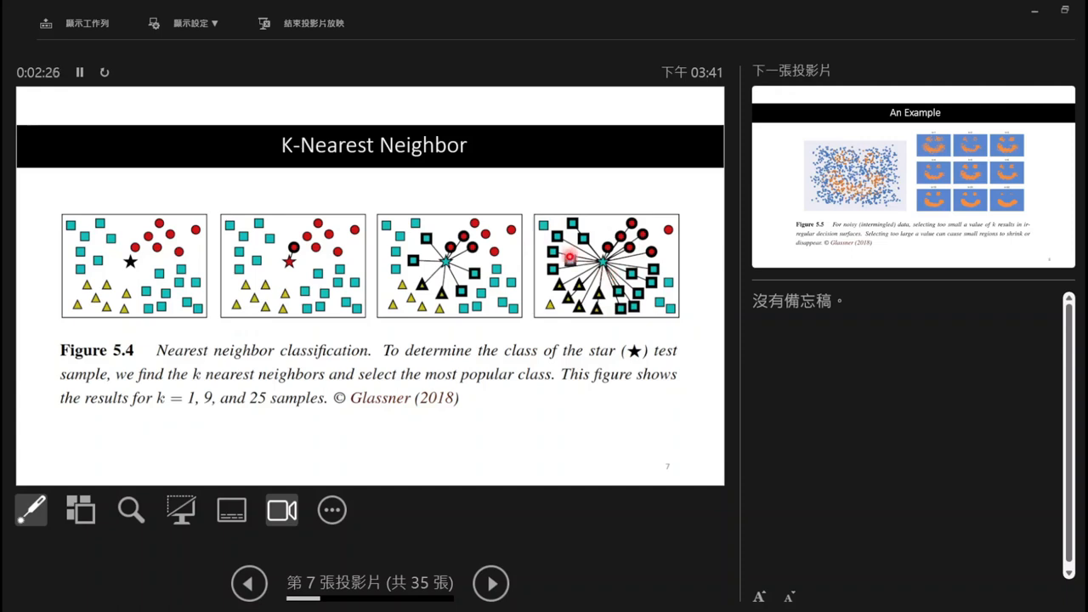
{"action": "left_click", "coordinate": [490, 583]}
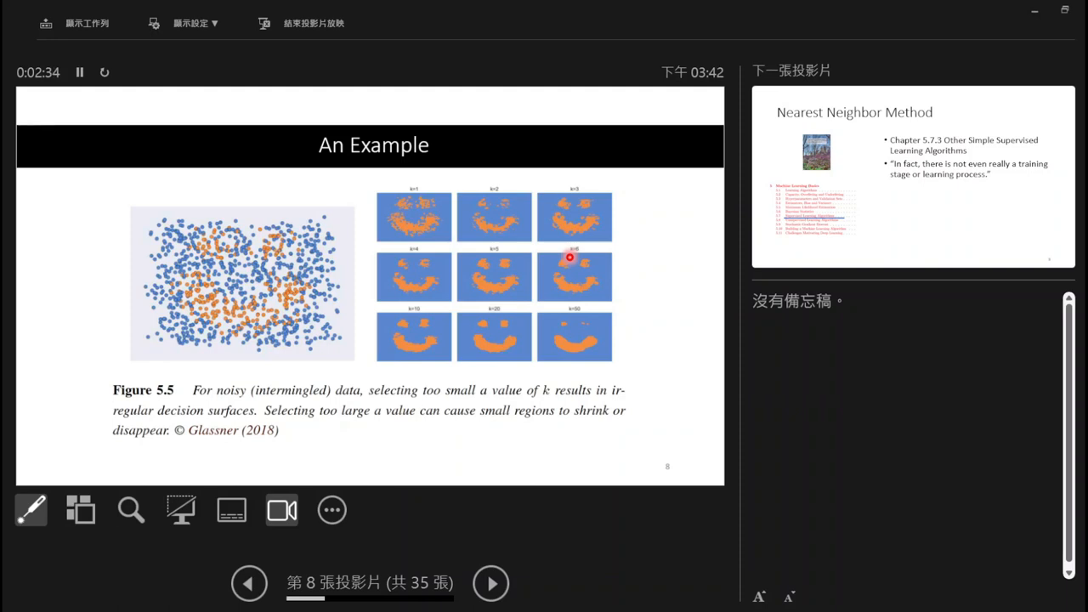
{"action": "mouse_move", "coordinate": [378, 311]}
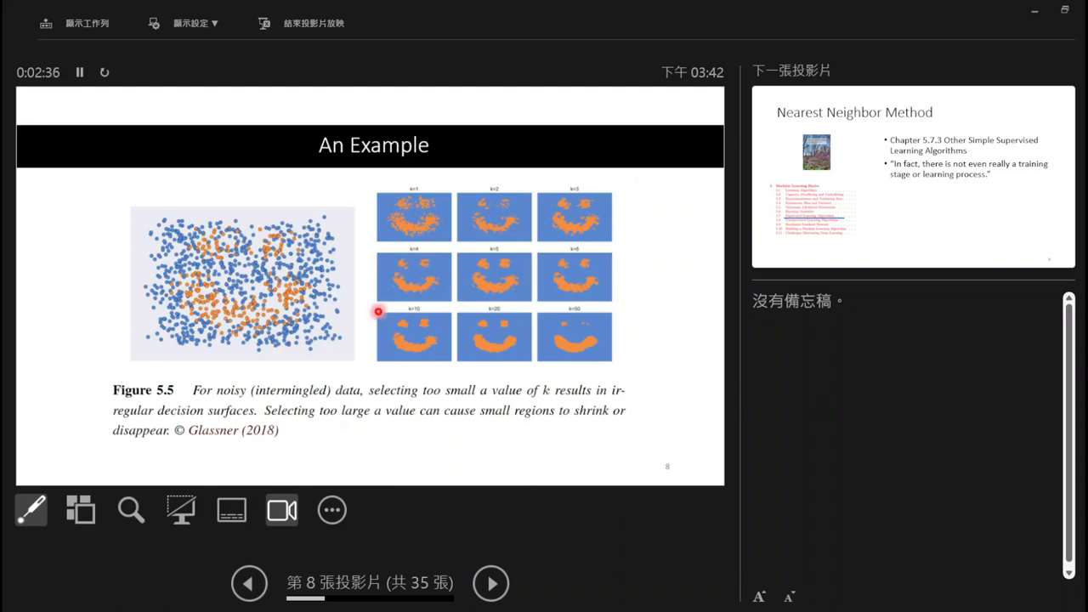
{"action": "mouse_move", "coordinate": [238, 232]}
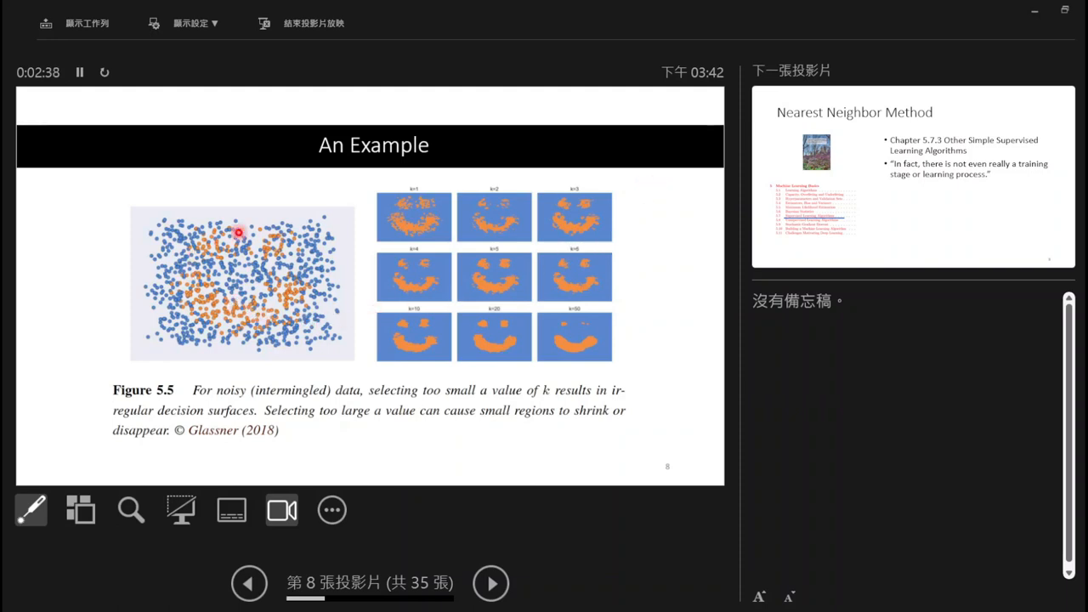
{"action": "mouse_move", "coordinate": [238, 331]}
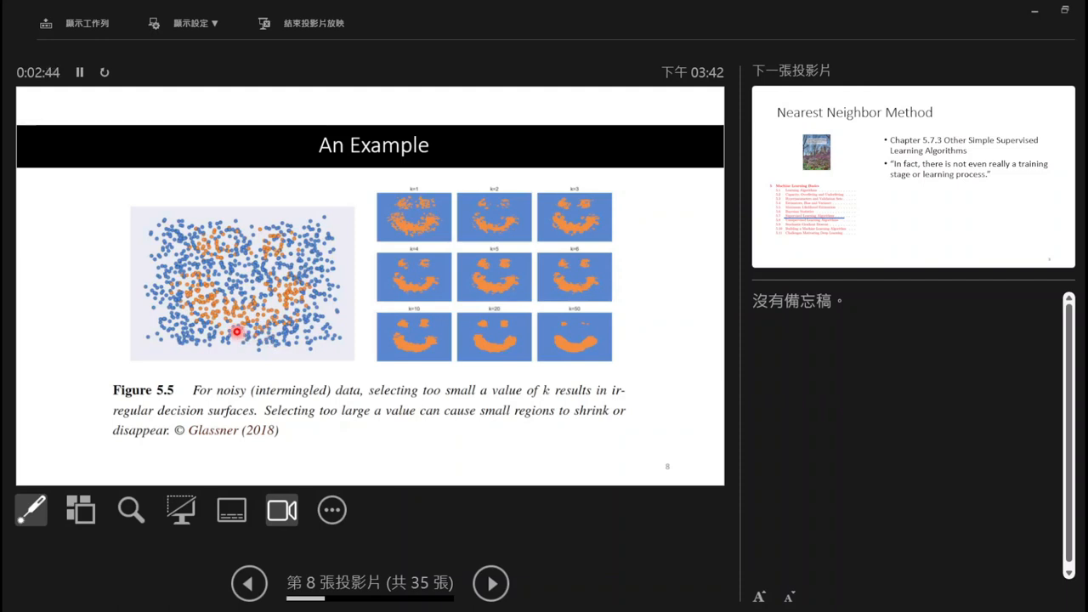
{"action": "mouse_move", "coordinate": [411, 201]}
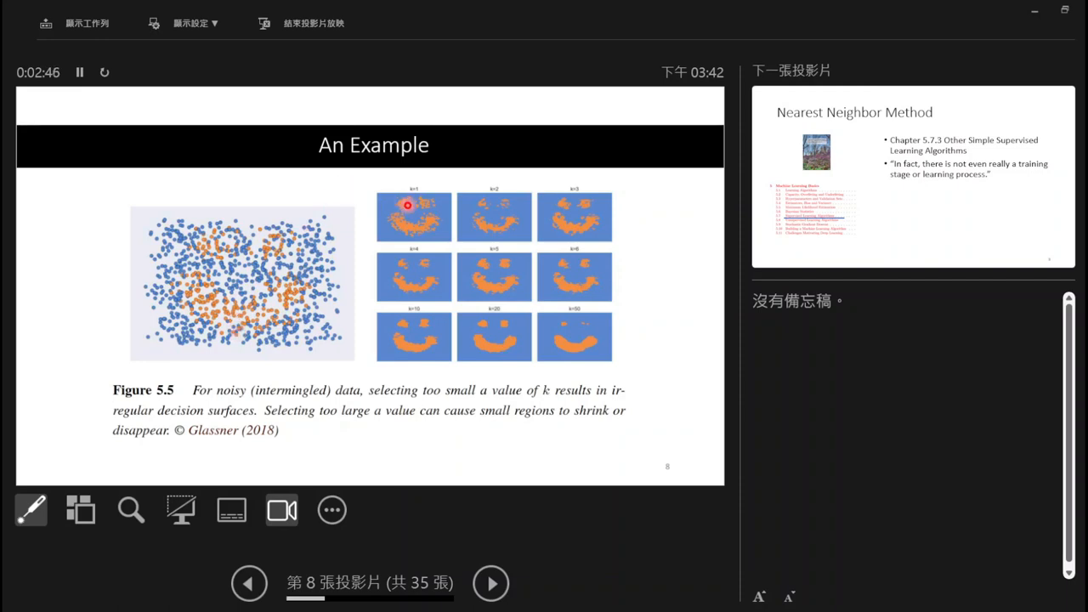
{"action": "mouse_move", "coordinate": [534, 211]}
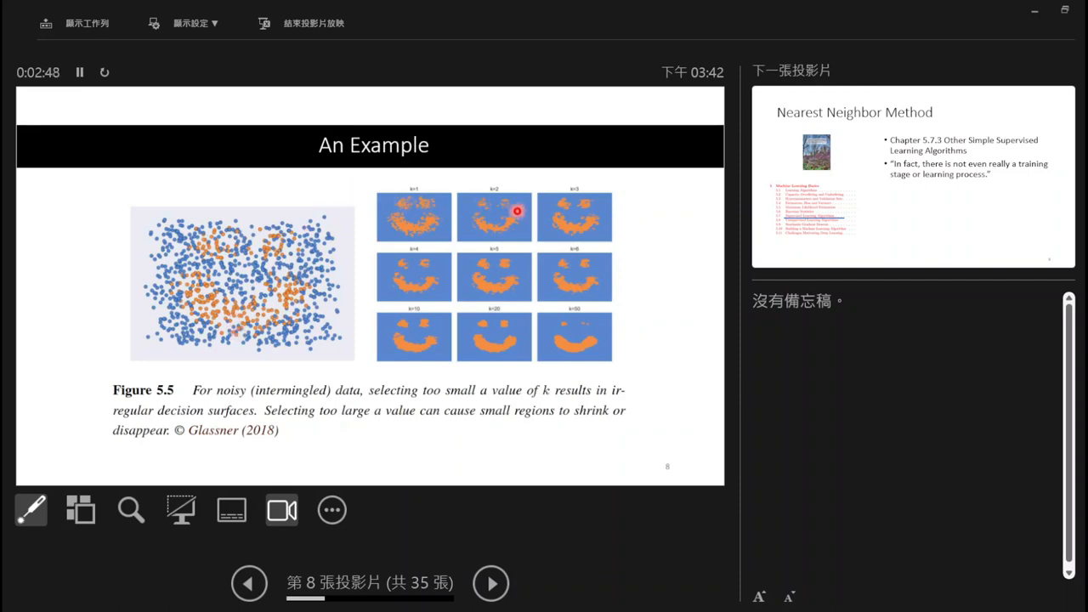
{"action": "mouse_move", "coordinate": [490, 333]}
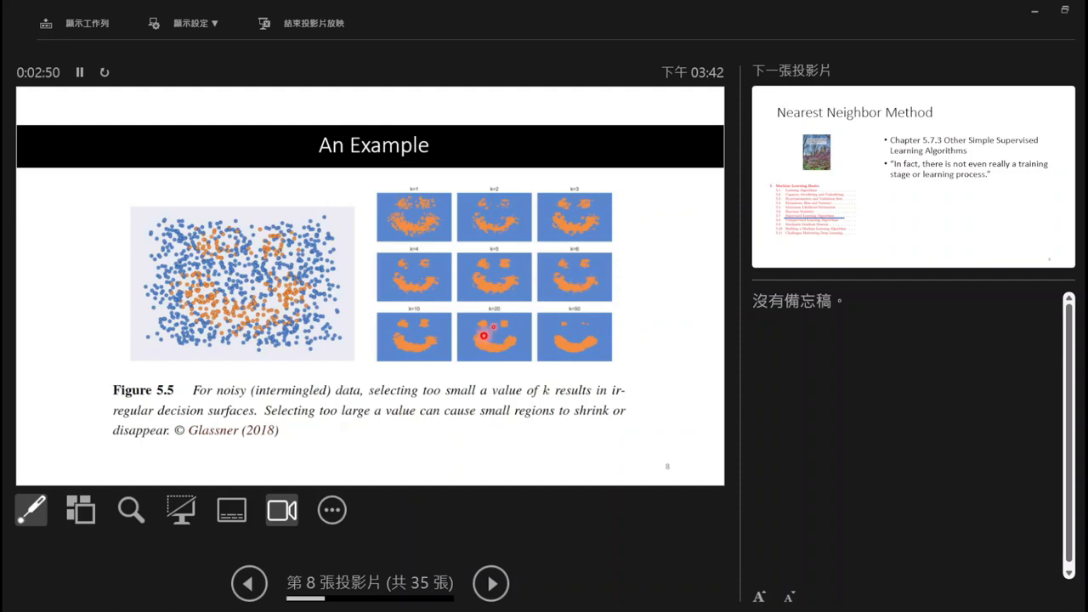
{"action": "mouse_move", "coordinate": [578, 356]}
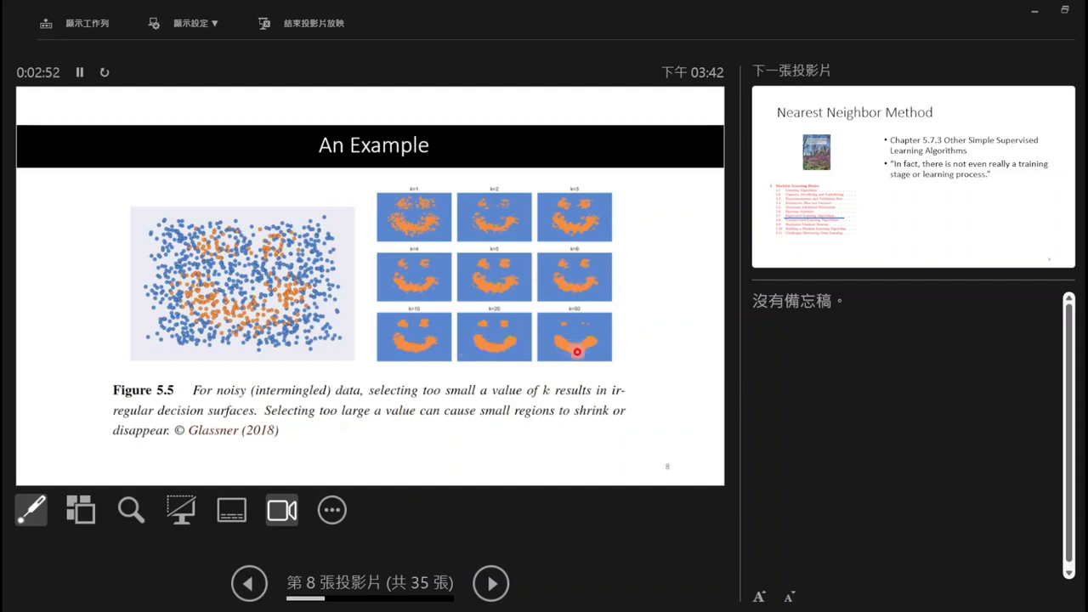
{"action": "mouse_move", "coordinate": [578, 344]}
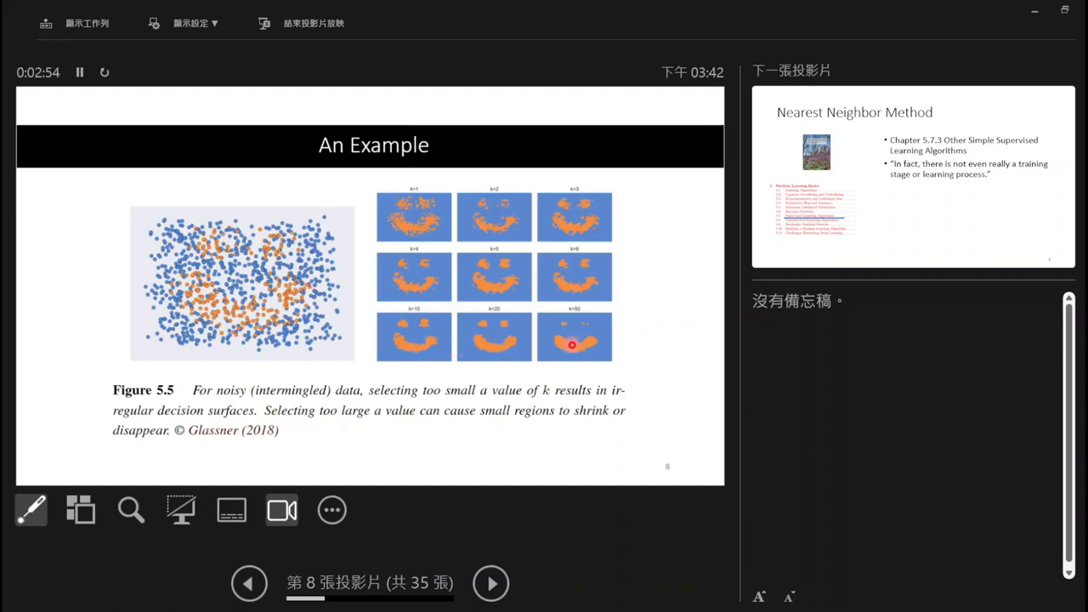
{"action": "mouse_move", "coordinate": [219, 302]}
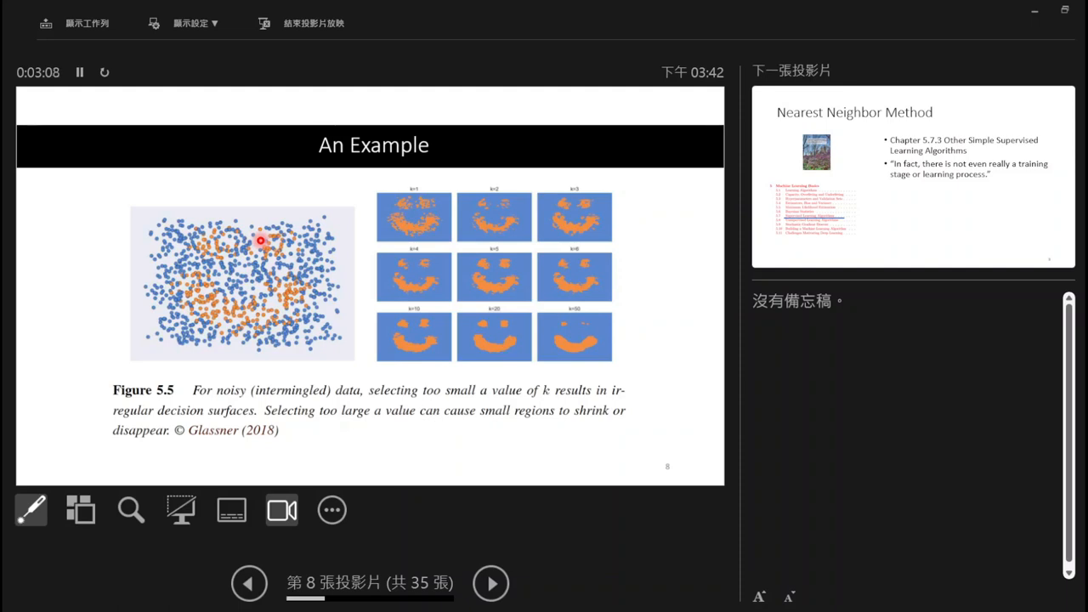
{"action": "mouse_move", "coordinate": [442, 235]}
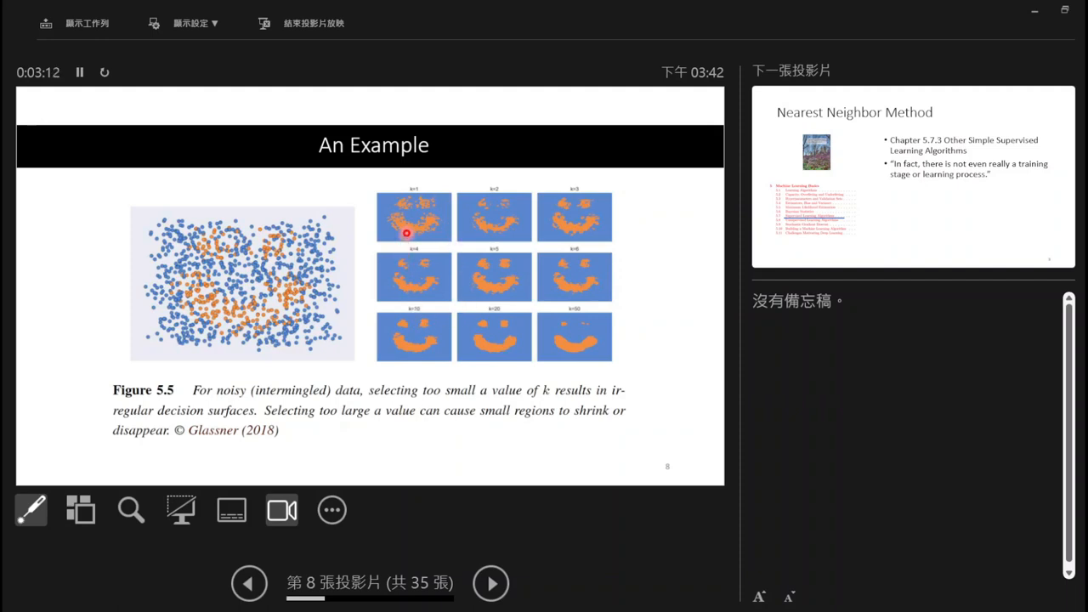
{"action": "mouse_move", "coordinate": [564, 340]}
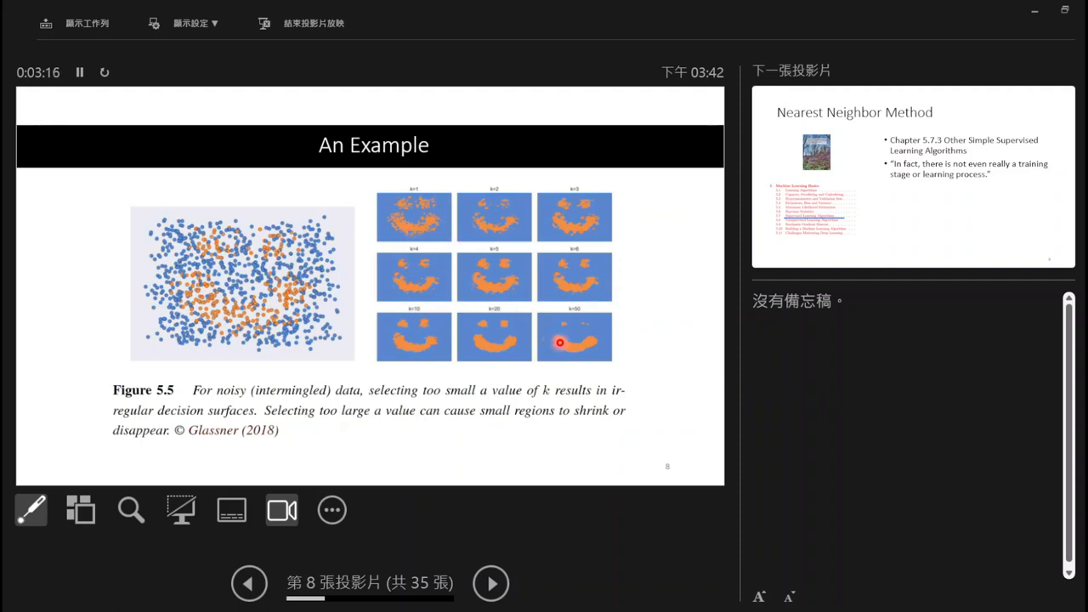
{"action": "mouse_move", "coordinate": [515, 306]}
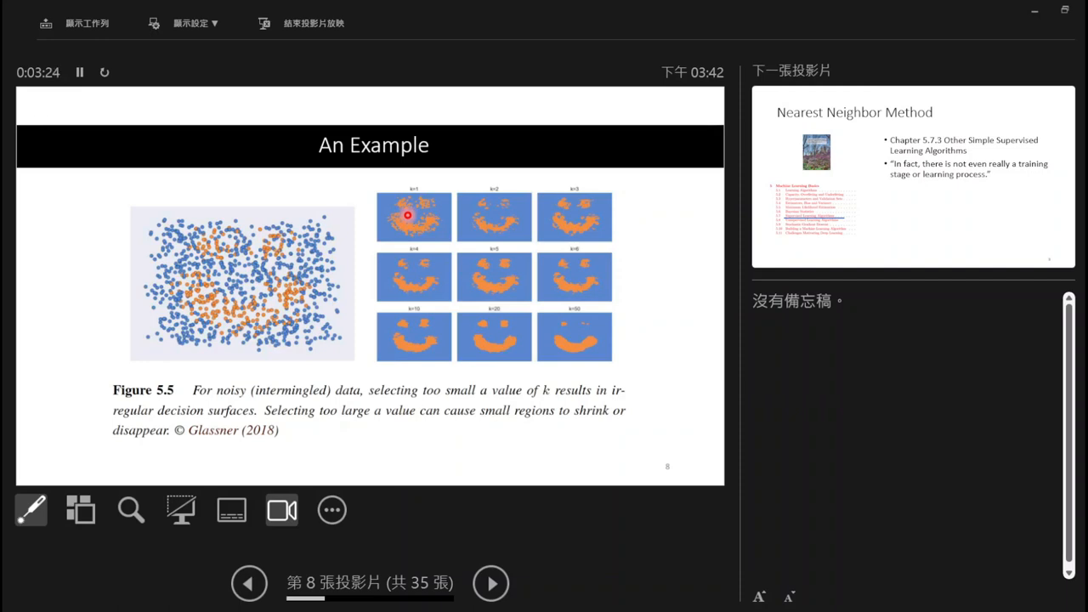
{"action": "mouse_move", "coordinate": [554, 345]}
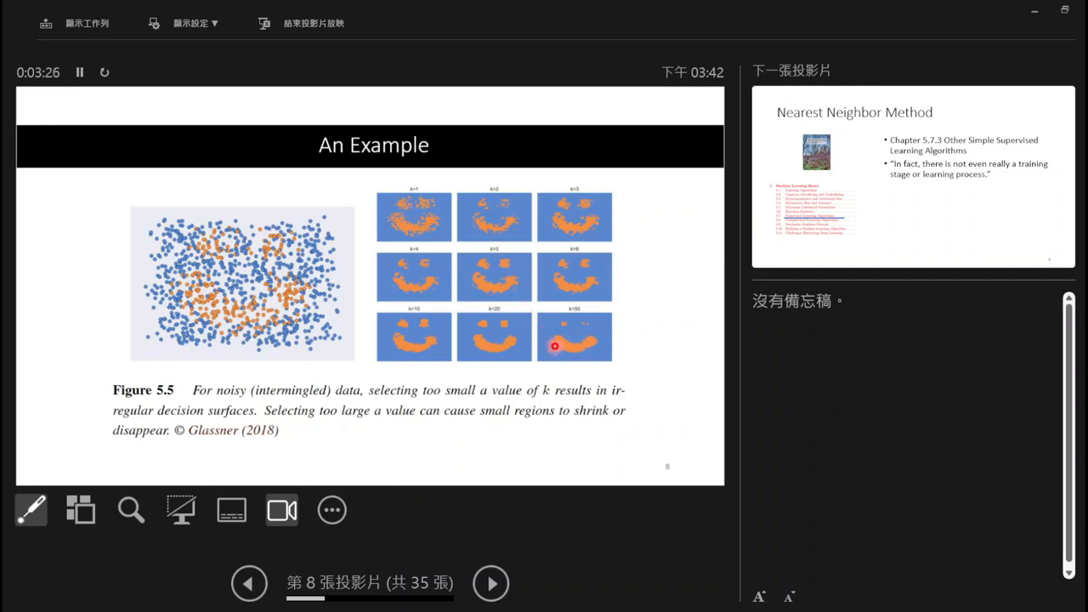
{"action": "mouse_move", "coordinate": [573, 350]}
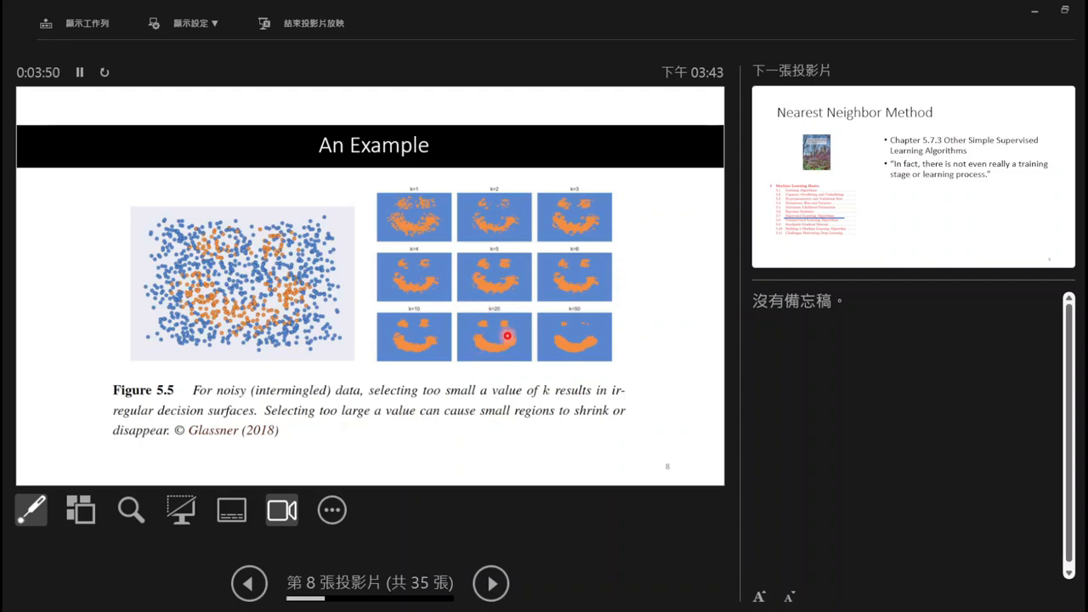
{"action": "mouse_move", "coordinate": [496, 367]}
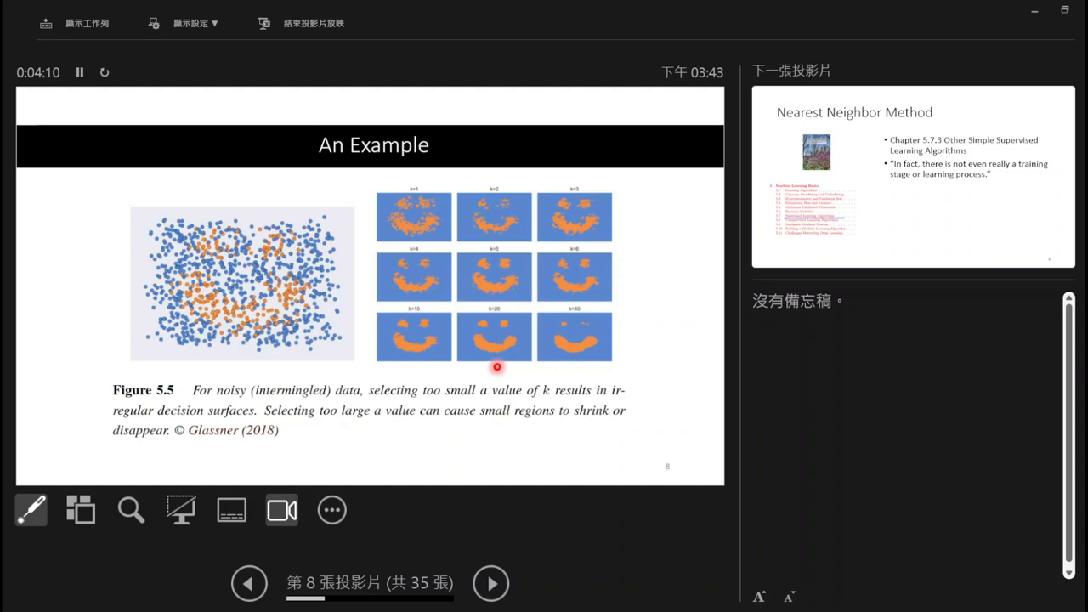
{"action": "left_click", "coordinate": [493, 583]}
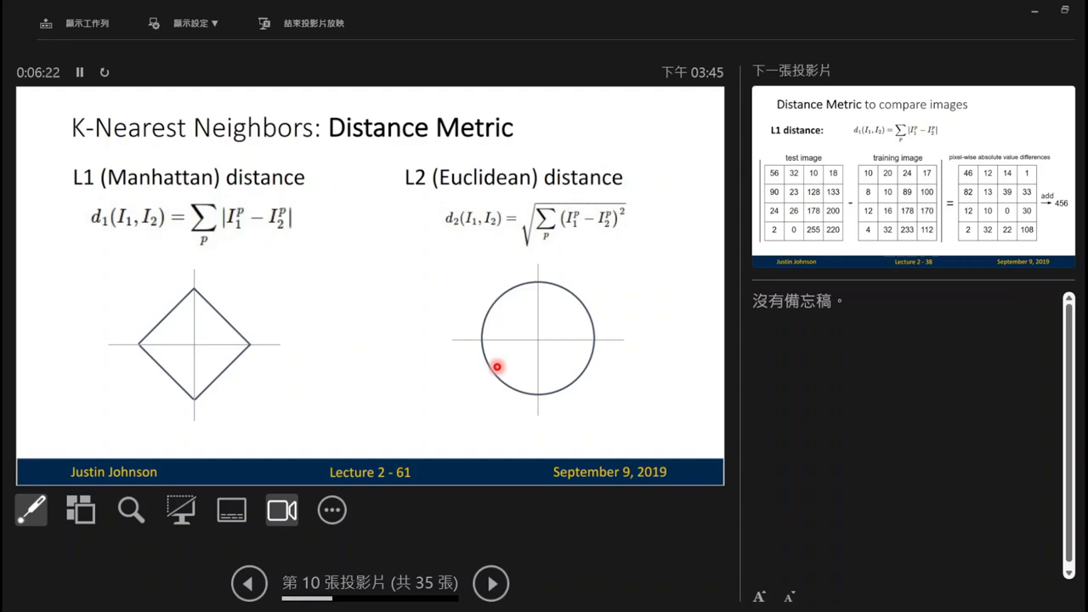
{"action": "mouse_move", "coordinate": [539, 354]}
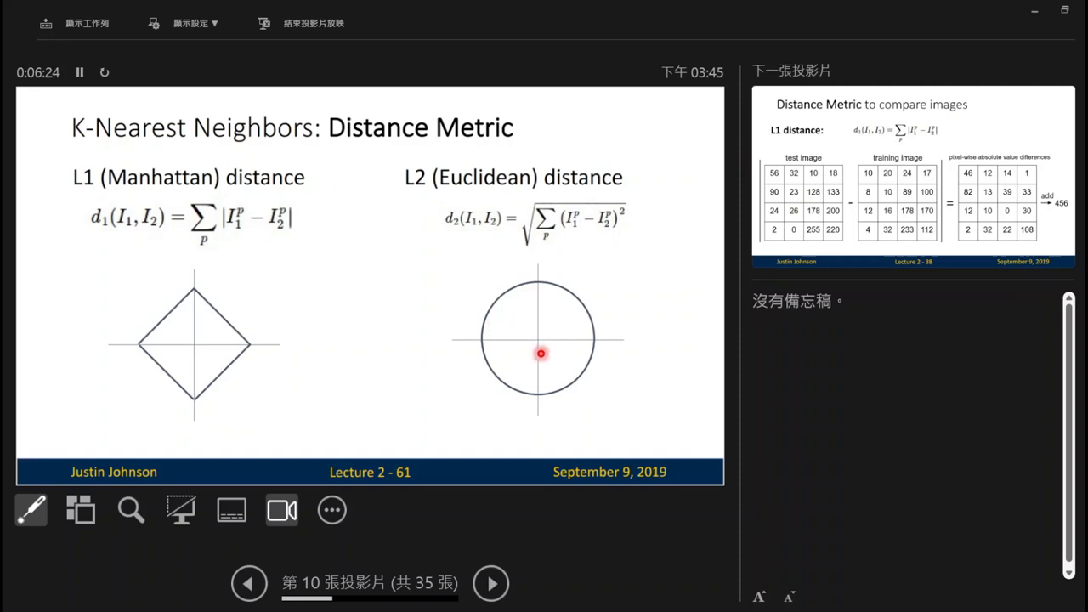
{"action": "mouse_move", "coordinate": [510, 282]}
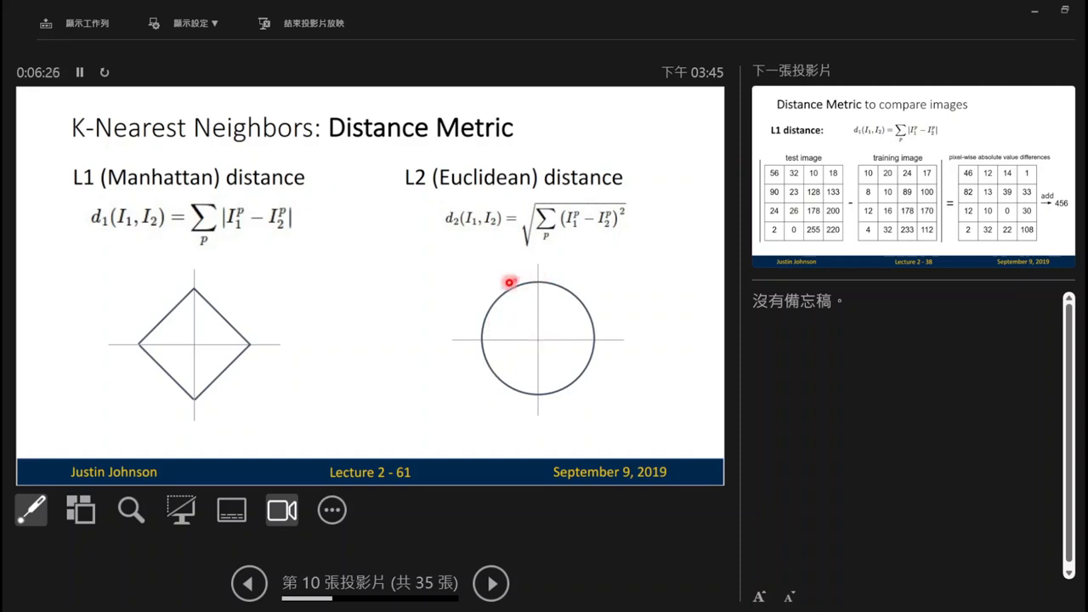
{"action": "mouse_move", "coordinate": [541, 296]}
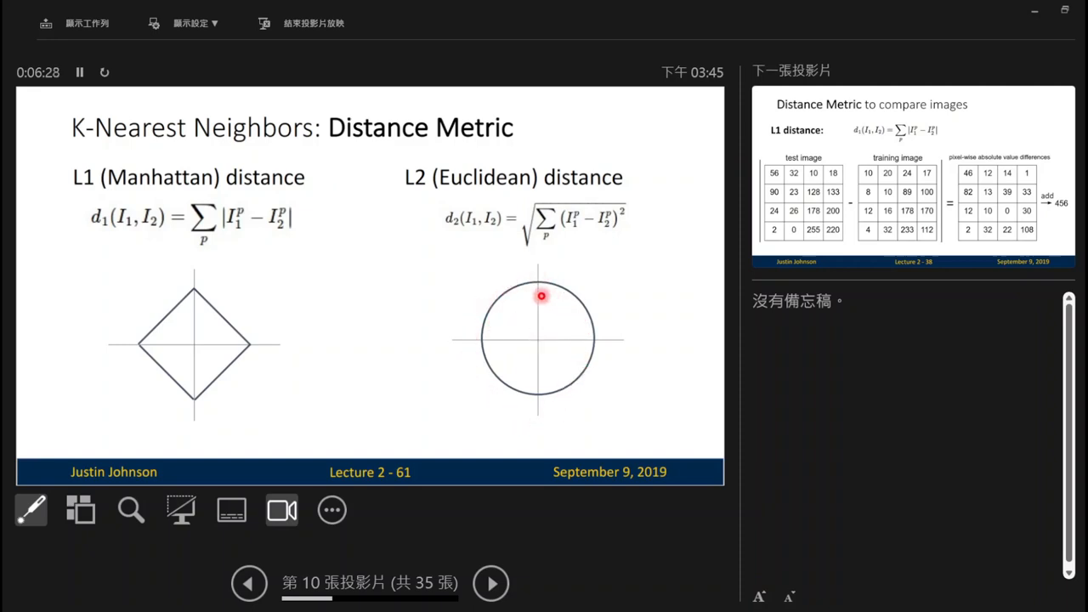
{"action": "mouse_move", "coordinate": [562, 283]}
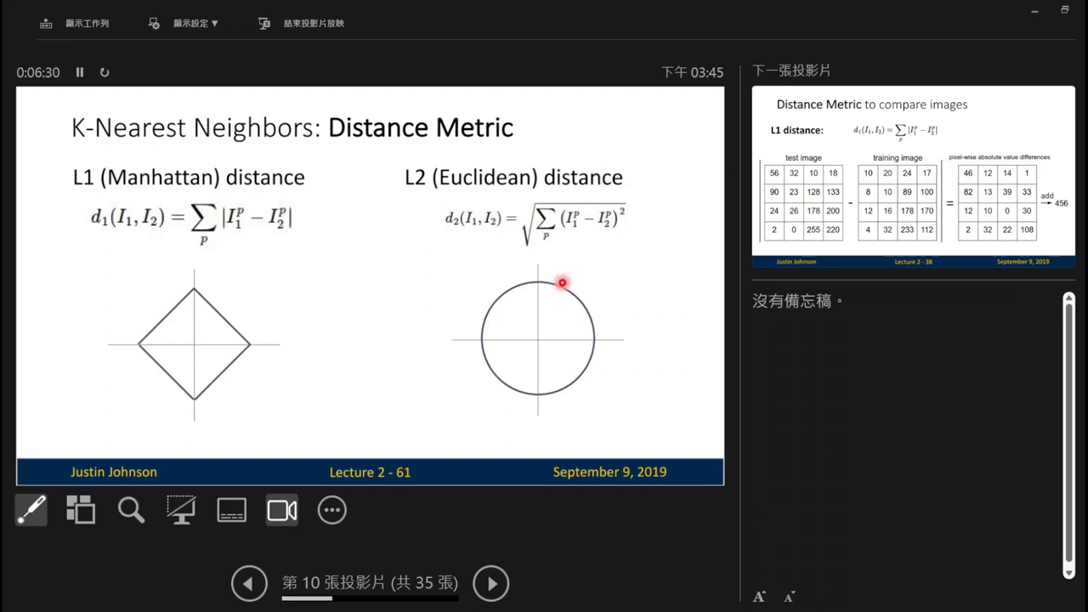
{"action": "mouse_move", "coordinate": [590, 345]}
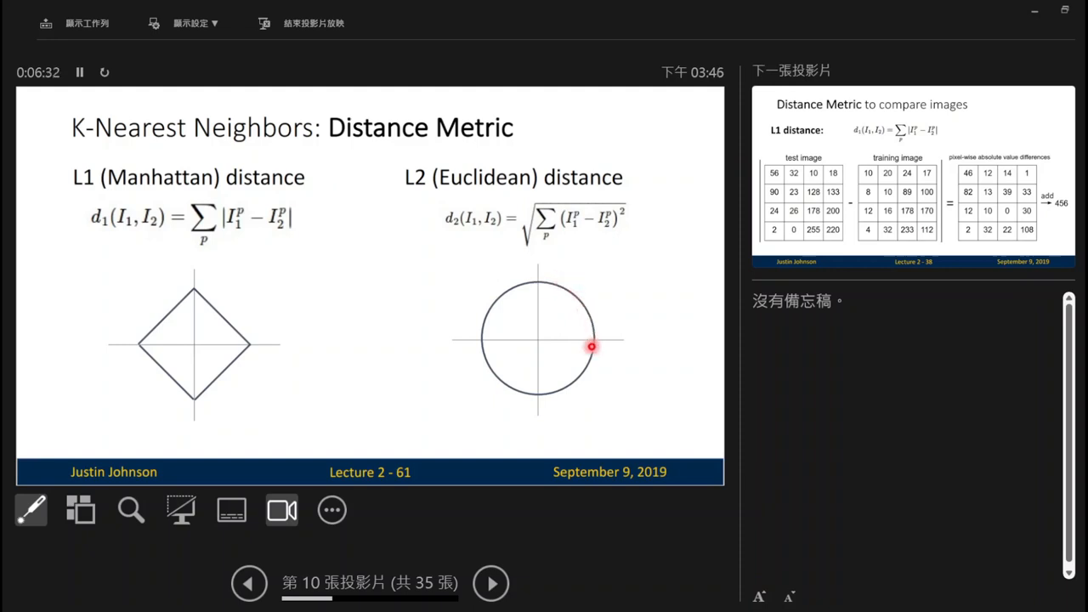
{"action": "mouse_move", "coordinate": [527, 198]}
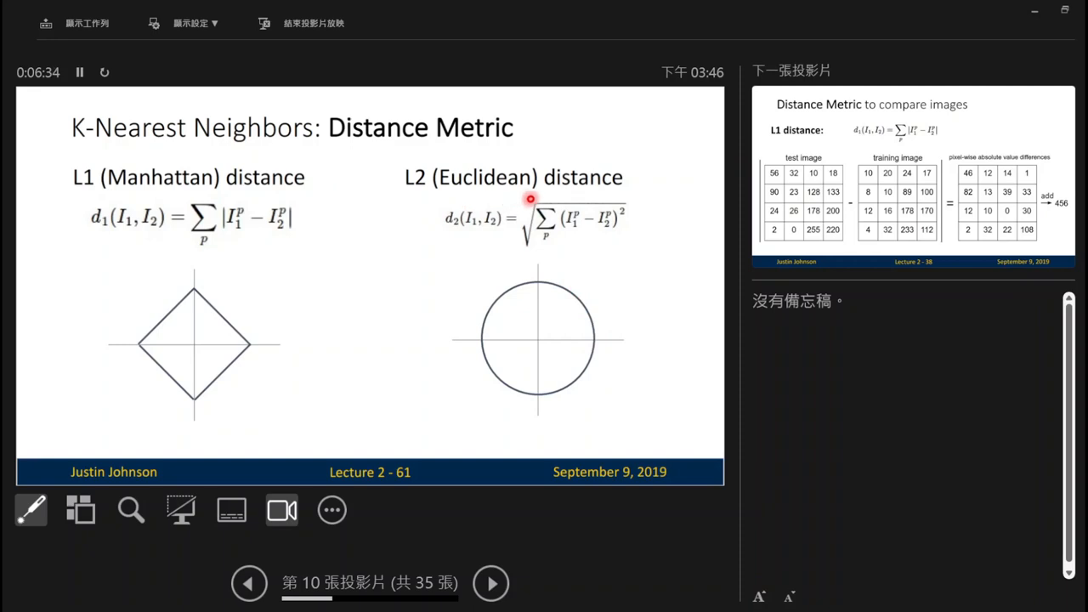
{"action": "mouse_move", "coordinate": [534, 347]}
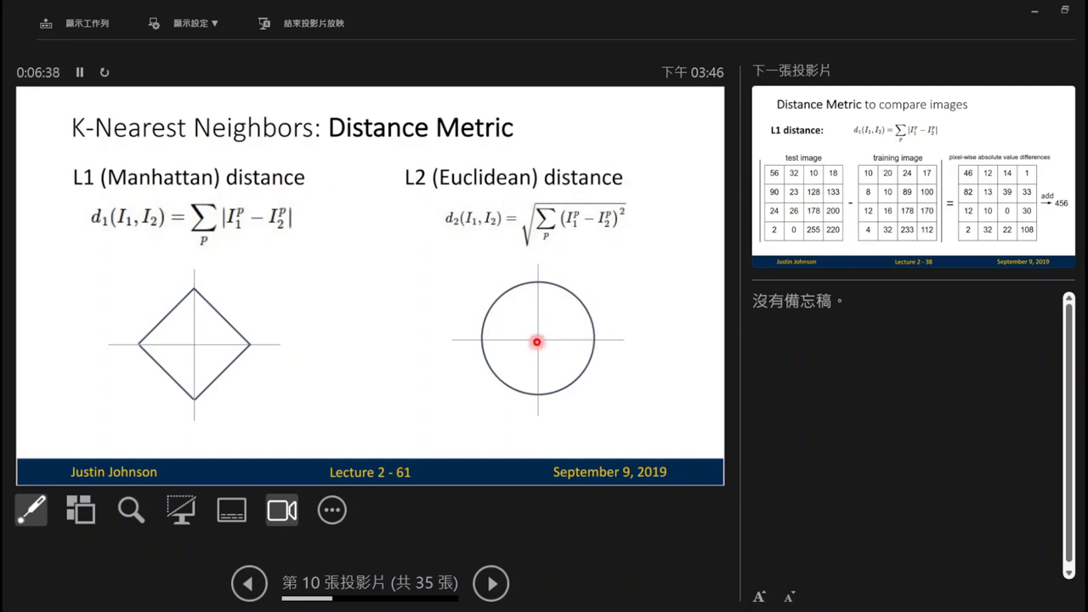
{"action": "mouse_move", "coordinate": [194, 296]}
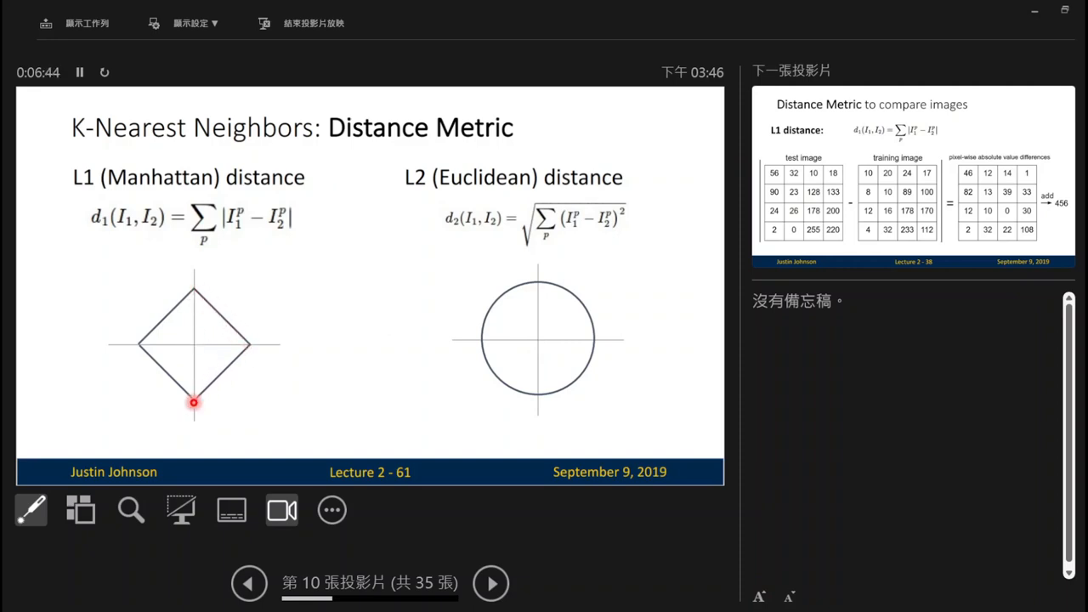
{"action": "mouse_move", "coordinate": [183, 347]}
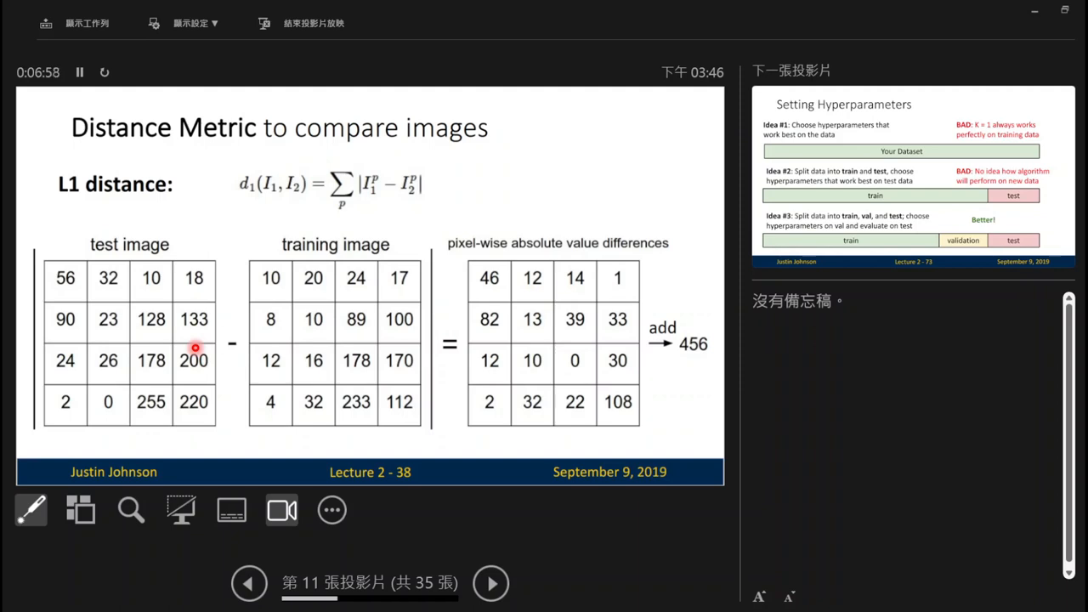
{"action": "mouse_move", "coordinate": [114, 252]}
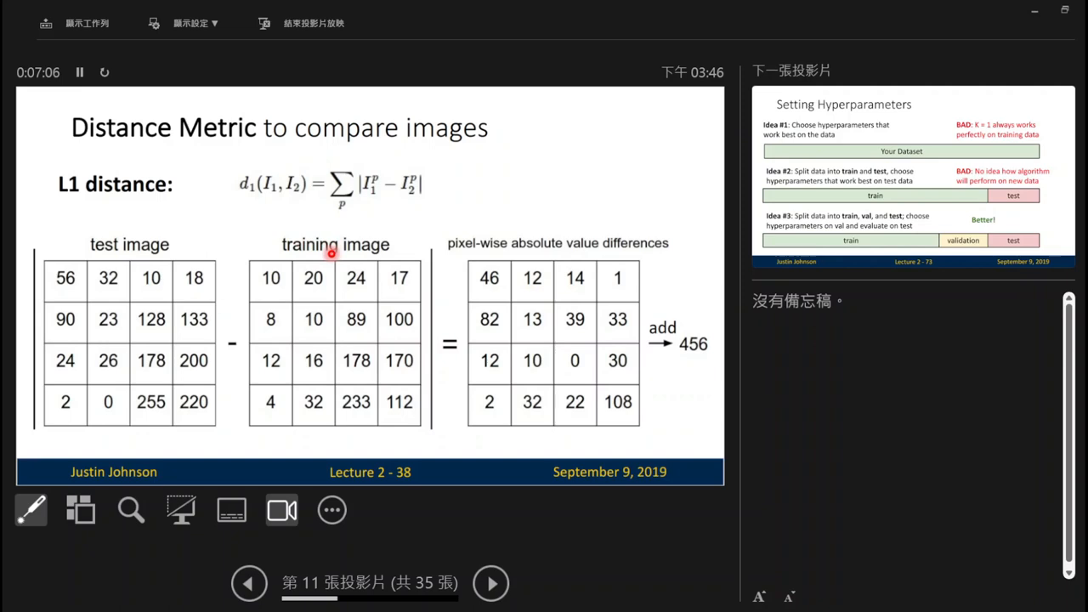
{"action": "mouse_move", "coordinate": [160, 258]}
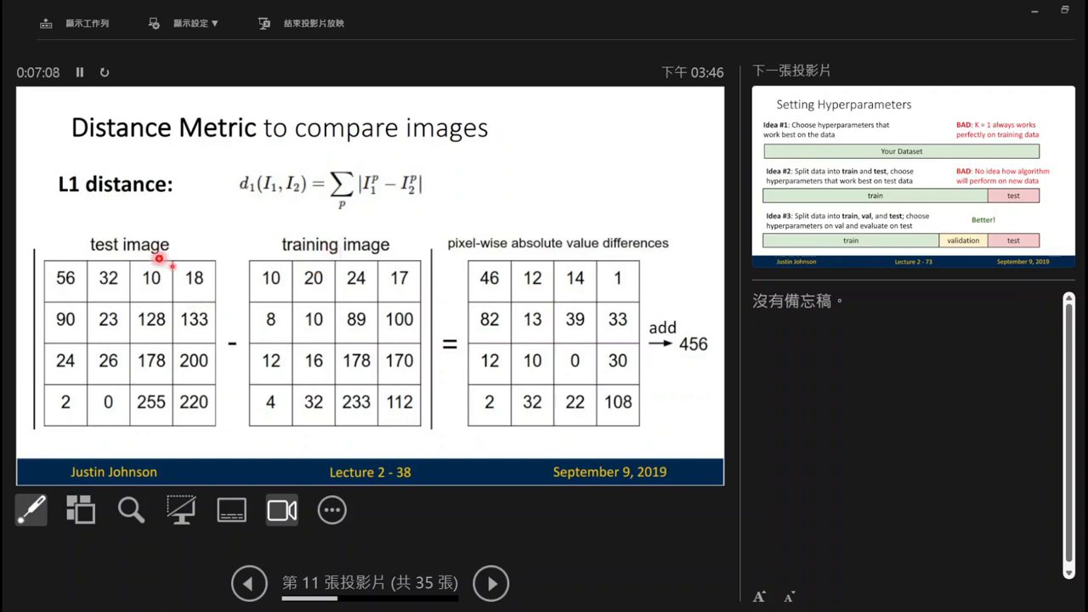
{"action": "mouse_move", "coordinate": [75, 296]}
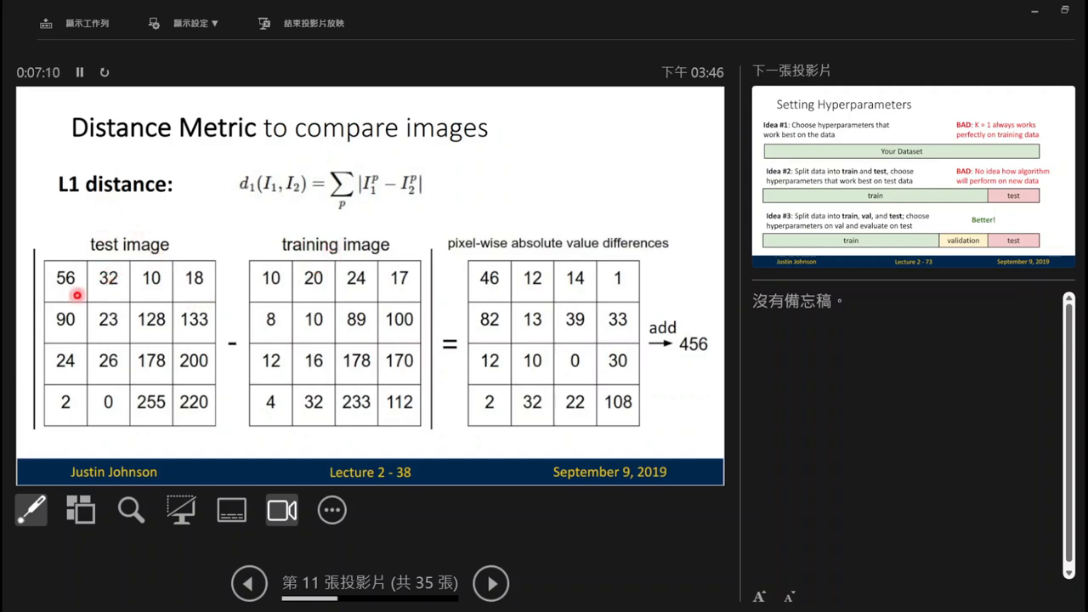
{"action": "mouse_move", "coordinate": [66, 285]}
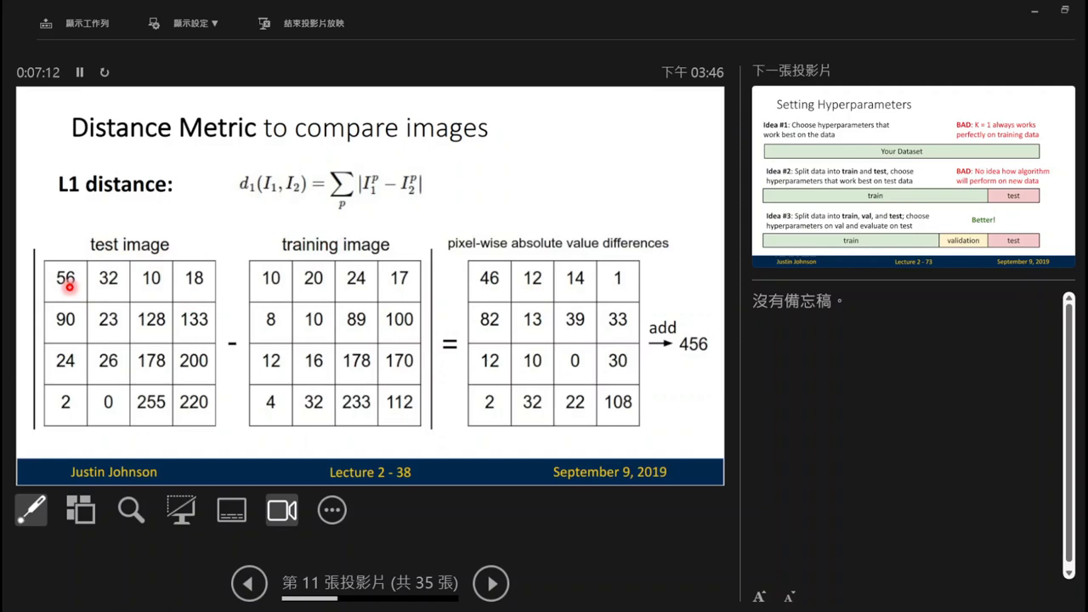
{"action": "mouse_move", "coordinate": [263, 285]}
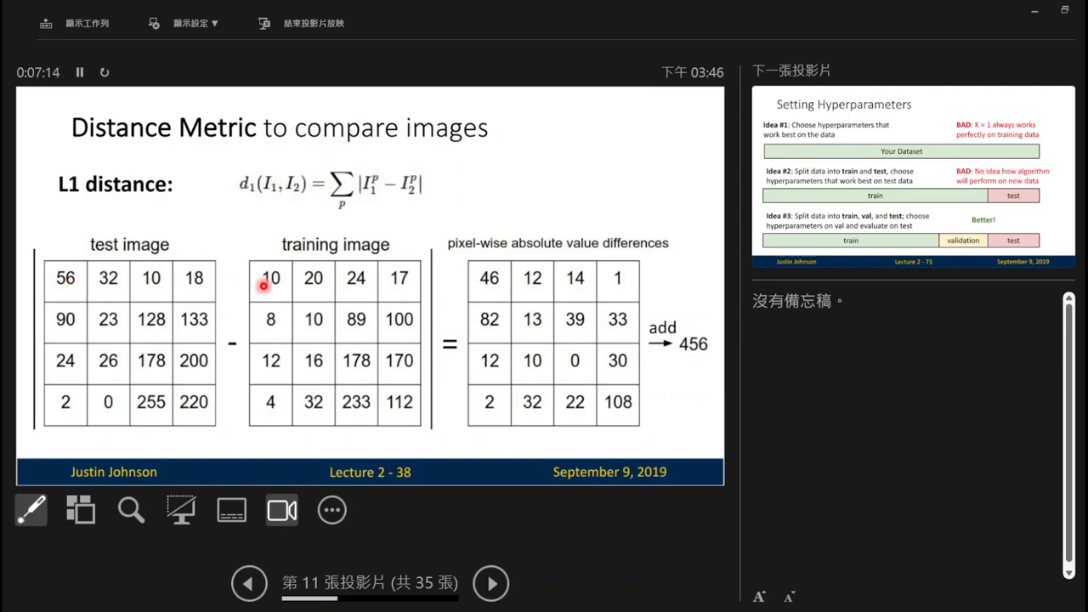
{"action": "mouse_move", "coordinate": [432, 276]}
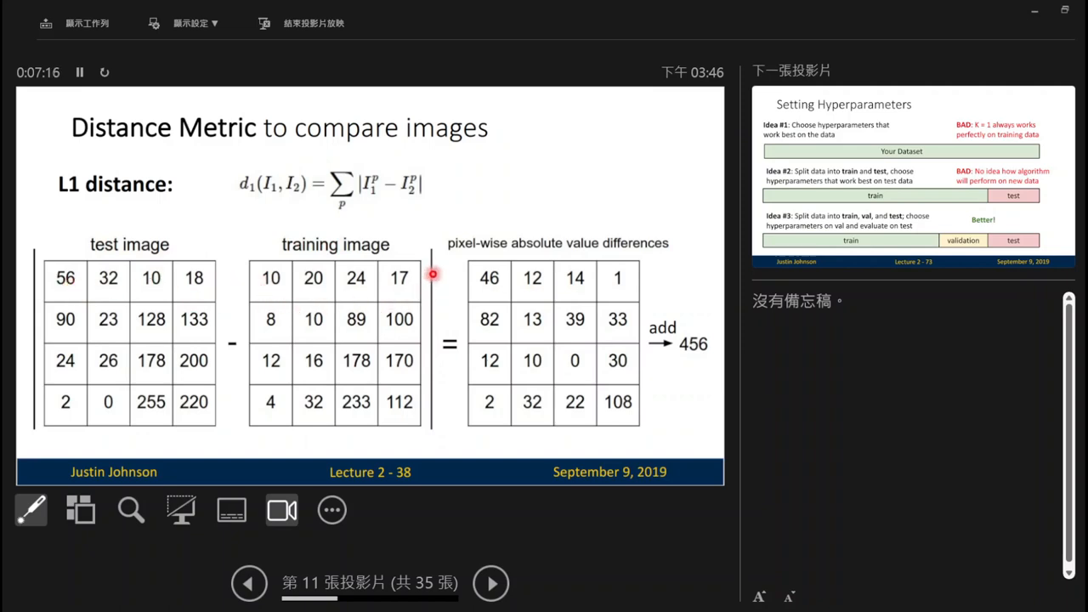
{"action": "mouse_move", "coordinate": [453, 258]}
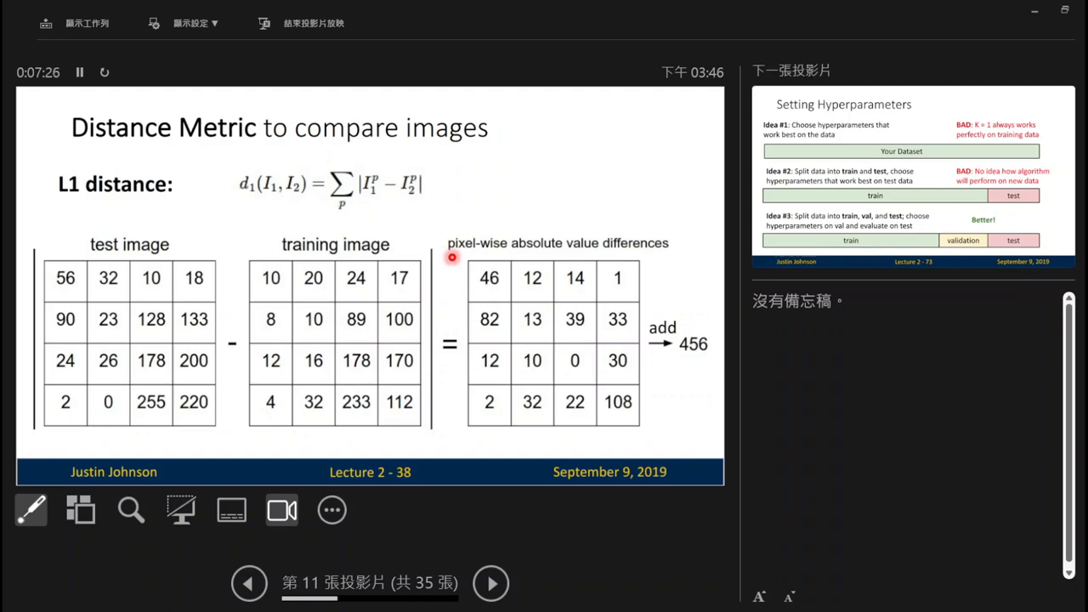
{"action": "mouse_move", "coordinate": [201, 306]}
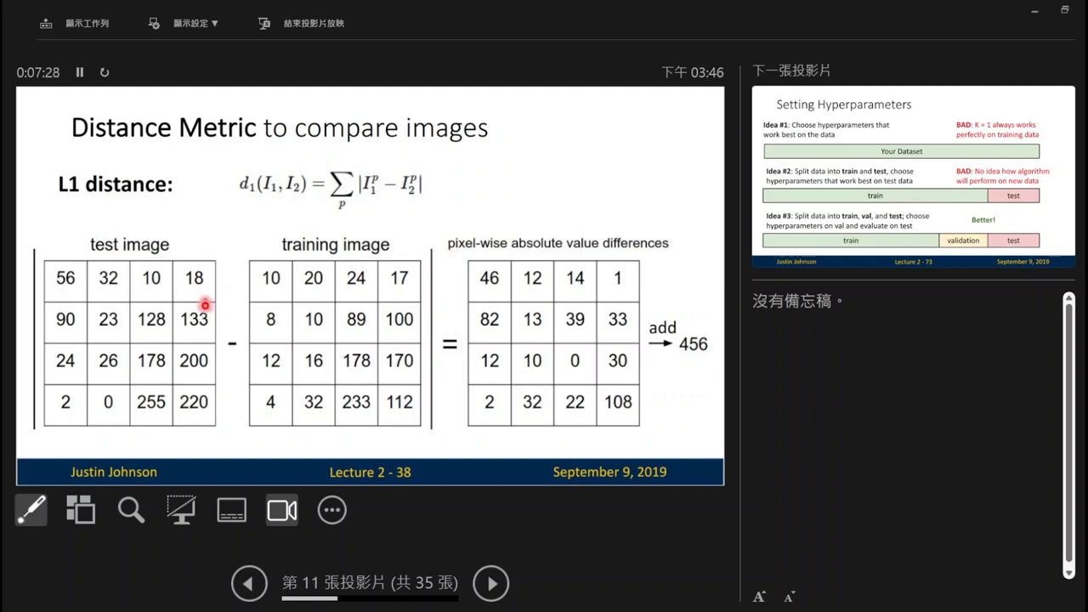
{"action": "mouse_move", "coordinate": [207, 289]}
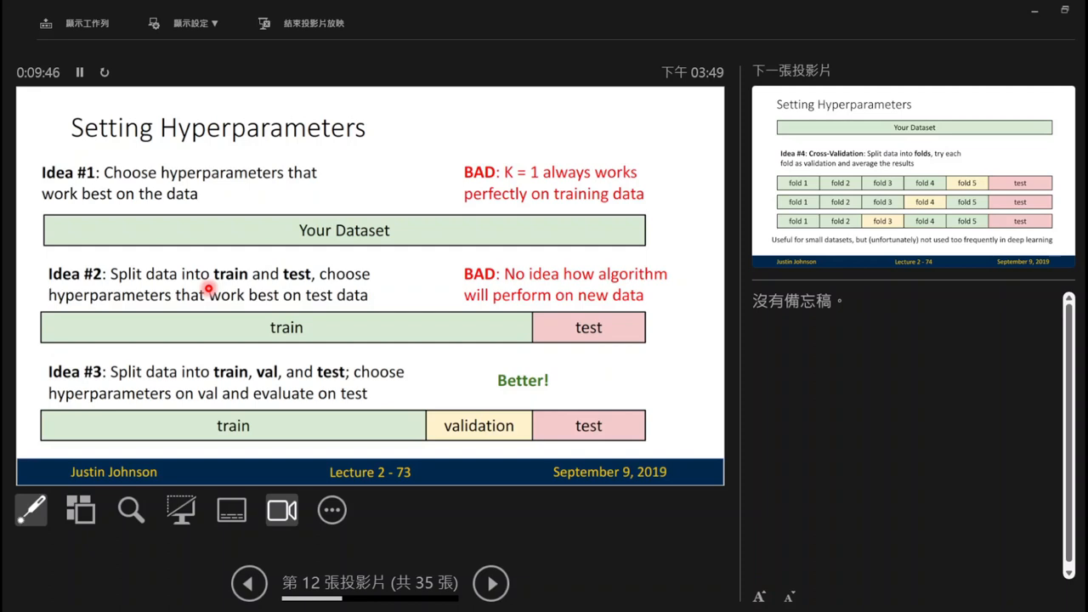
{"action": "left_click", "coordinate": [80, 510]}
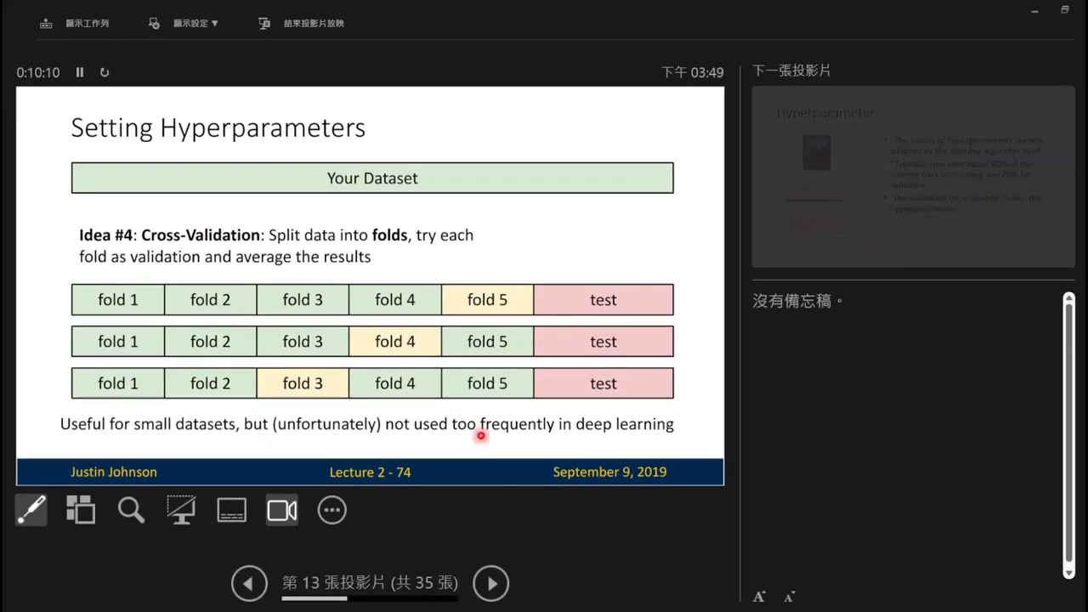
{"action": "left_click", "coordinate": [248, 583]}
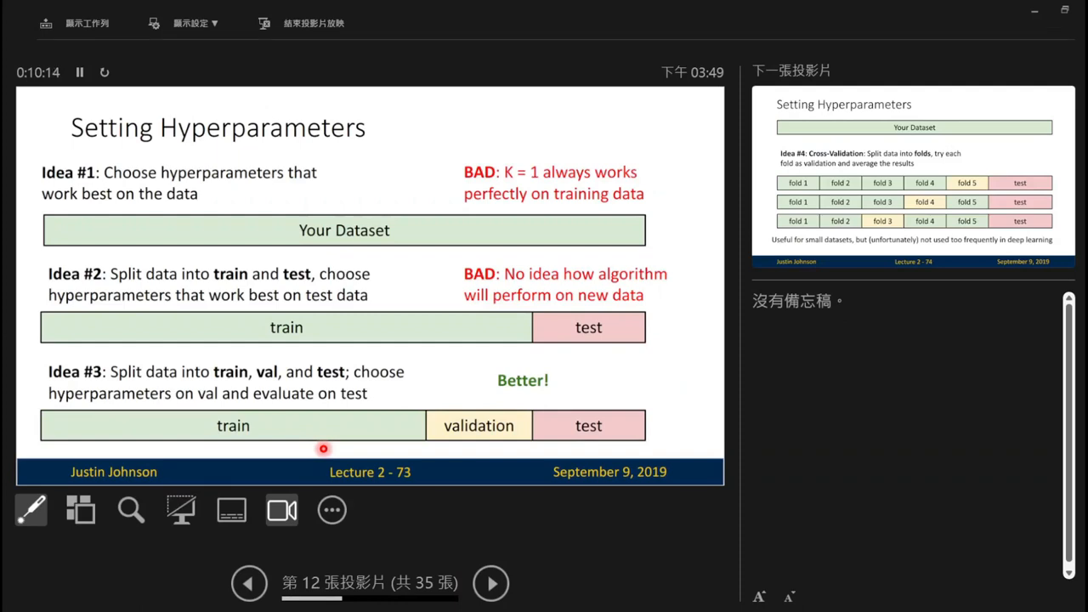
{"action": "mouse_move", "coordinate": [259, 404]}
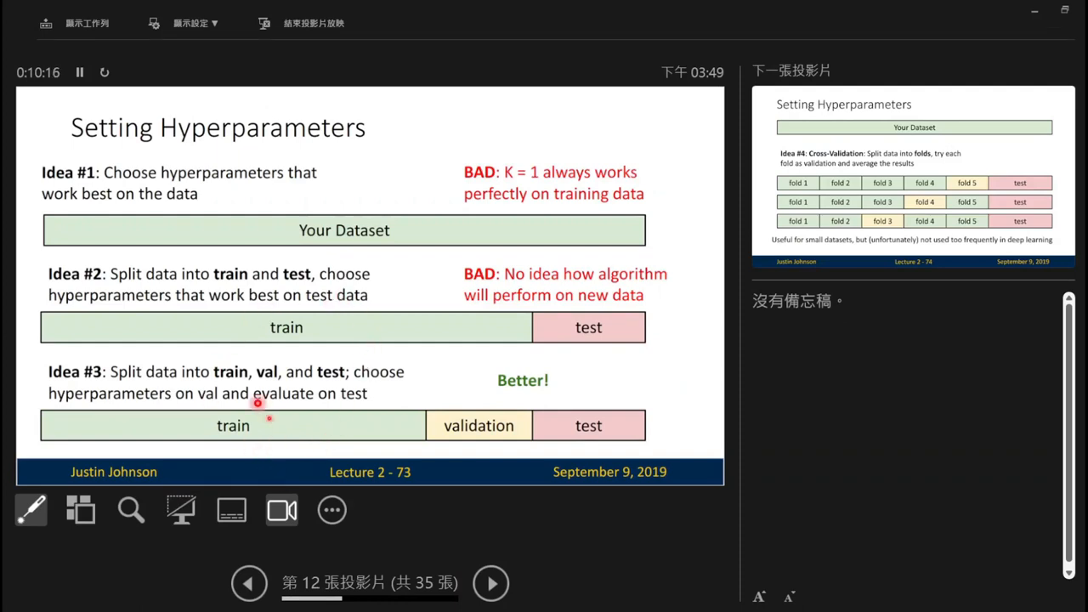
{"action": "mouse_move", "coordinate": [360, 449]}
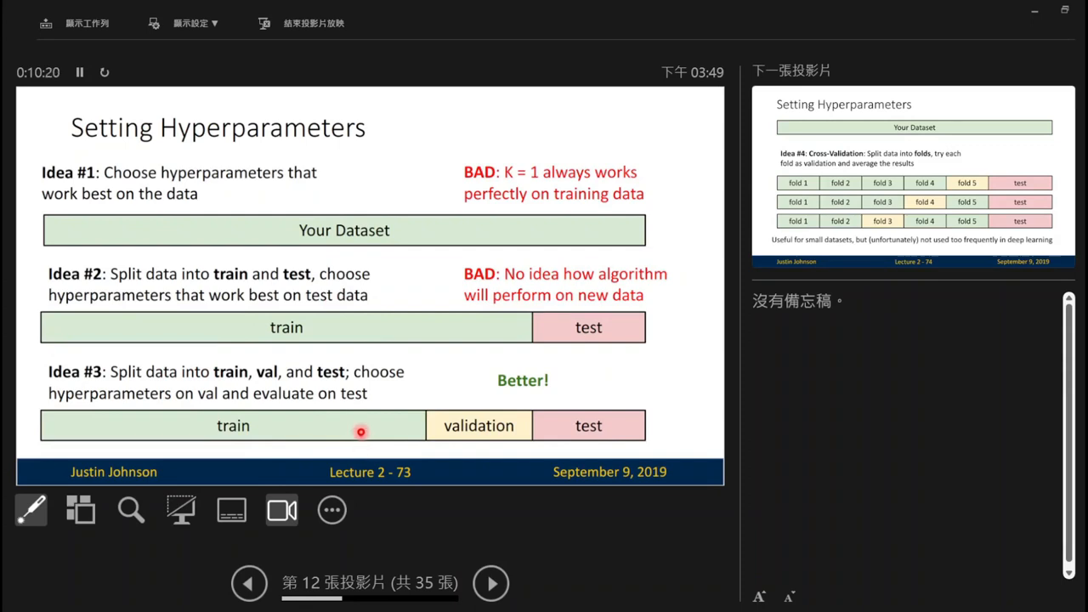
{"action": "mouse_move", "coordinate": [492, 427]}
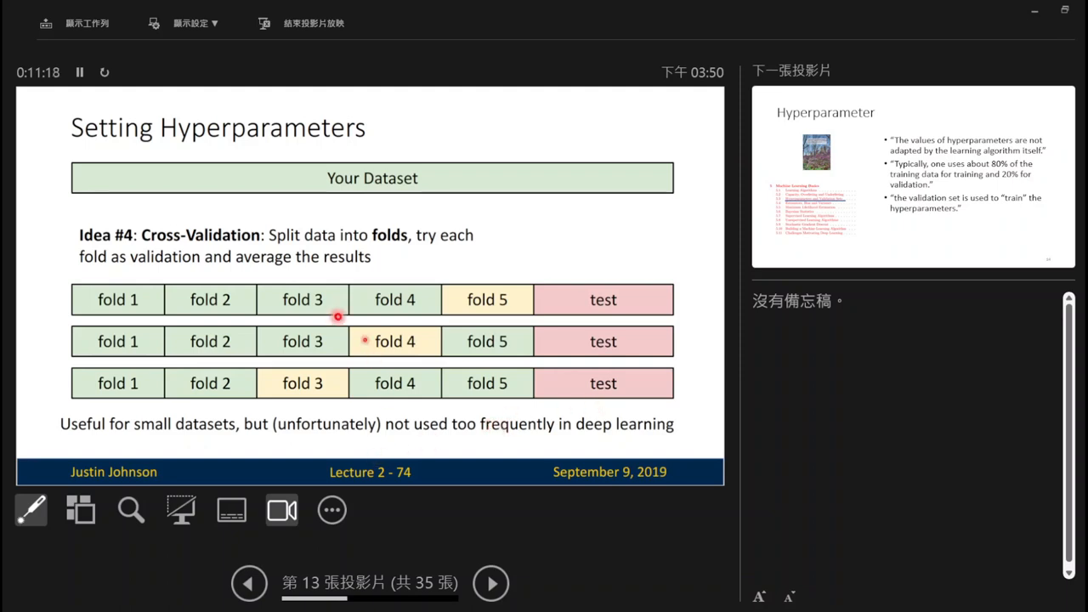
{"action": "mouse_move", "coordinate": [364, 296]}
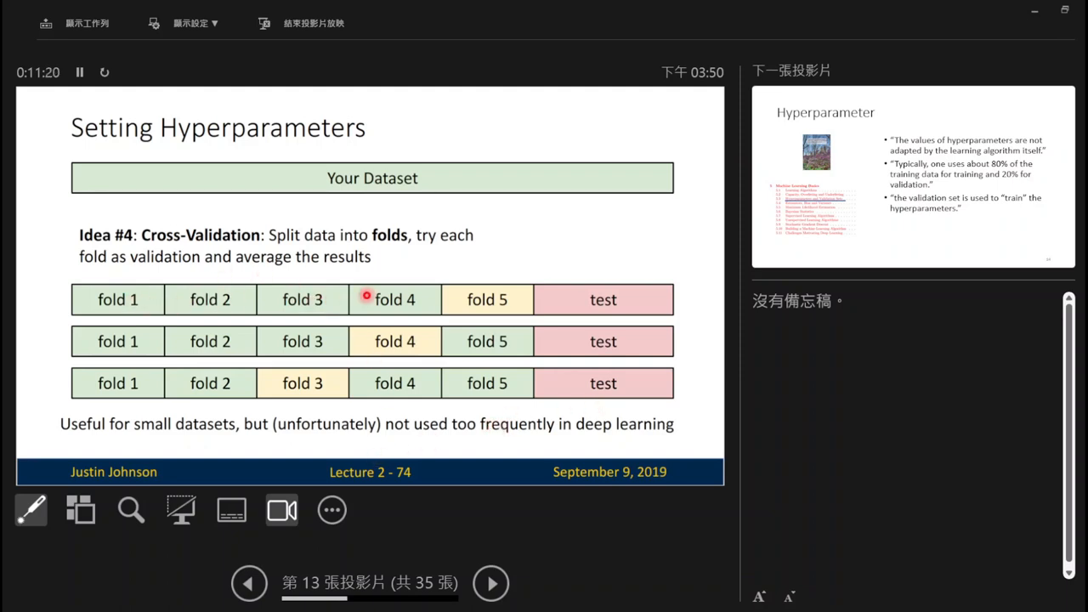
{"action": "mouse_move", "coordinate": [460, 355]}
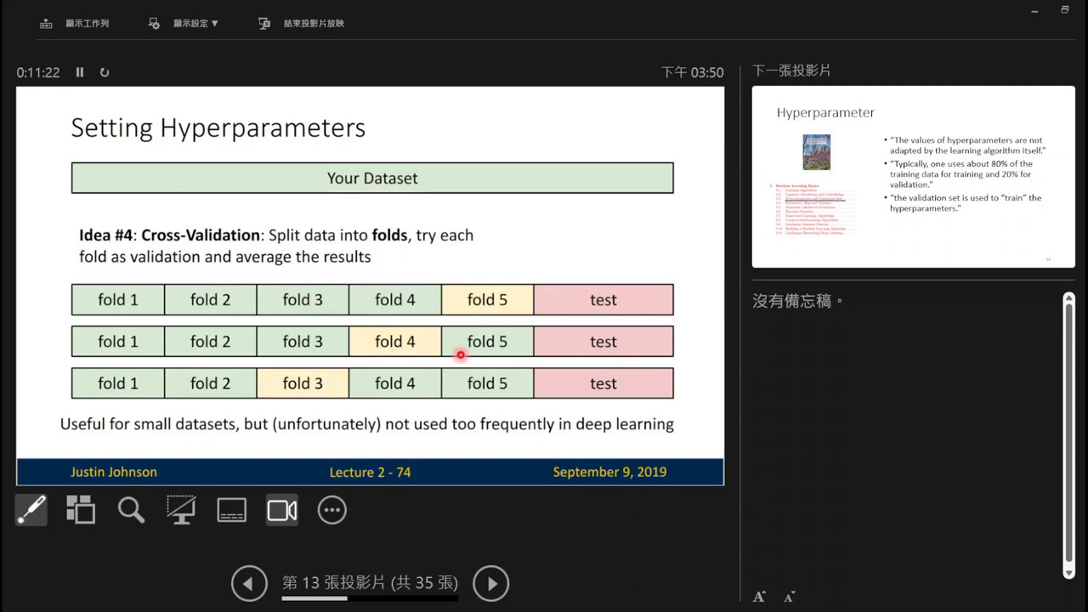
{"action": "mouse_move", "coordinate": [533, 297]}
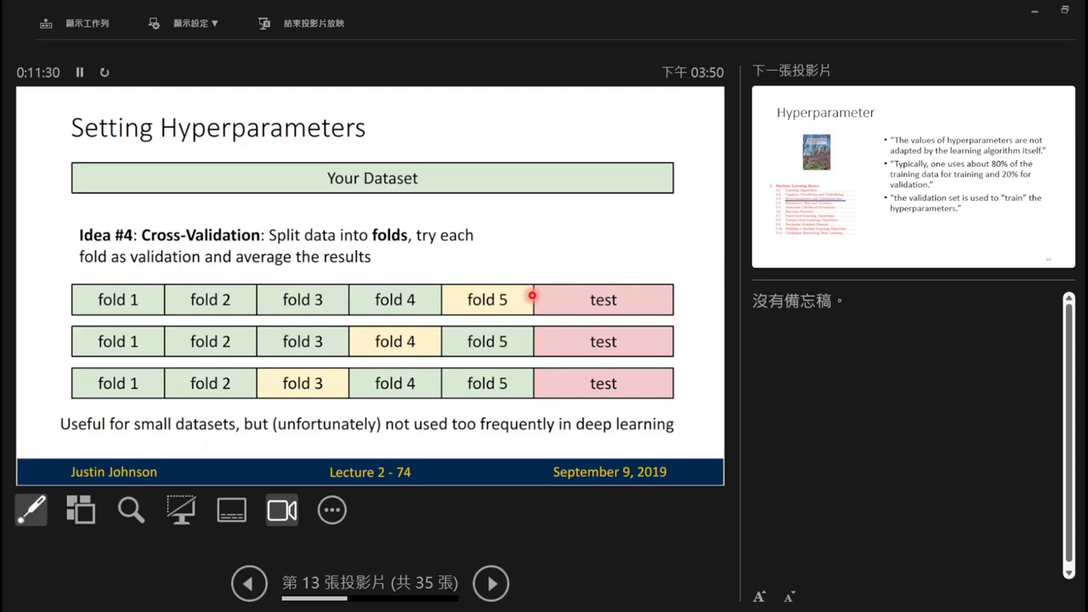
{"action": "mouse_move", "coordinate": [411, 340]}
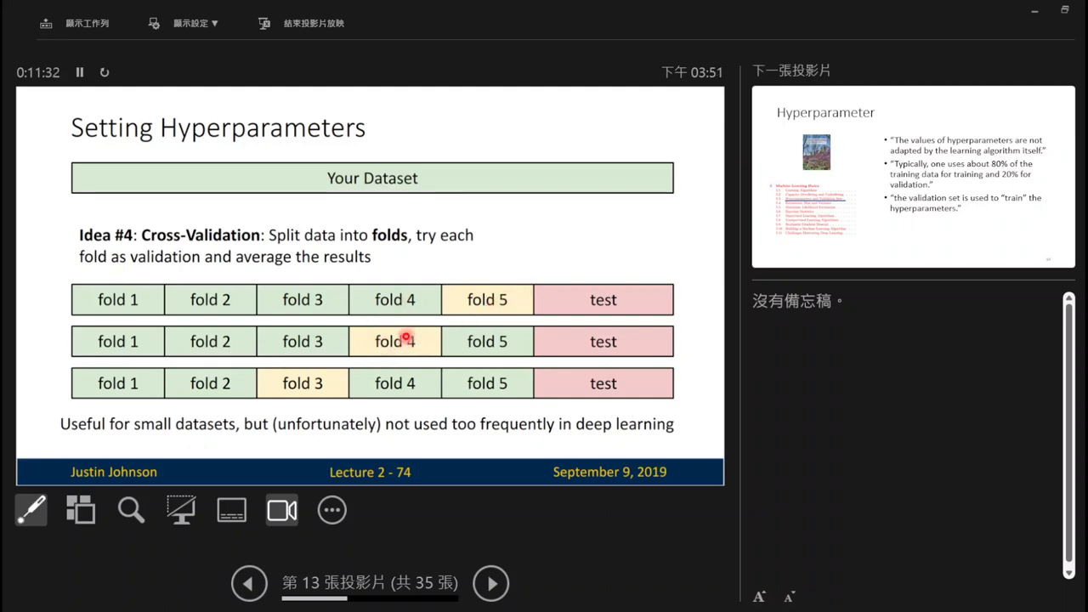
{"action": "mouse_move", "coordinate": [377, 351]}
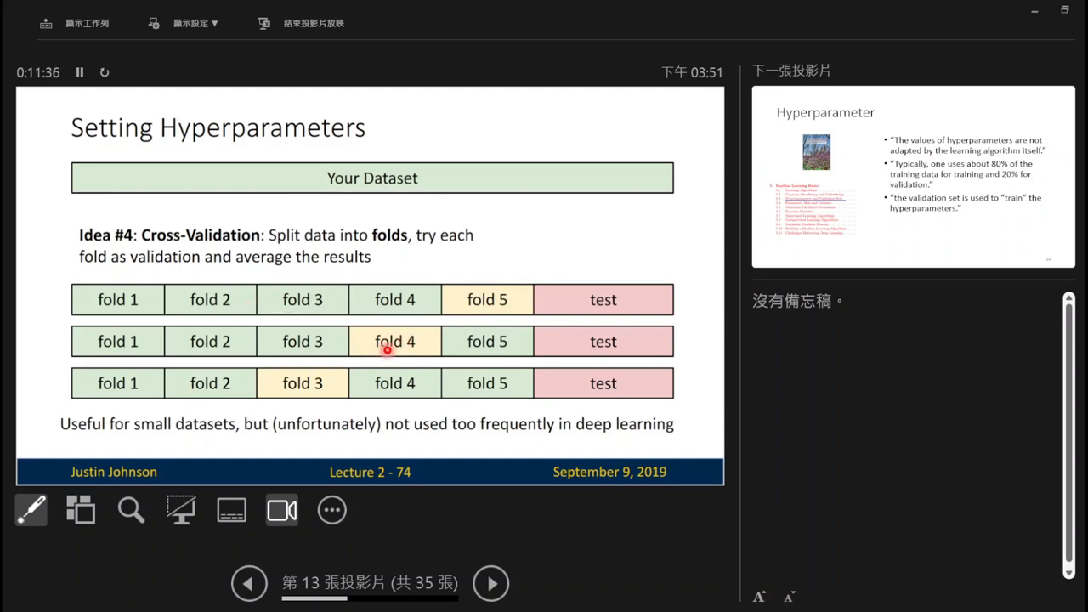
{"action": "mouse_move", "coordinate": [304, 408]}
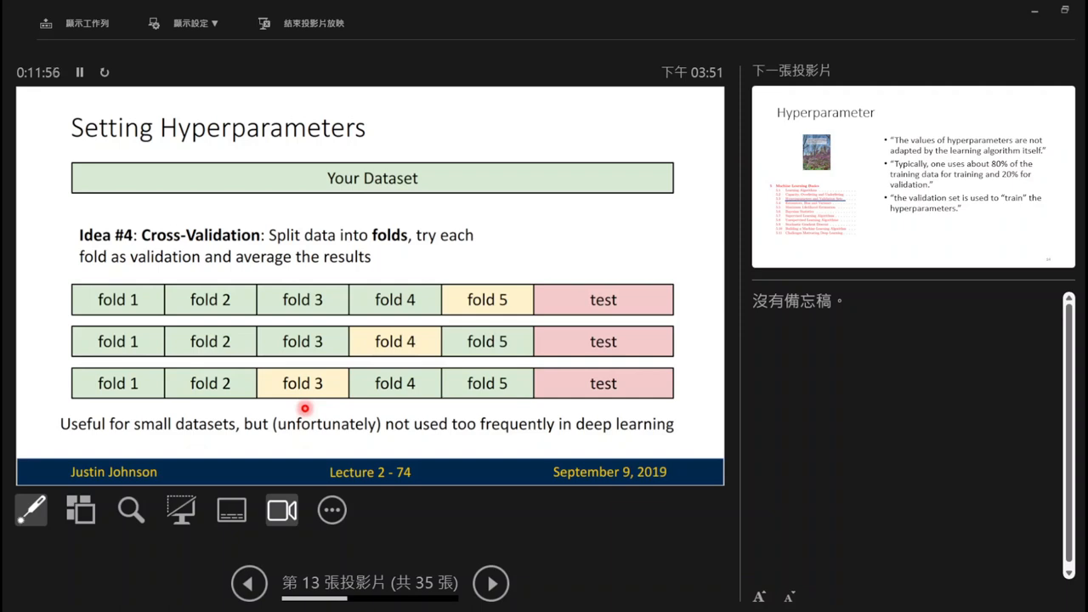
{"action": "left_click", "coordinate": [489, 583]}
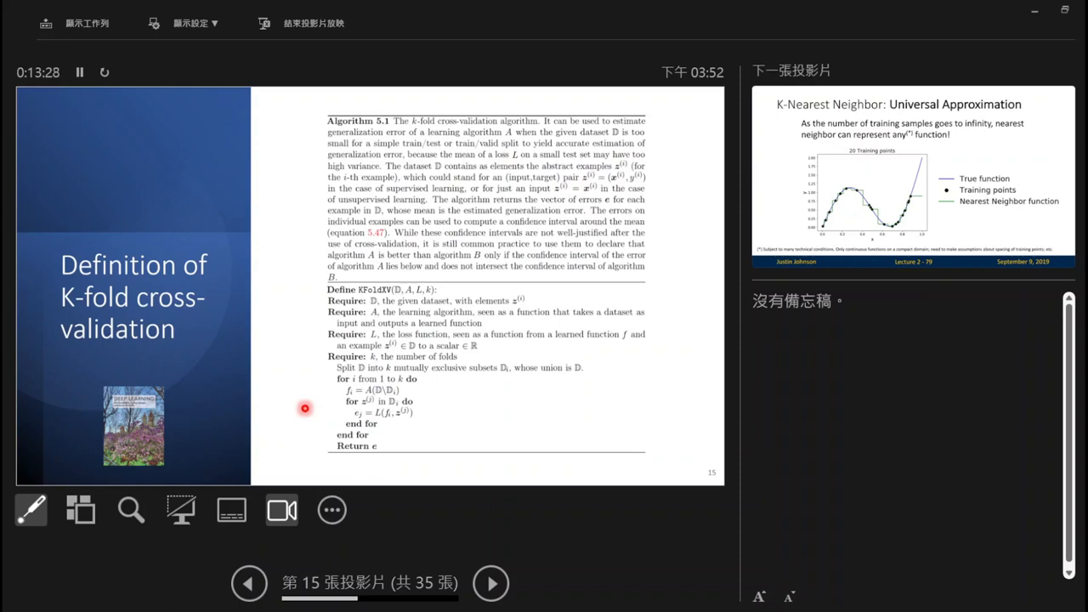
{"action": "mouse_move", "coordinate": [327, 266]}
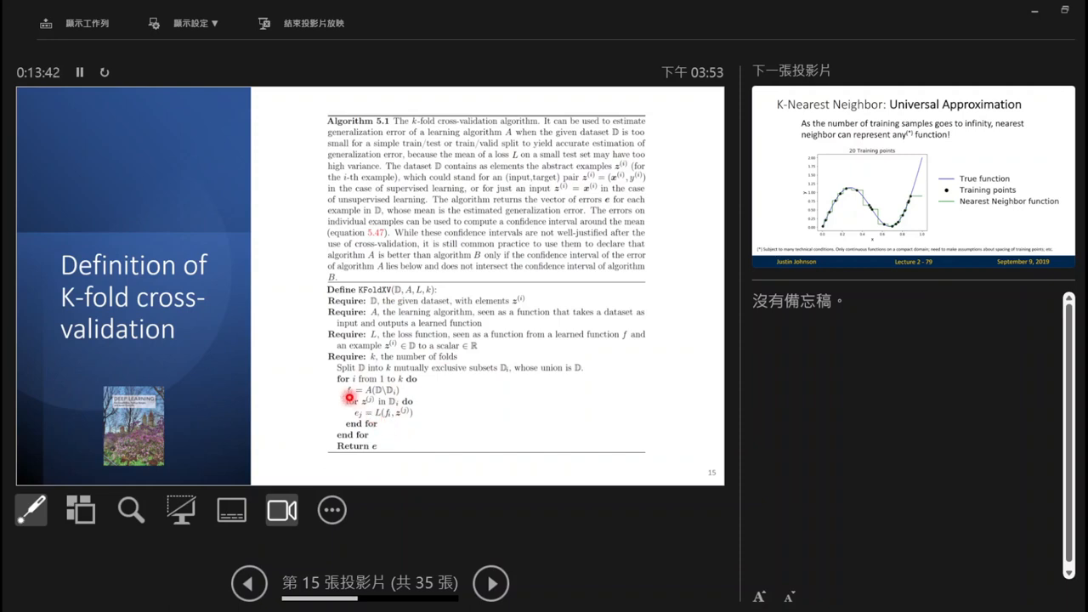
{"action": "mouse_move", "coordinate": [352, 380]}
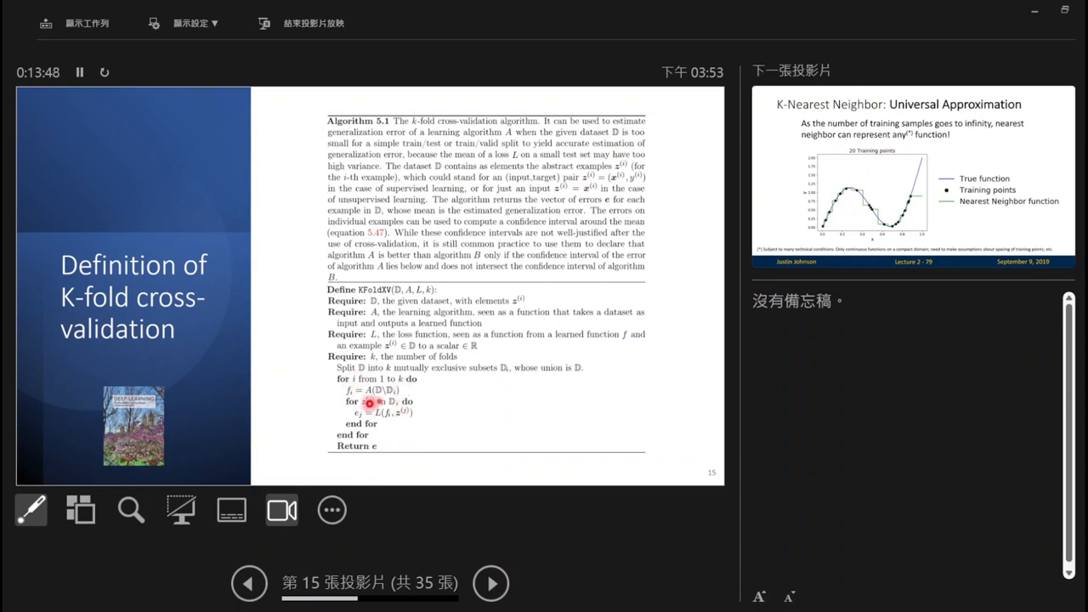
{"action": "mouse_move", "coordinate": [407, 425]}
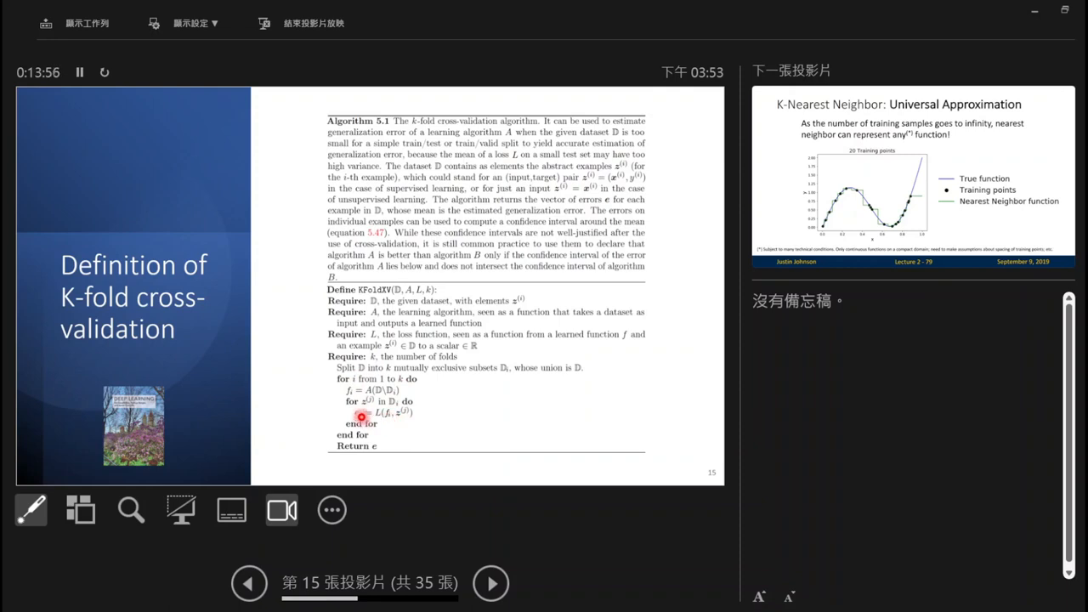
{"action": "mouse_move", "coordinate": [374, 425]}
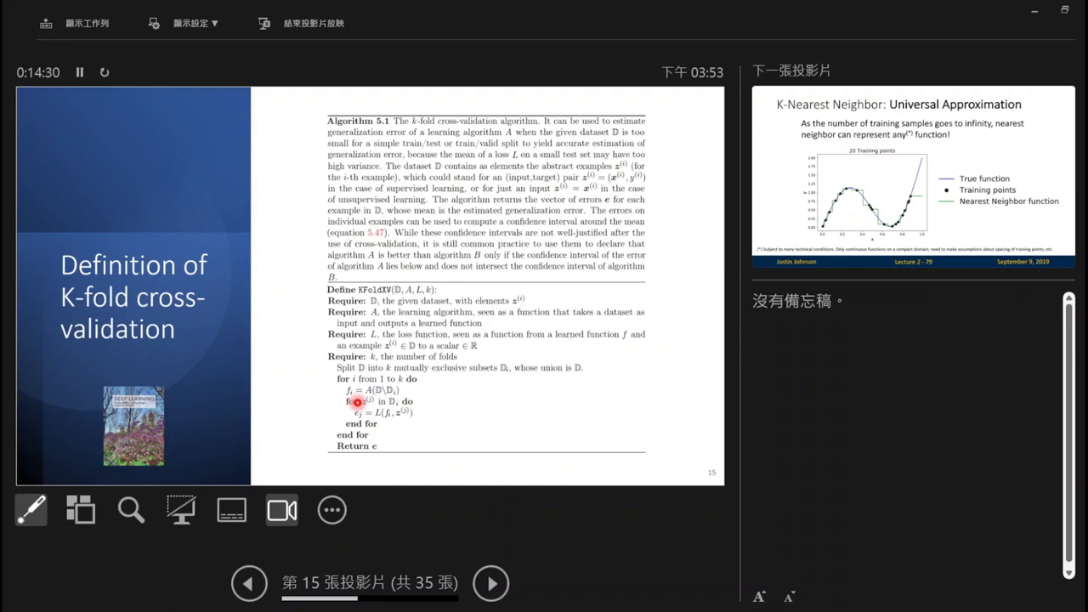
Advance past the Definition of K-fold cross-validation slide to the next slide.
{"action": "left_click", "coordinate": [490, 582]}
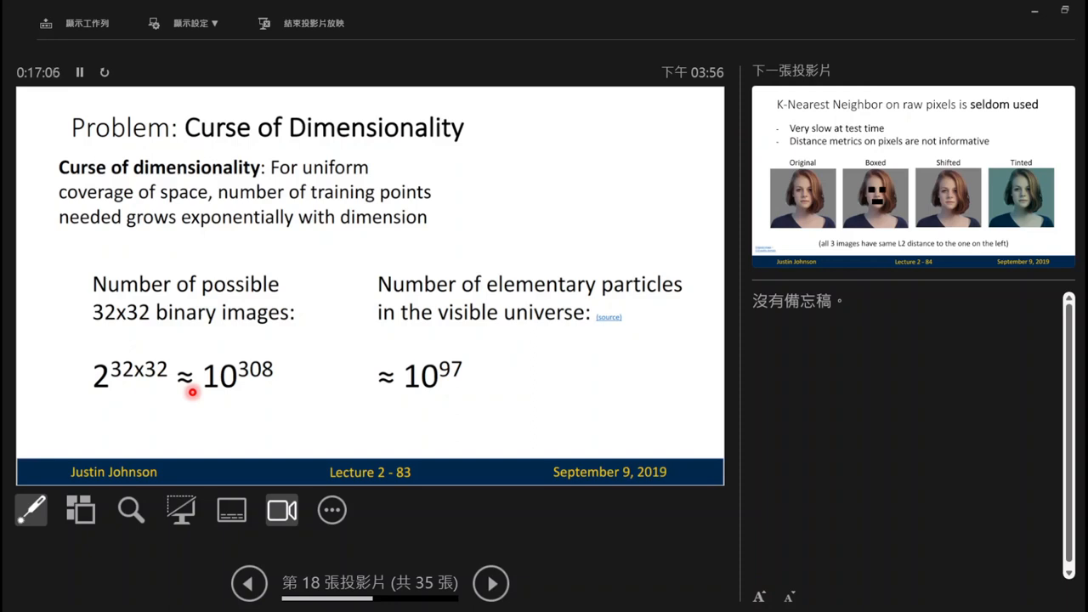
Step back to slide 17, K-Nearest Neighbor: Universal Approximation.
{"action": "left_click", "coordinate": [248, 581]}
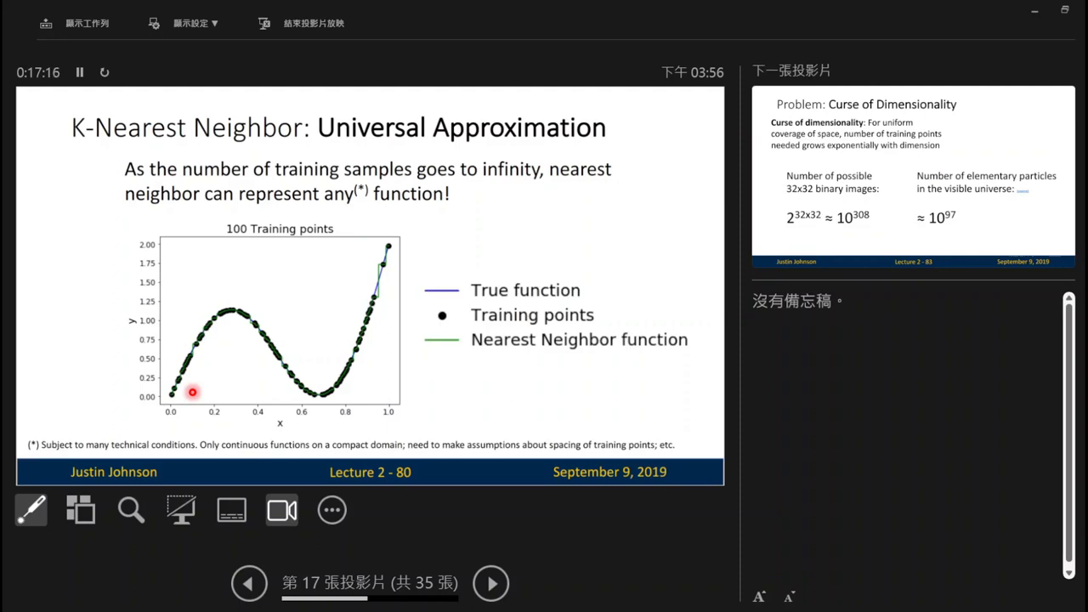
{"action": "left_click", "coordinate": [248, 583]}
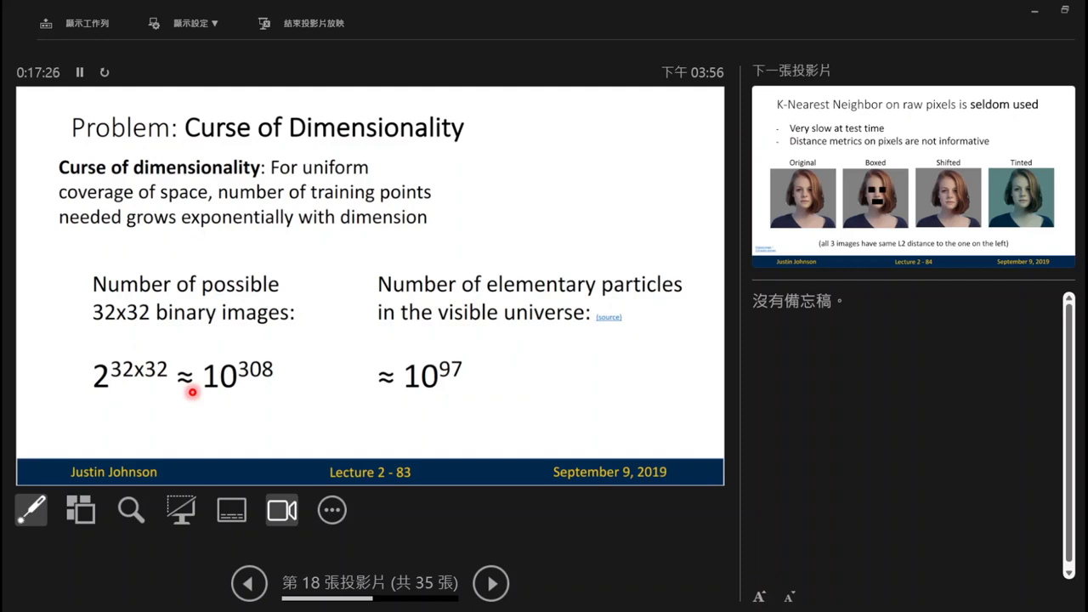
{"action": "left_click", "coordinate": [249, 585]}
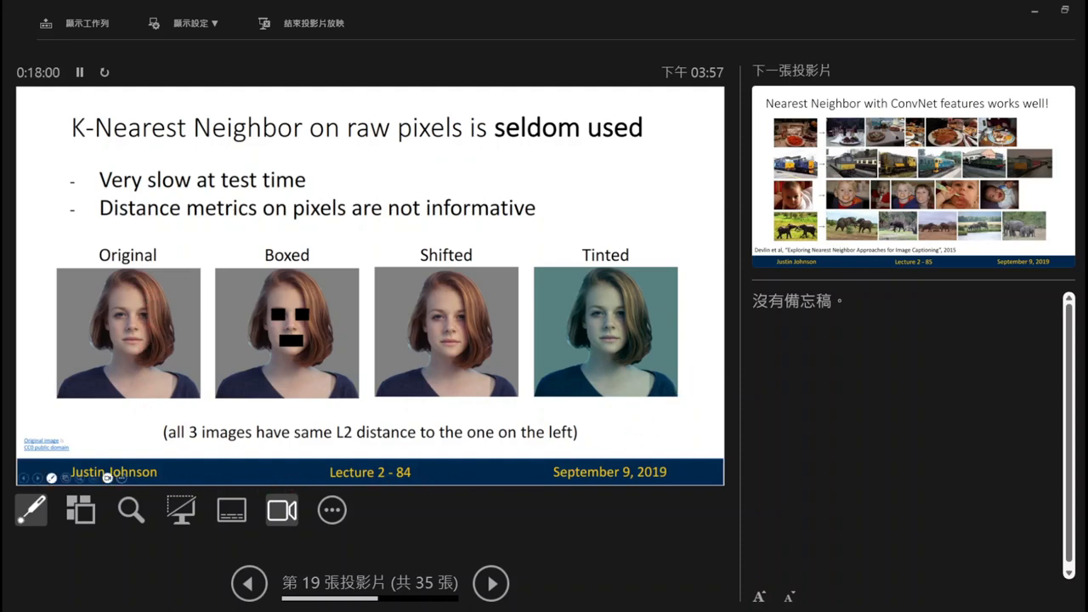
{"action": "left_click", "coordinate": [109, 425]}
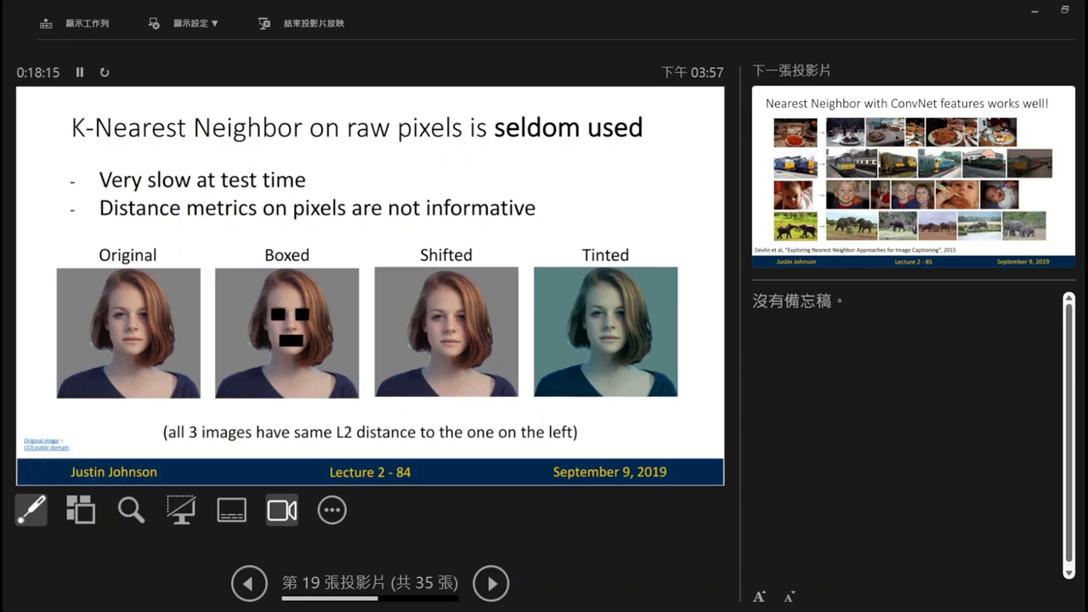
{"action": "left_click", "coordinate": [54, 428]}
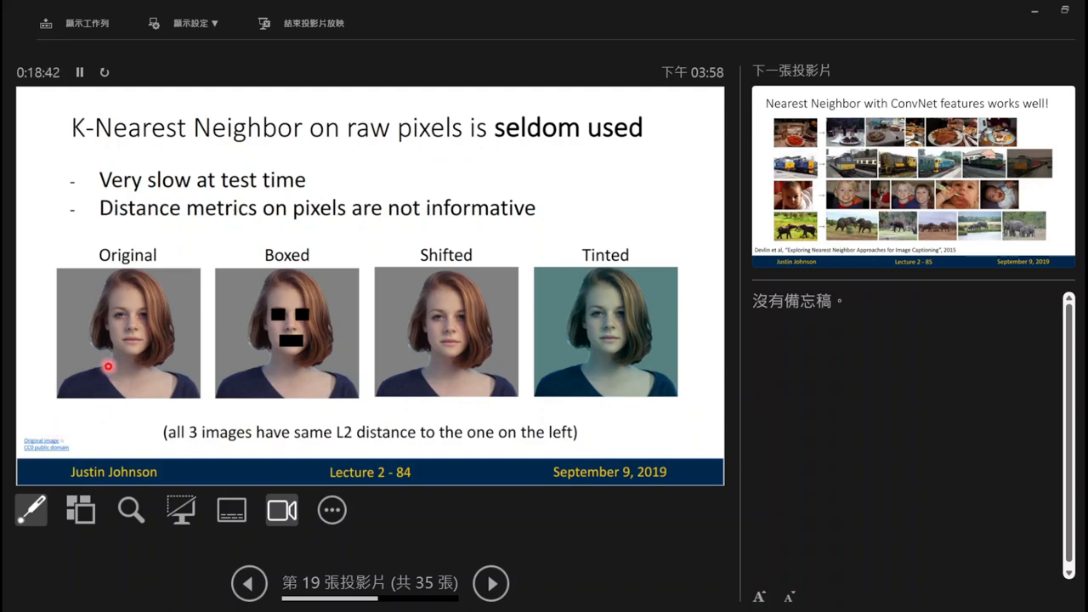
{"action": "mouse_move", "coordinate": [495, 303]}
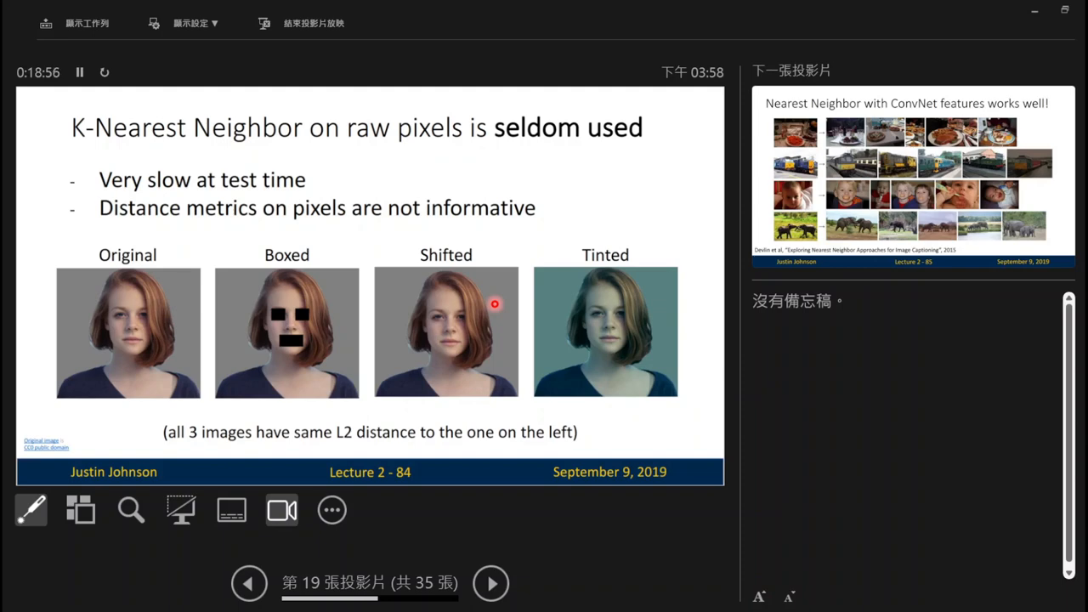
{"action": "mouse_move", "coordinate": [241, 282]}
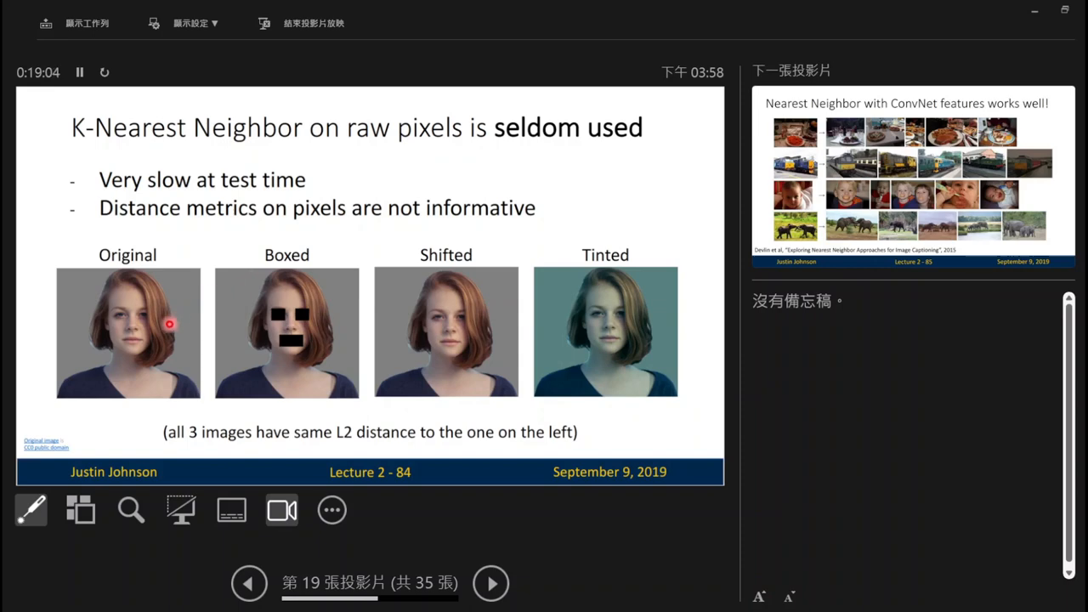
{"action": "mouse_move", "coordinate": [286, 343]}
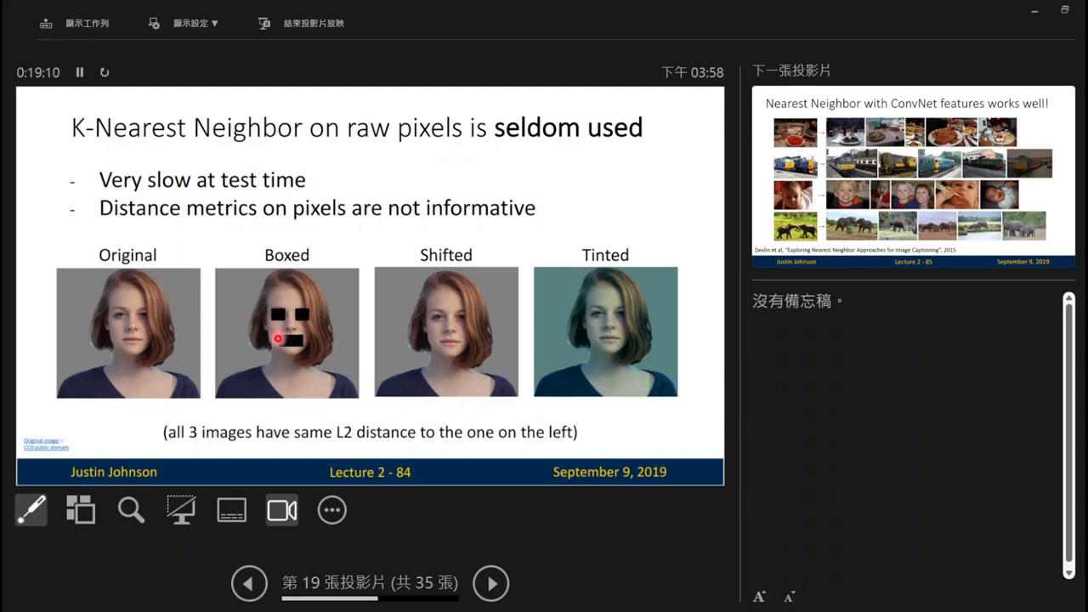
{"action": "mouse_move", "coordinate": [187, 310]}
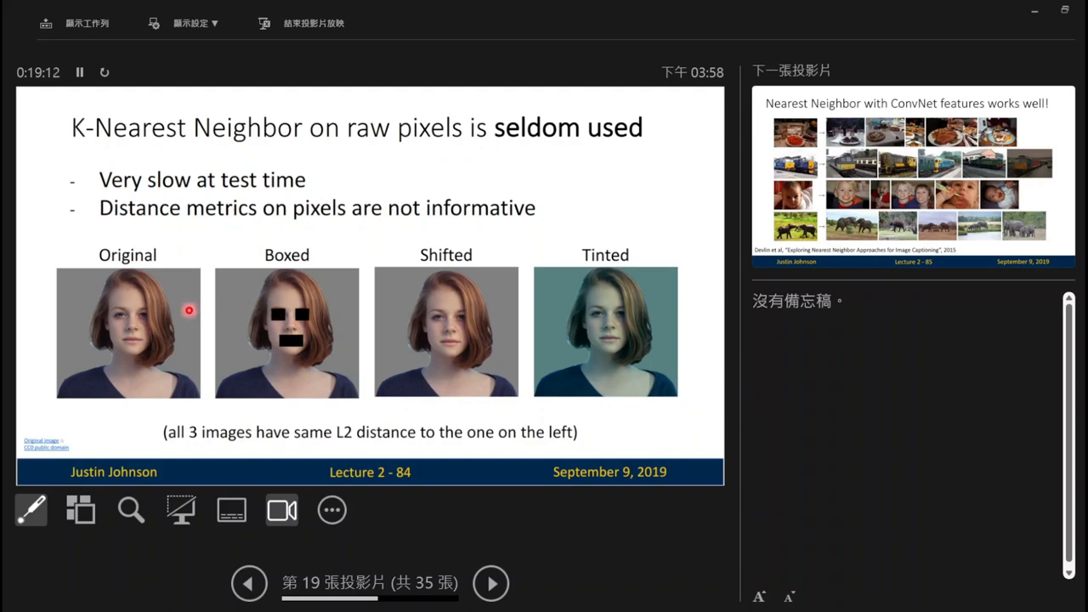
{"action": "mouse_move", "coordinate": [363, 347]}
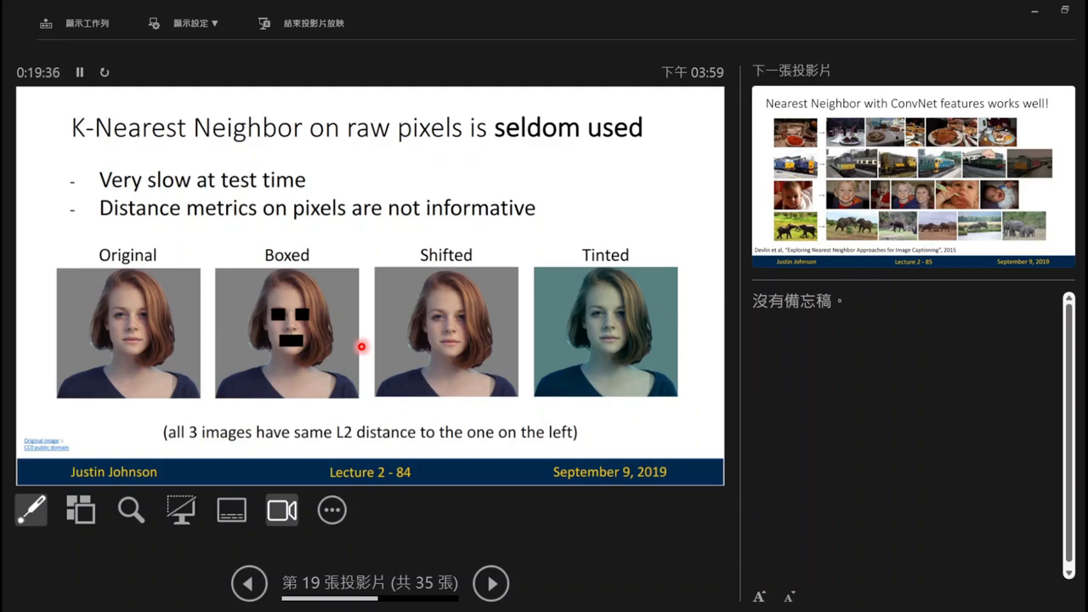
{"action": "left_click", "coordinate": [493, 584]}
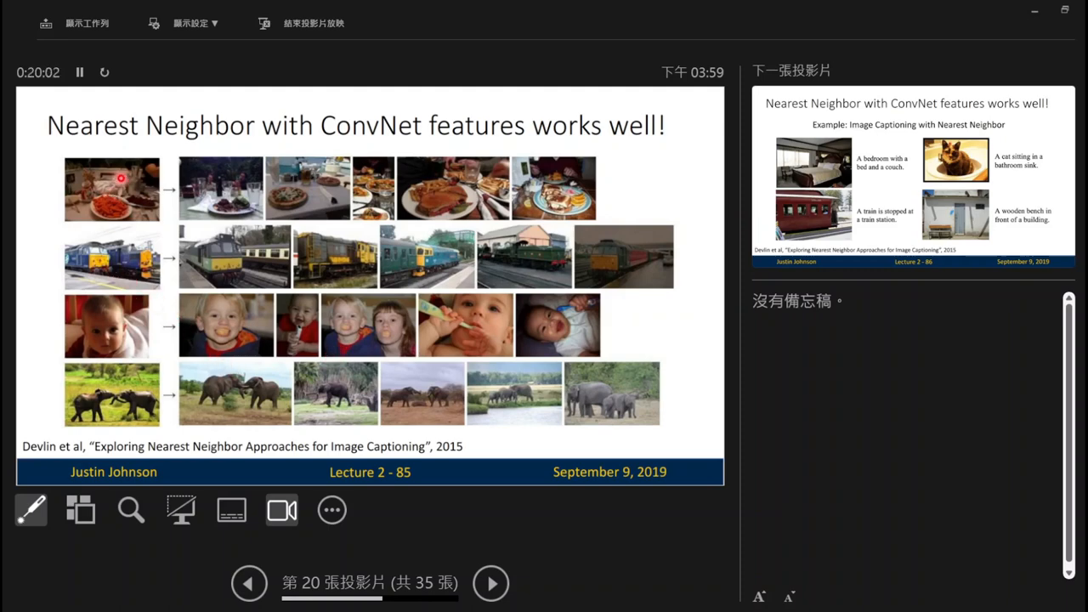
{"action": "mouse_move", "coordinate": [174, 196]}
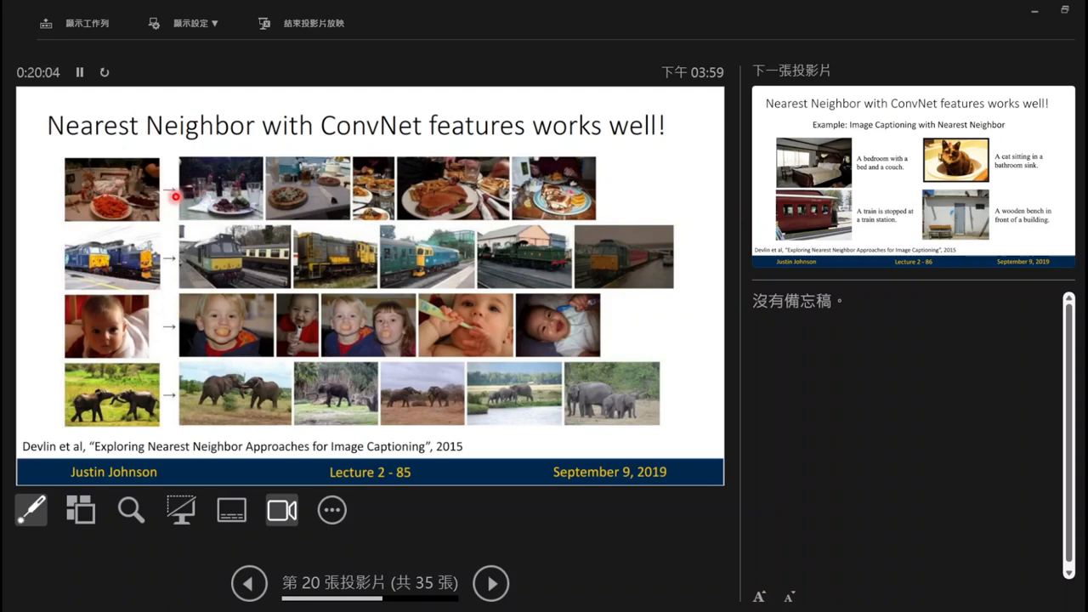
{"action": "mouse_move", "coordinate": [357, 149]}
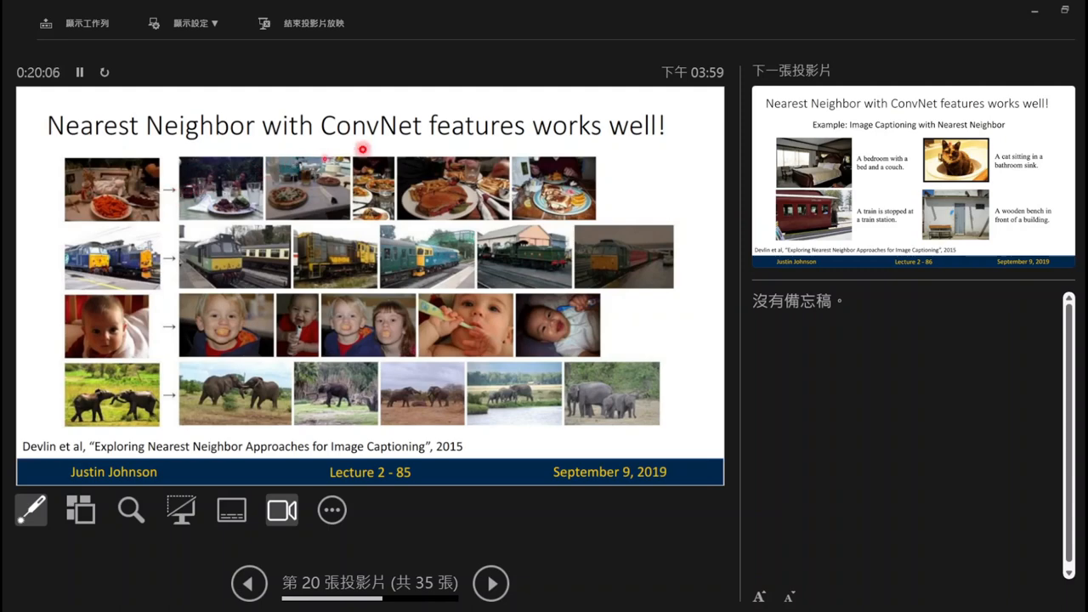
{"action": "mouse_move", "coordinate": [313, 192]}
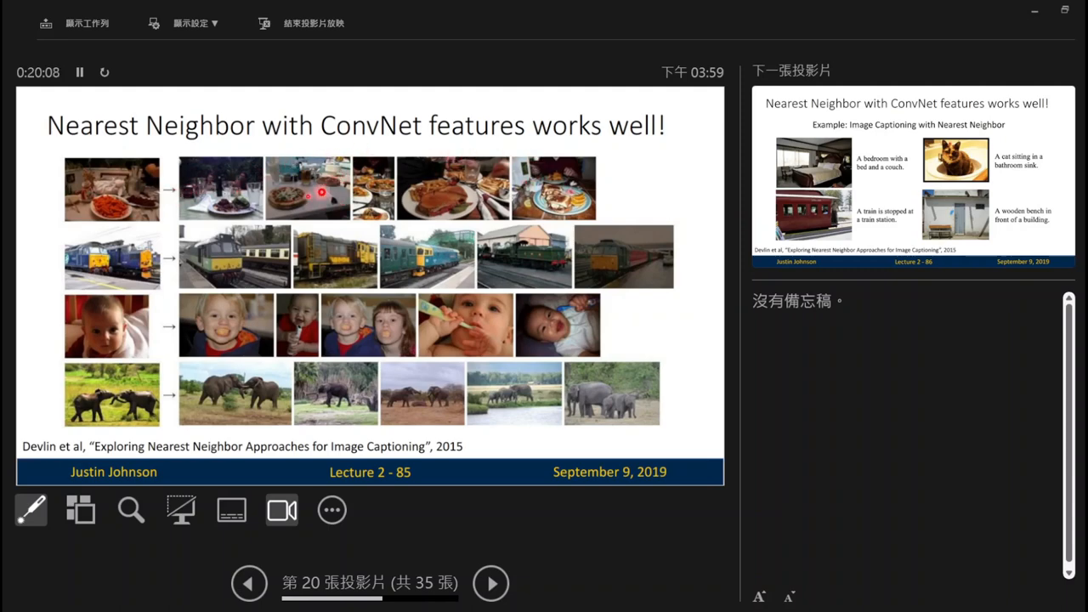
{"action": "mouse_move", "coordinate": [236, 311]}
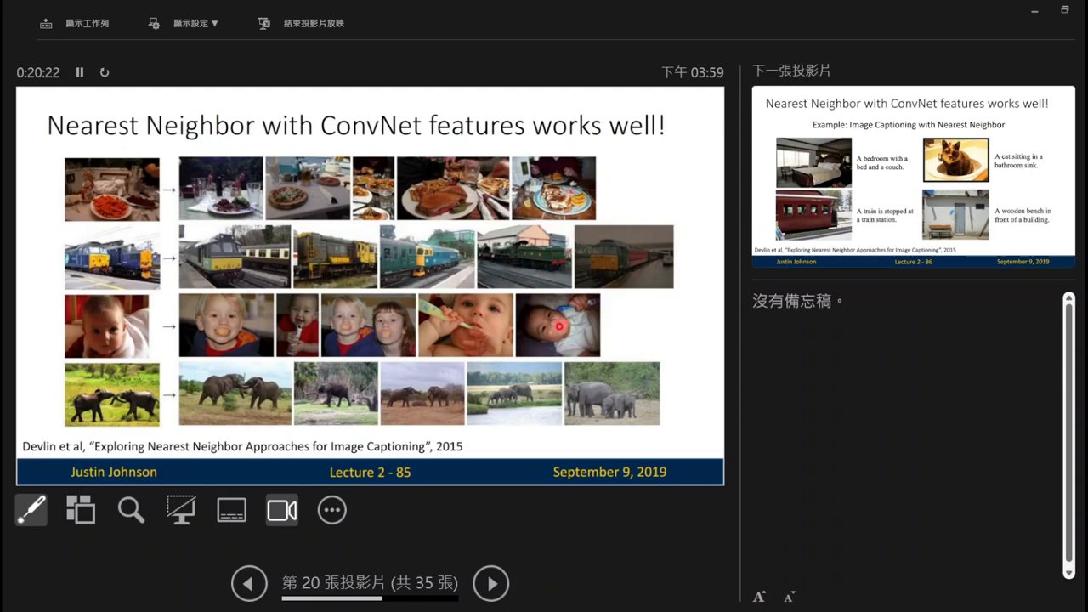
{"action": "mouse_move", "coordinate": [469, 360]}
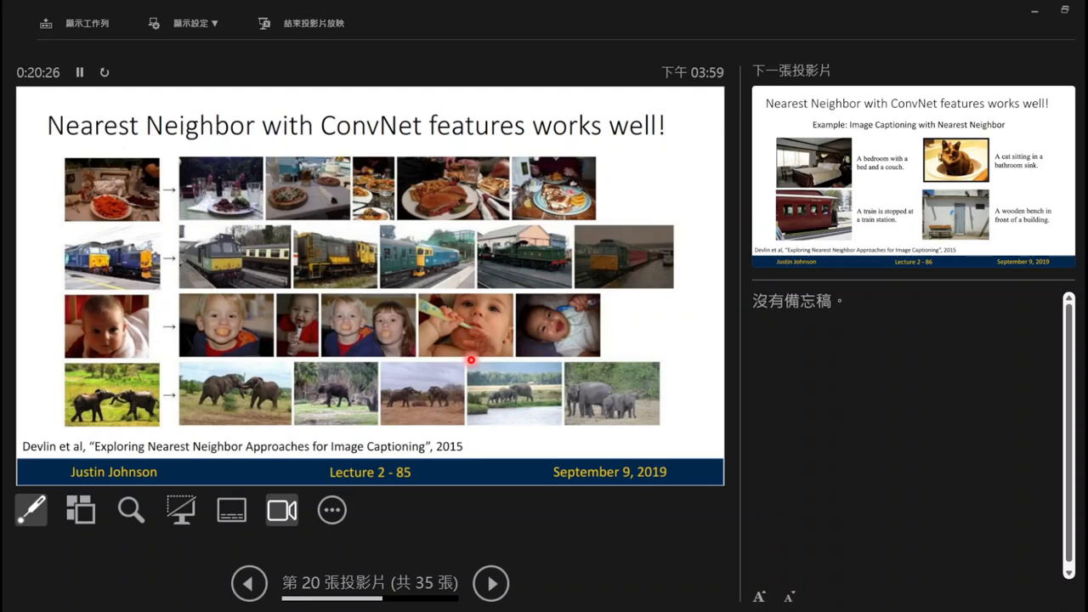
{"action": "mouse_move", "coordinate": [452, 329]}
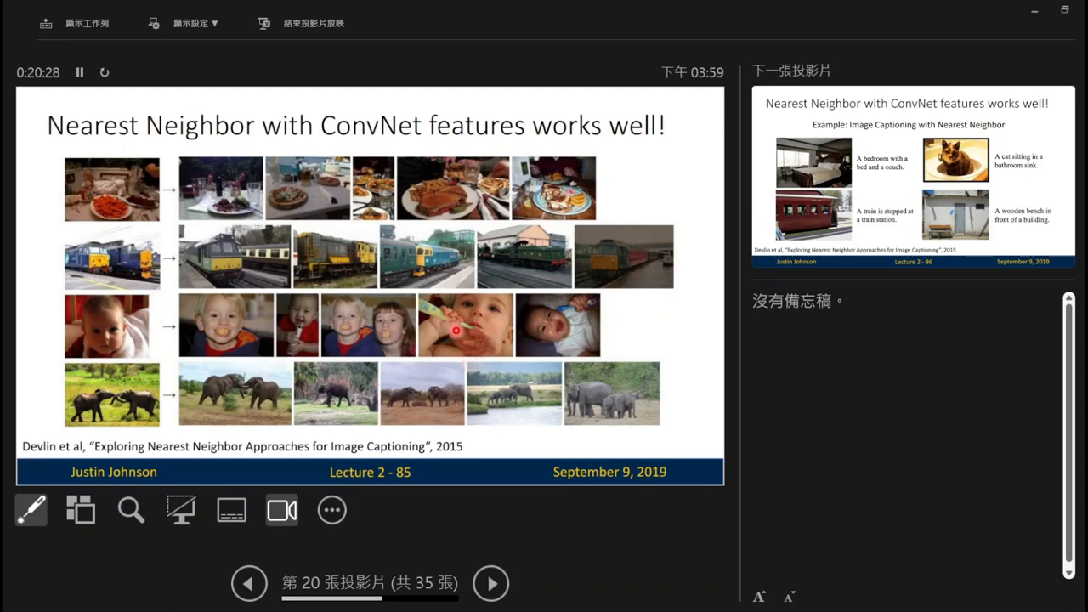